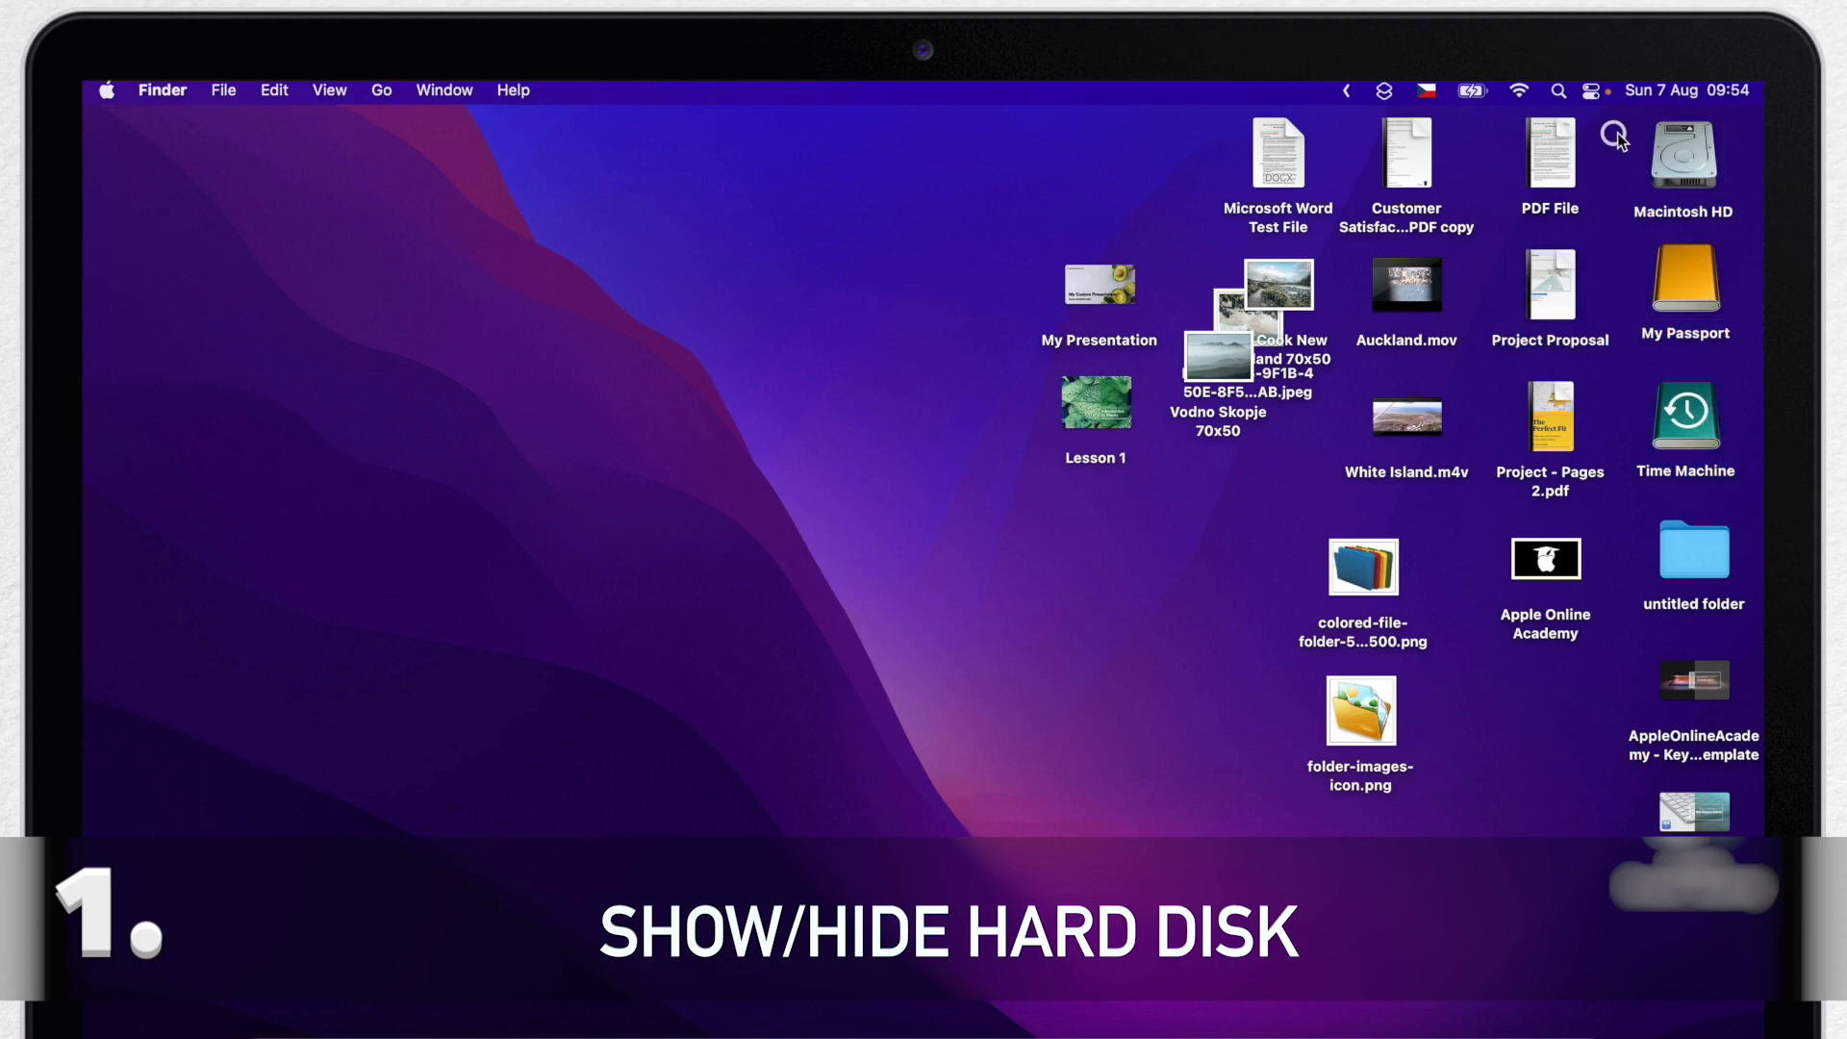
In Finder Preferences General, stop showing hard disks and external disks on the desktop
left_click(1683, 285)
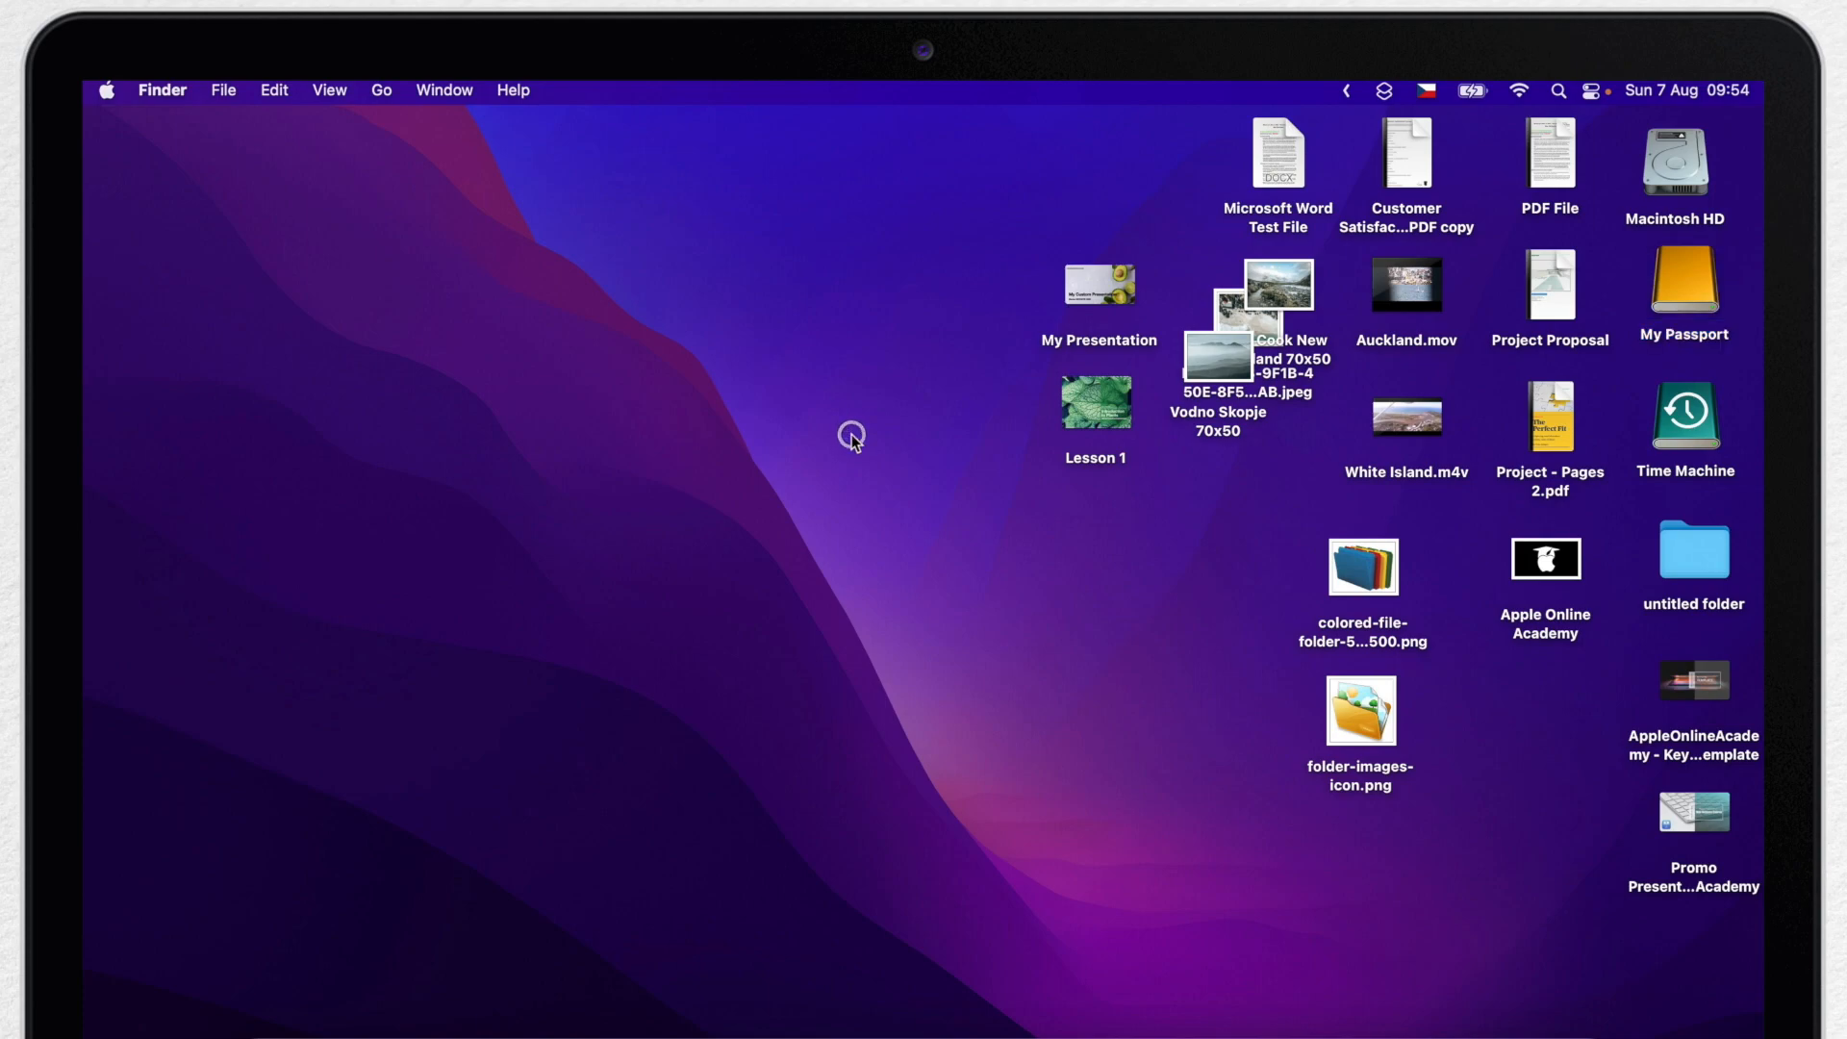
left_click(161, 90)
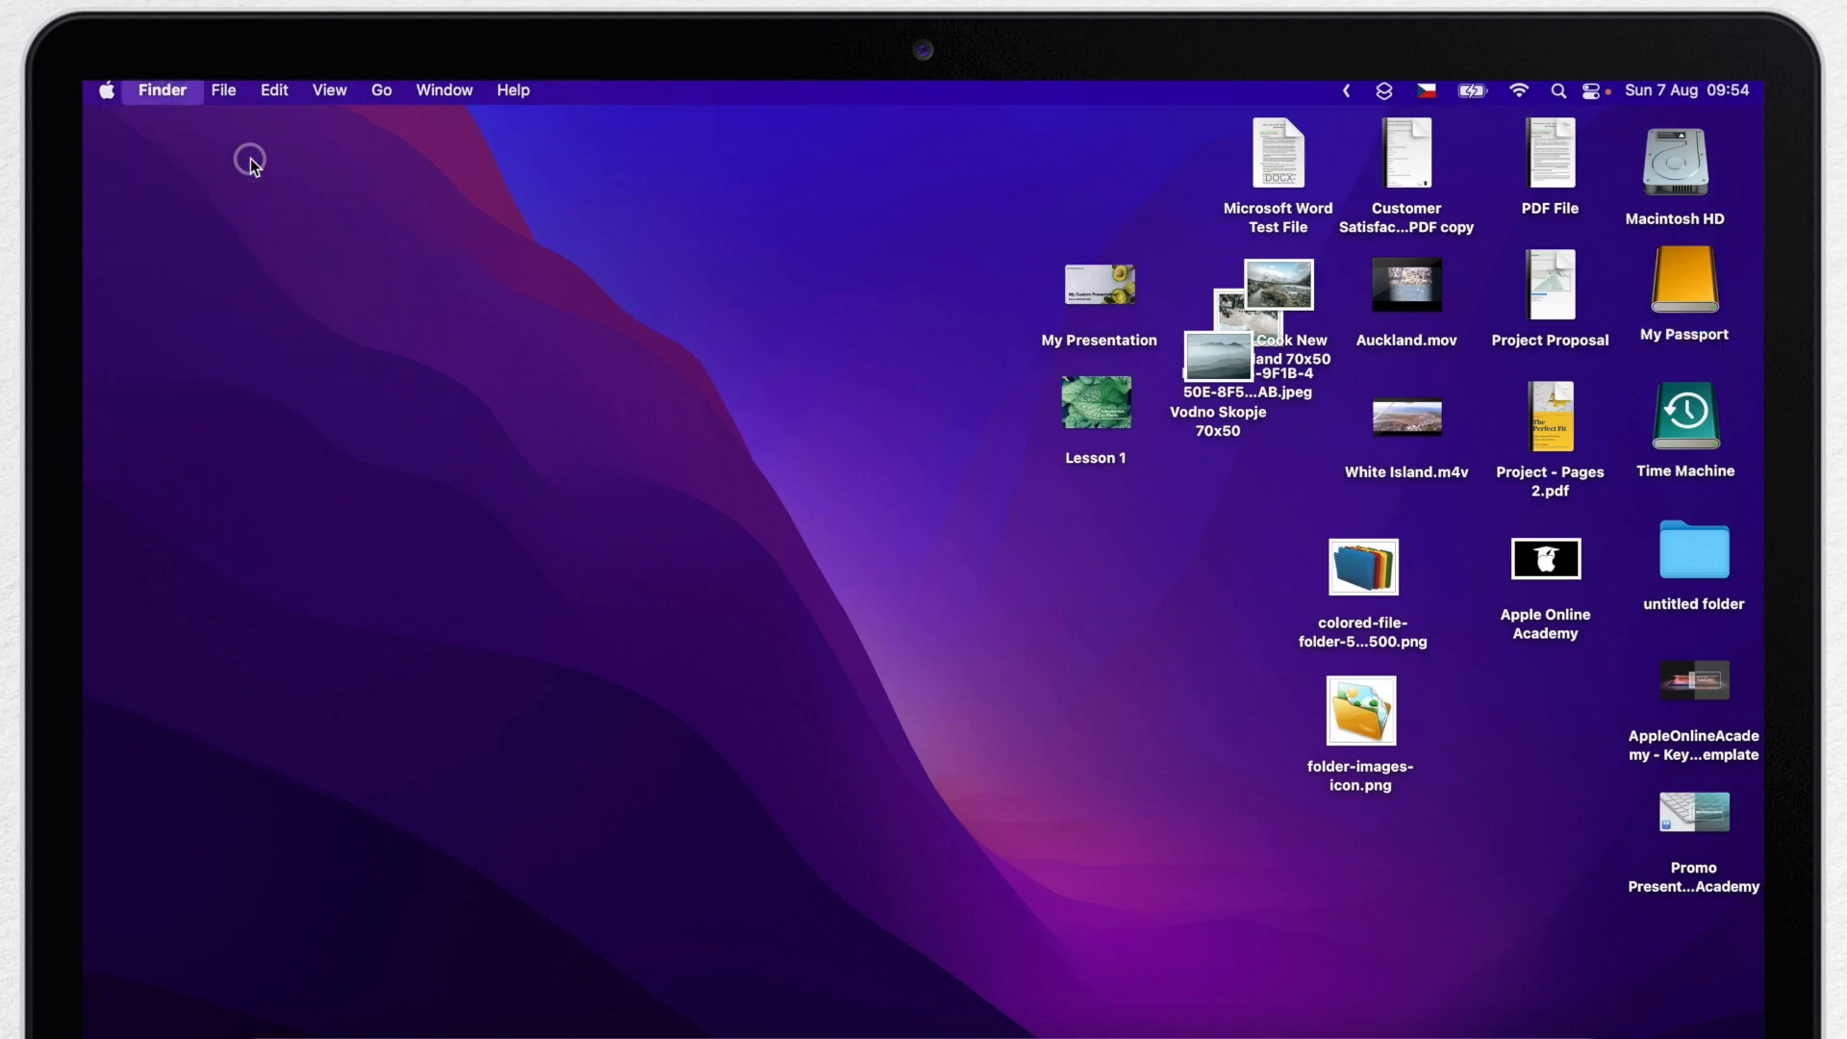
left_click(161, 90)
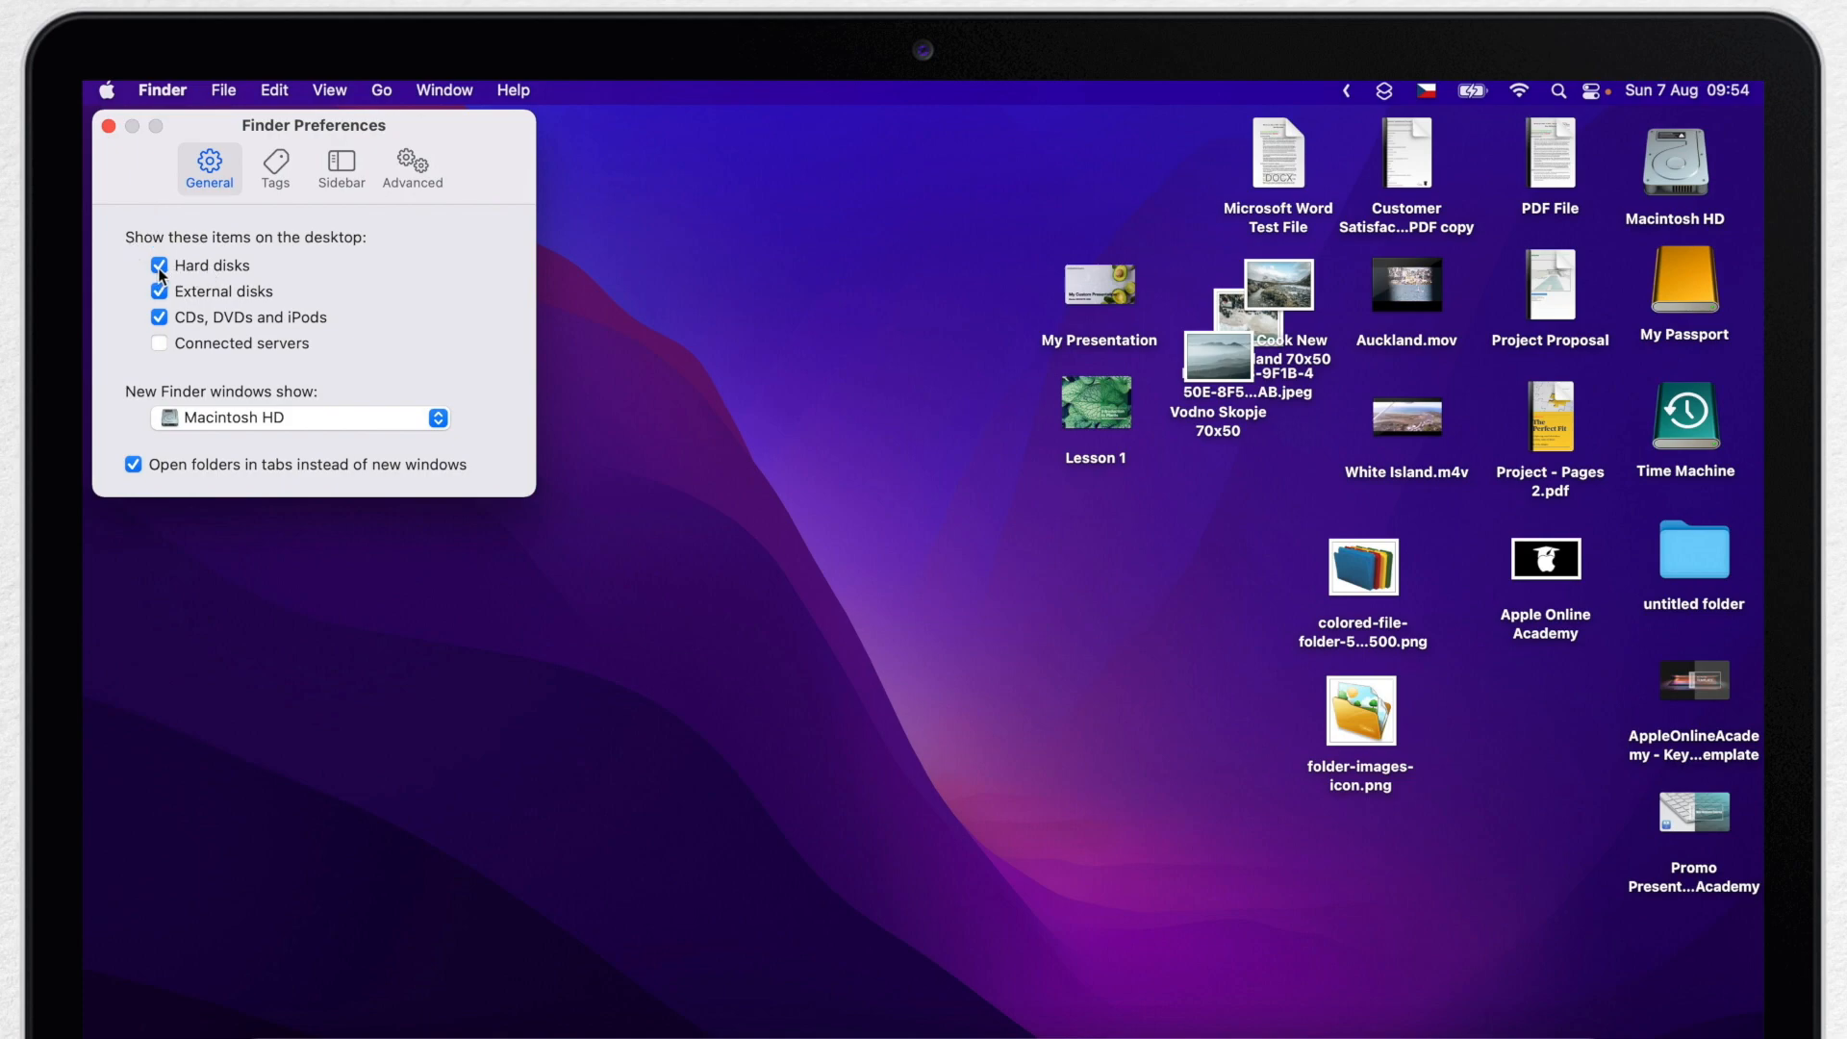
left_click(160, 266)
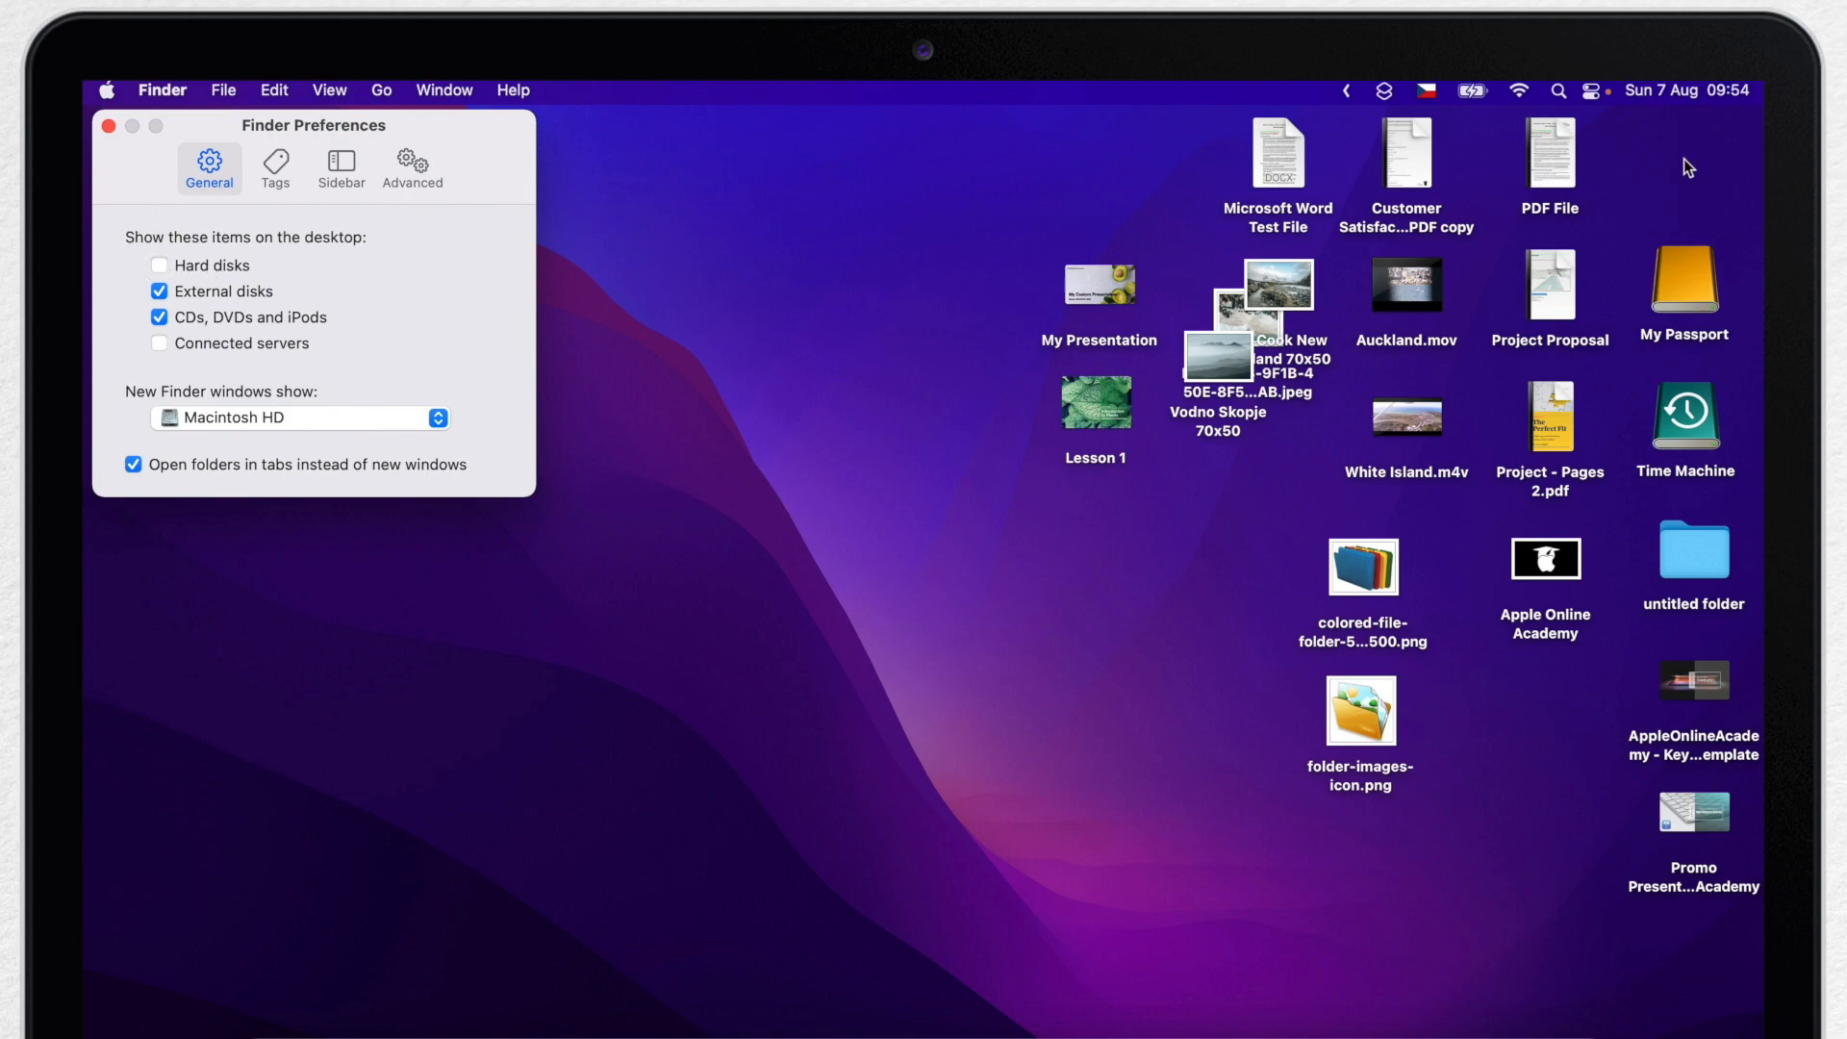
mouse_move(154, 308)
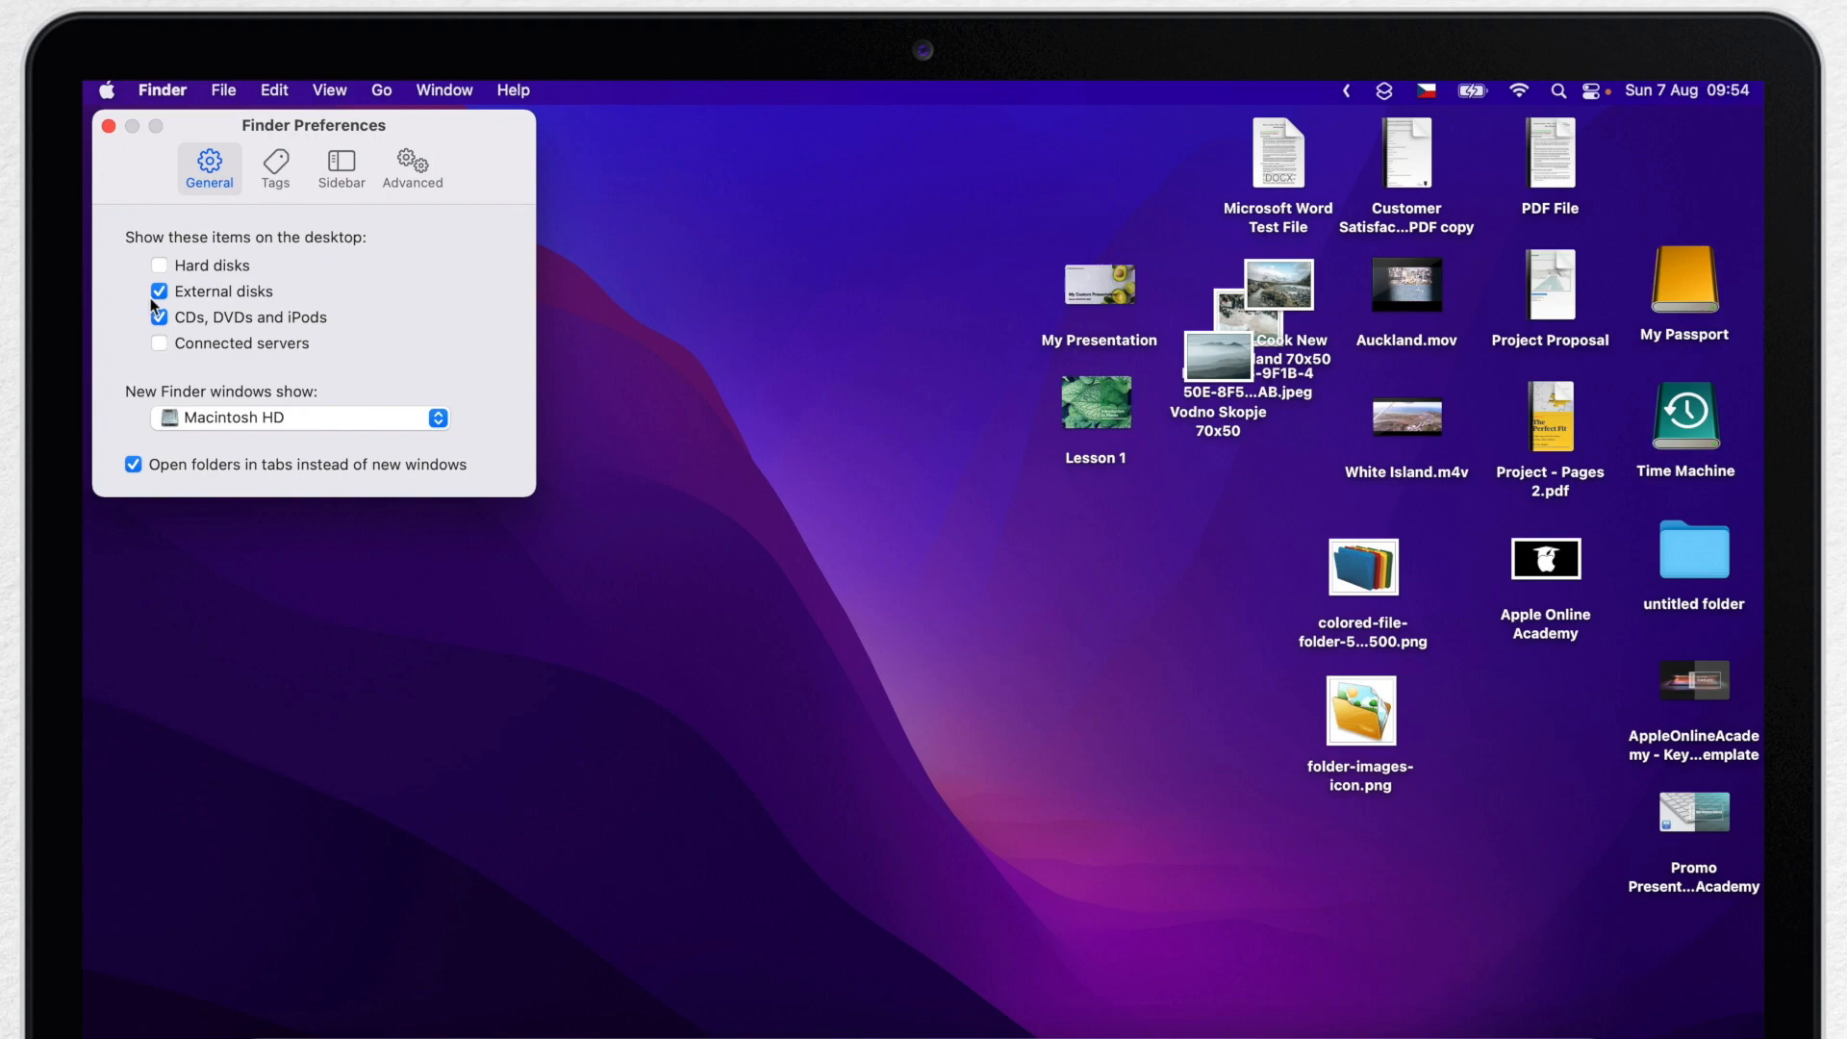
left_click(157, 291)
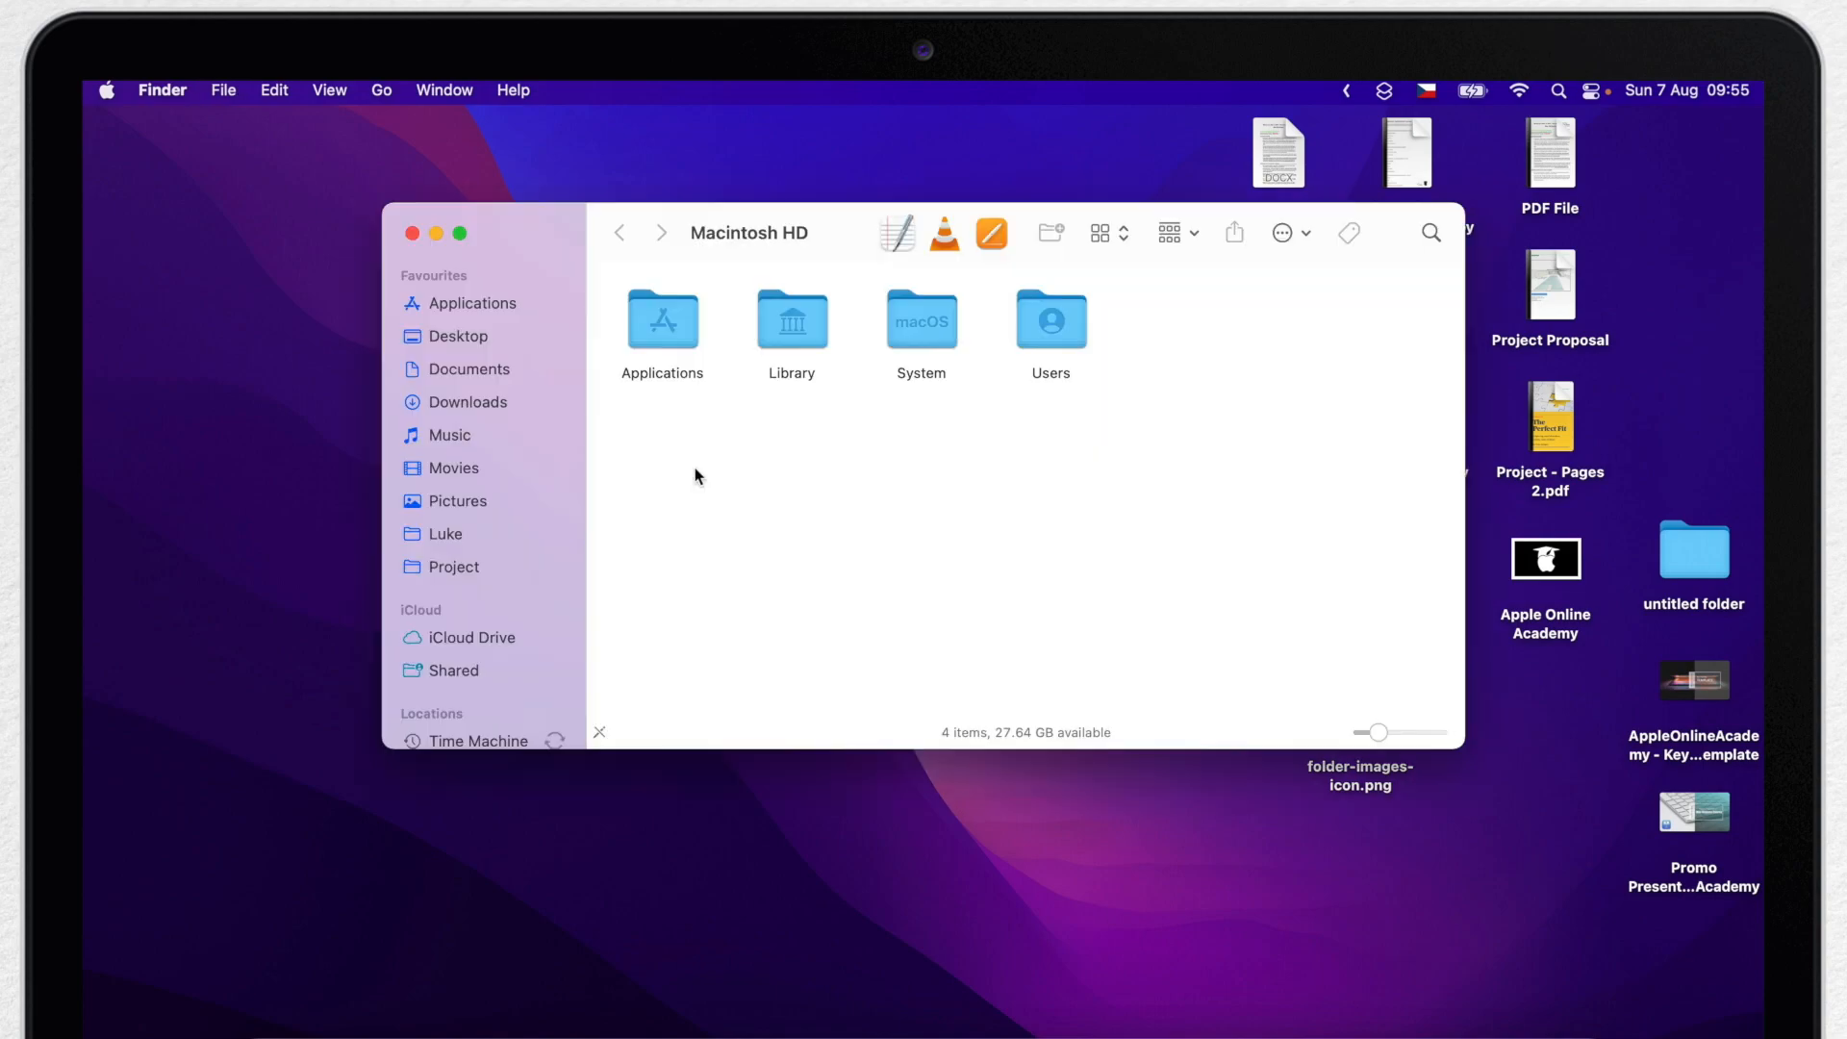
Show the computer's drives in the Finder window, then close it to reveal the desktop
scroll("down", 3)
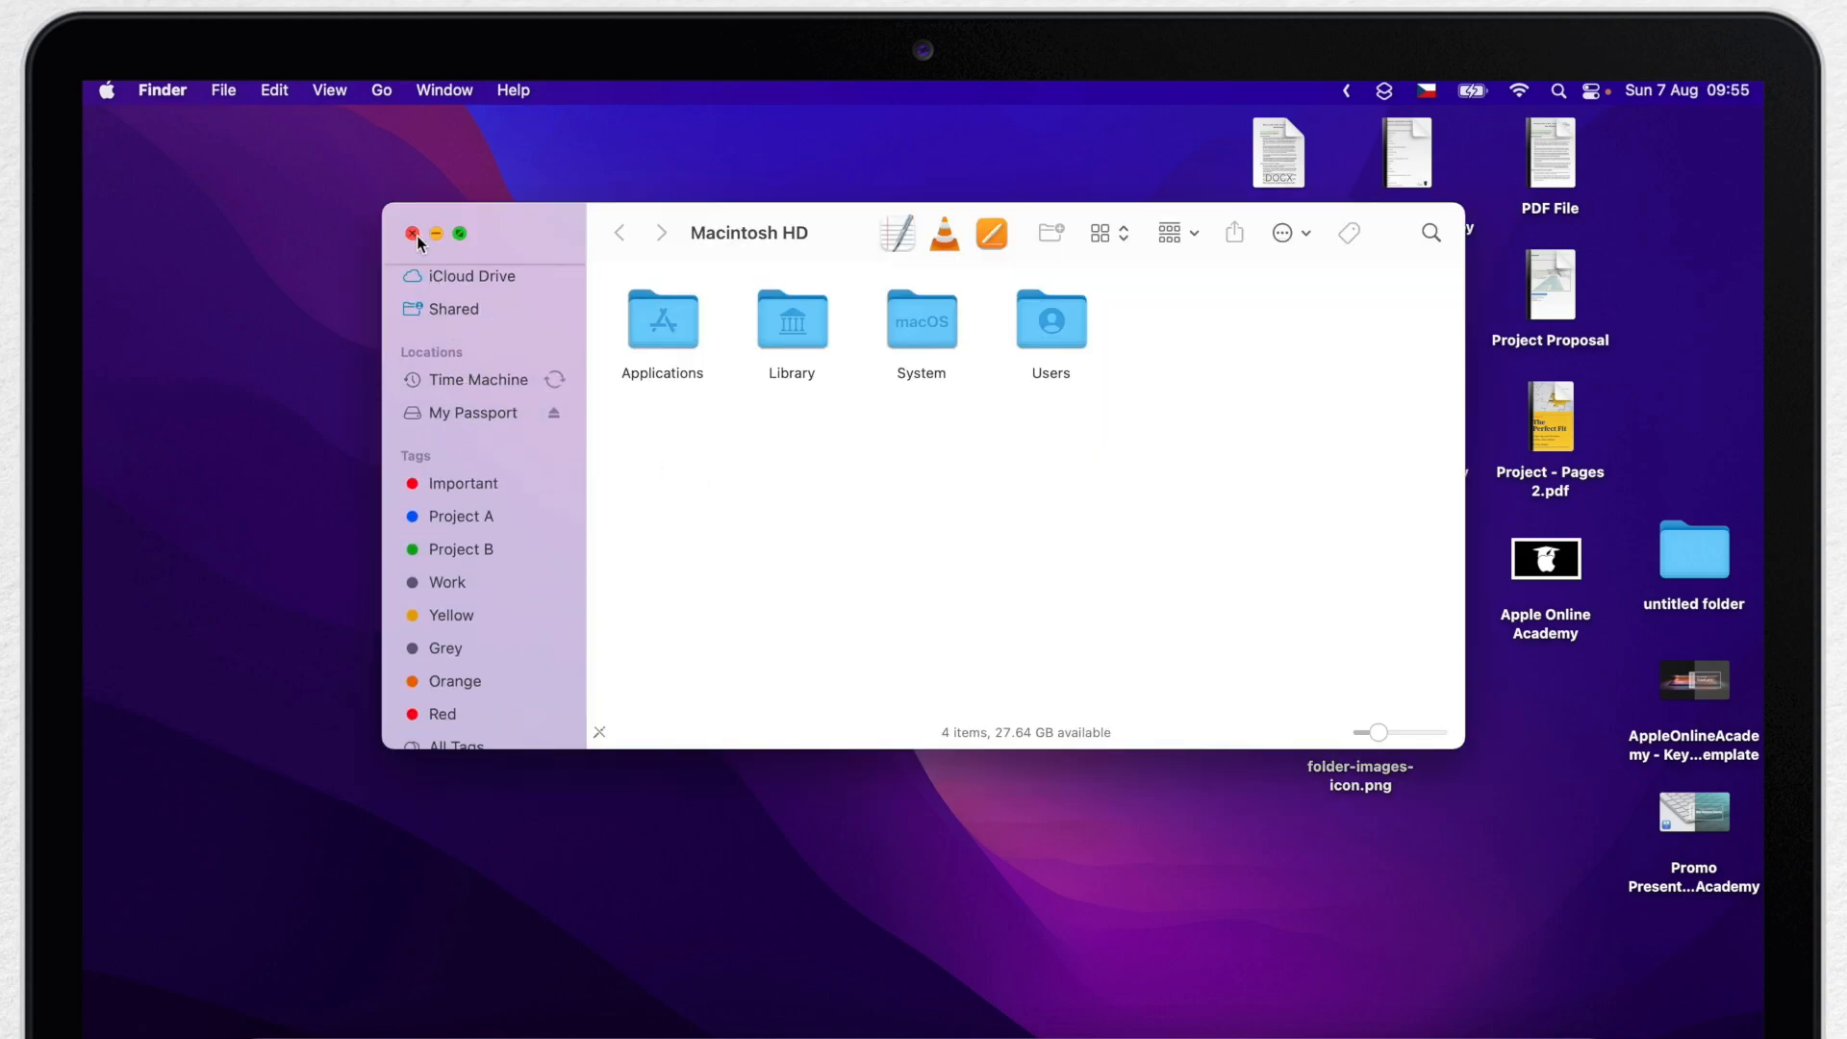
left_click(381, 91)
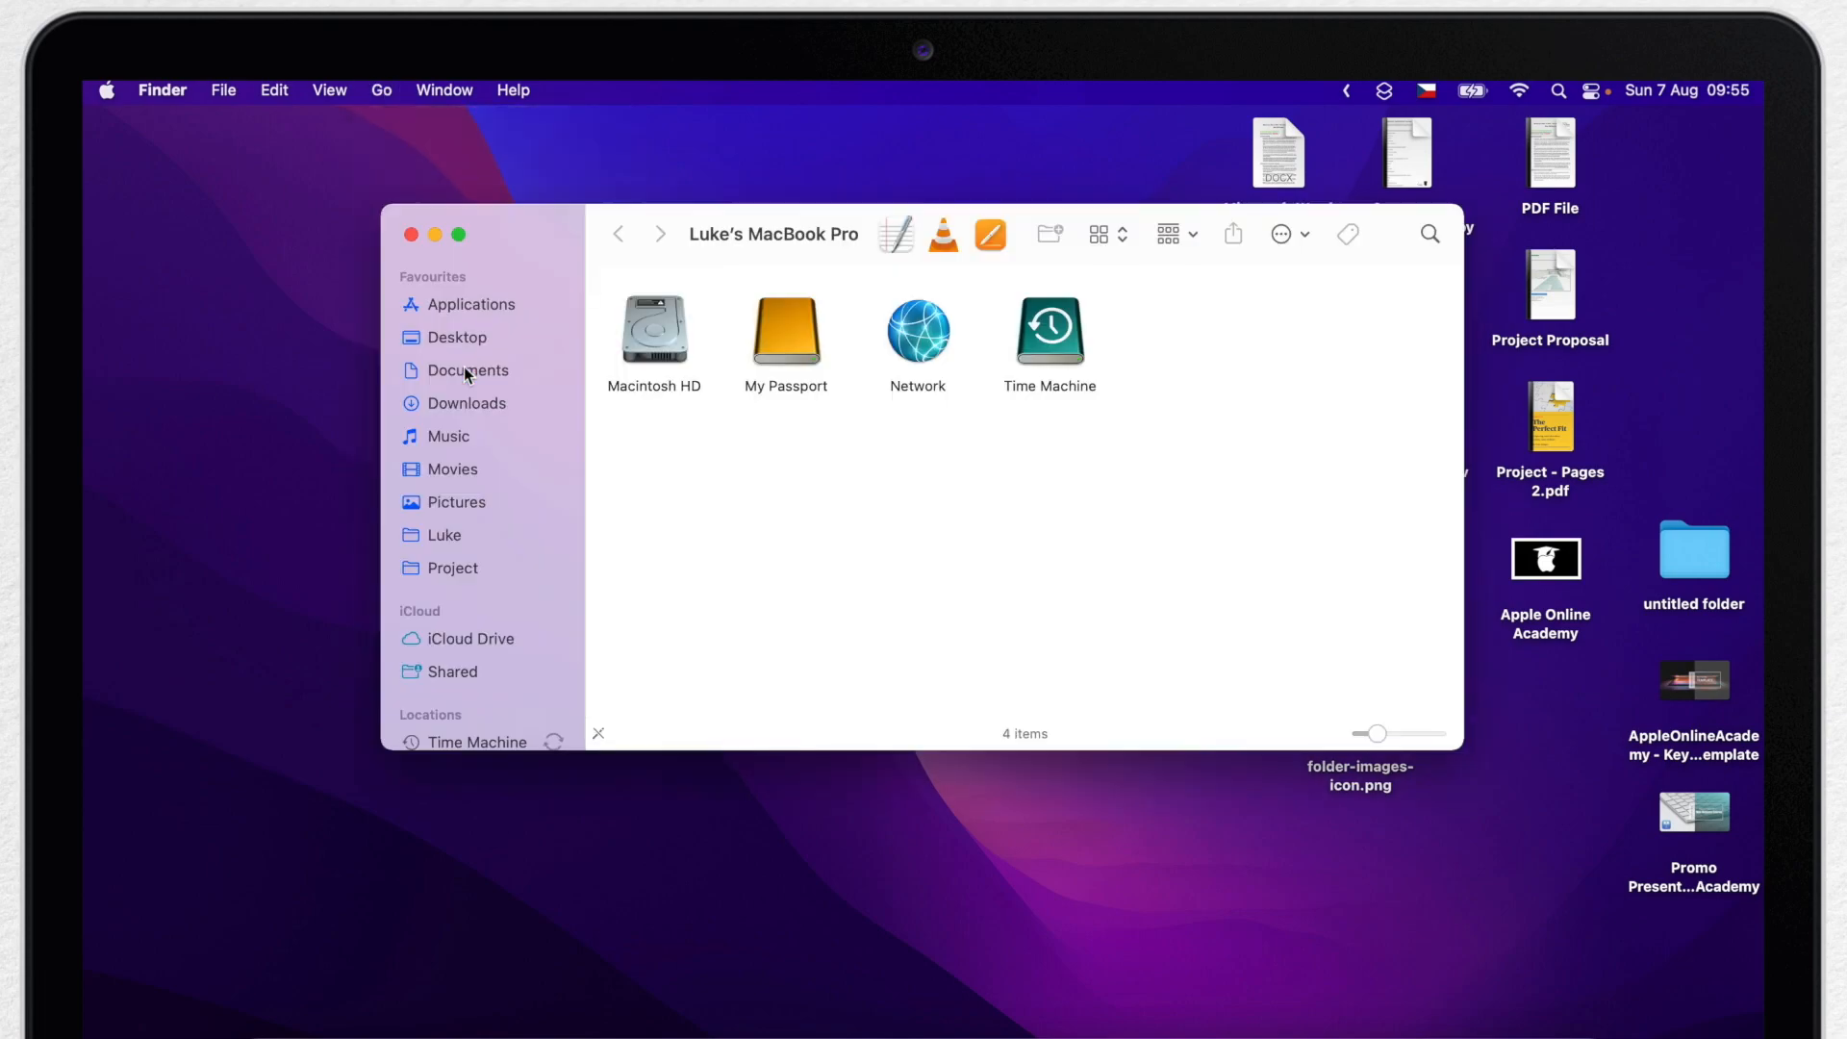
left_click(785, 329)
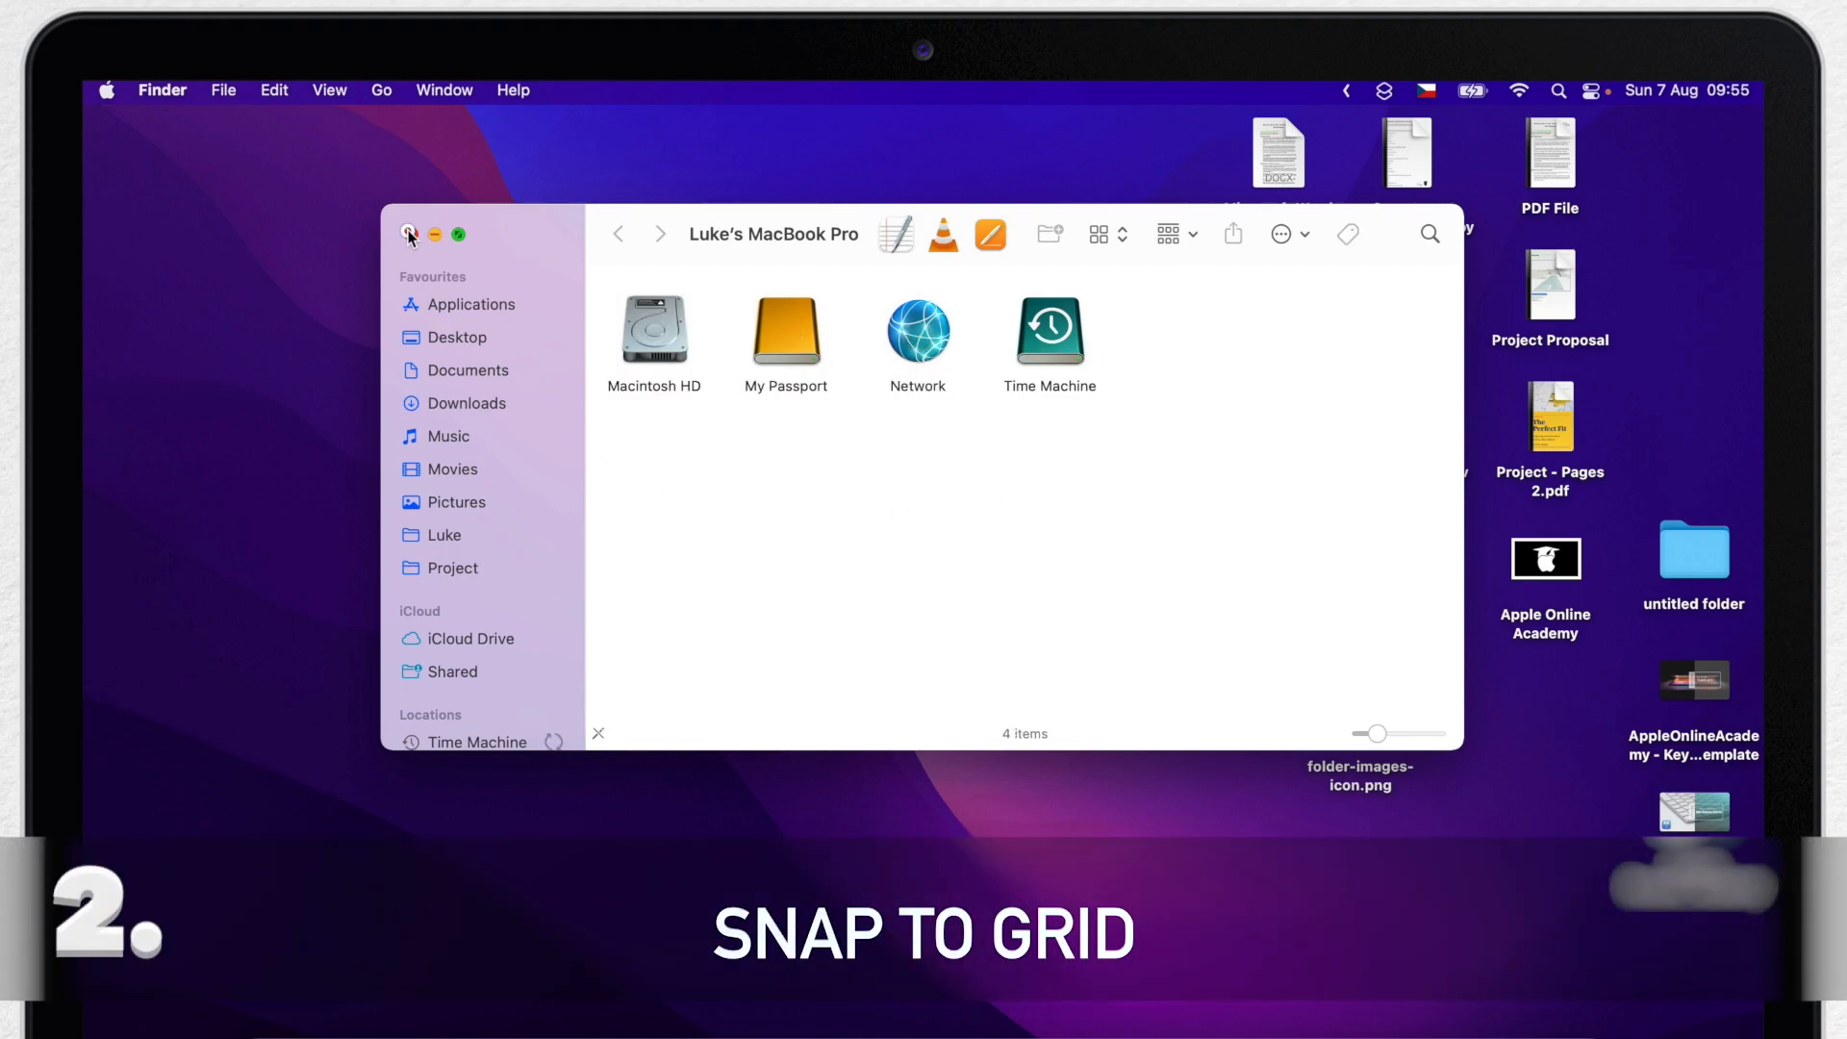
left_click(406, 234)
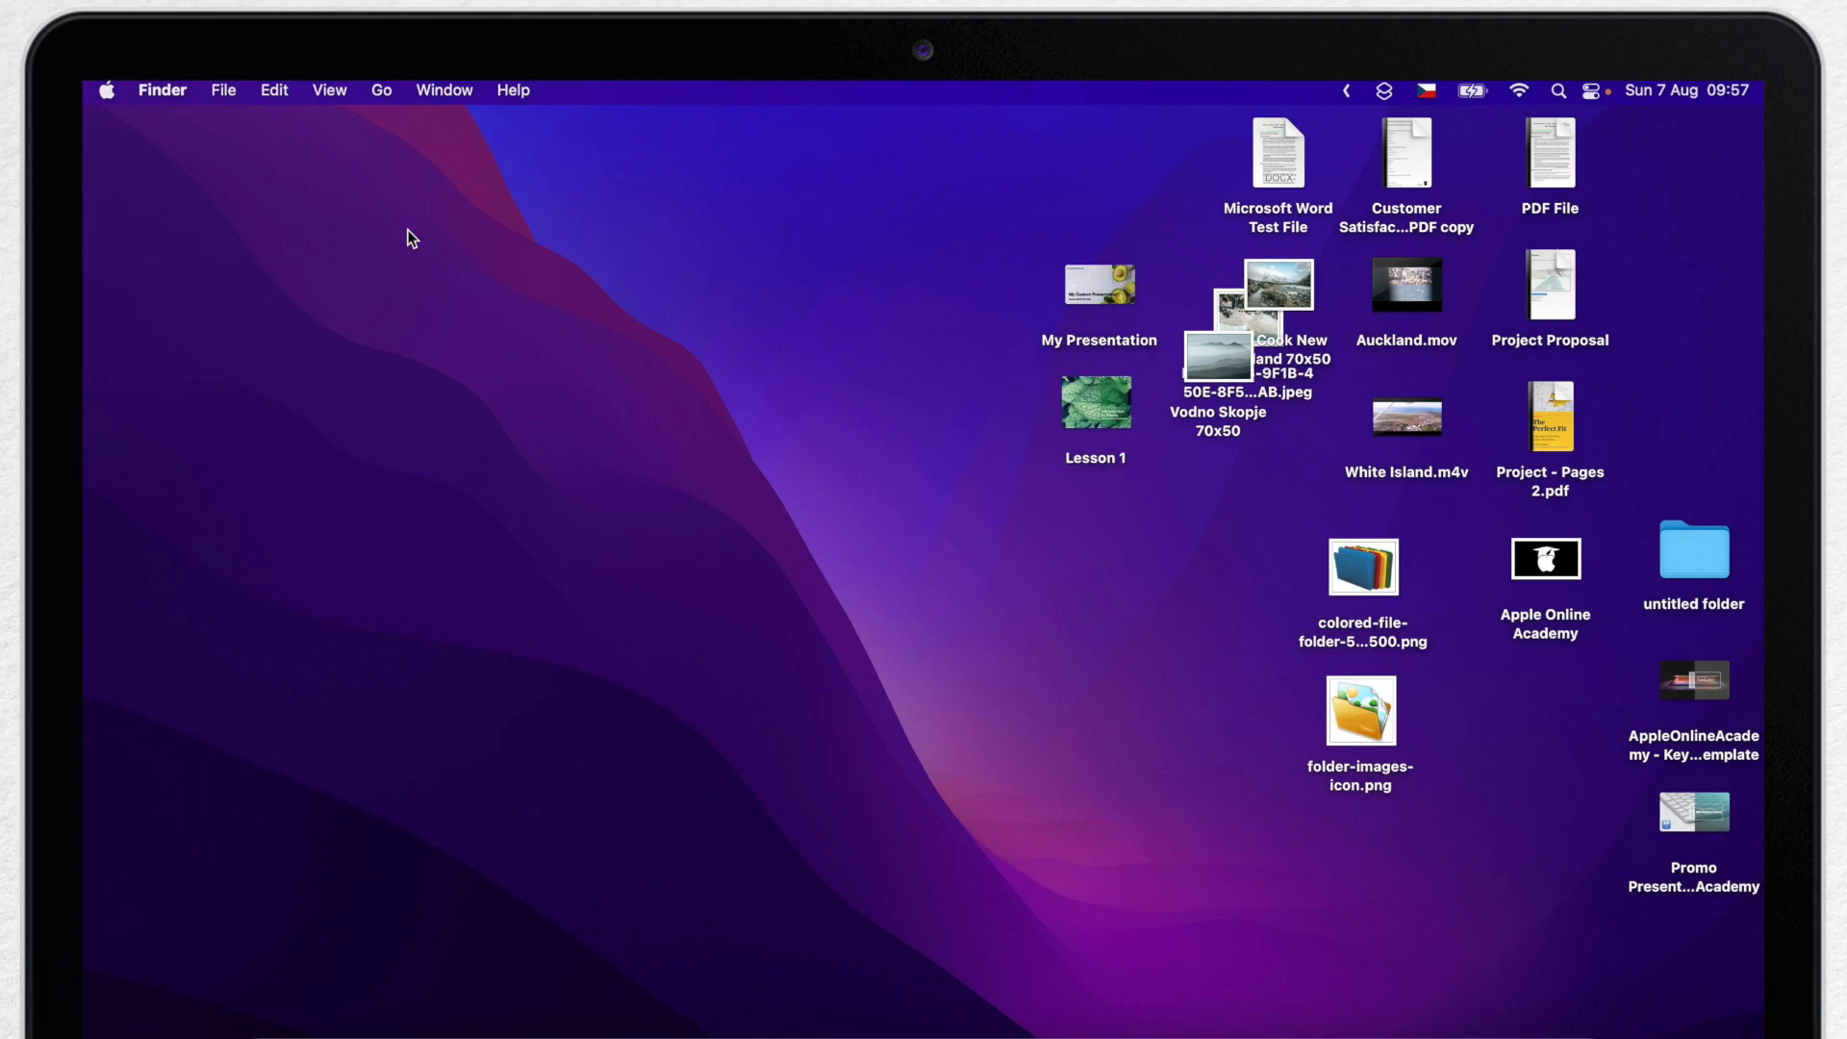
mouse_move(1185, 262)
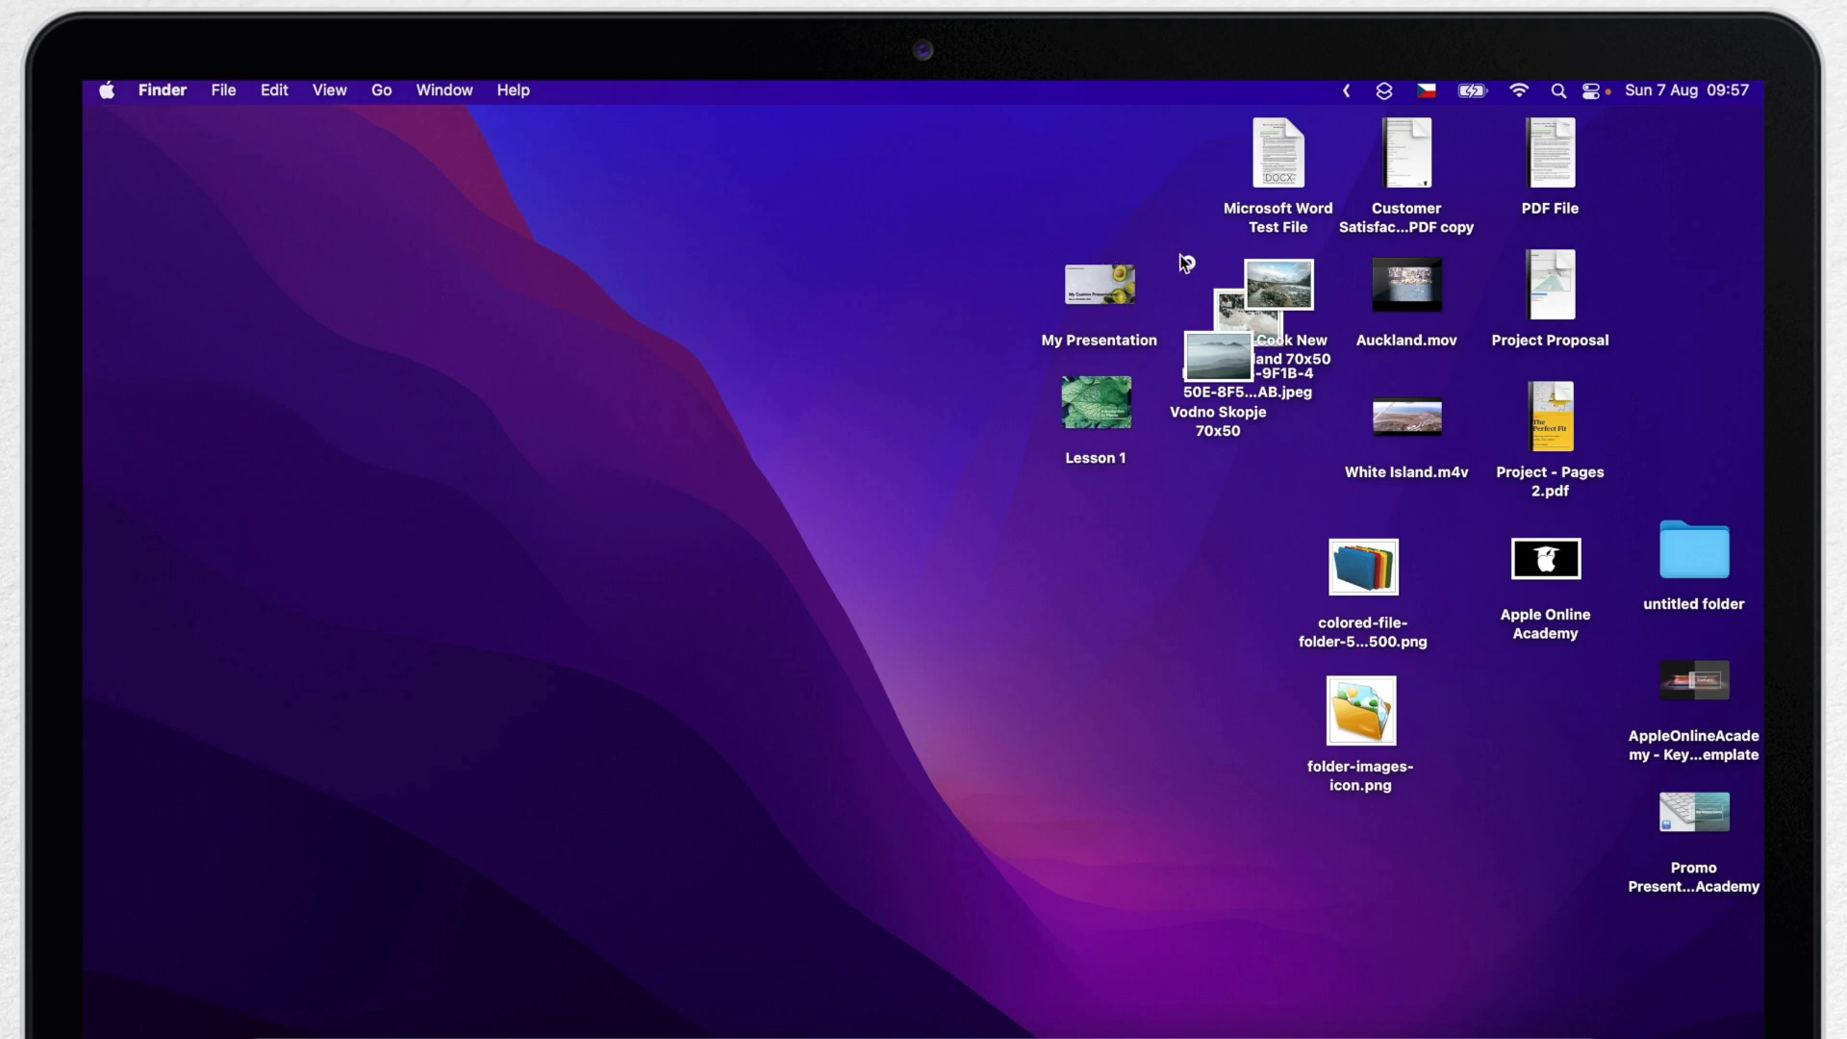
Spread the overlapping photos, enable Snap to Grid, and stack Mt. Cook and Vodno Skopje below the first photo
left_click_drag(1220, 354, 1178, 518)
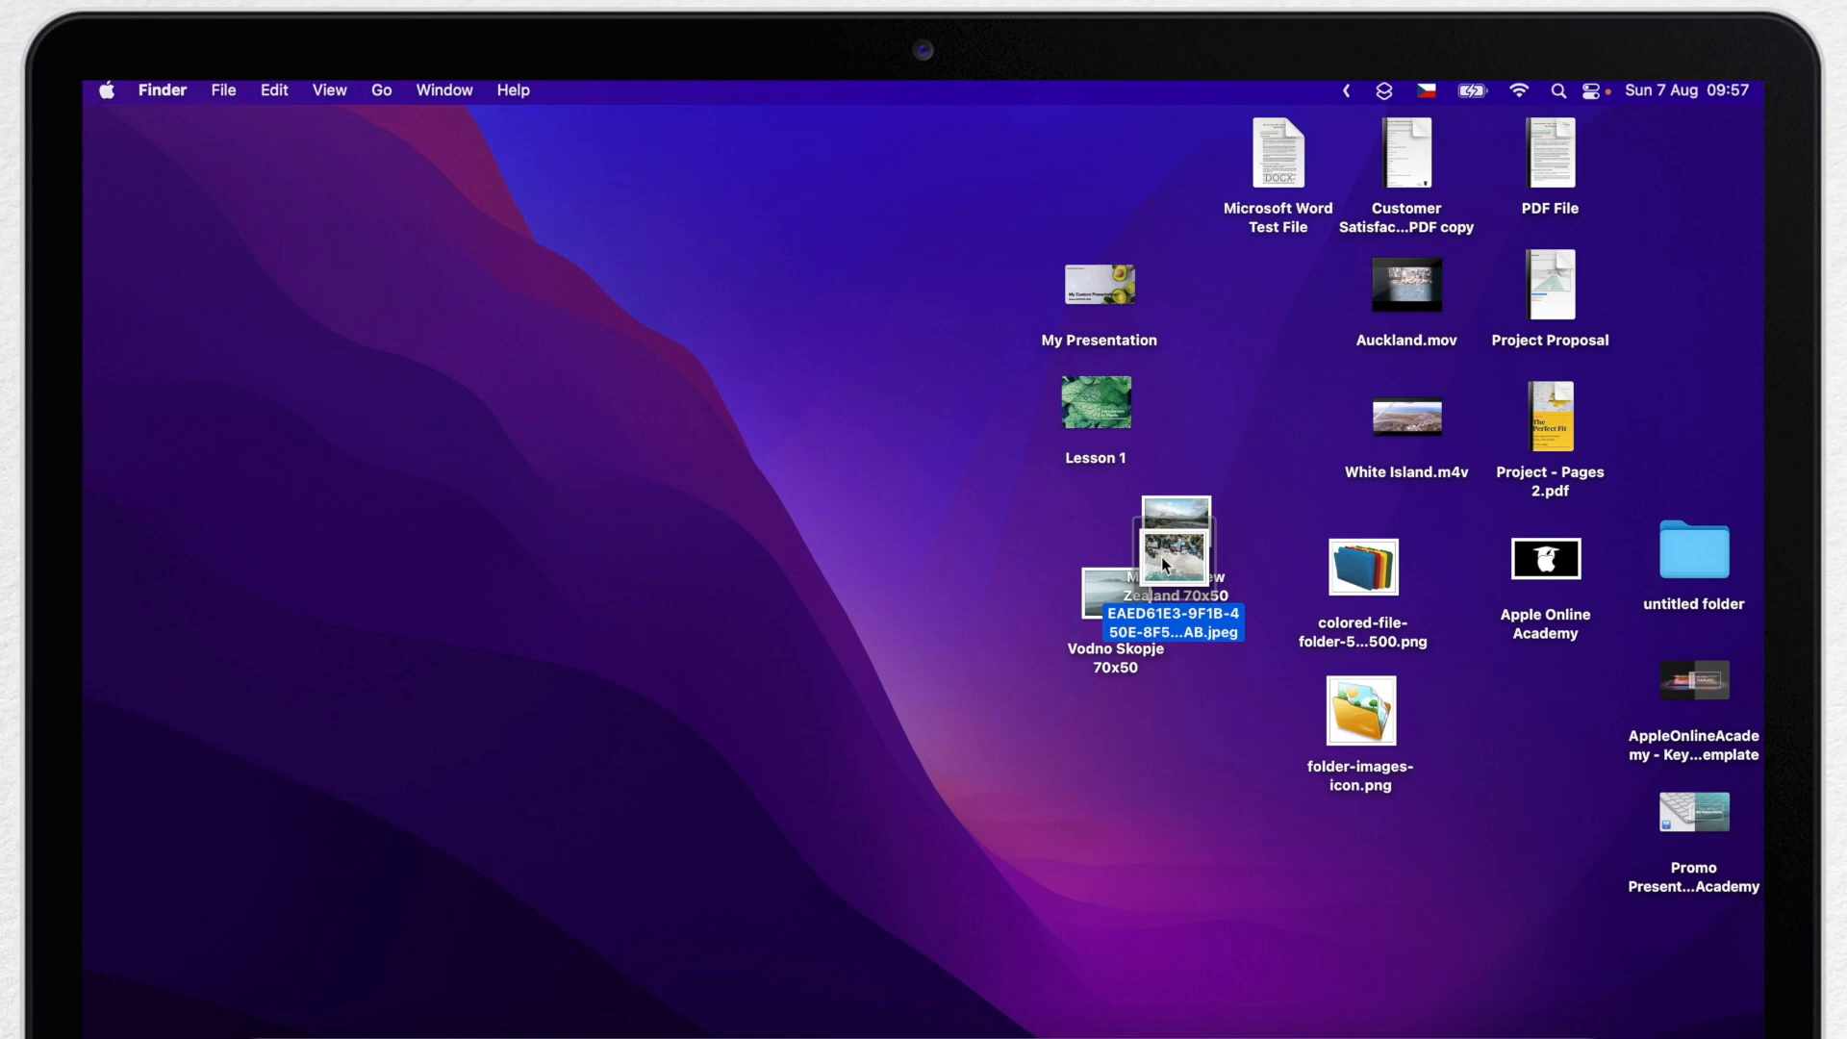
mouse_move(837, 479)
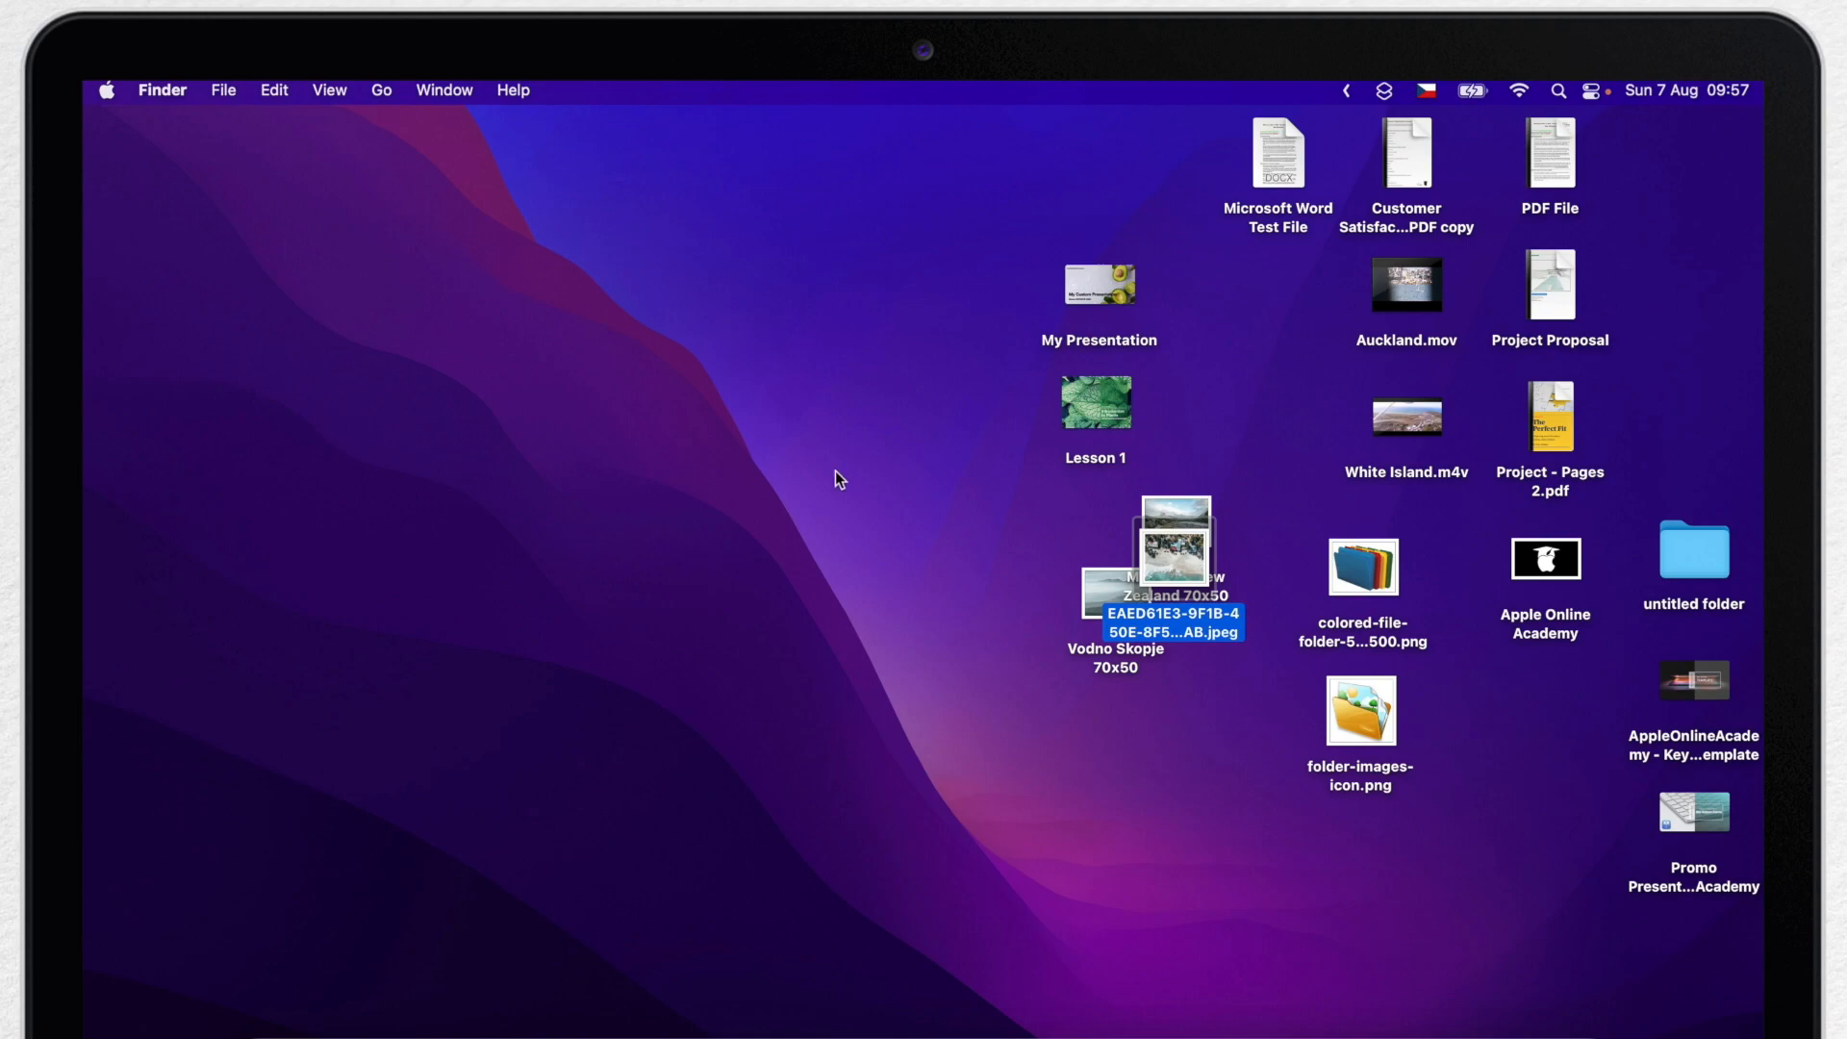
left_click(329, 91)
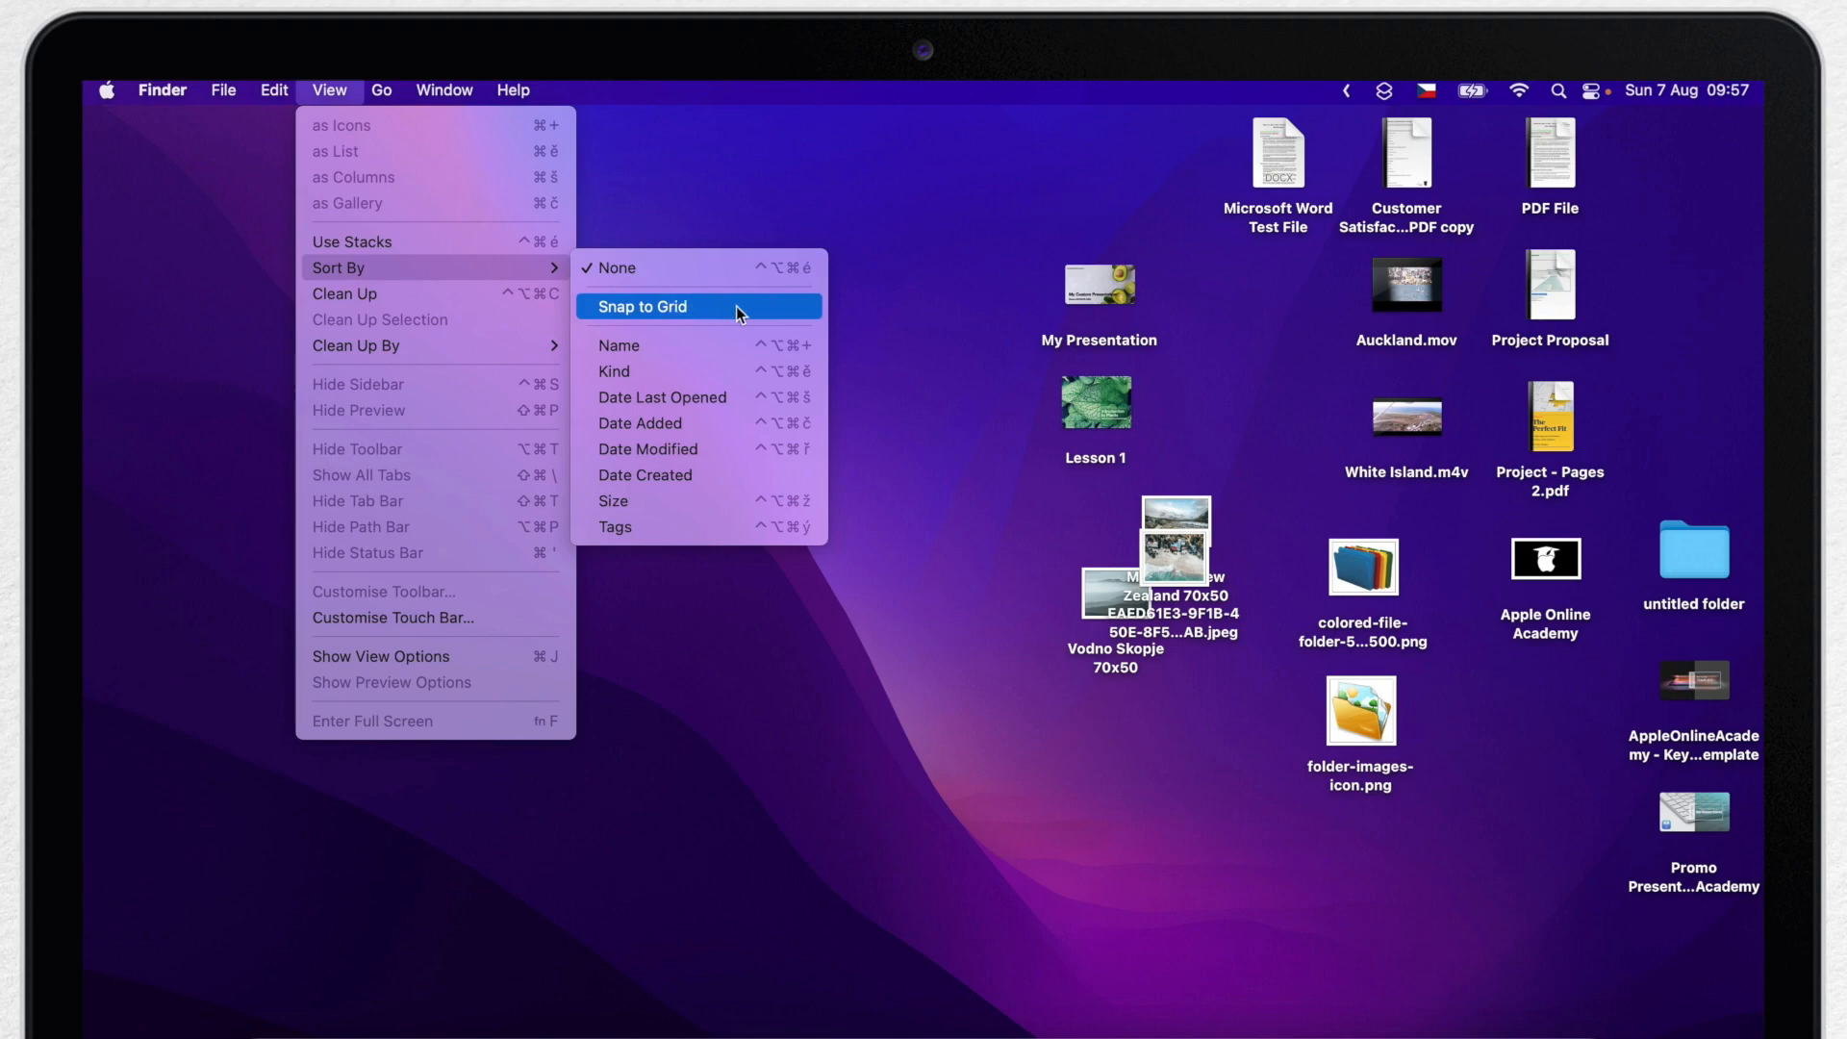
left_click(641, 306)
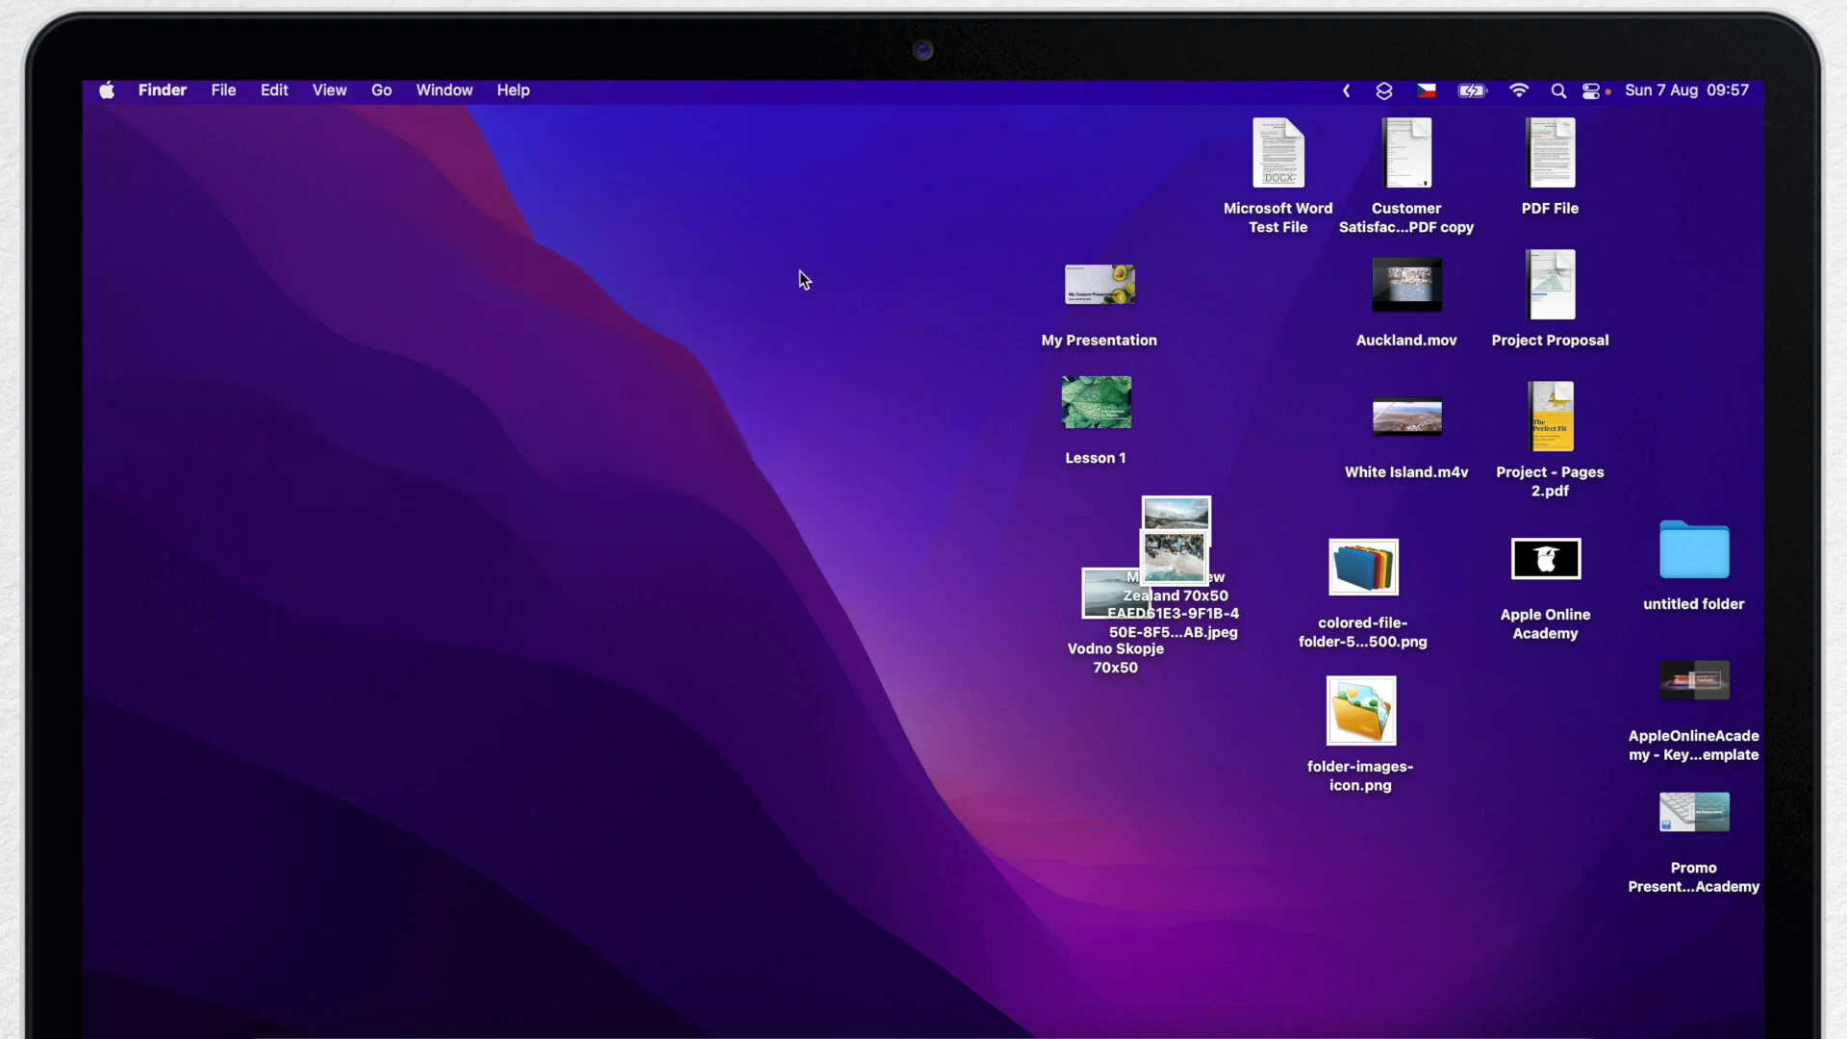
mouse_move(1058, 498)
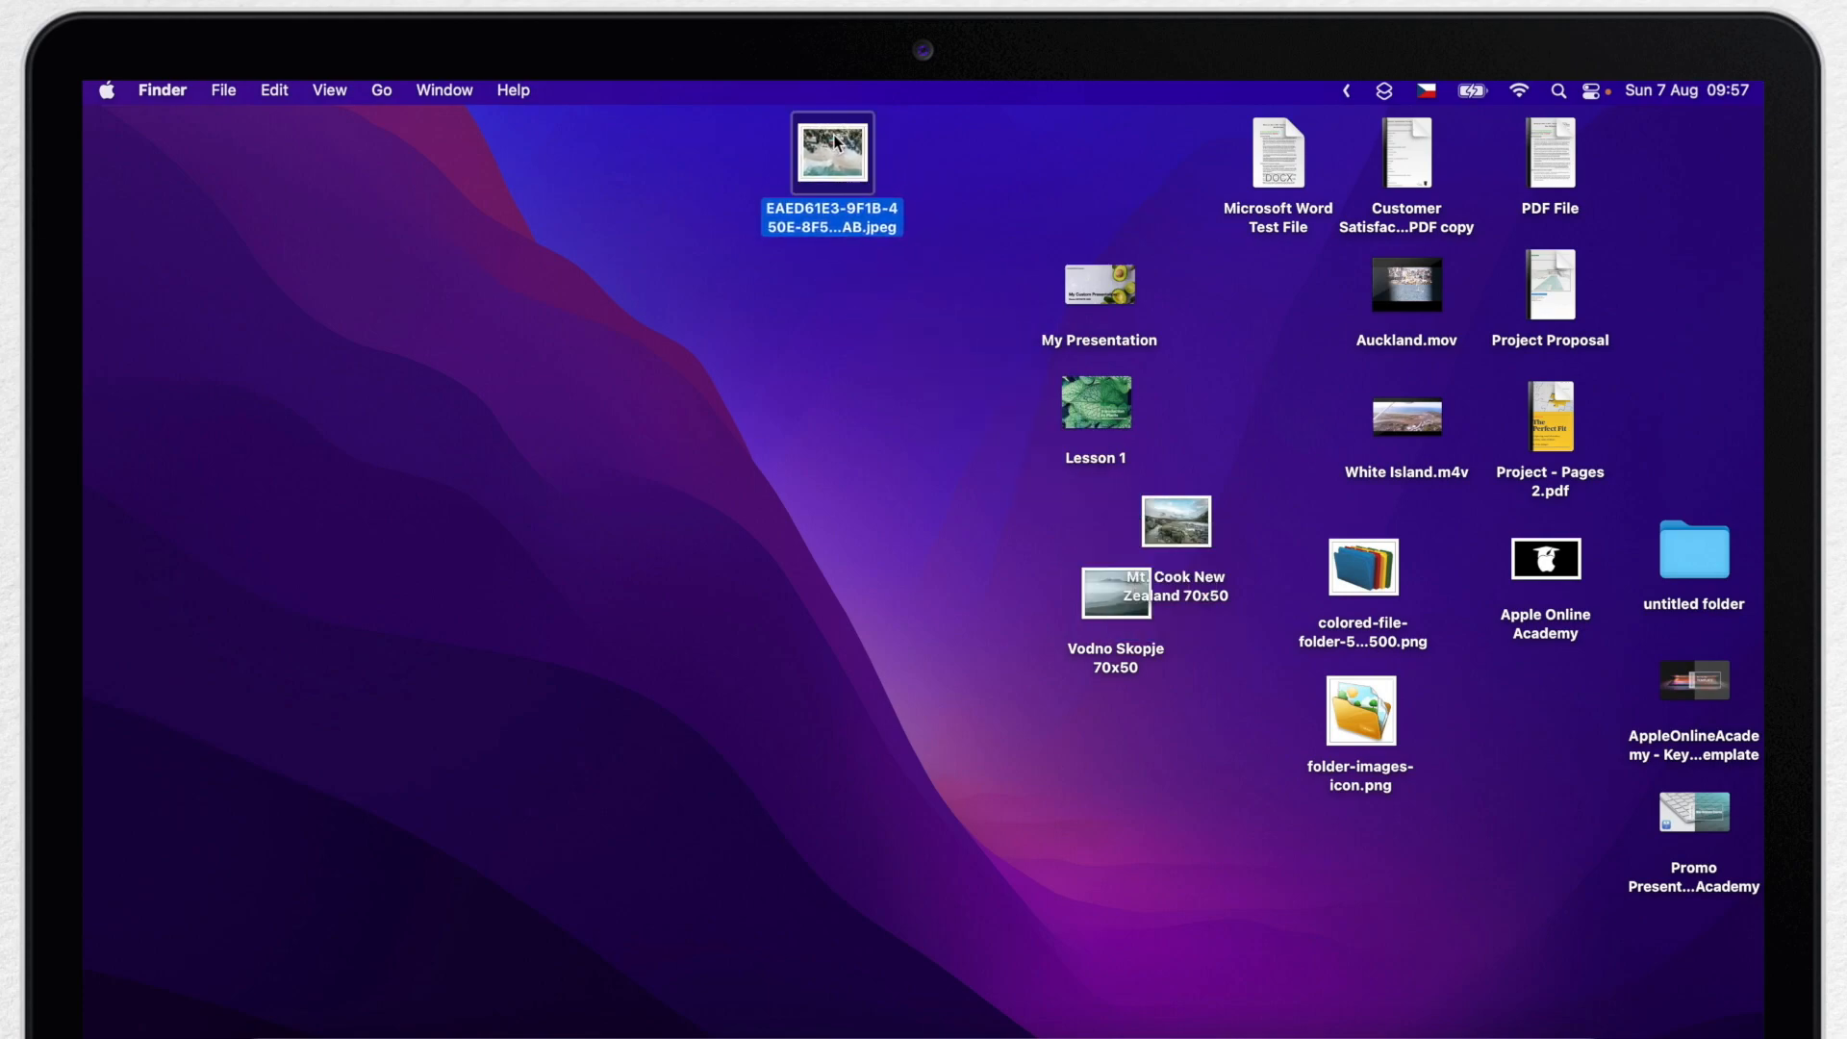
left_click(1174, 521)
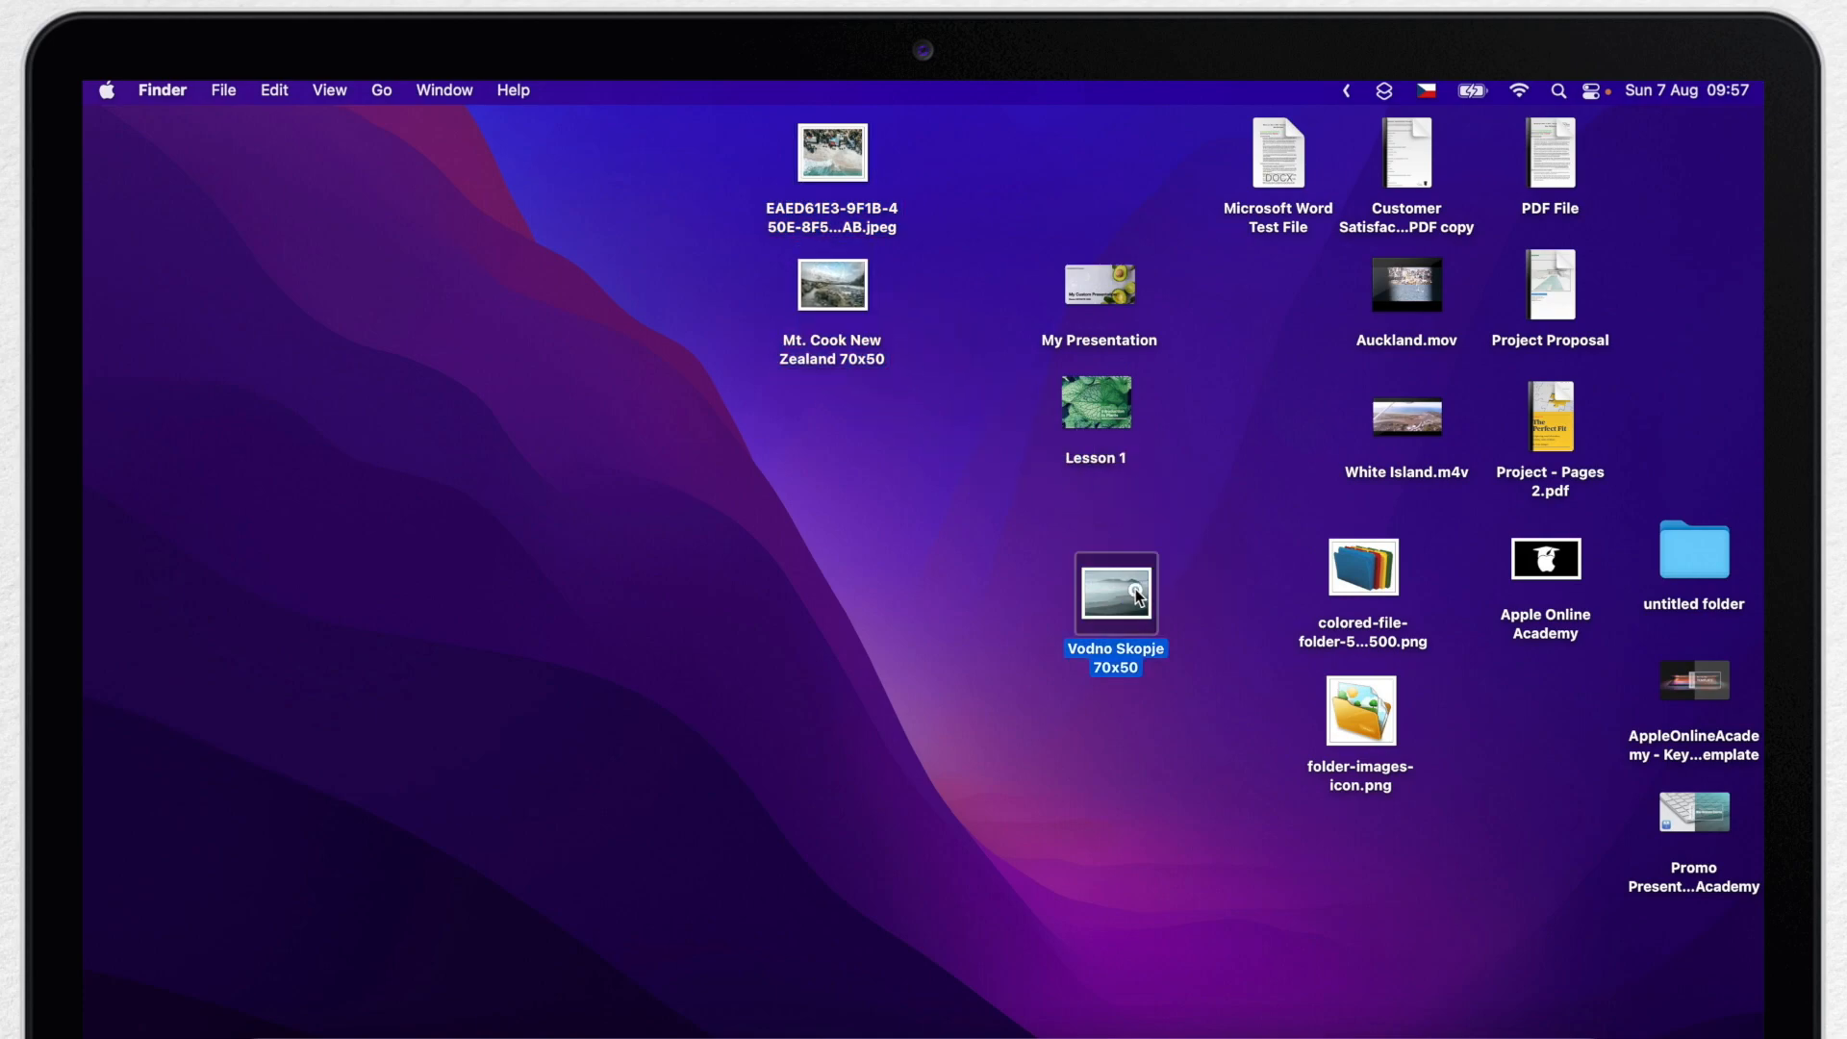
left_click_drag(1114, 594, 831, 417)
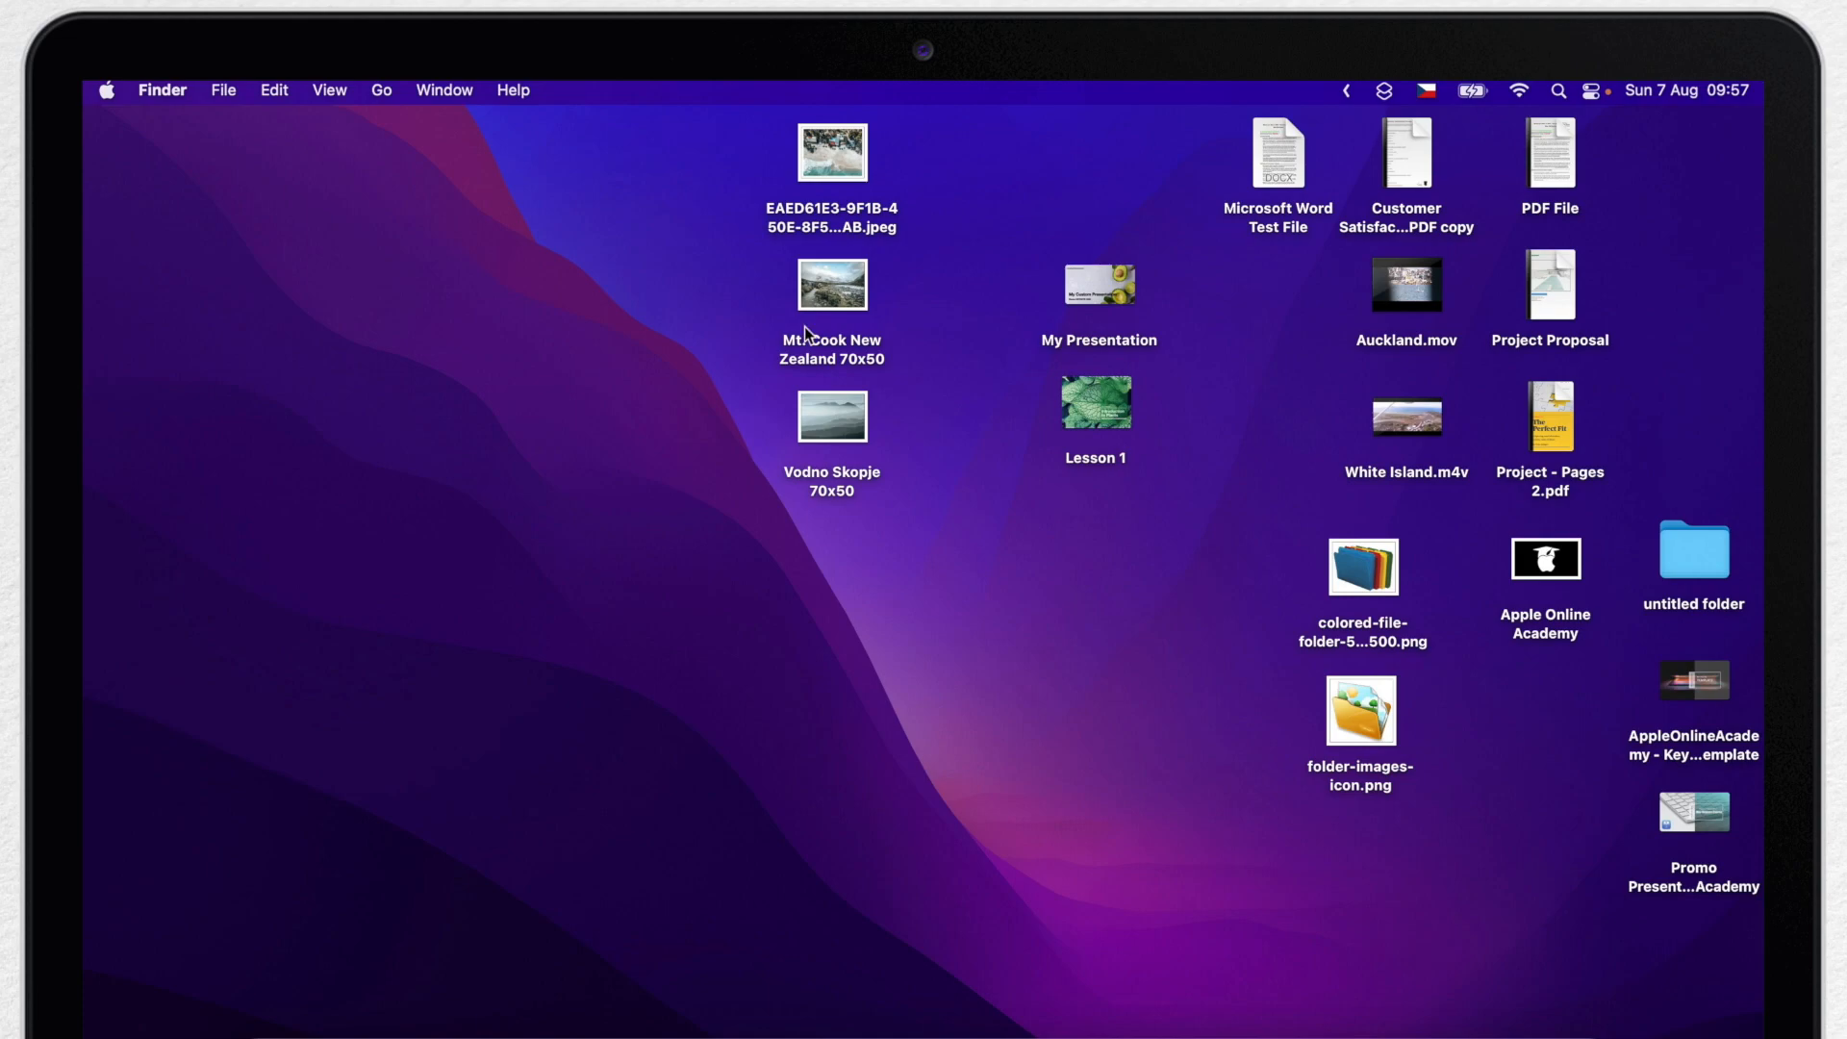
left_click(329, 91)
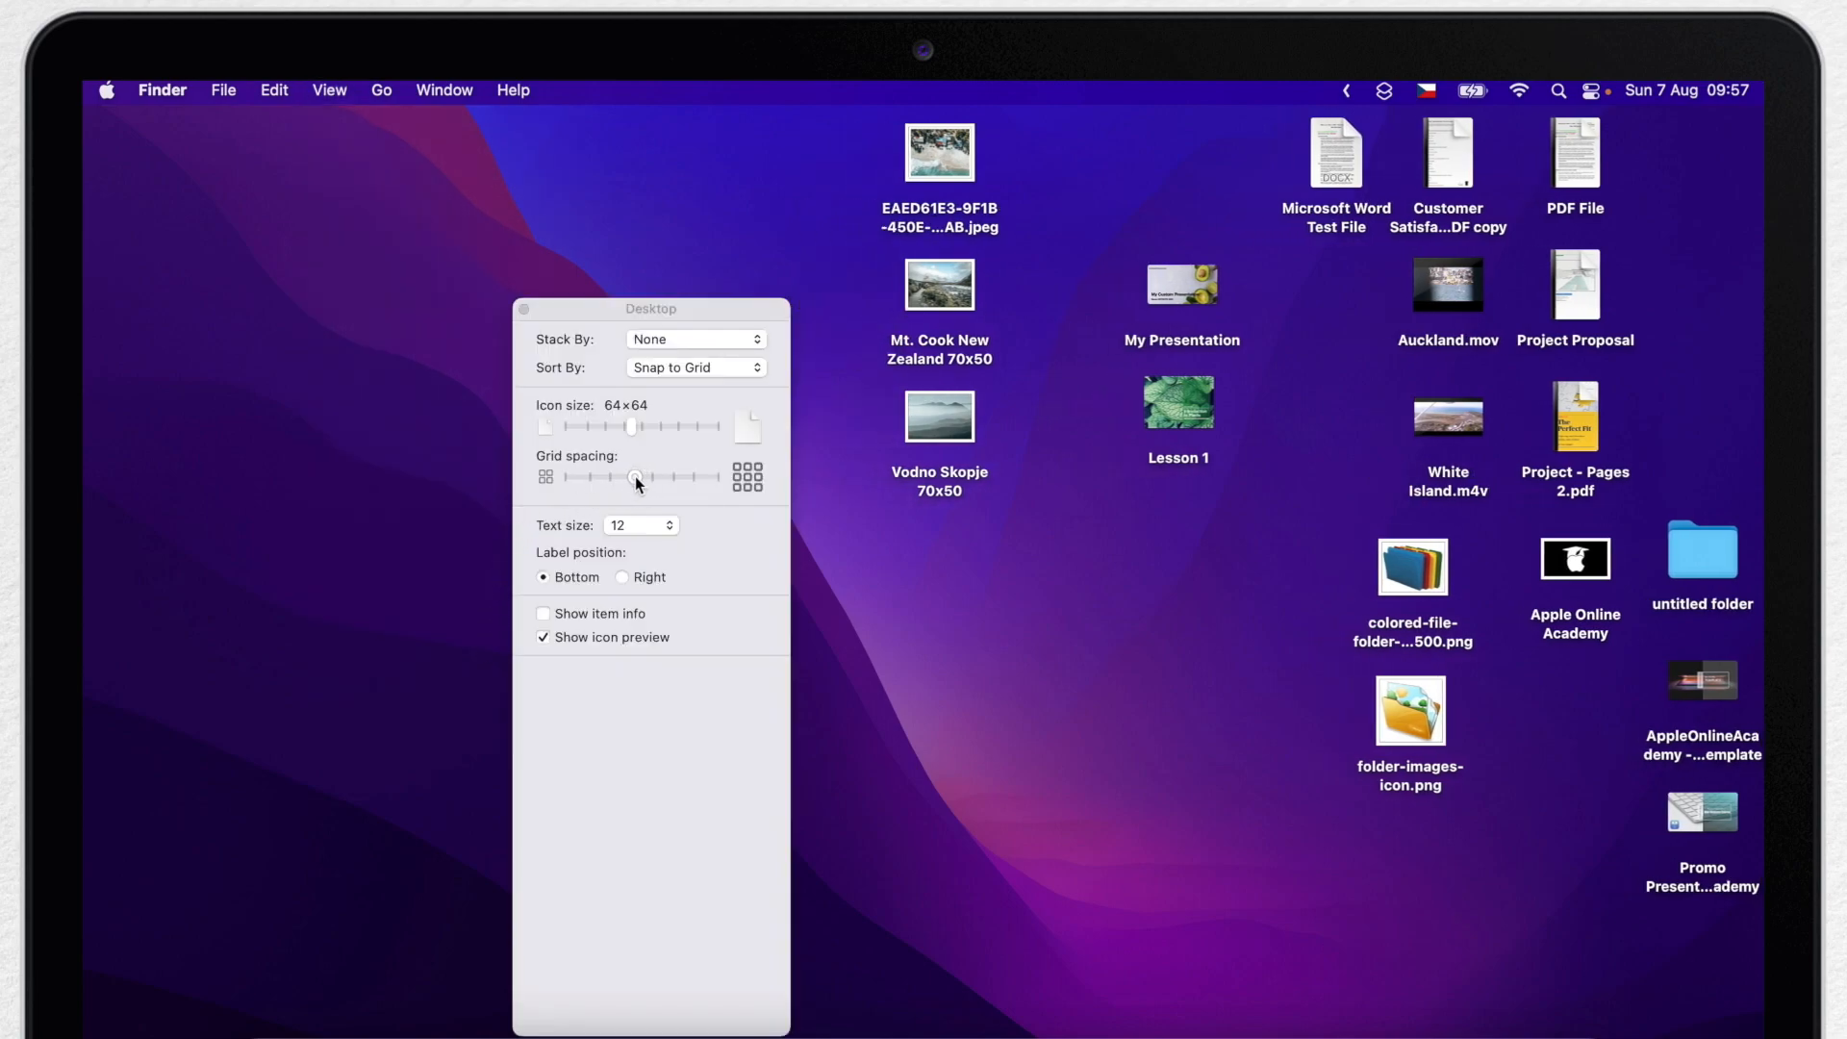
left_click_drag(633, 475, 646, 476)
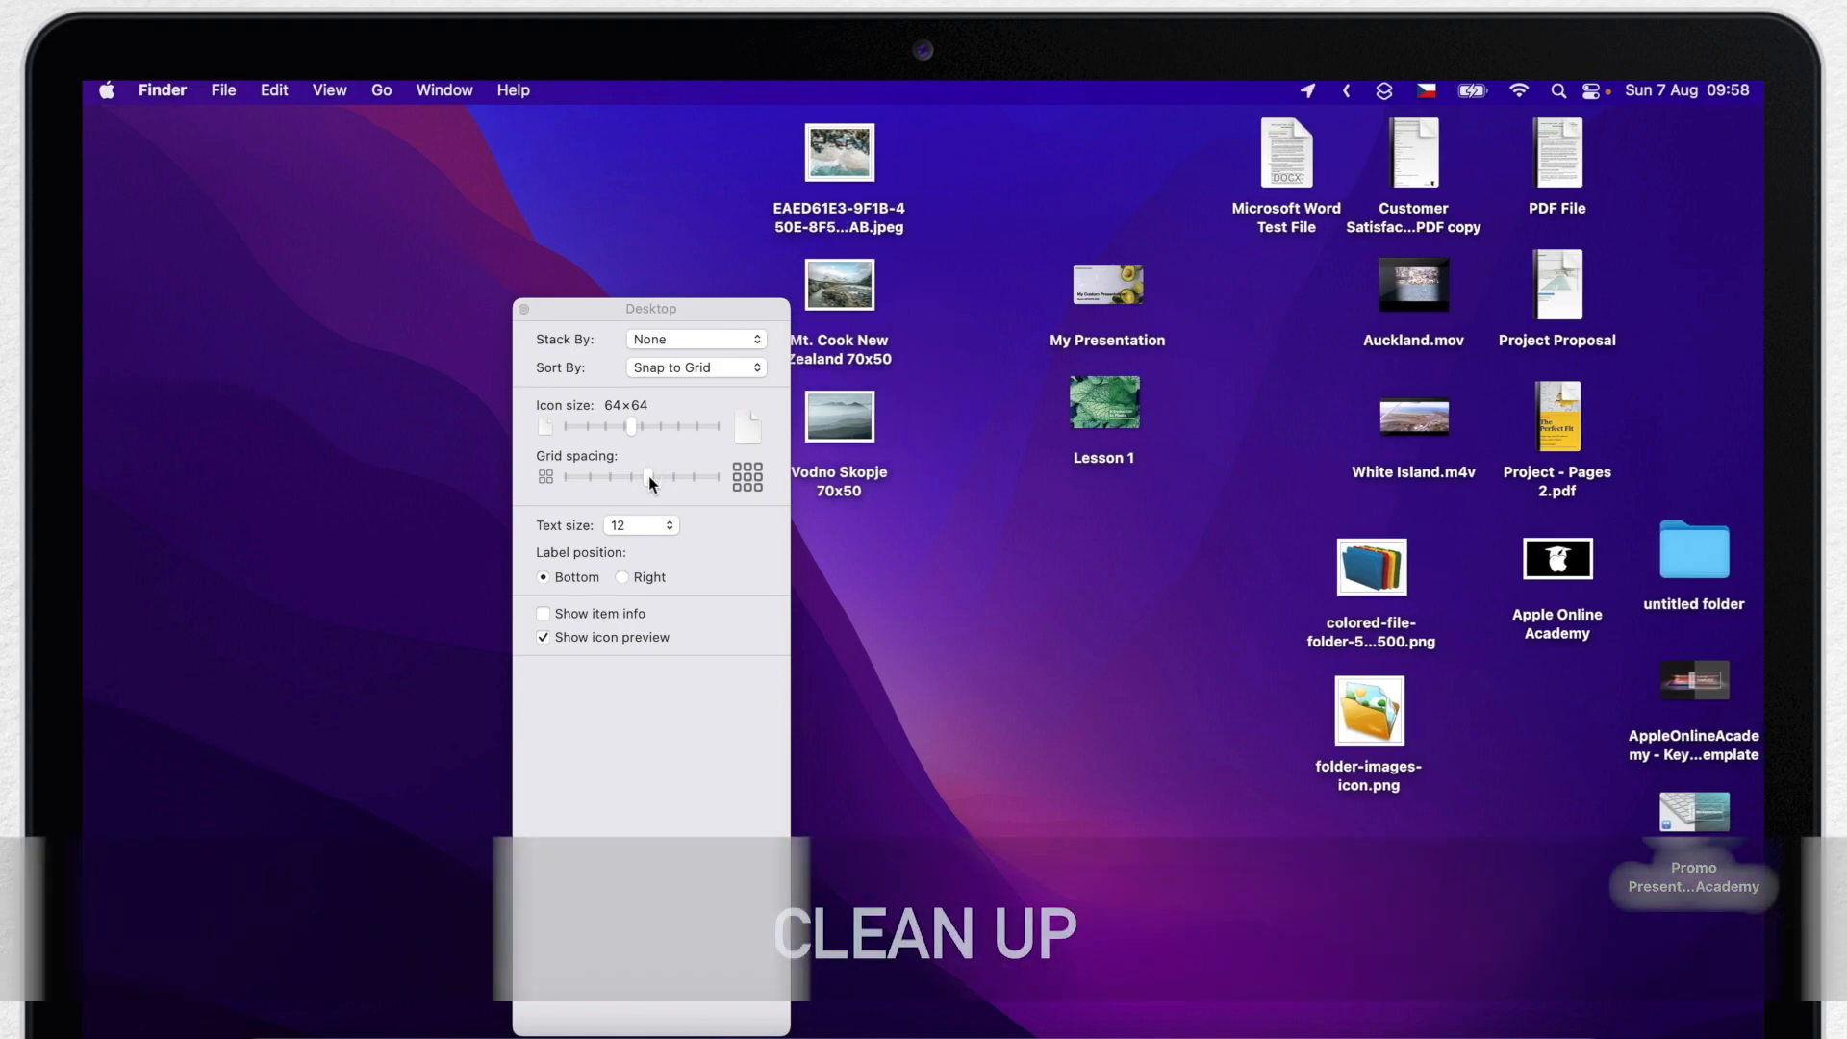
left_click(837, 595)
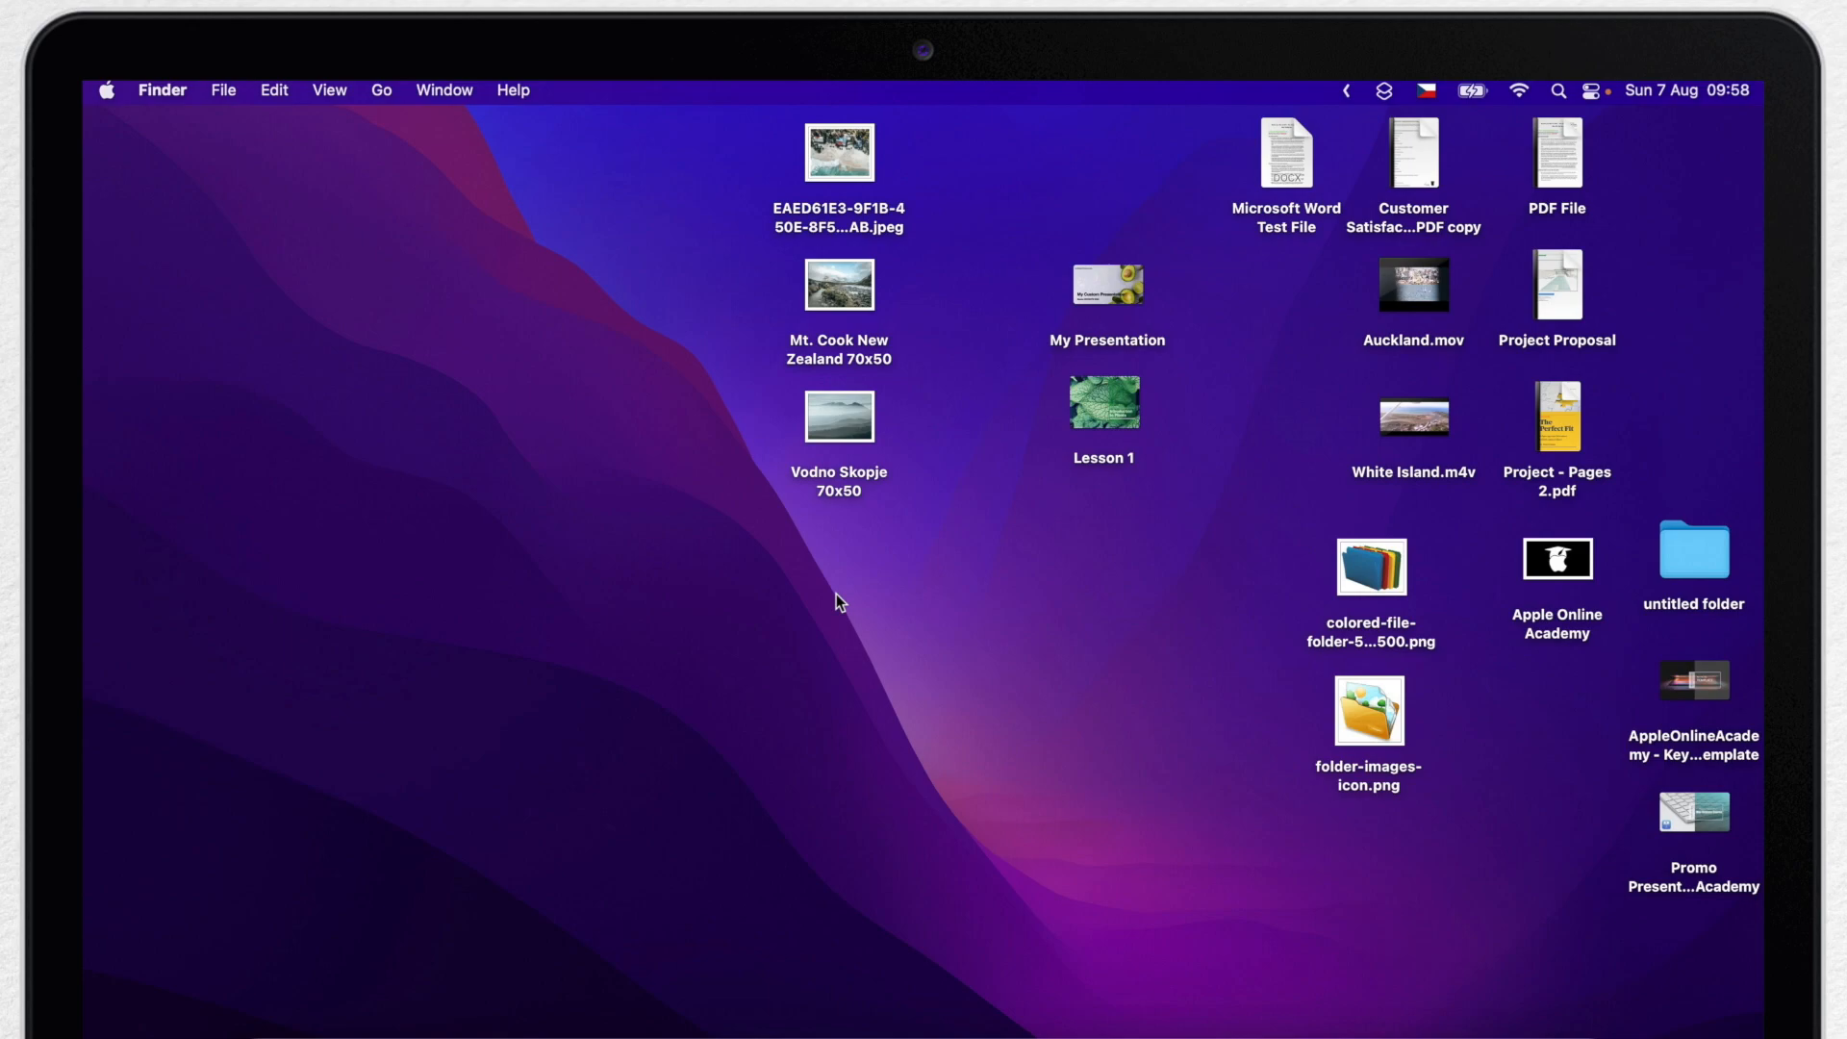
mouse_move(770, 581)
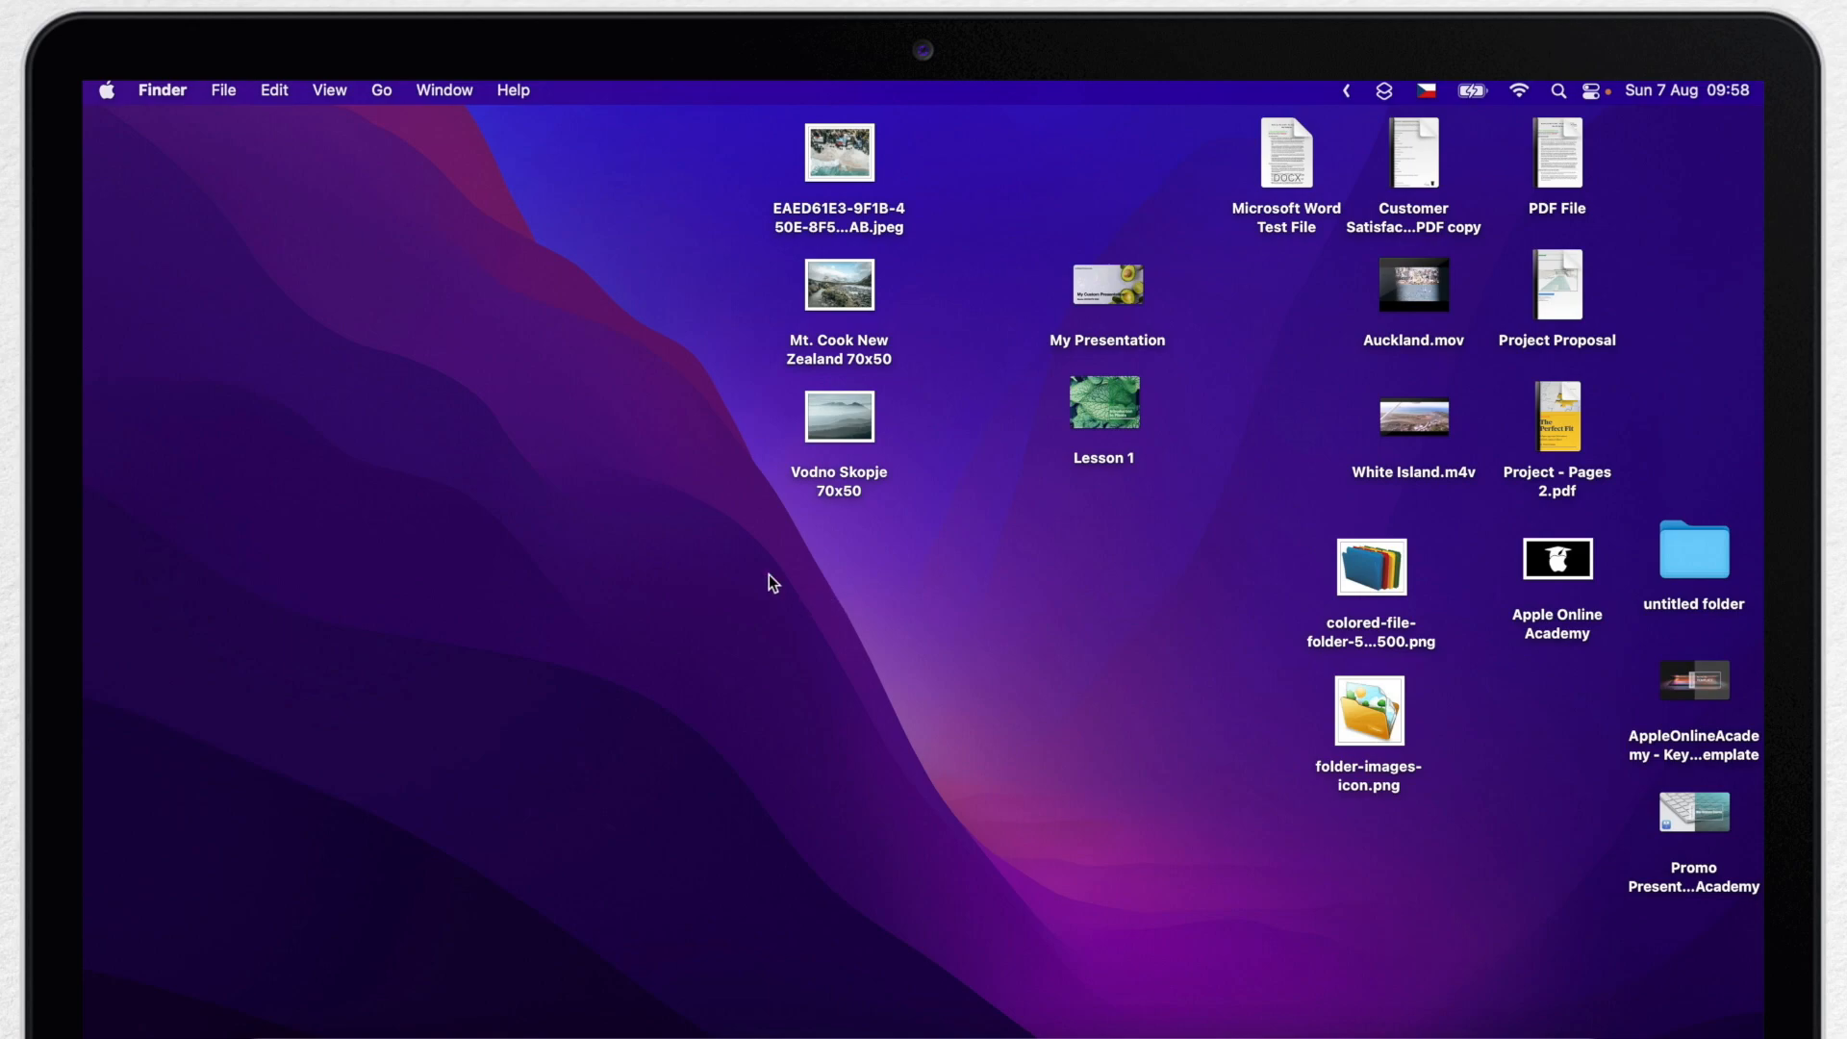
Run View > Clean Up twice so every desktop icon settles onto the grid
left_click(329, 91)
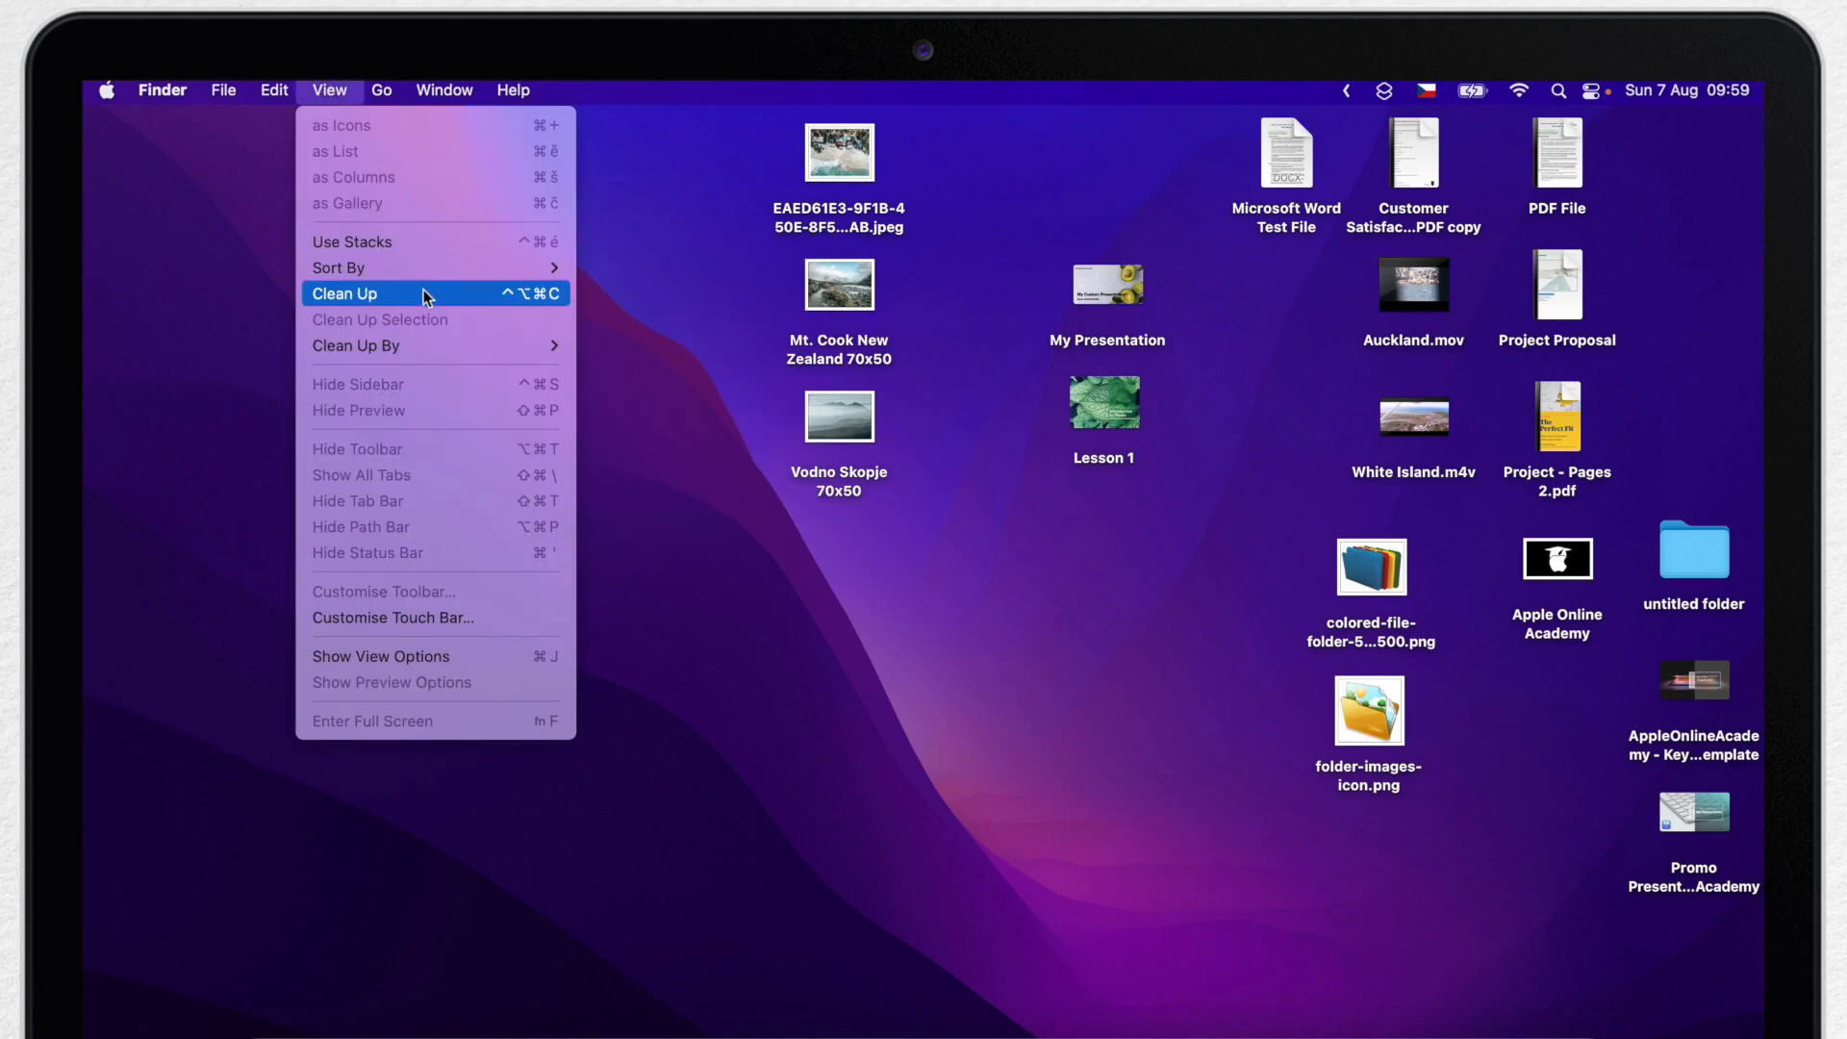
left_click(344, 292)
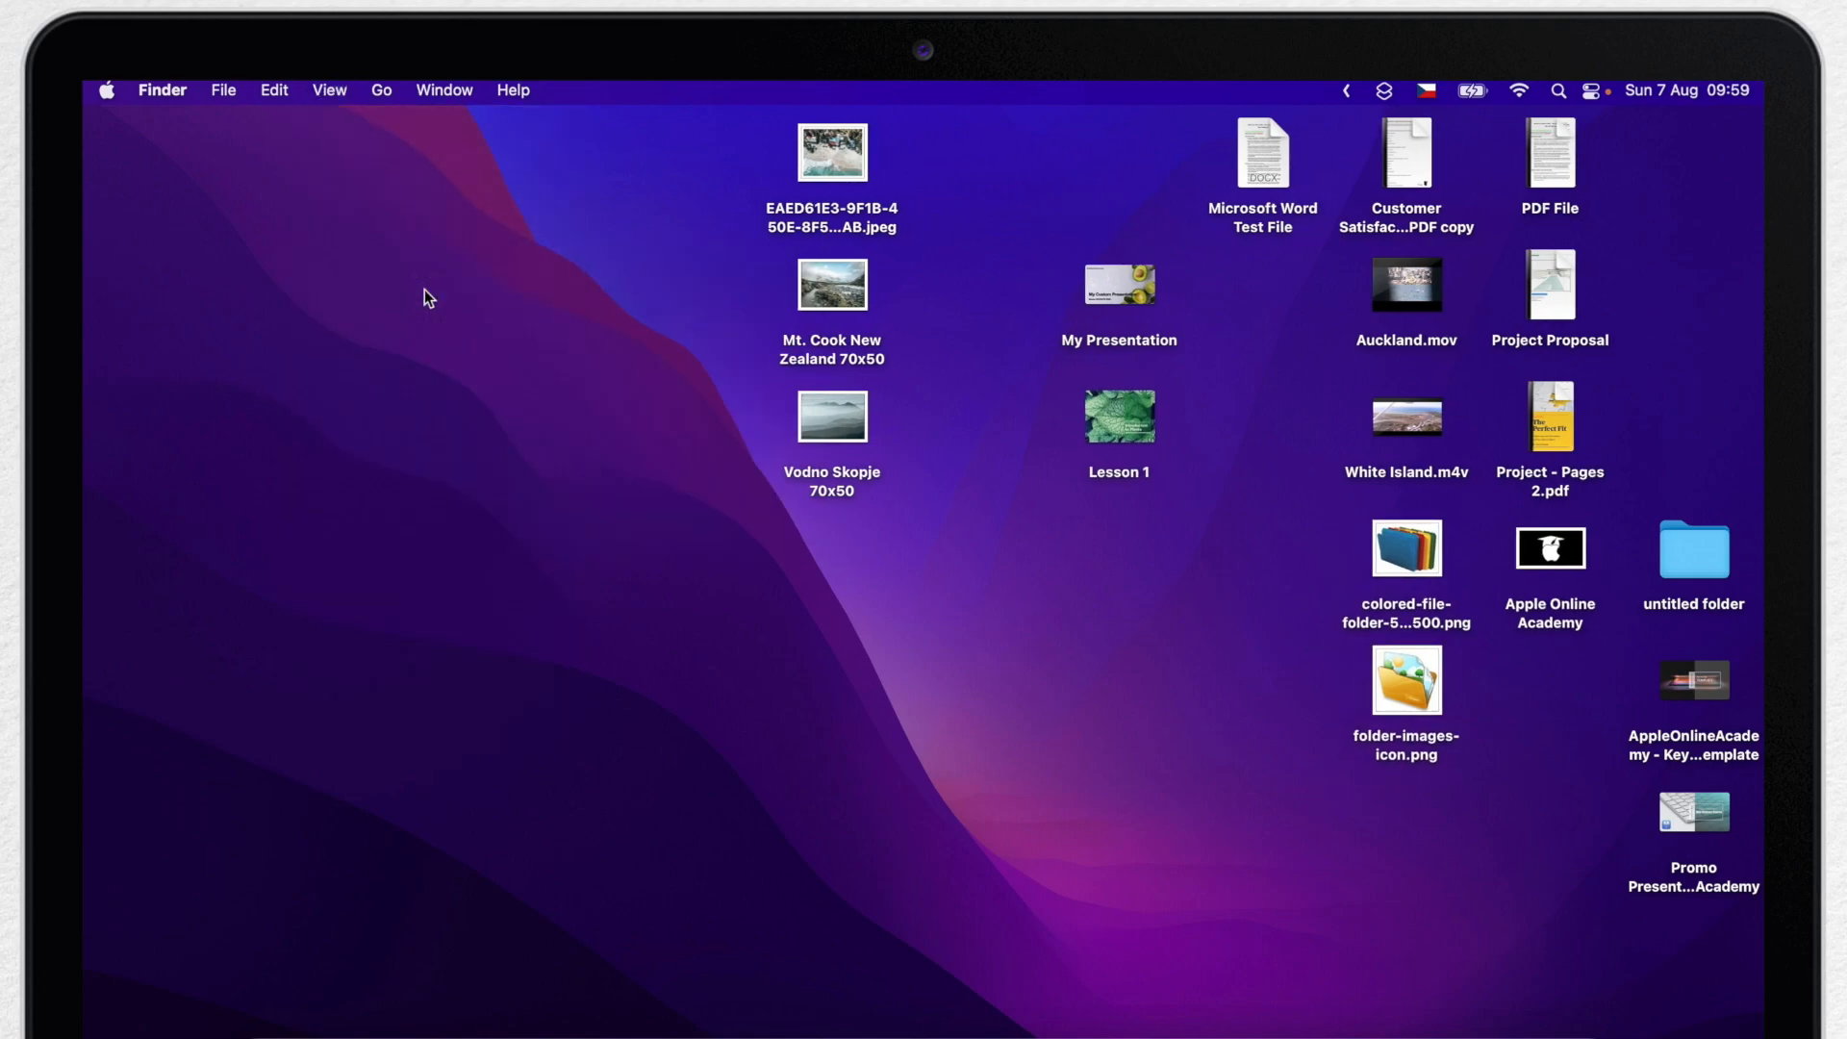
left_click(329, 90)
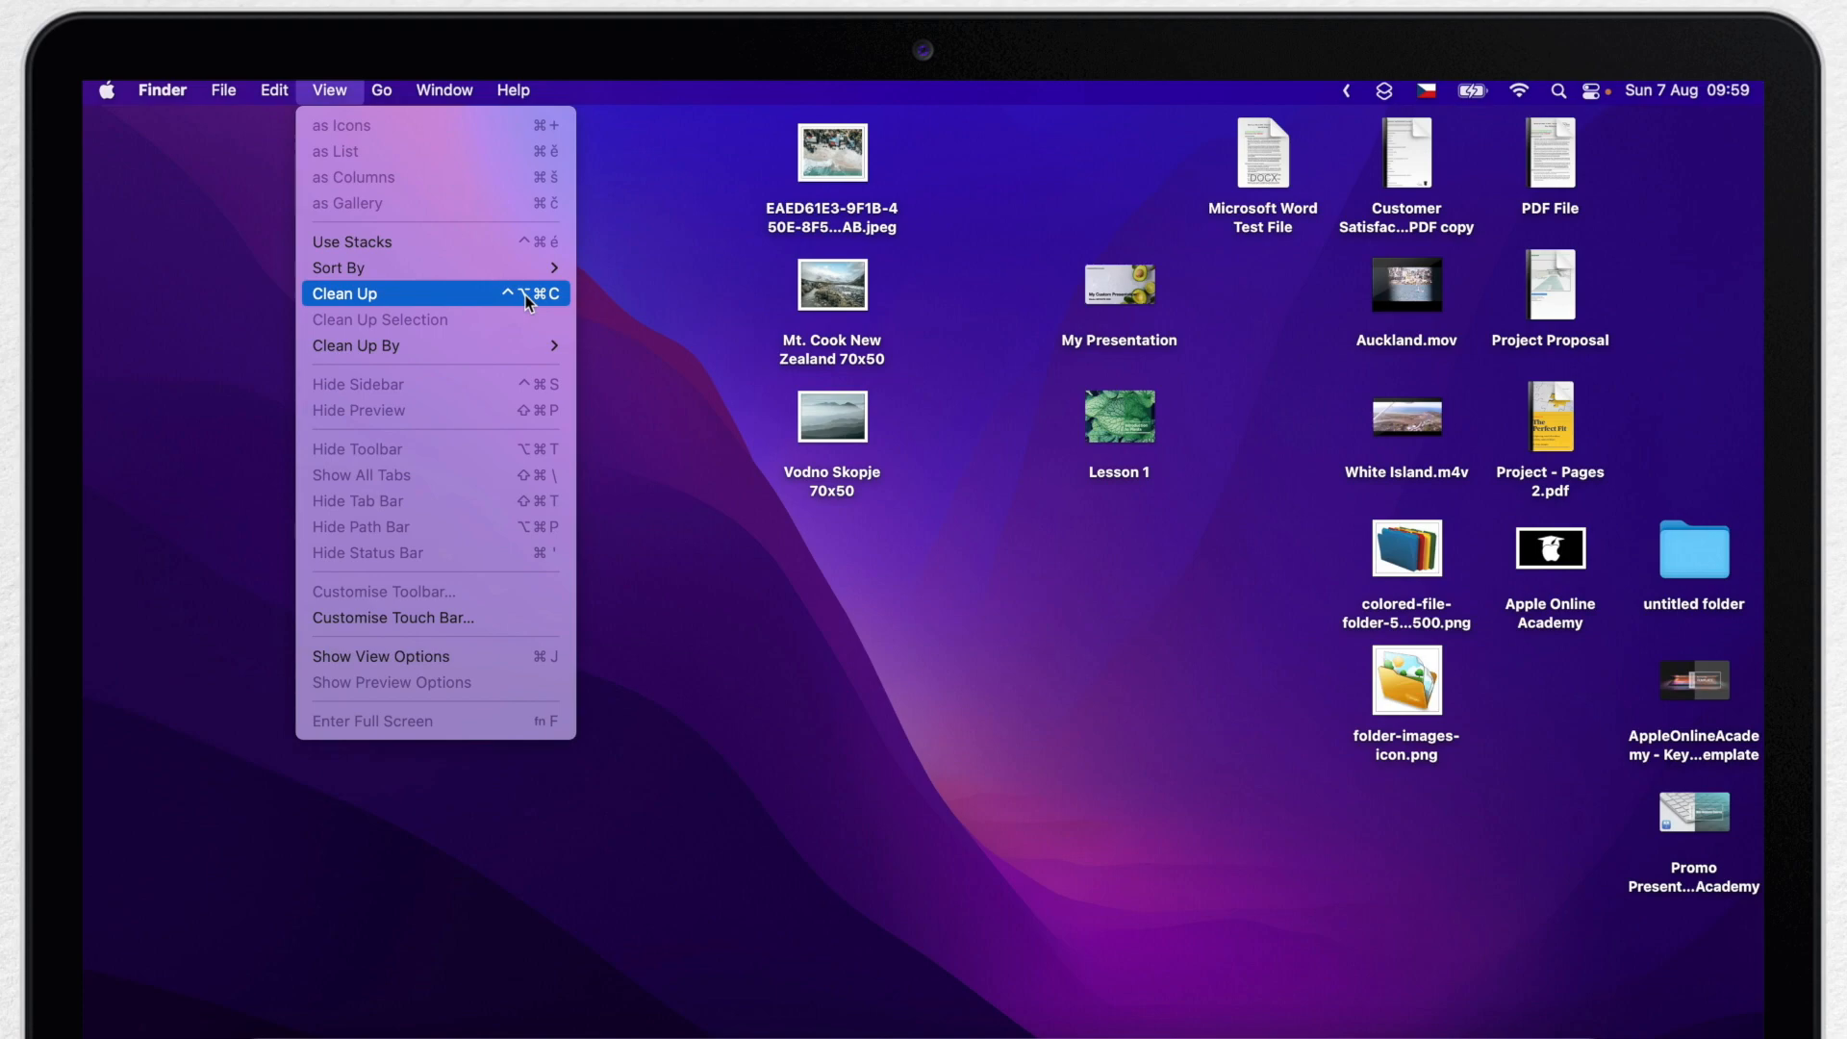
left_click(345, 293)
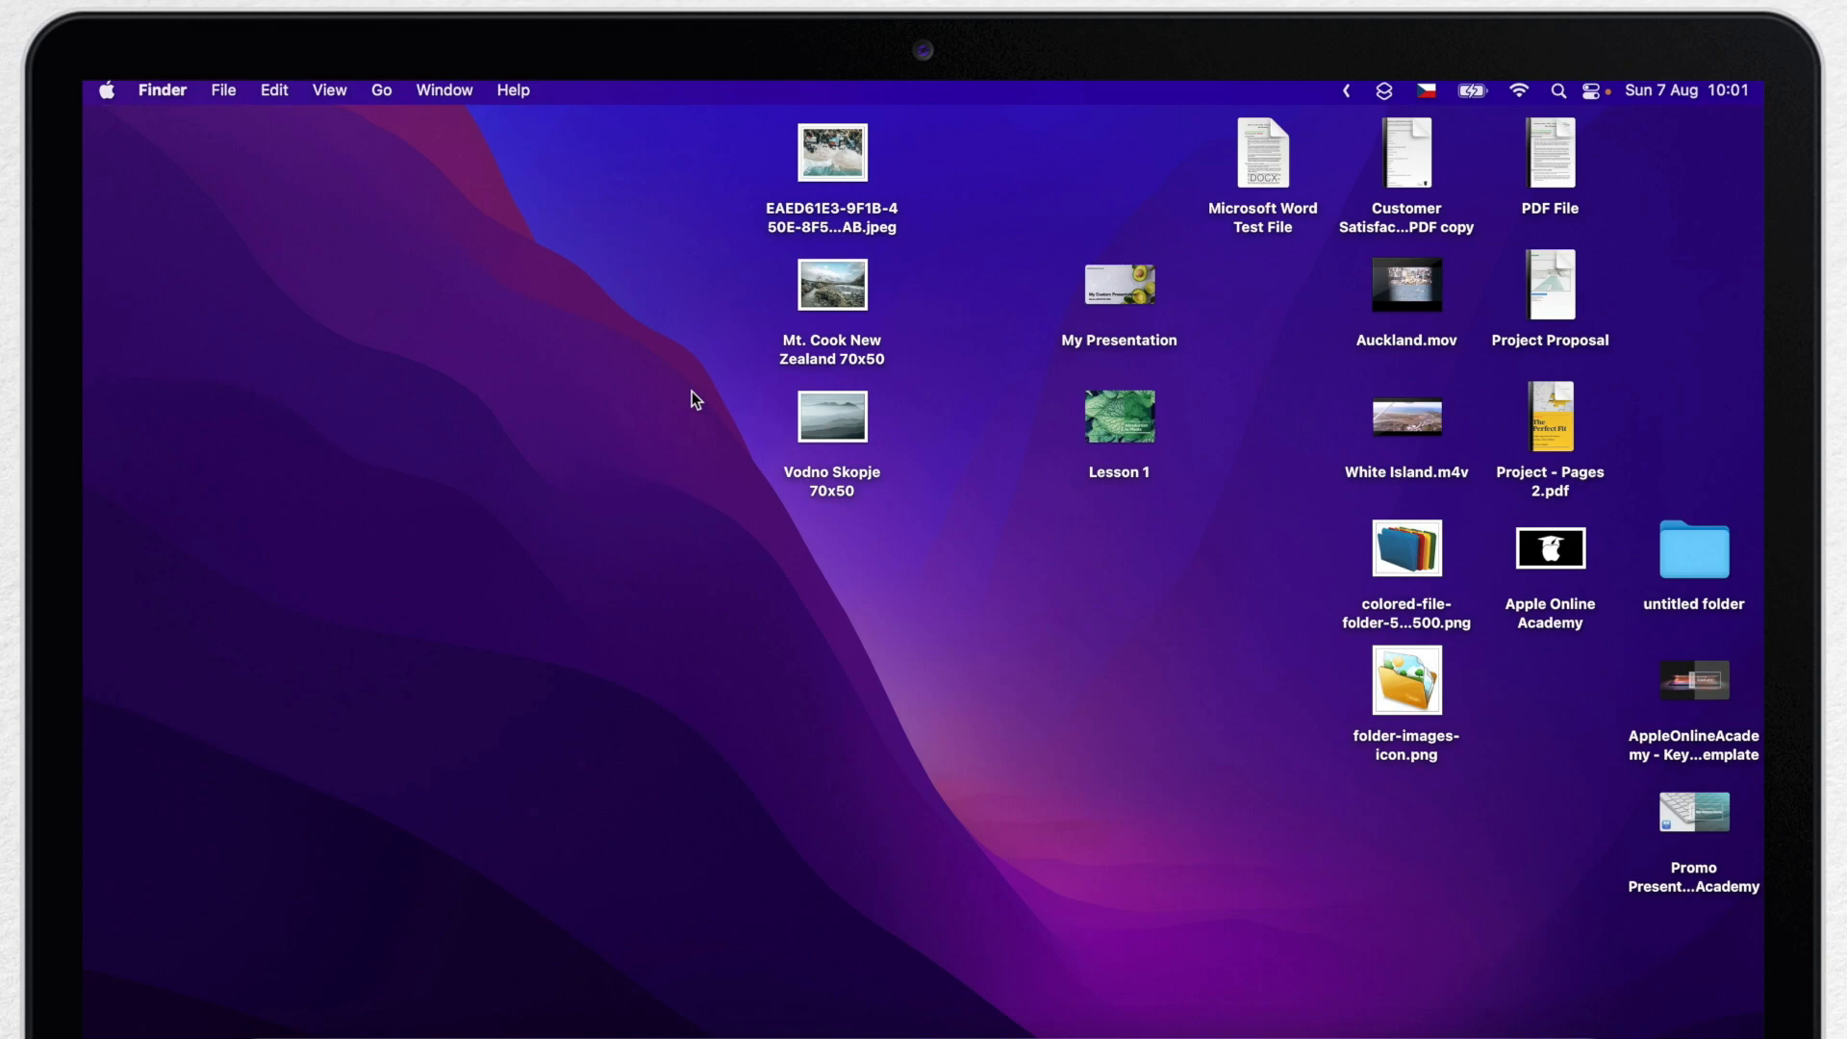
left_click(329, 90)
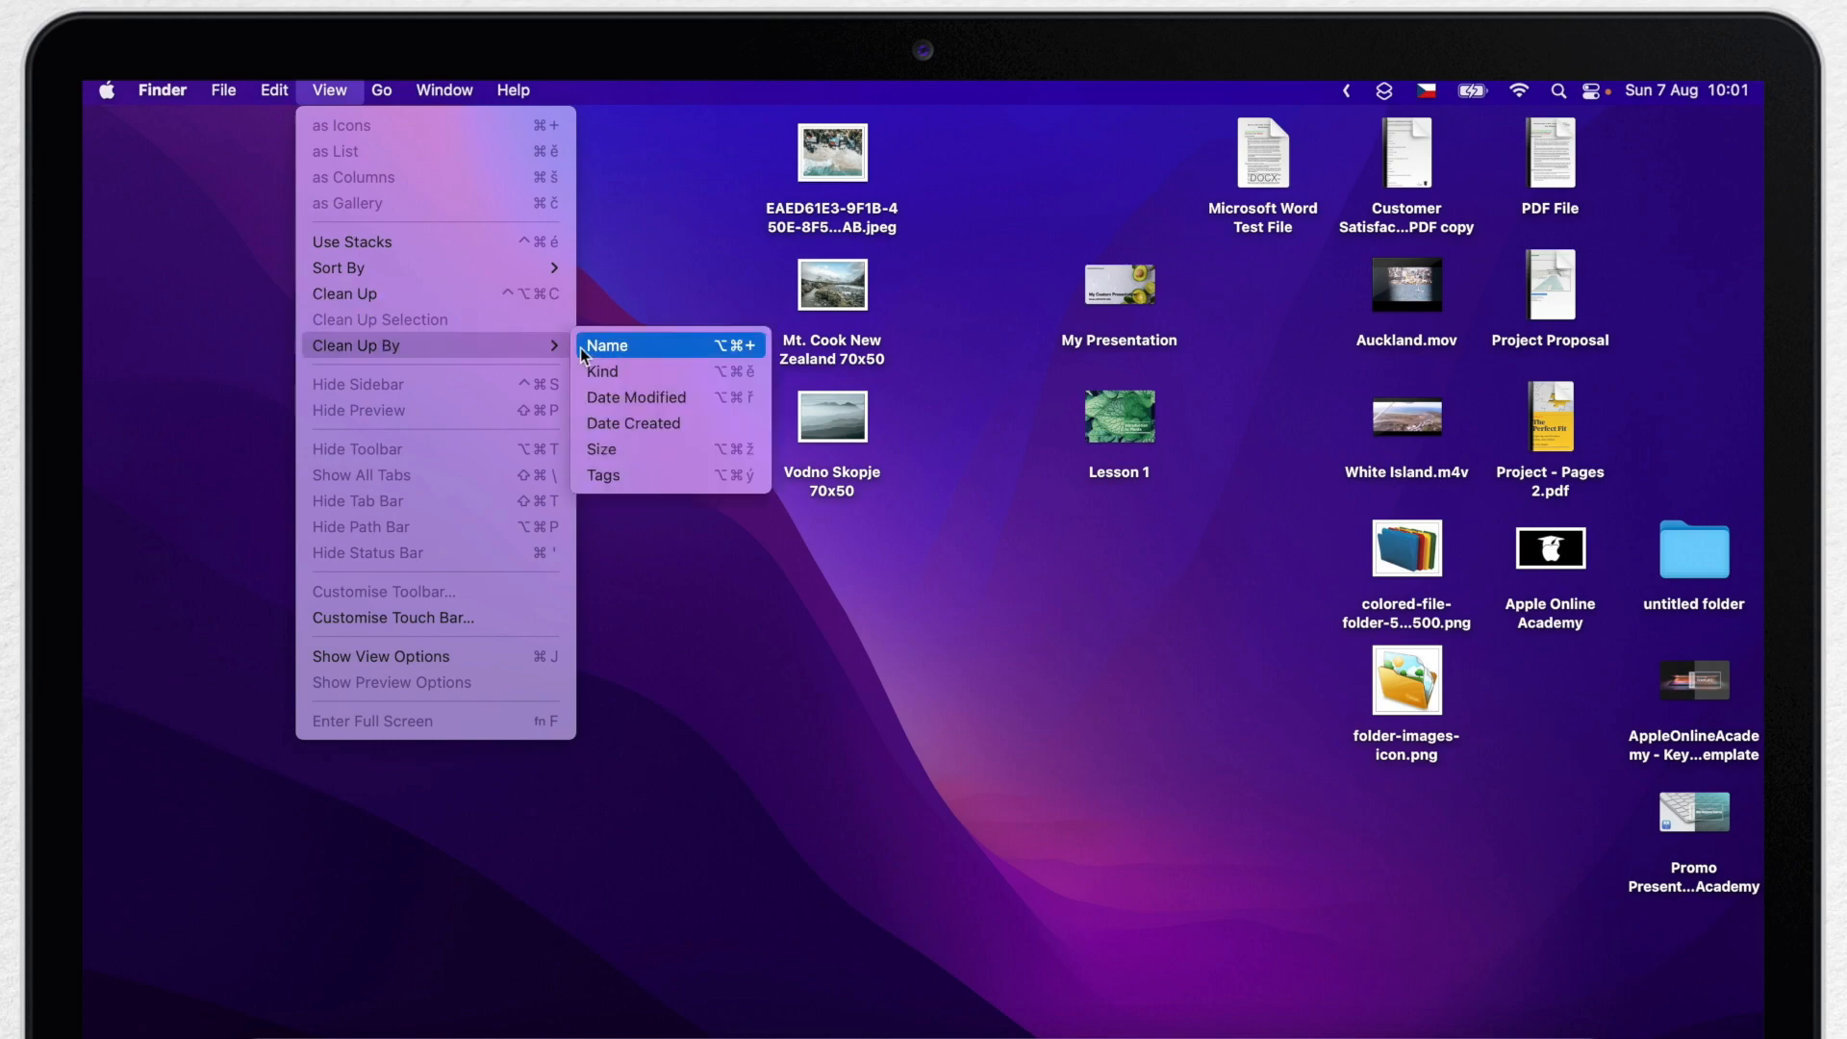
mouse_move(633, 423)
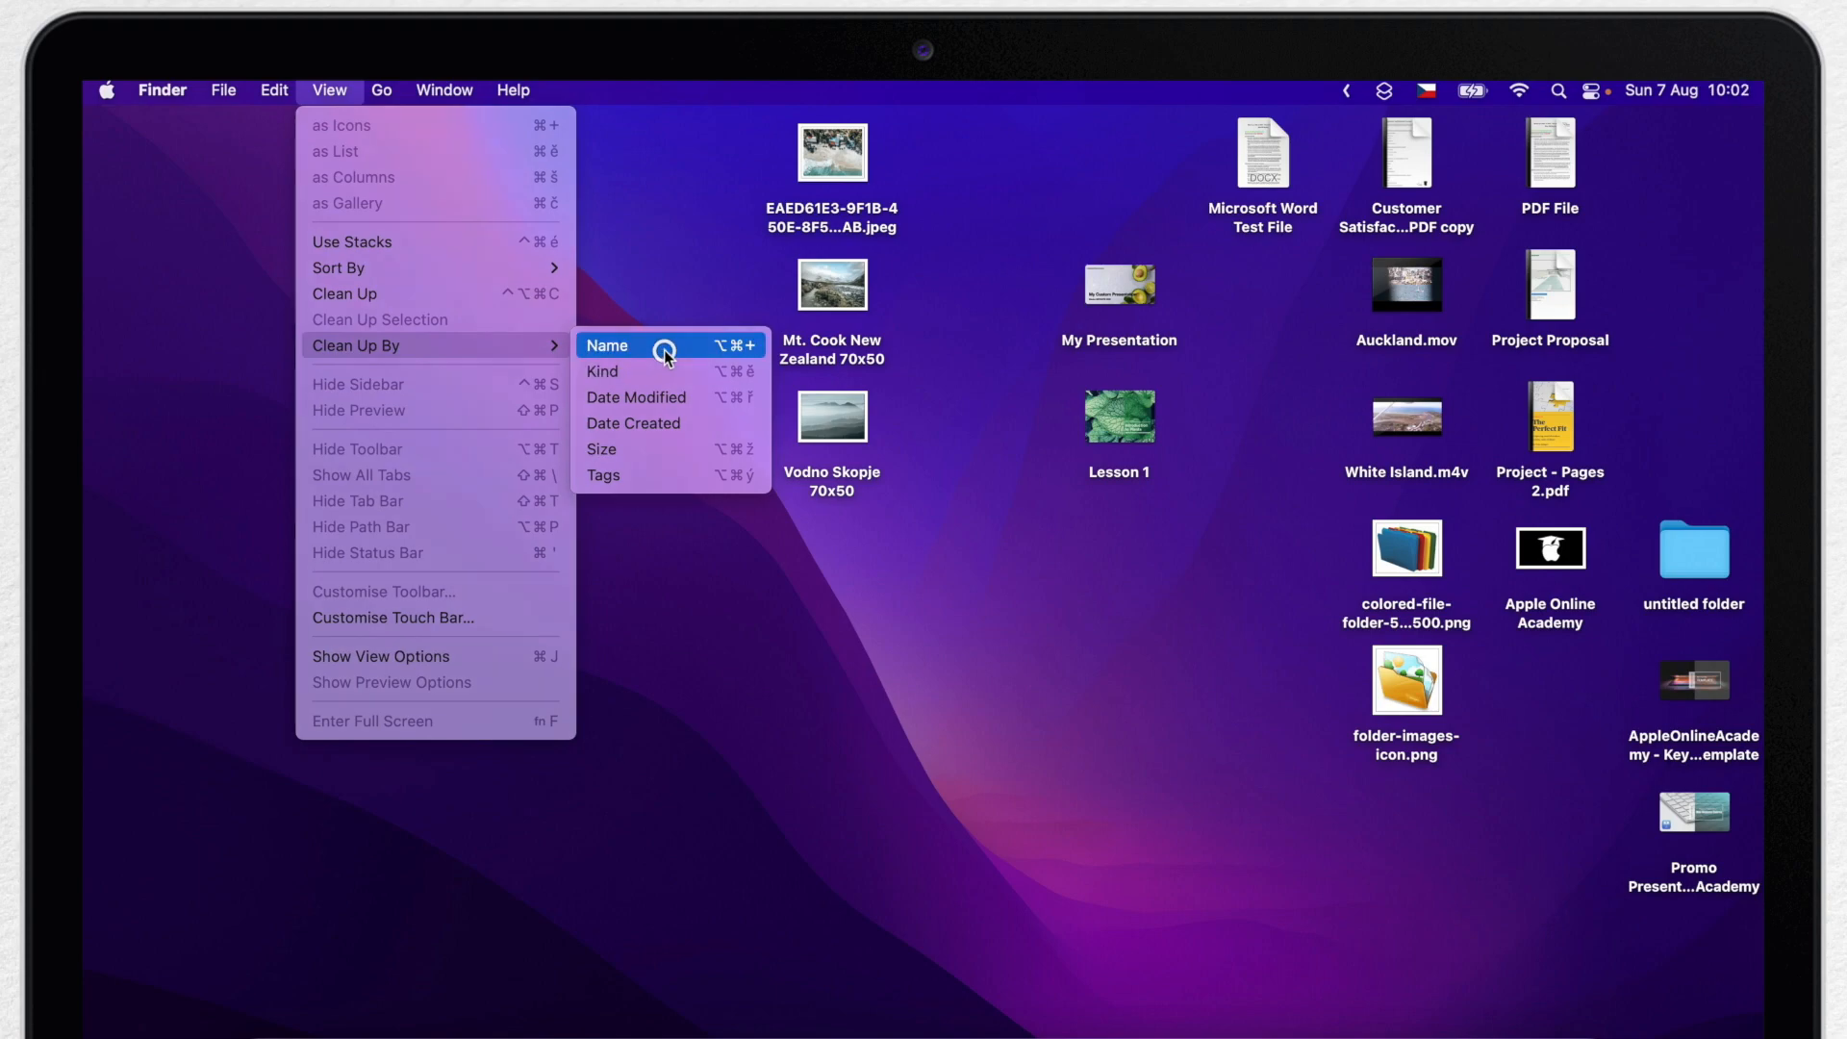
Clean up the desktop icons by Name, then by Size, and nudge a few out of the grid
left_click(608, 344)
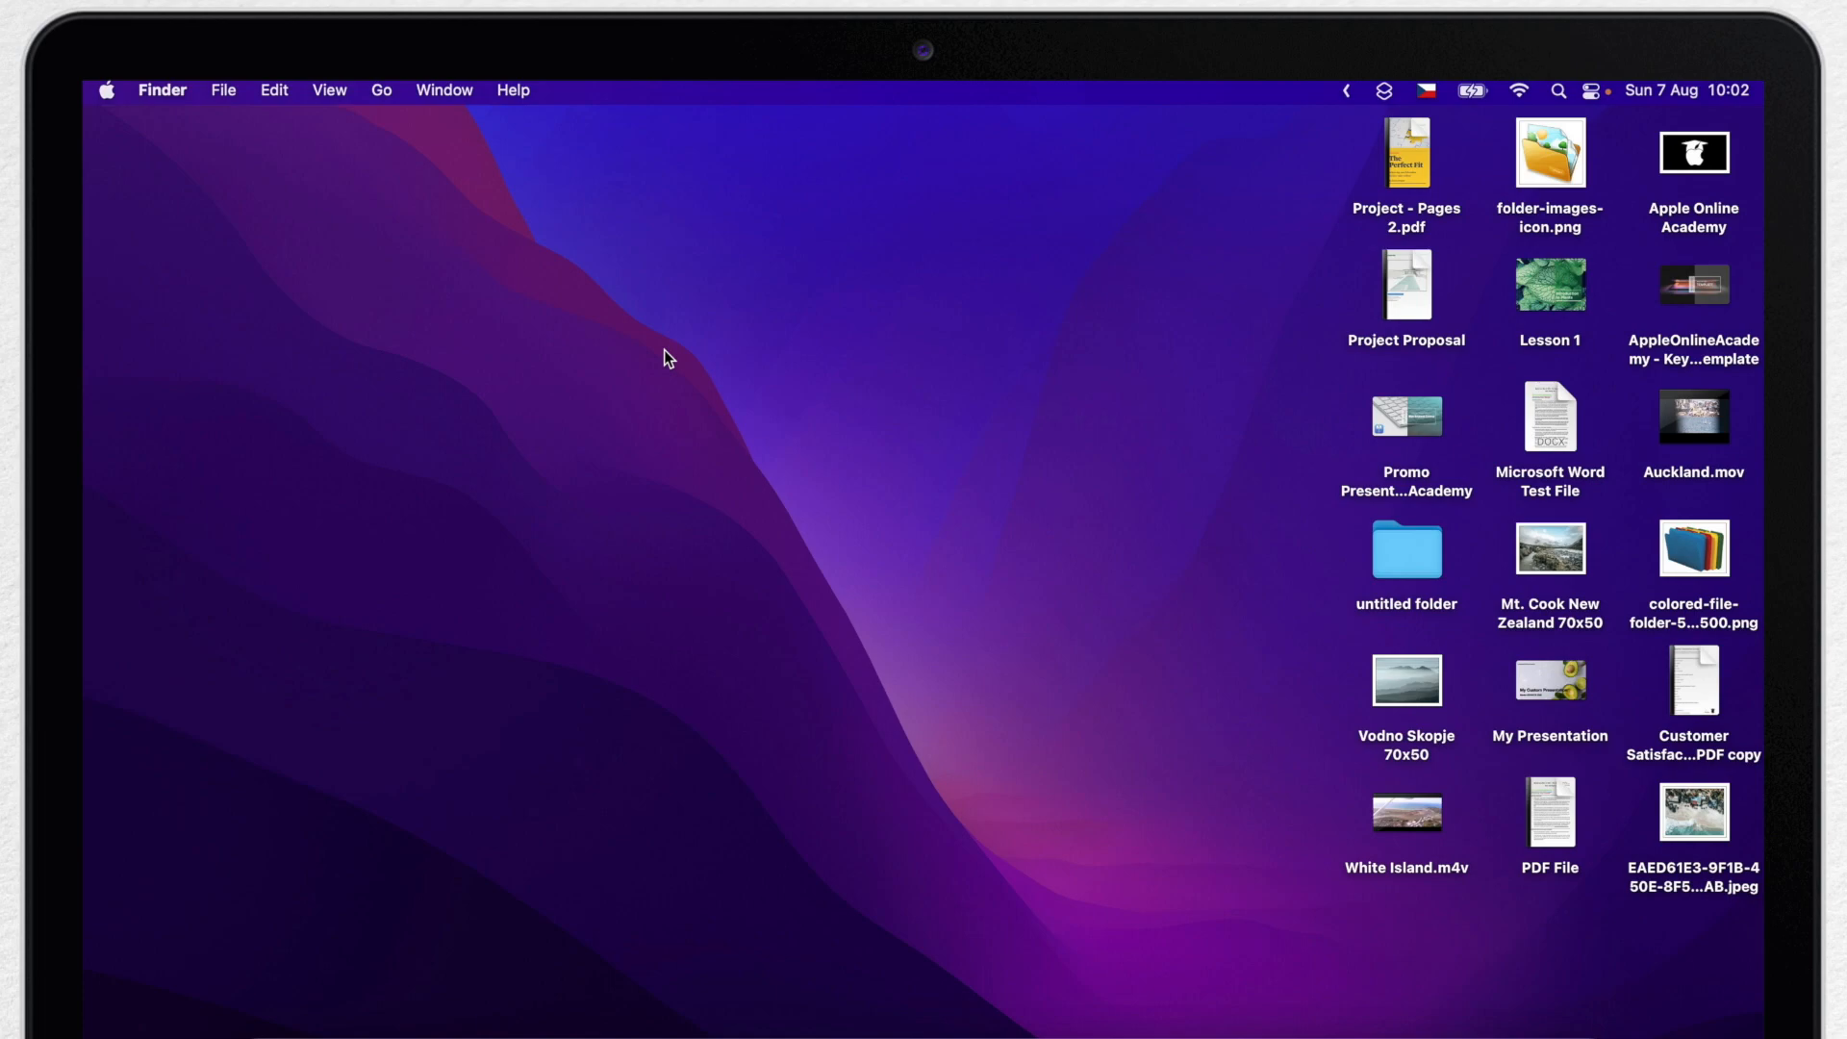
mouse_move(1693, 626)
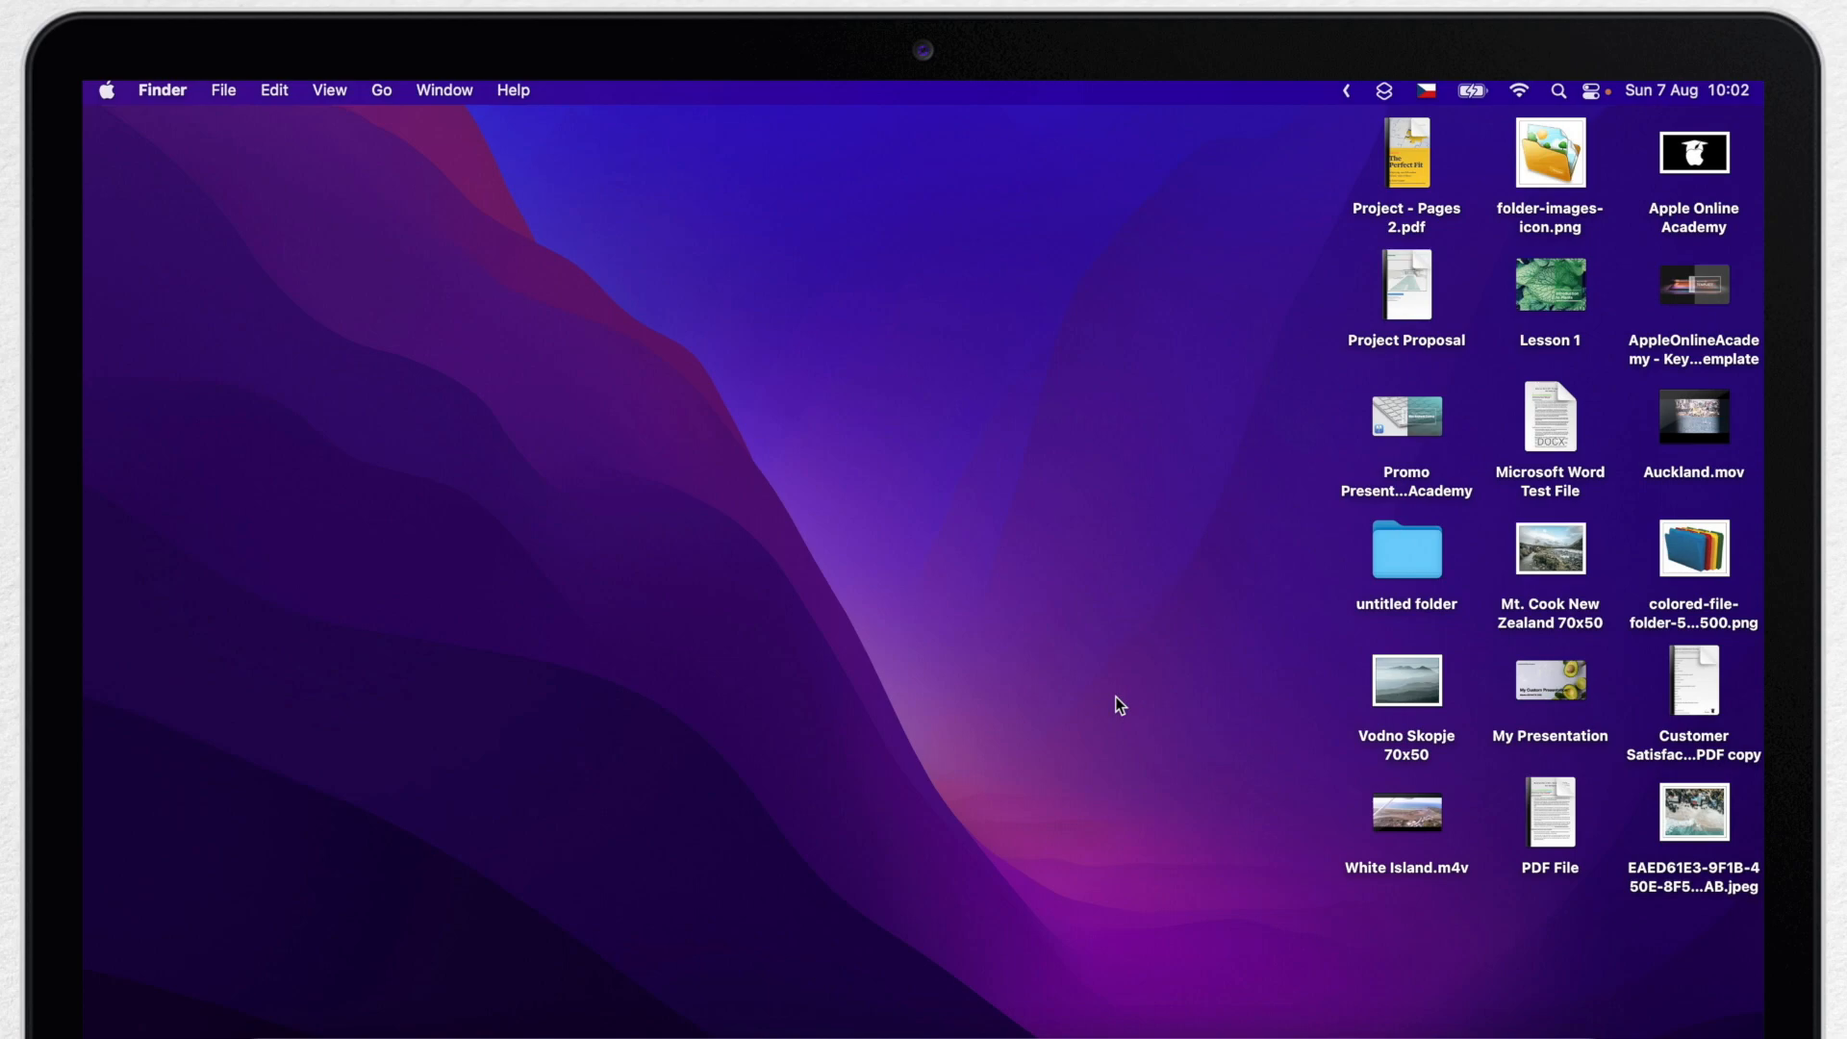
mouse_move(602, 354)
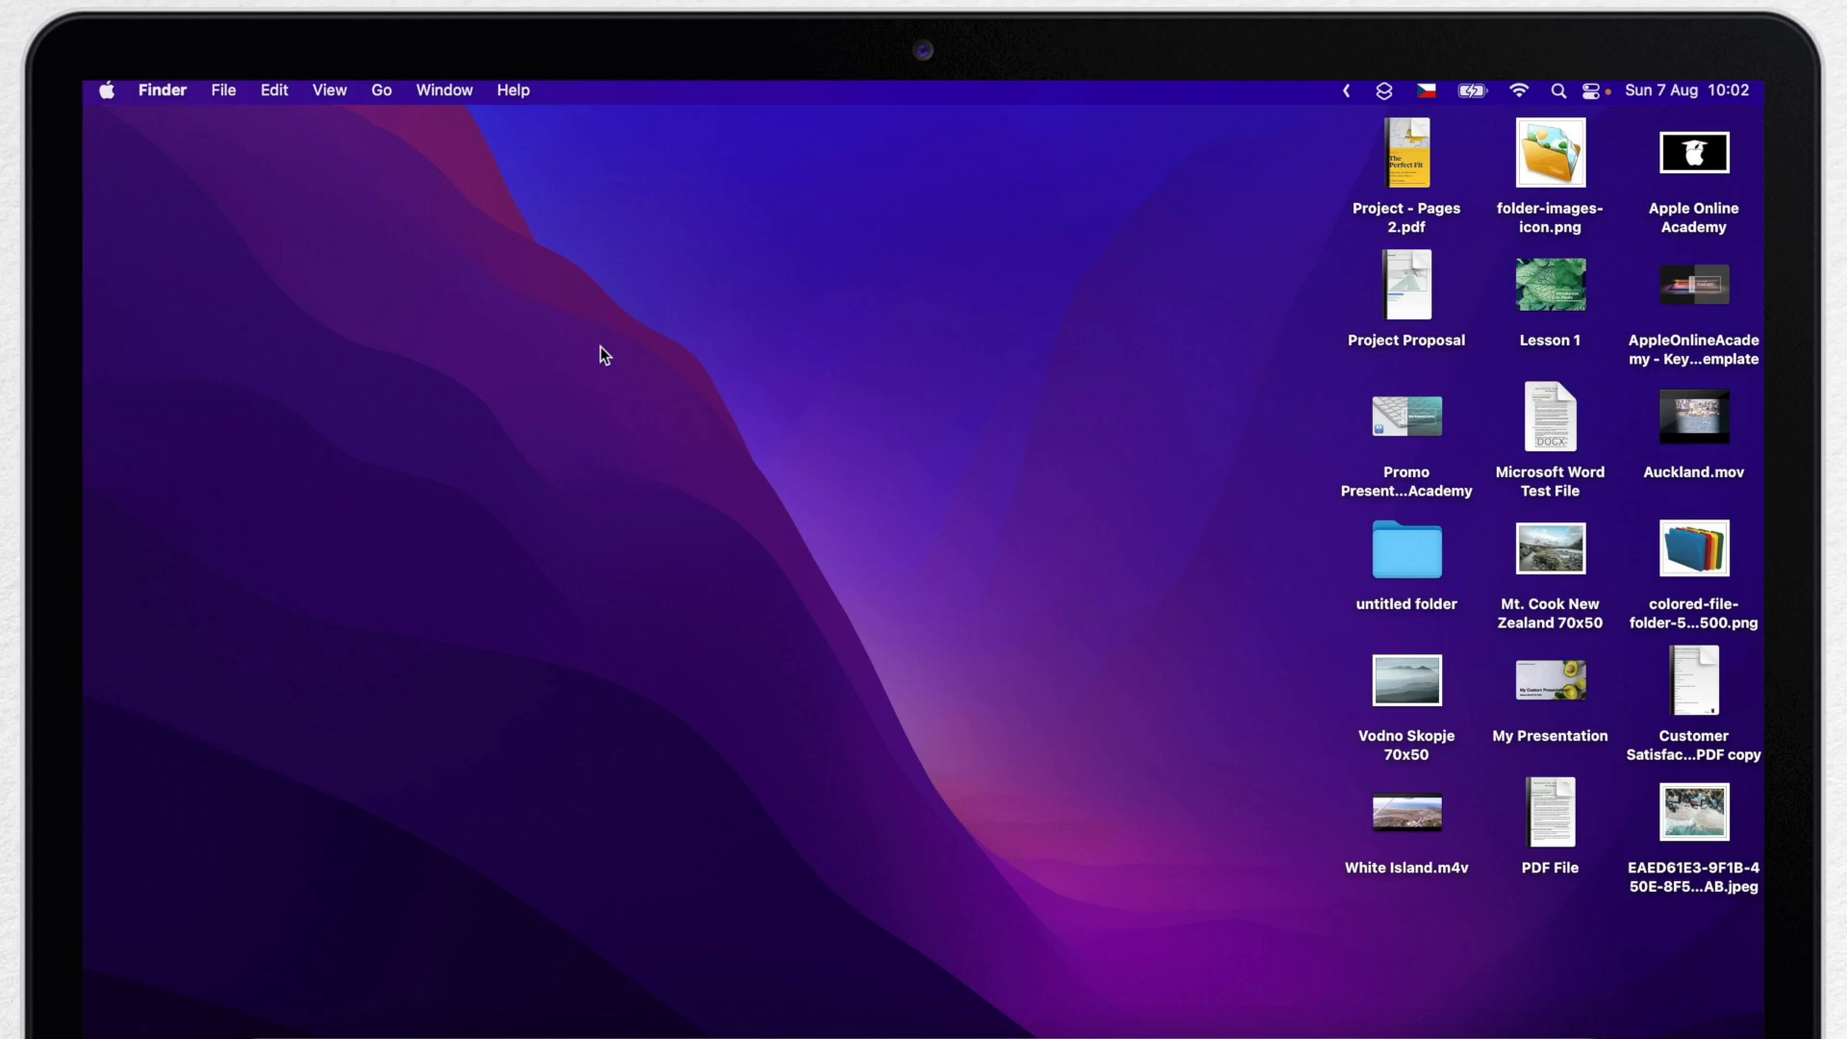
left_click(329, 91)
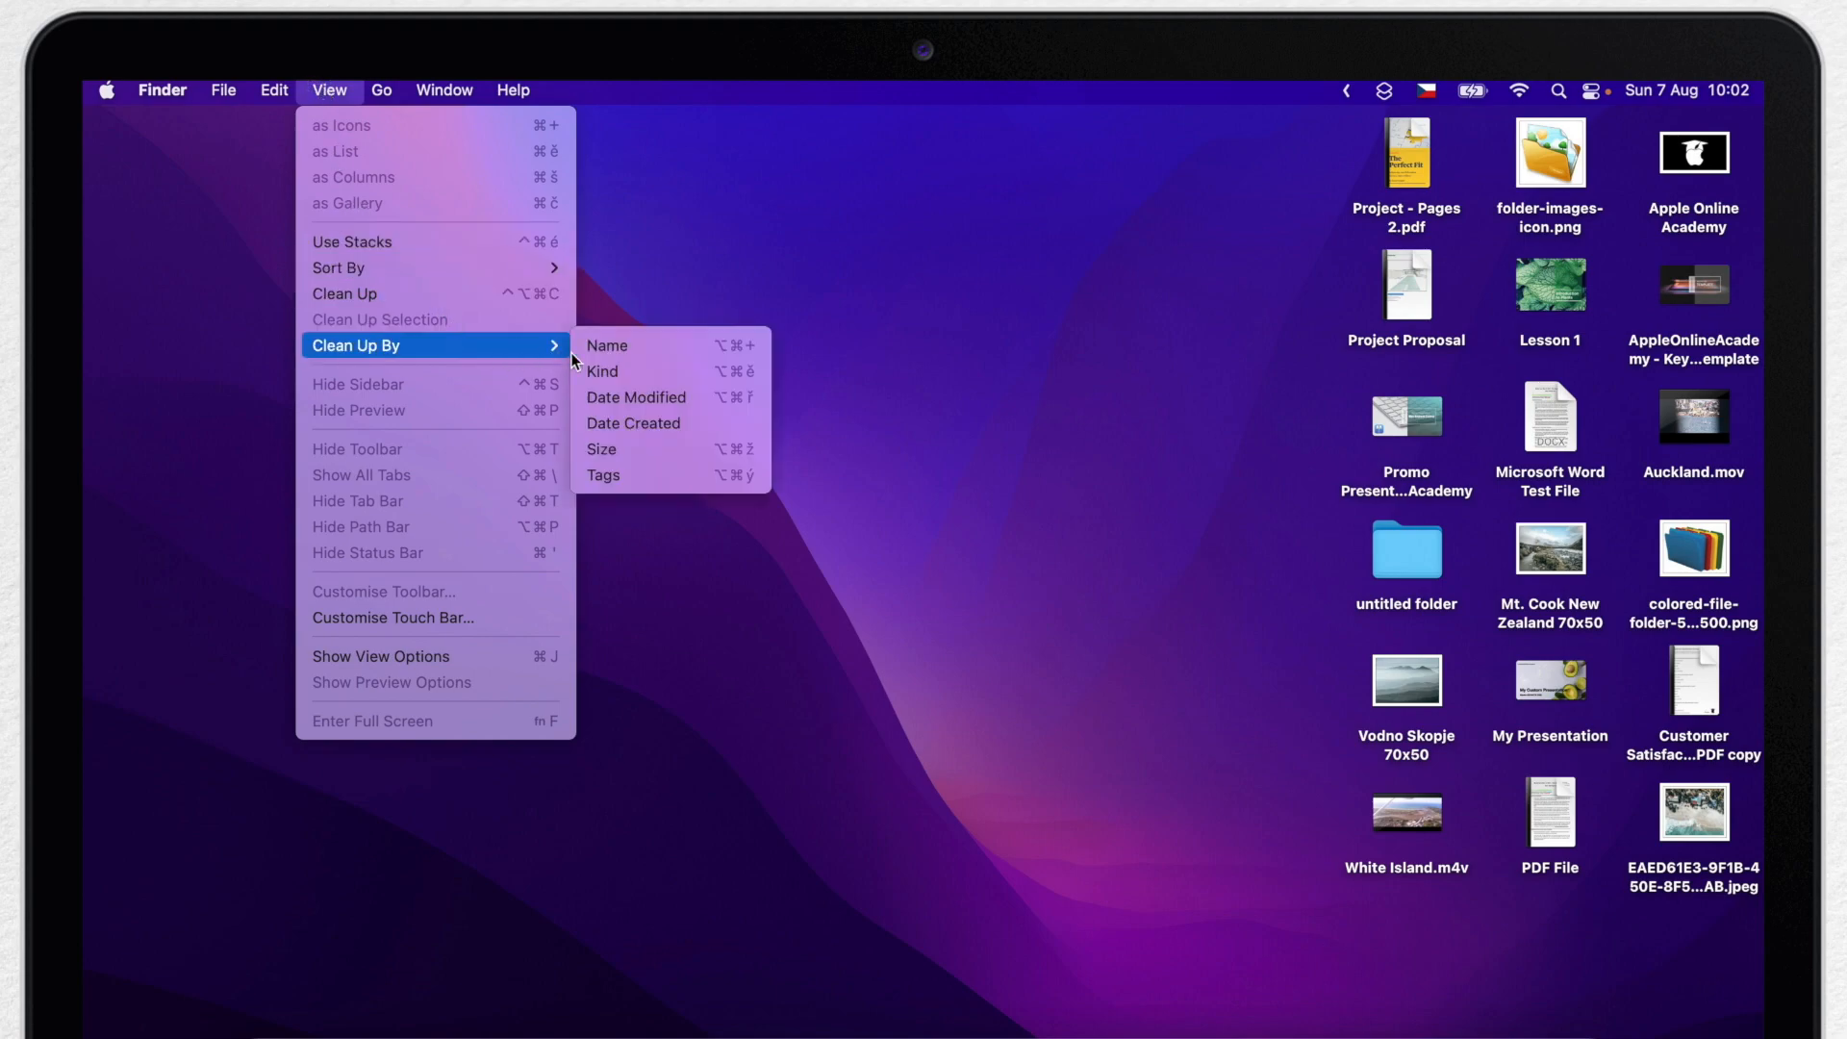
mouse_move(652, 454)
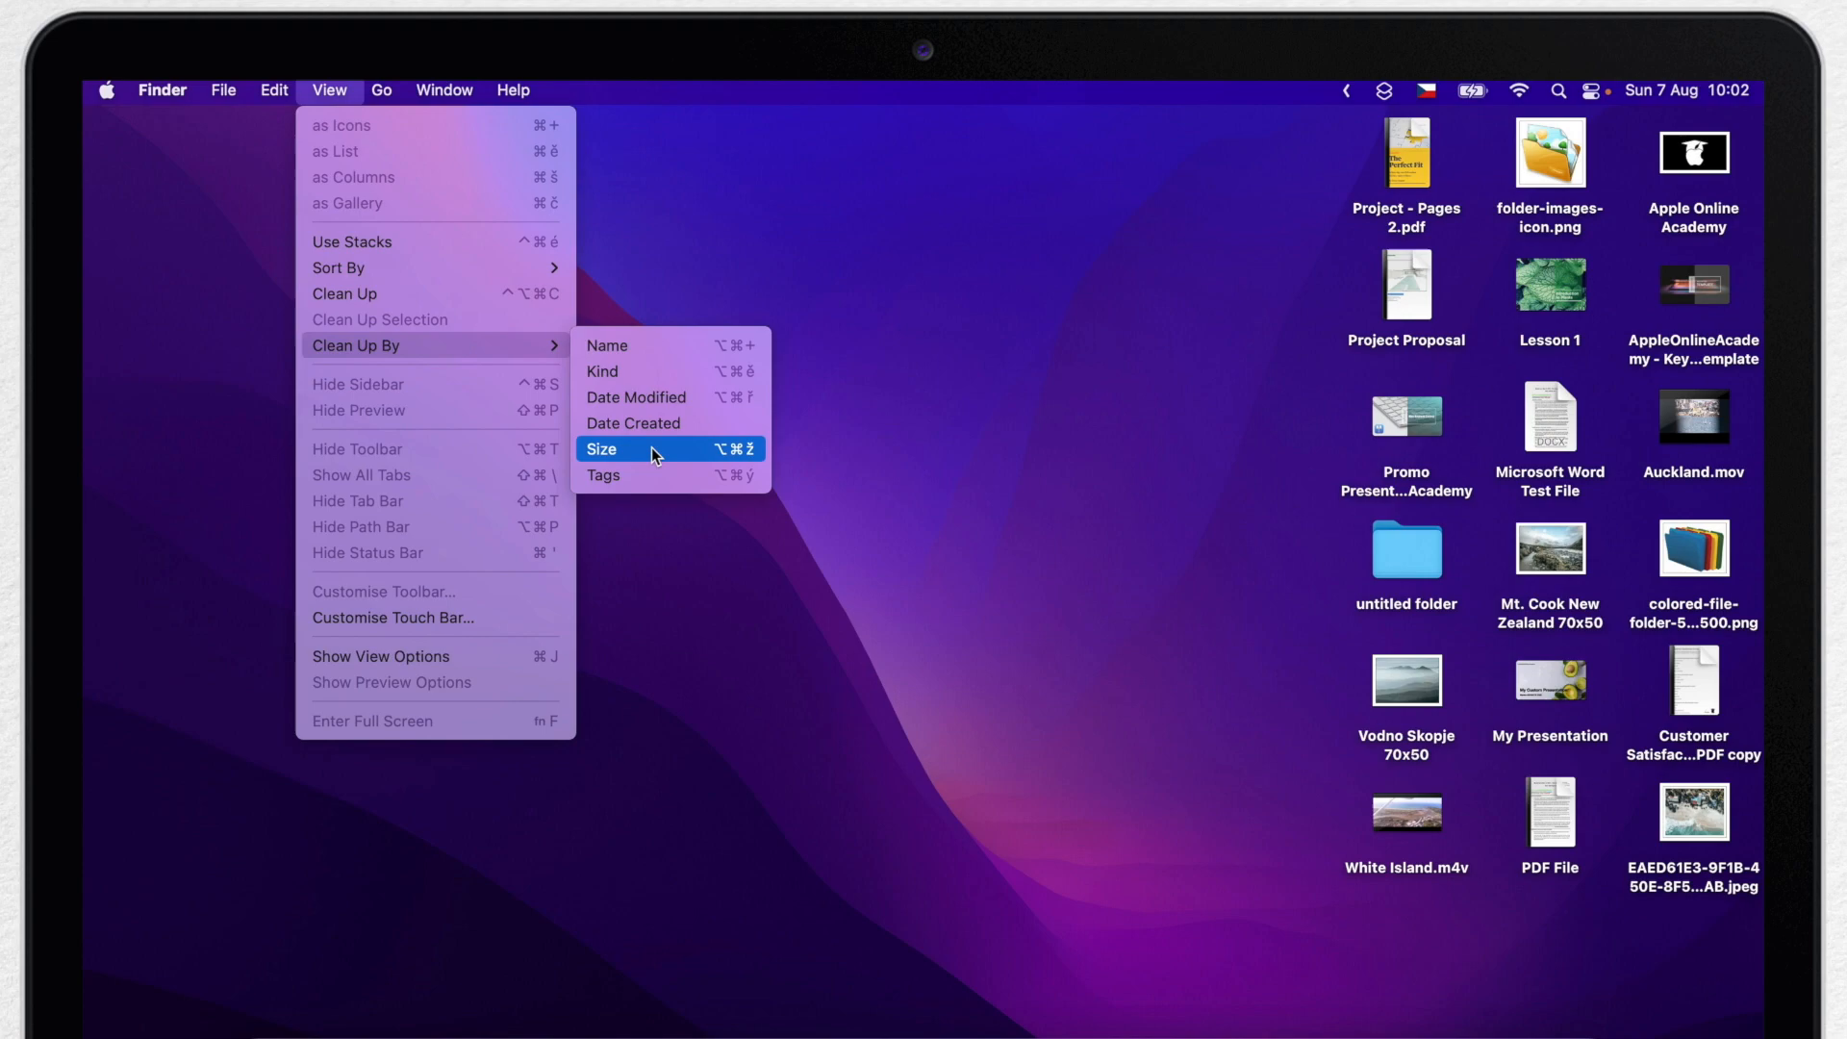
left_click(603, 448)
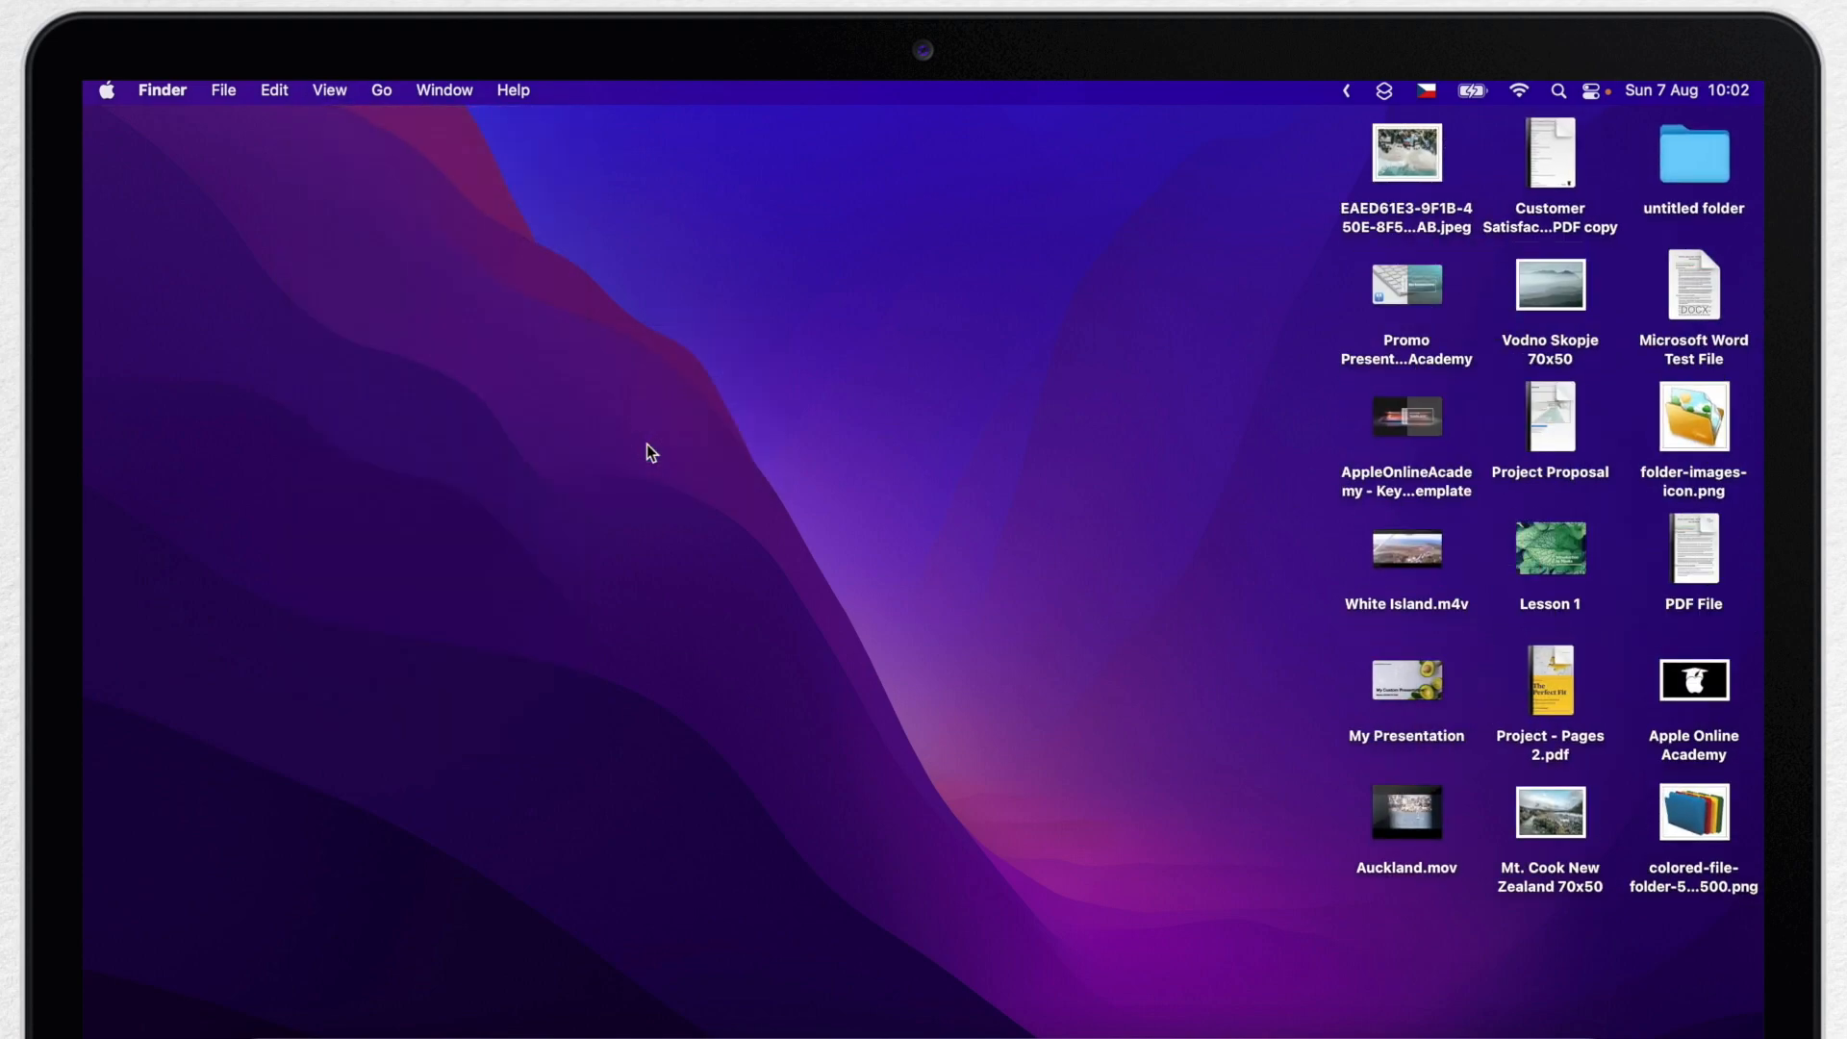
mouse_move(1164, 544)
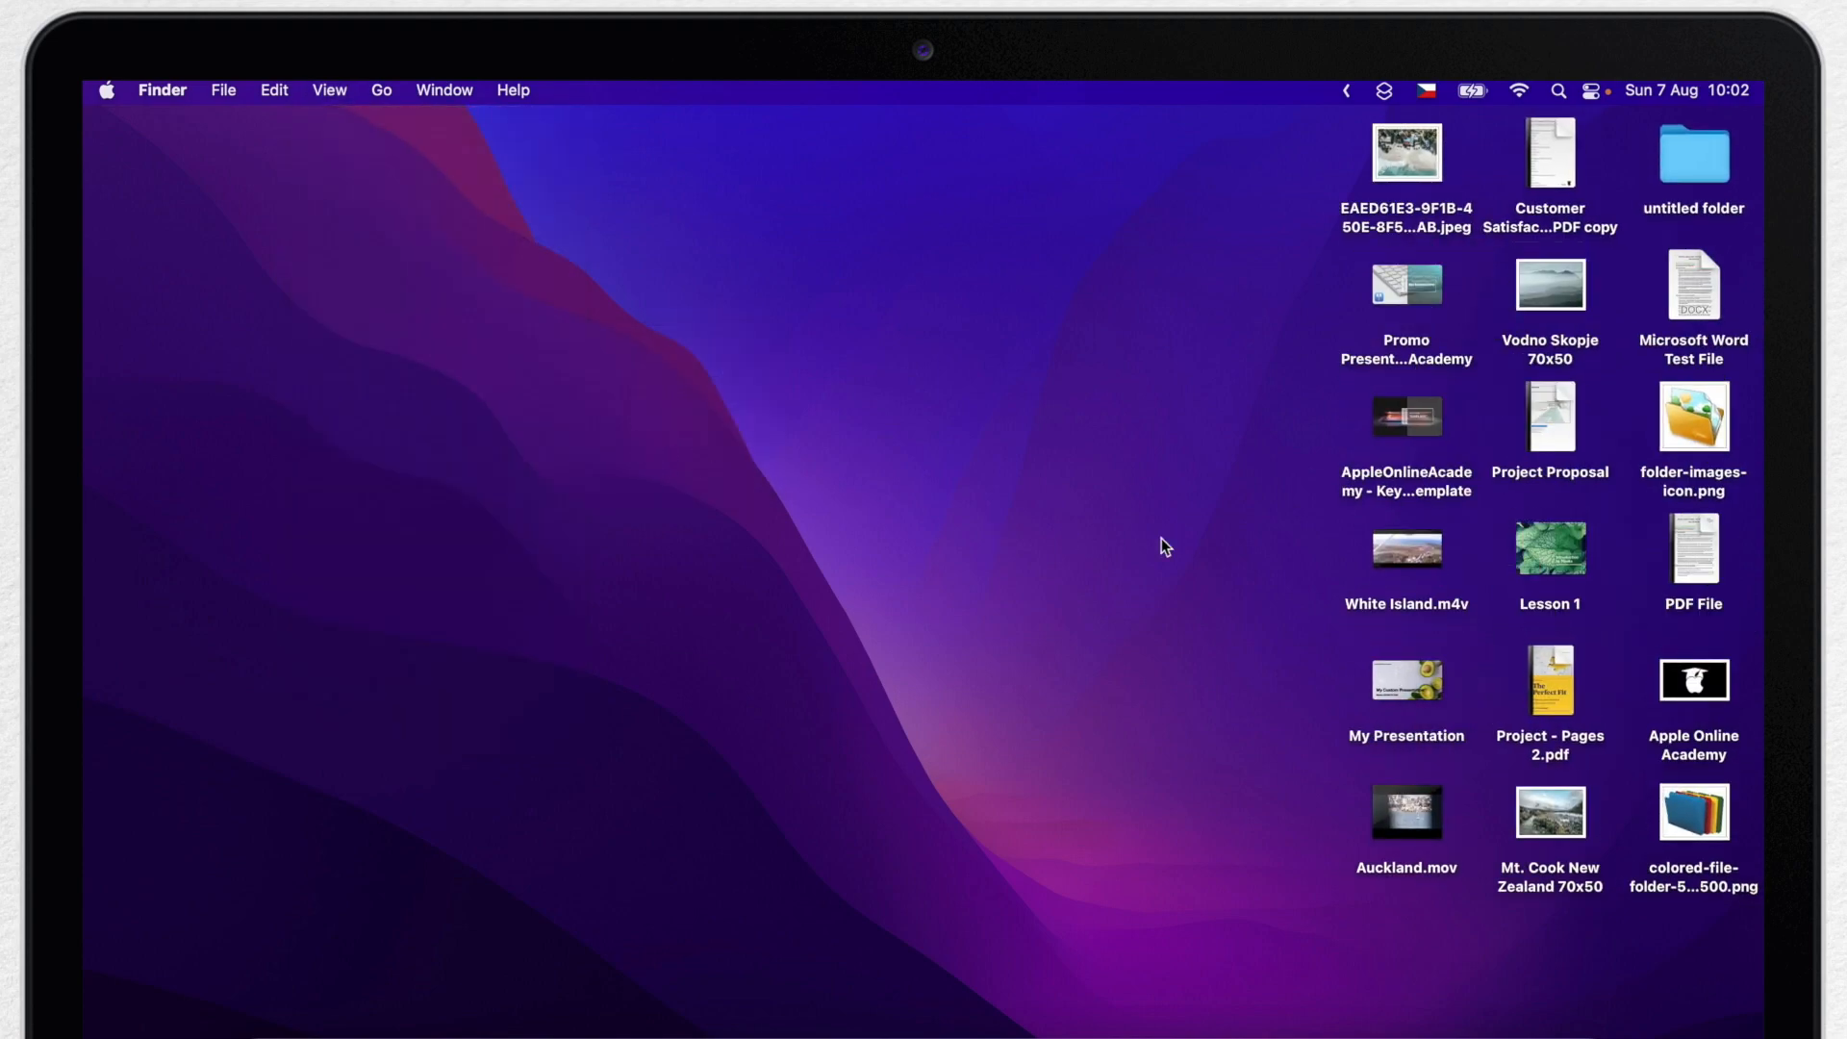
left_click_drag(1407, 549, 1262, 552)
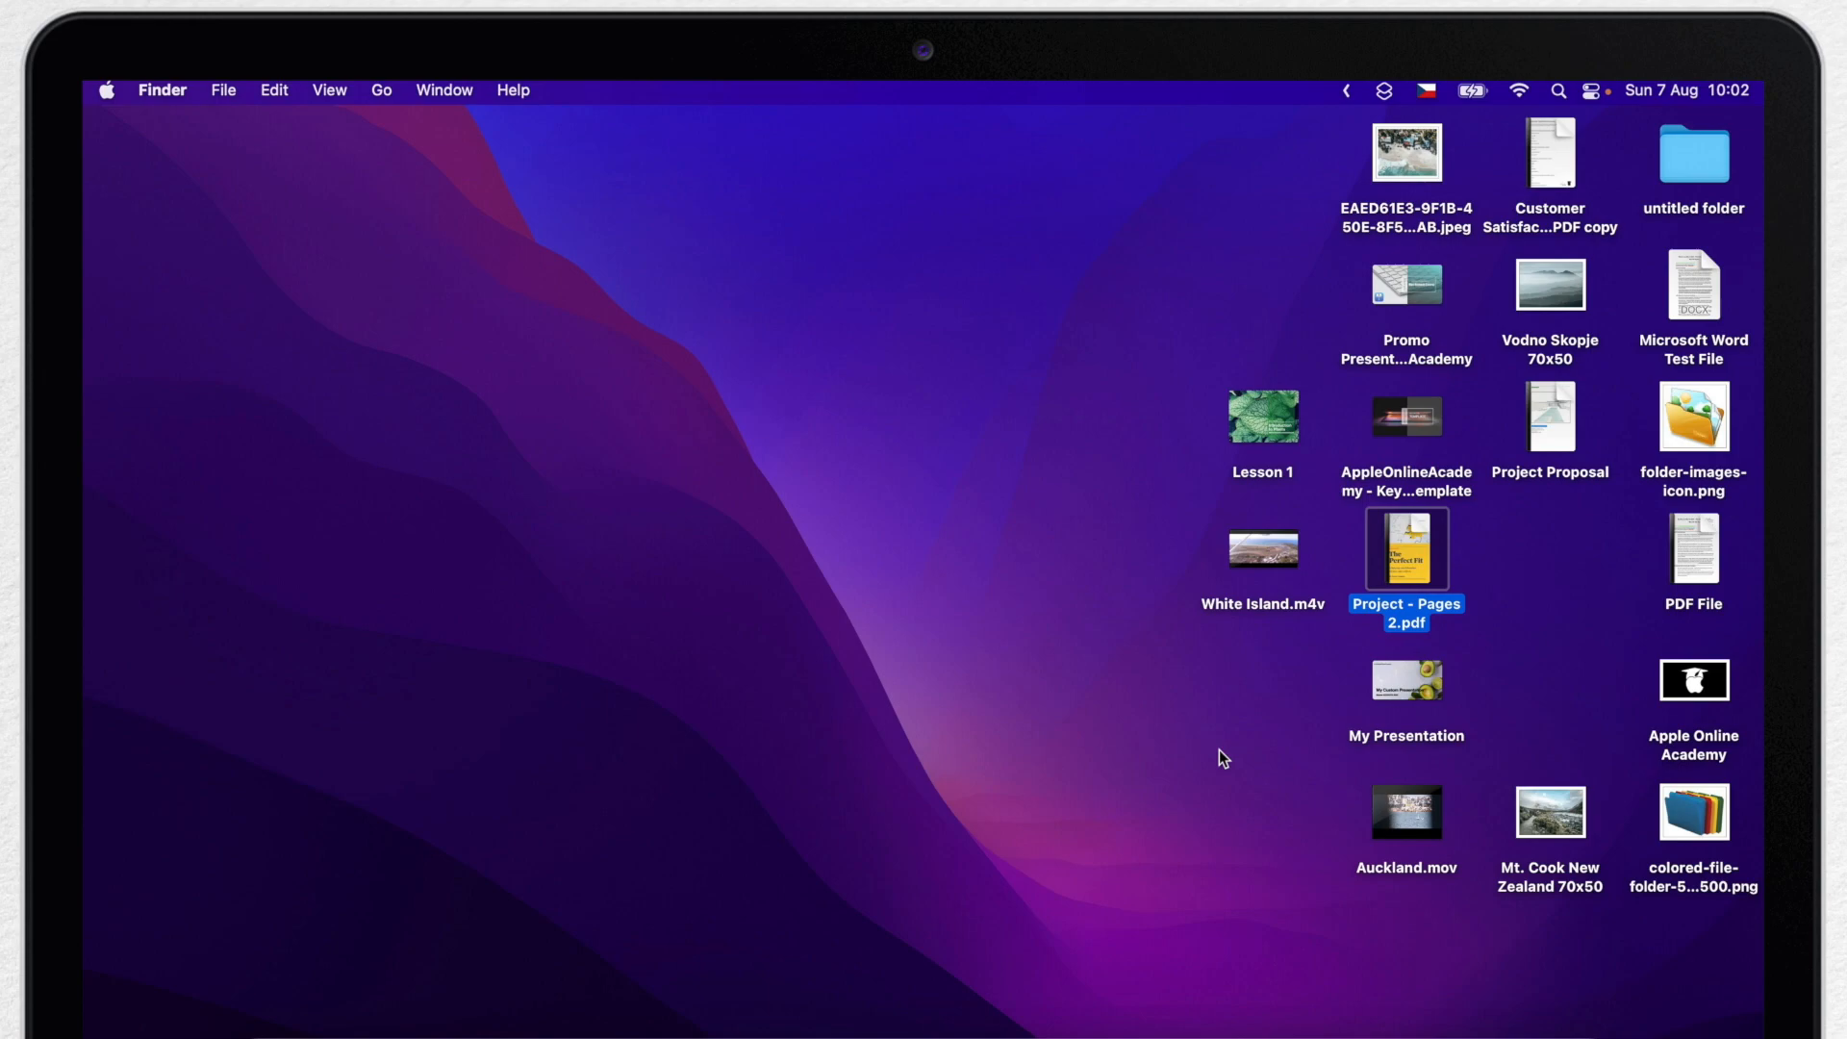
mouse_move(511, 335)
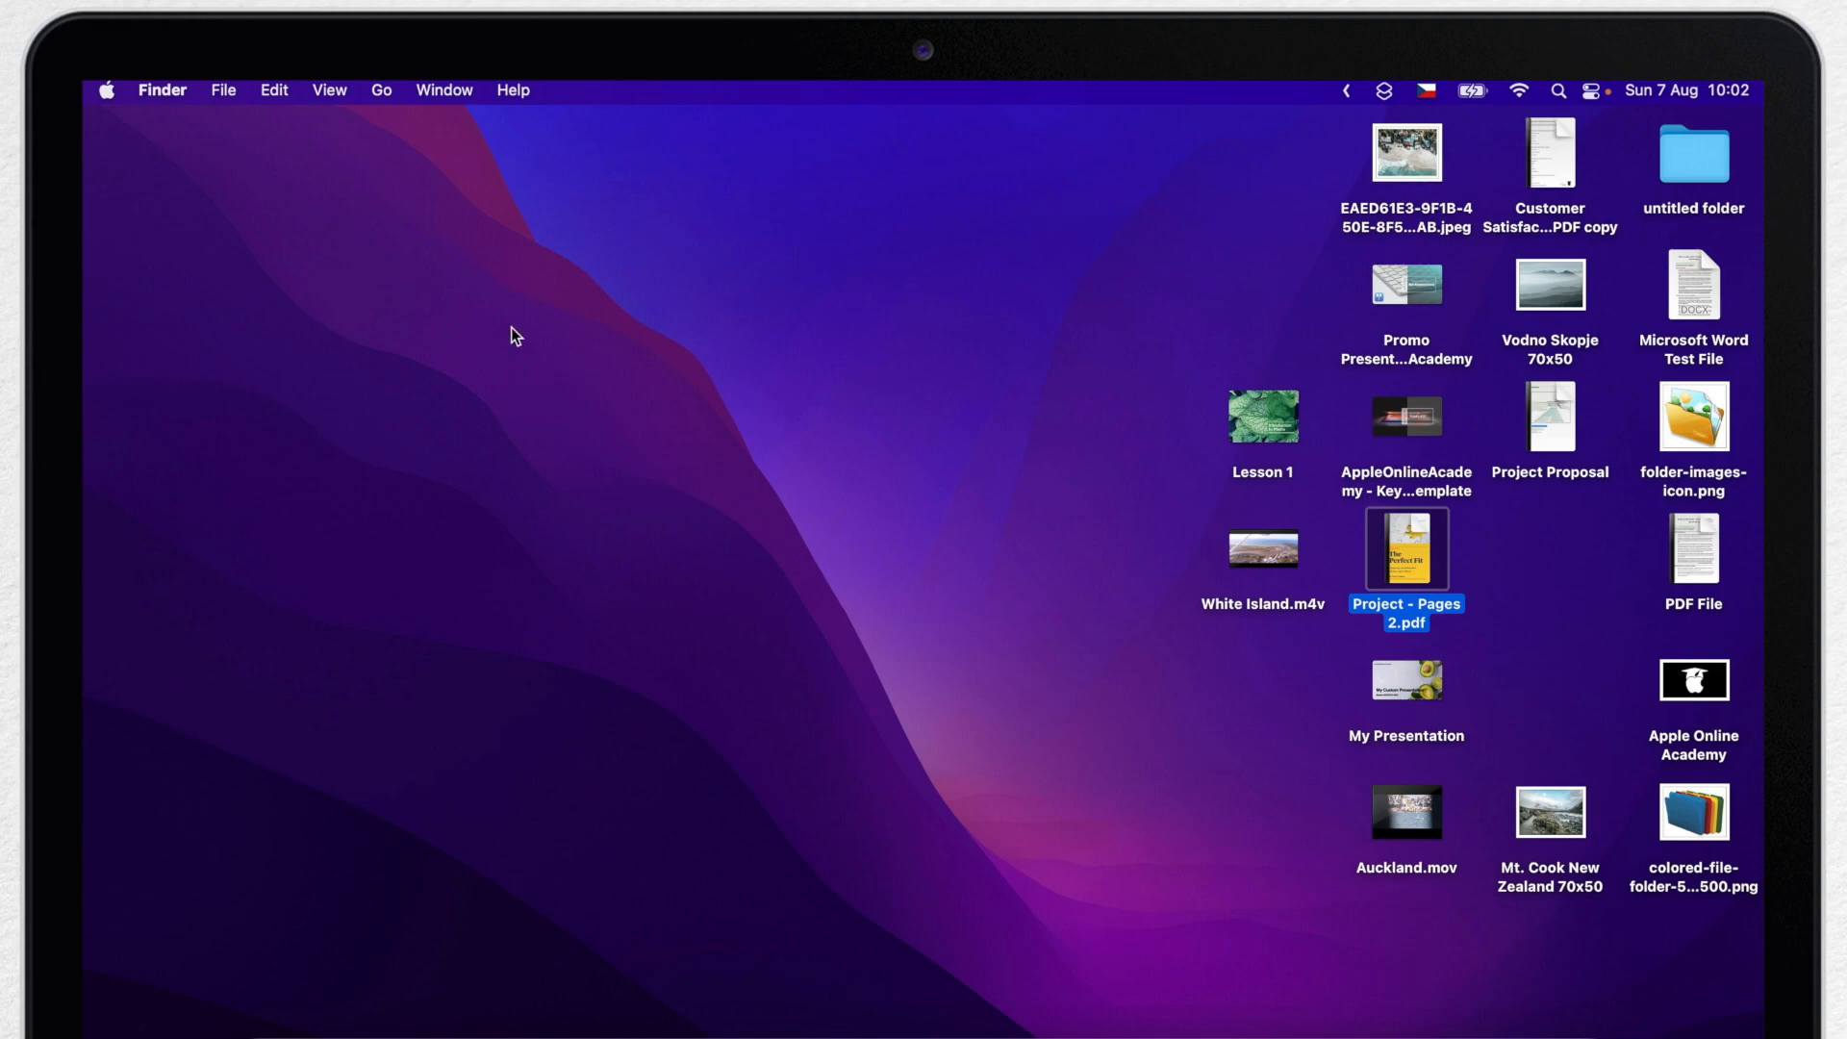
Sort desktop icons by Date Last Opened and select the Mt. Cook New Zealand 70x50 image
left_click(329, 91)
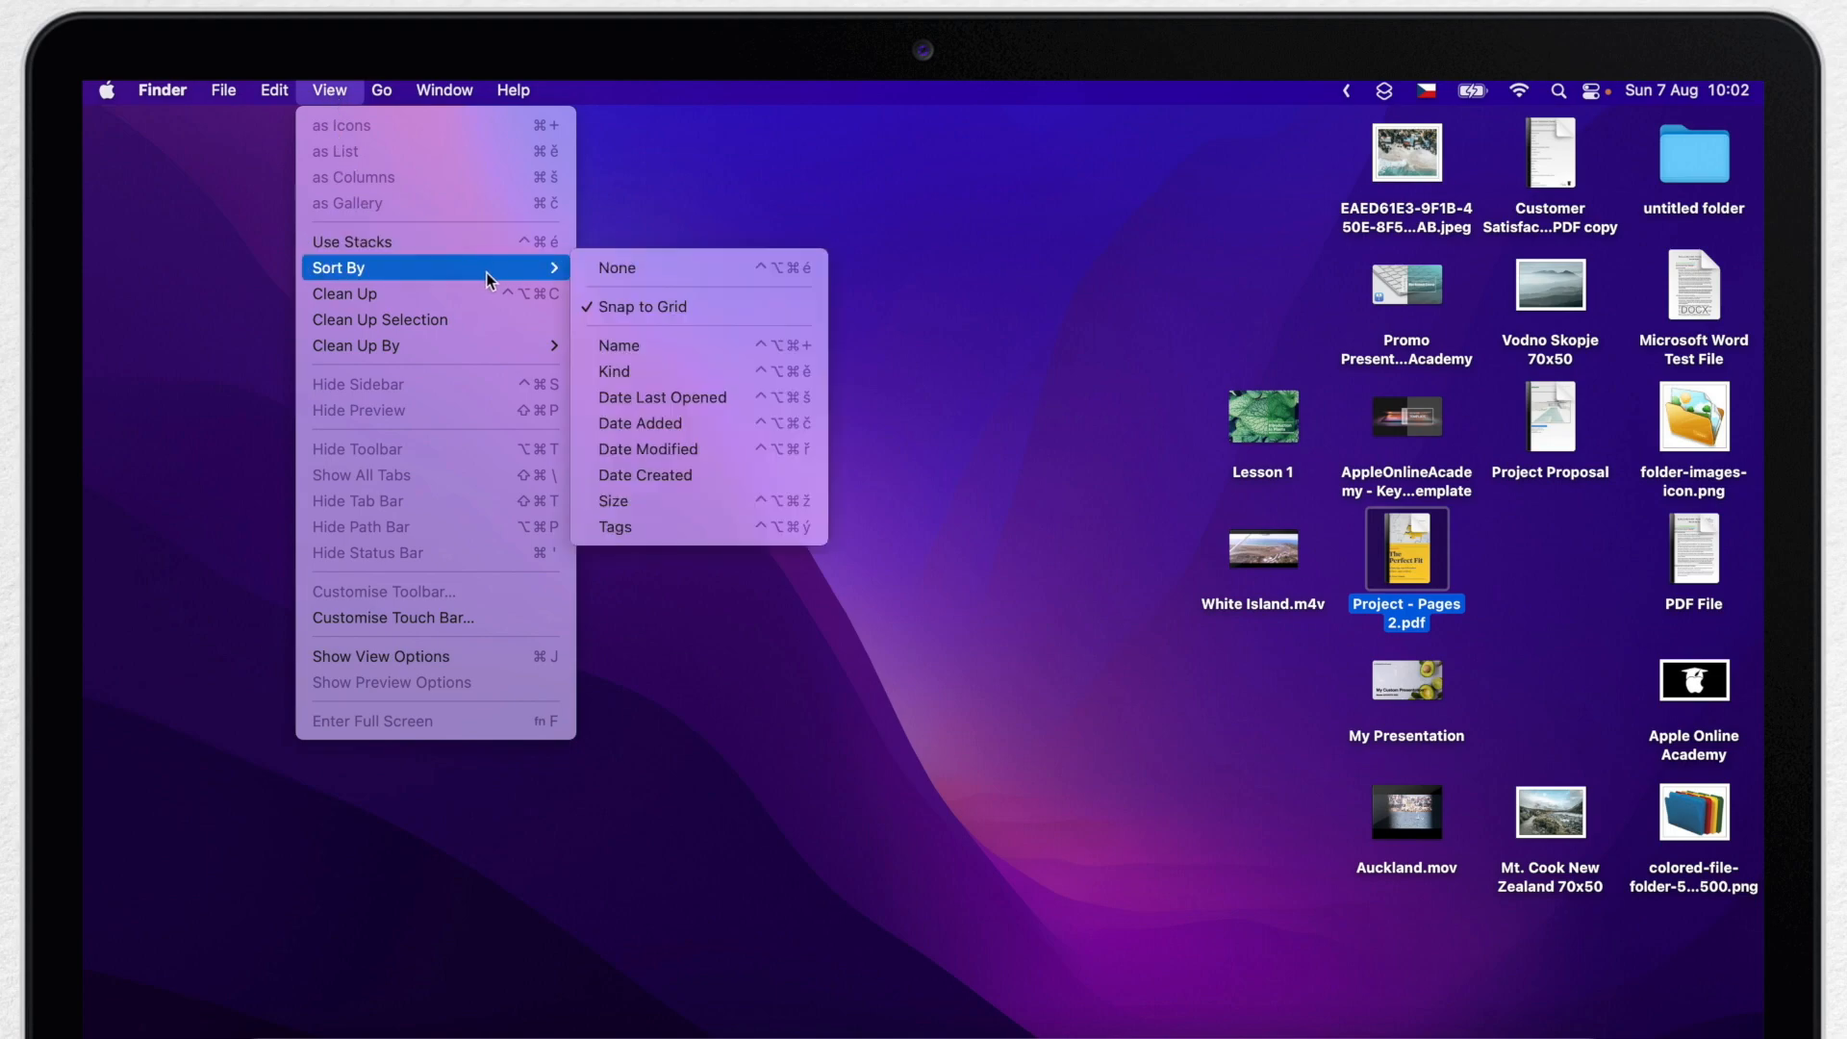
mouse_move(662, 396)
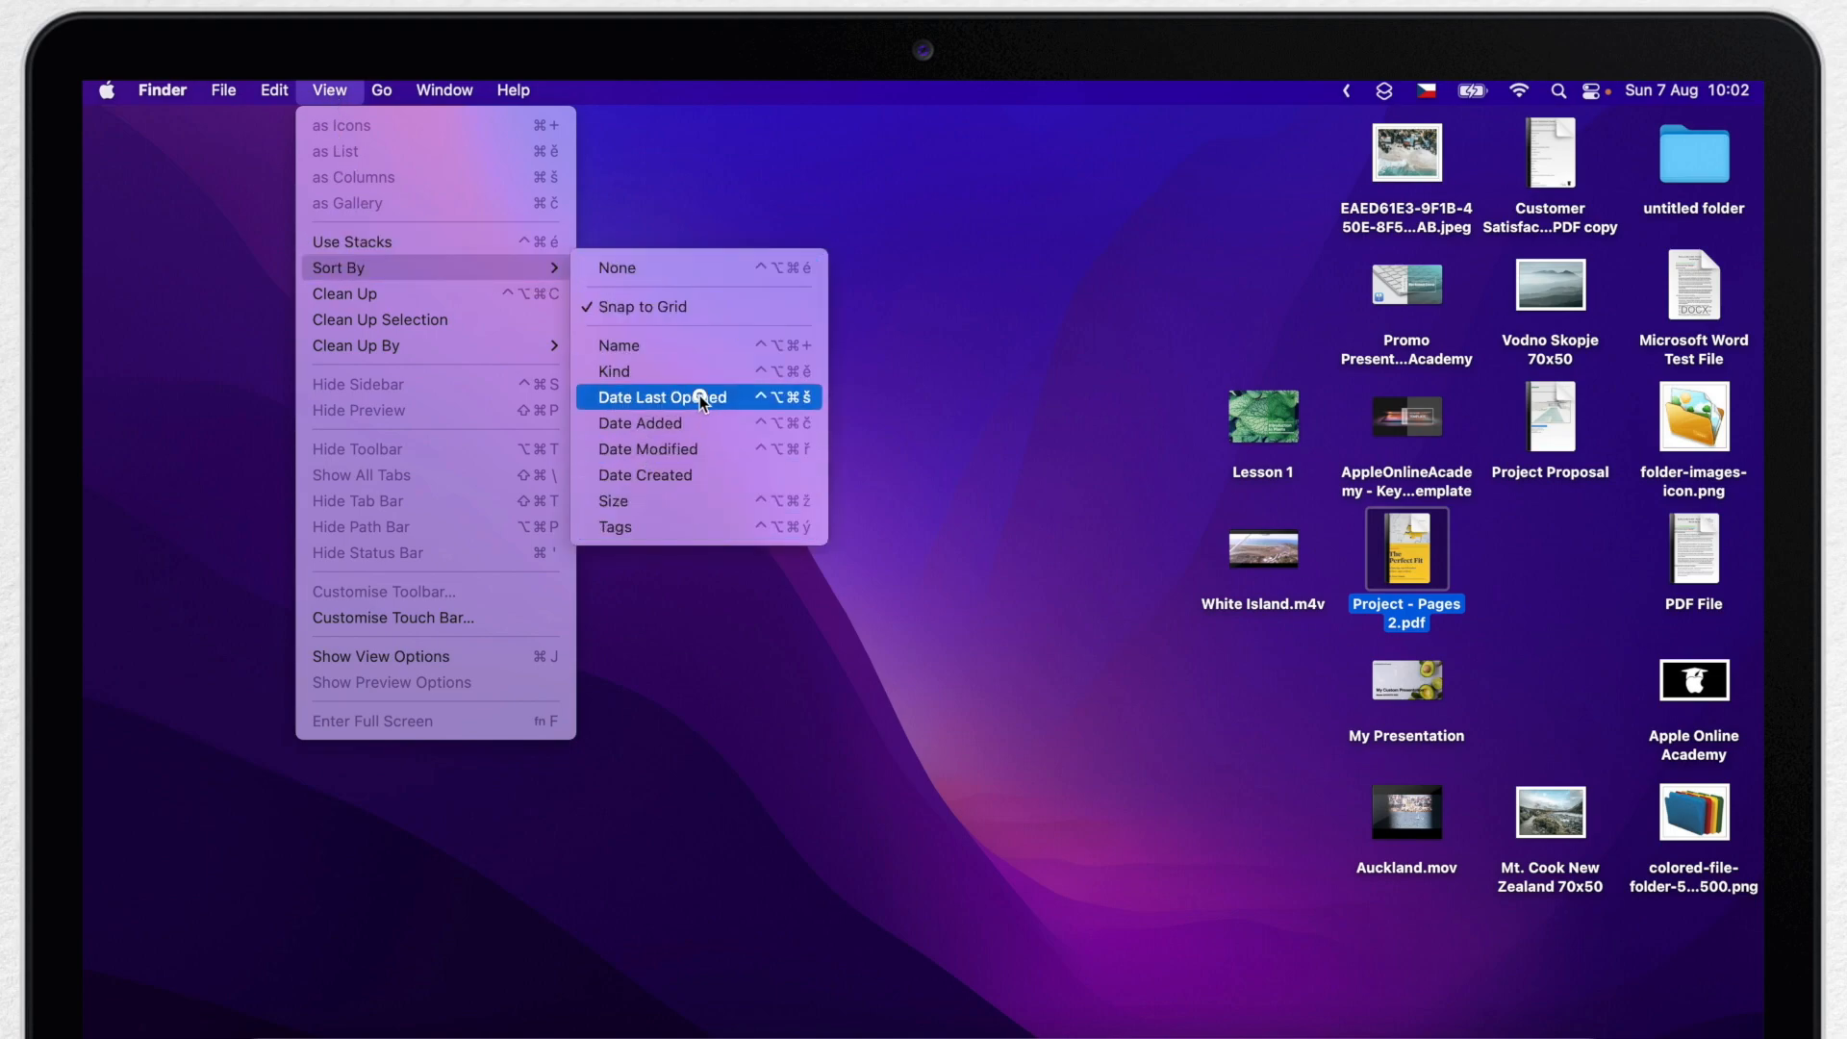
left_click(660, 397)
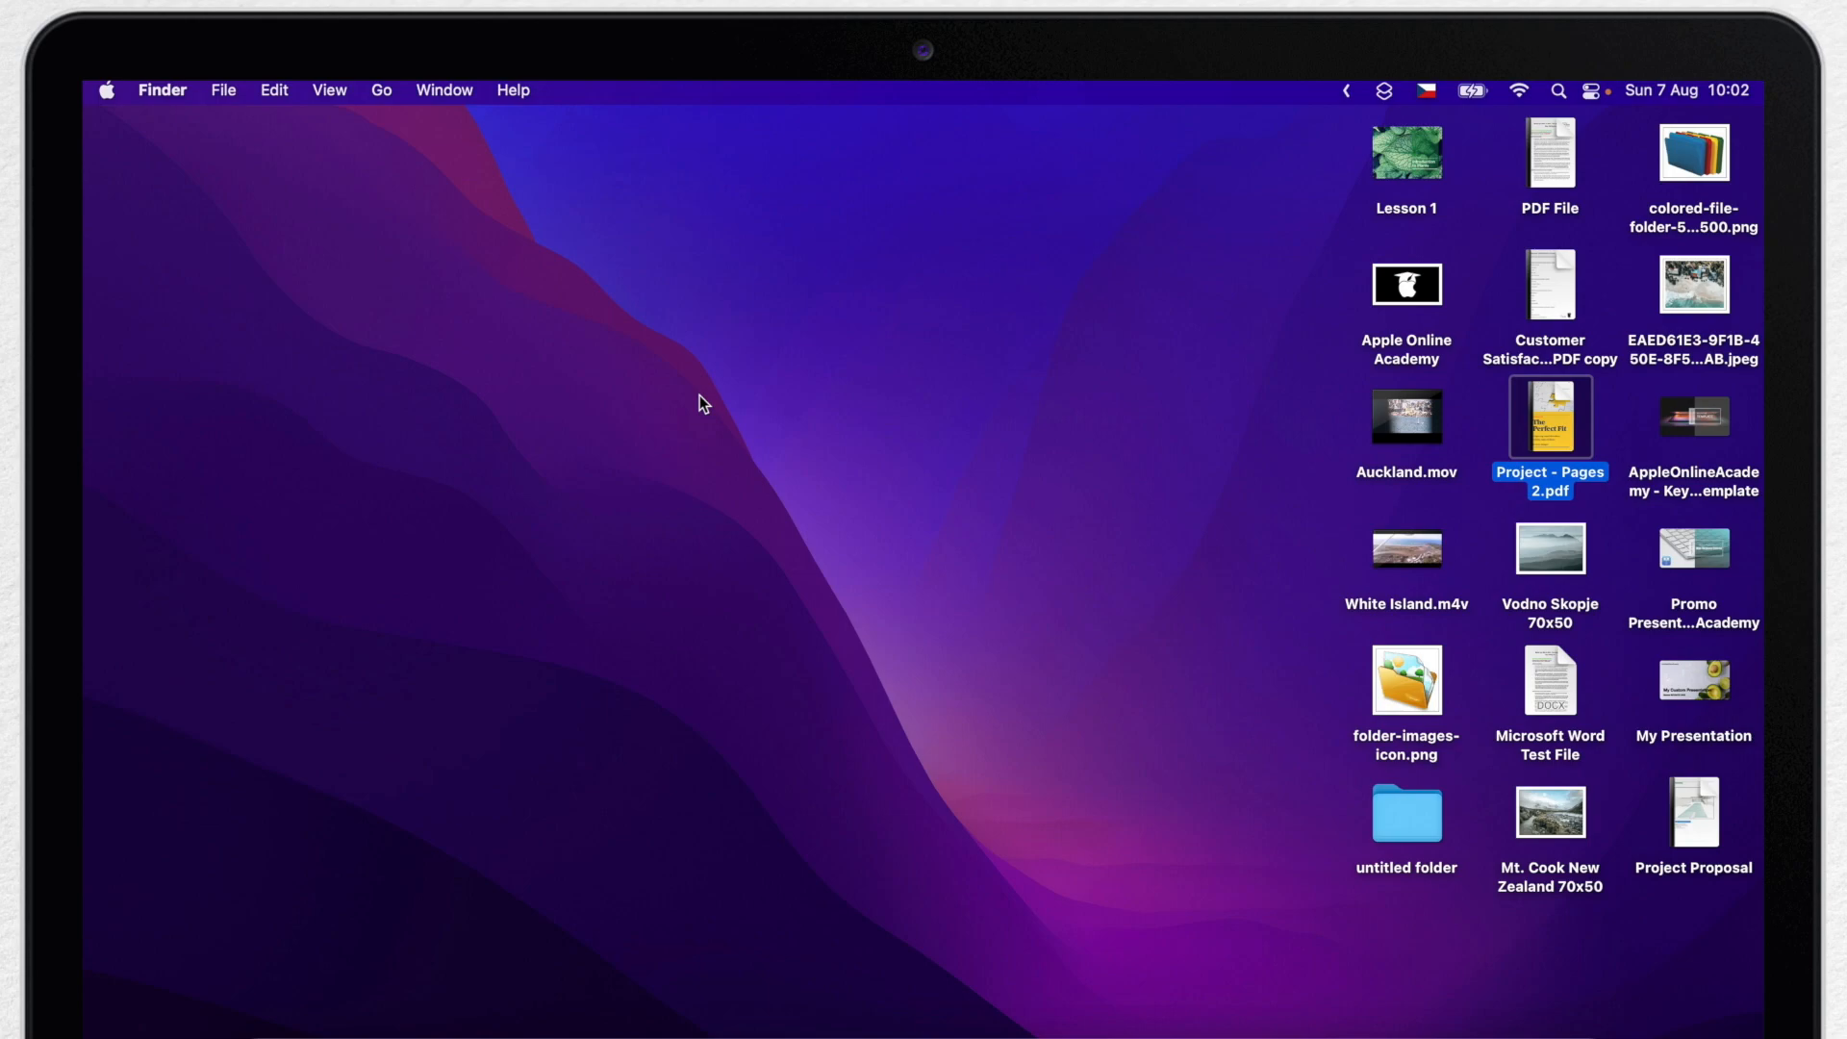
left_click(1549, 812)
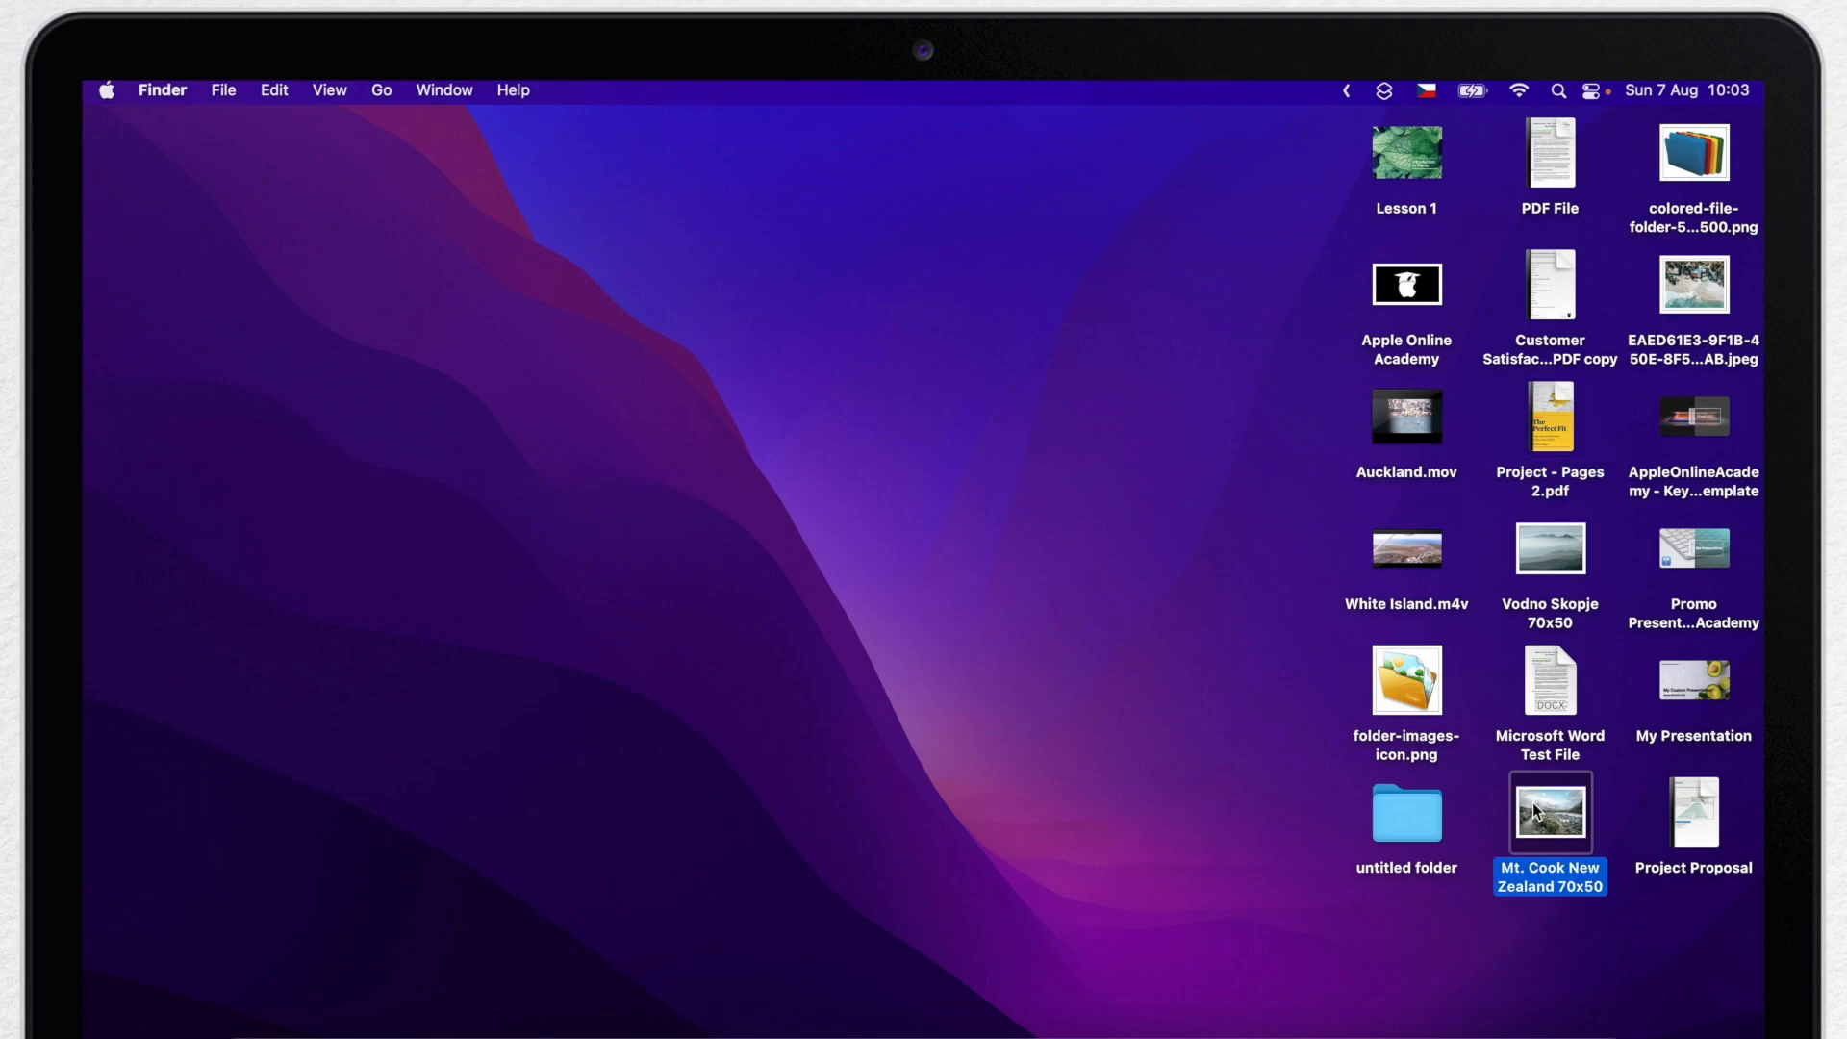
View the Mt. Cook photo in Preview and close it so it heads the date-sorted grid
double_click(1550, 812)
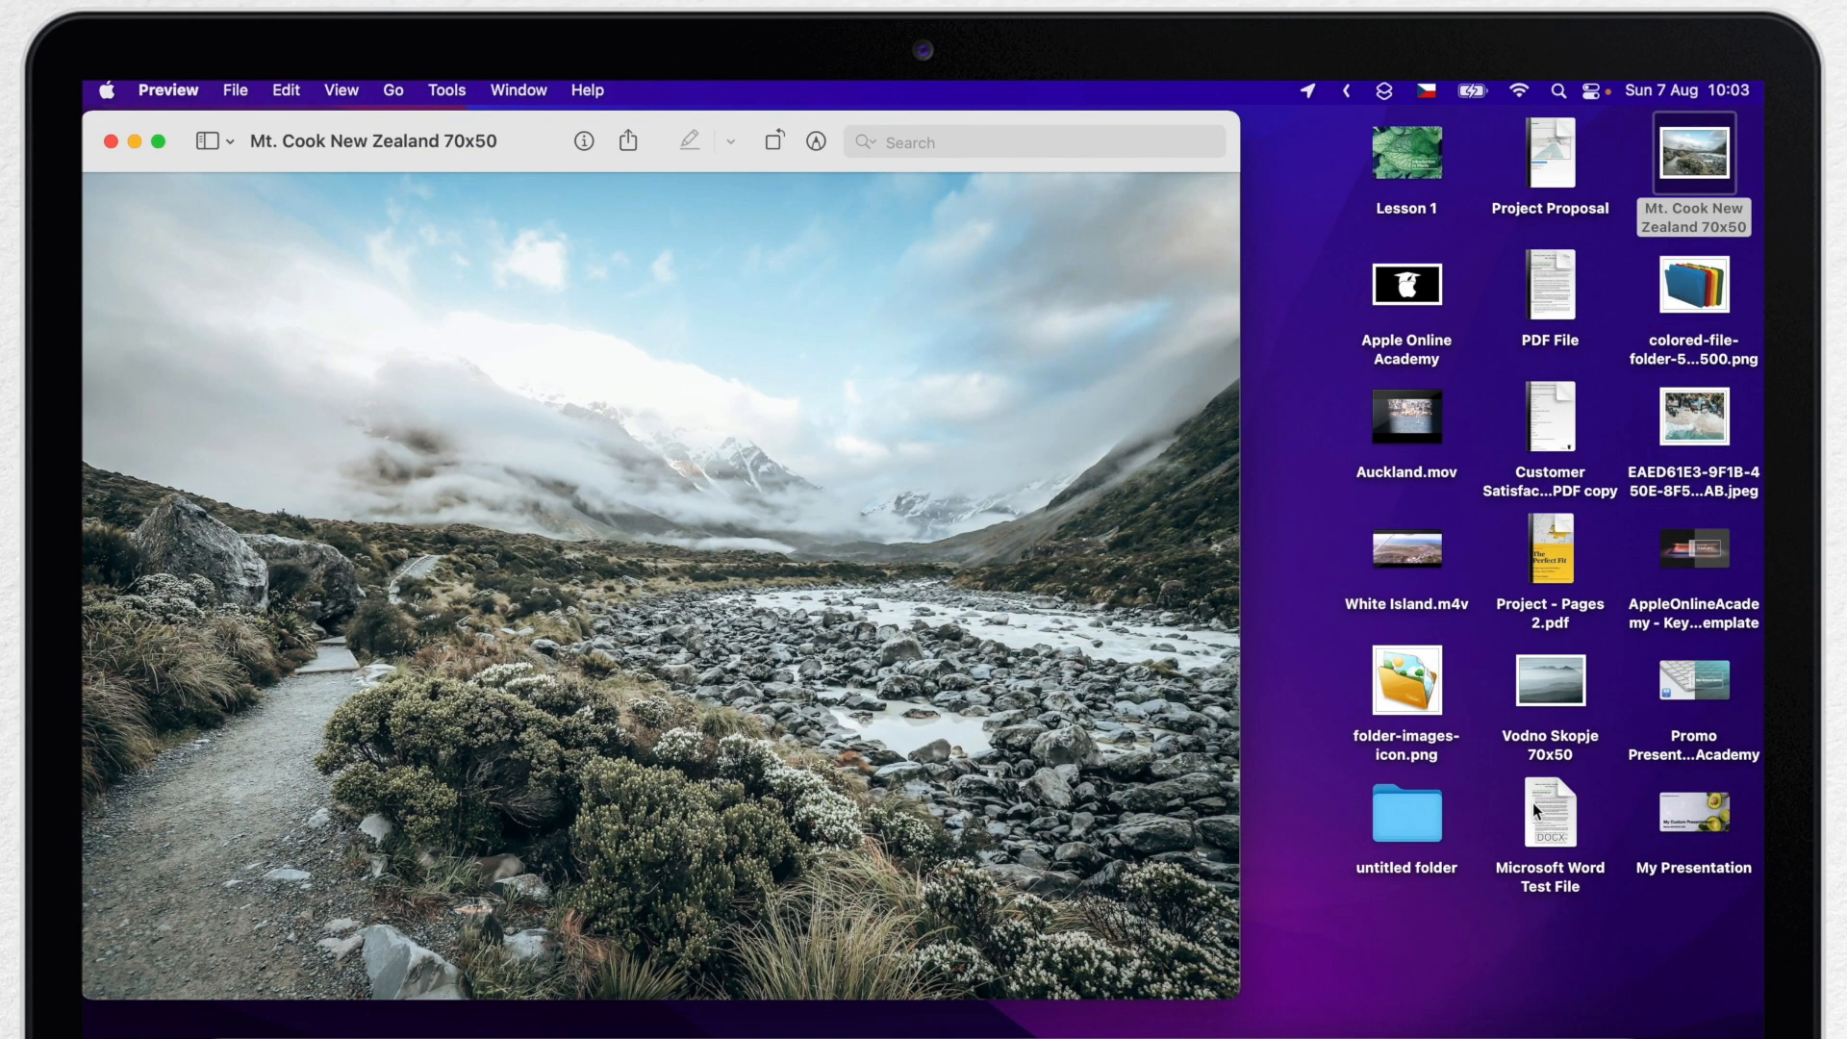
mouse_move(1609, 127)
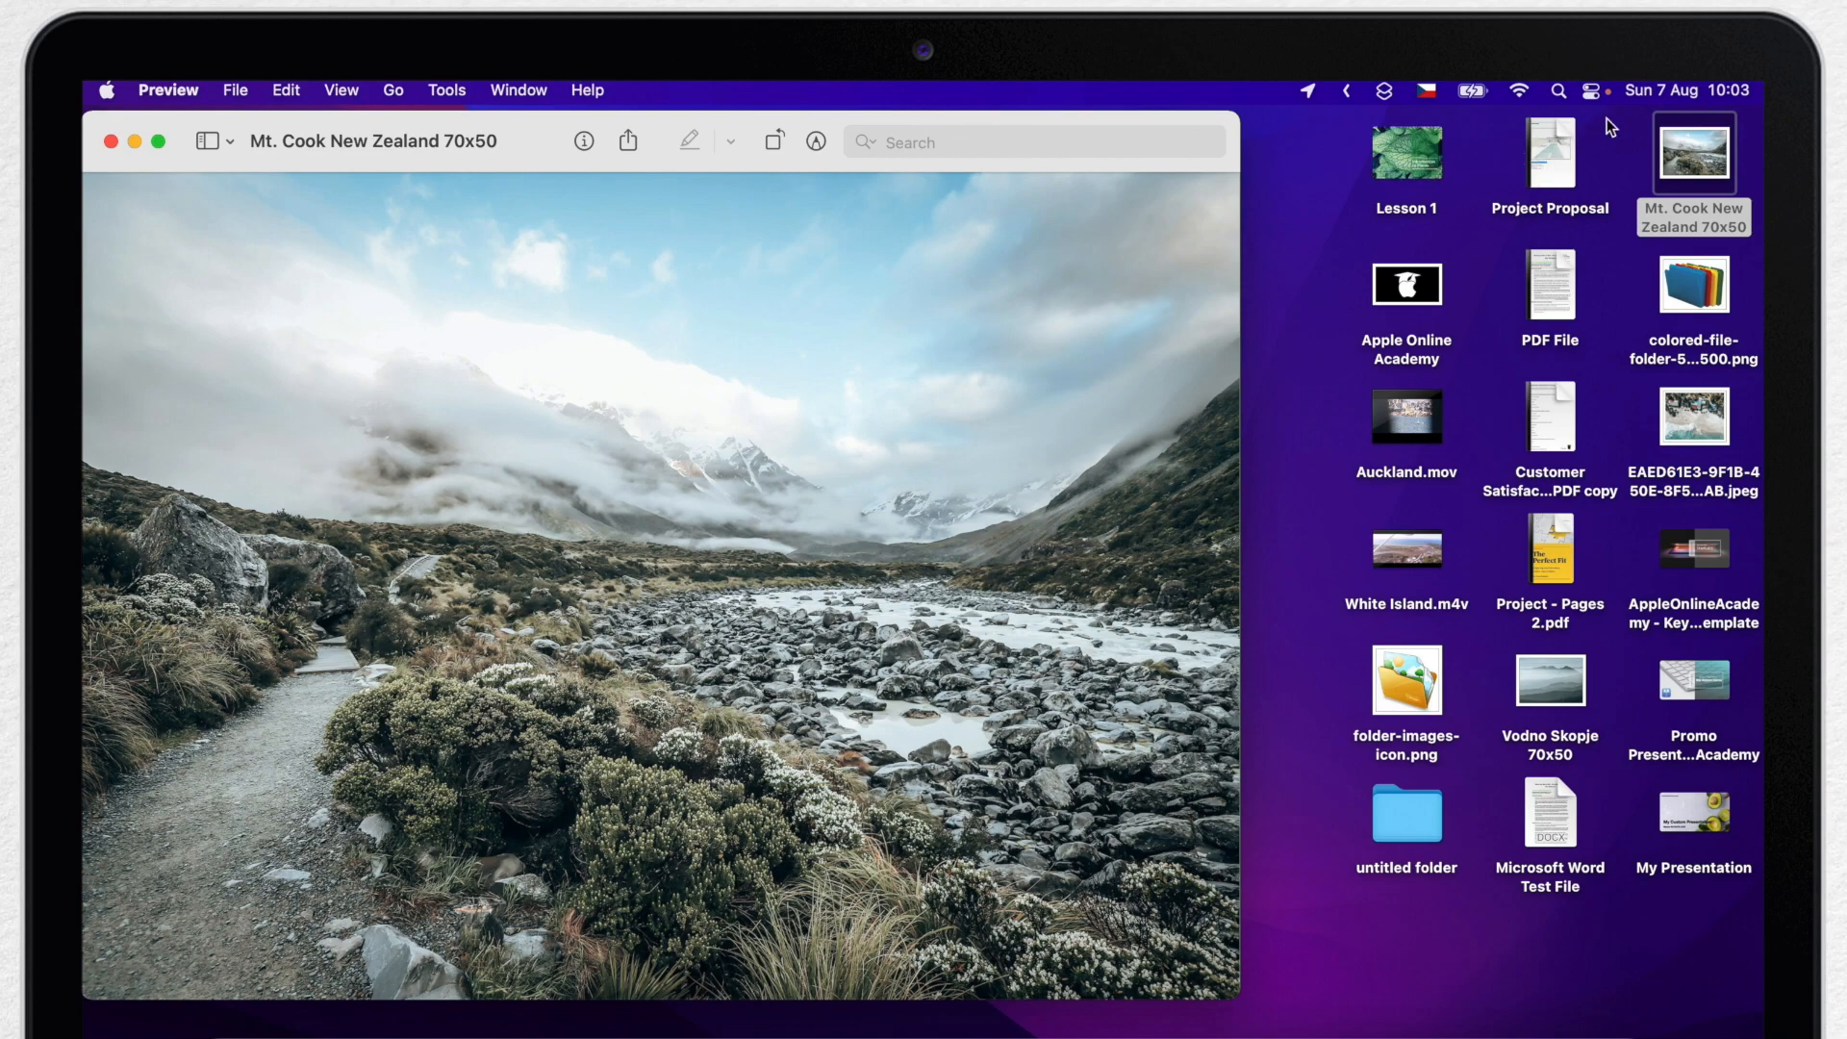
mouse_move(123, 108)
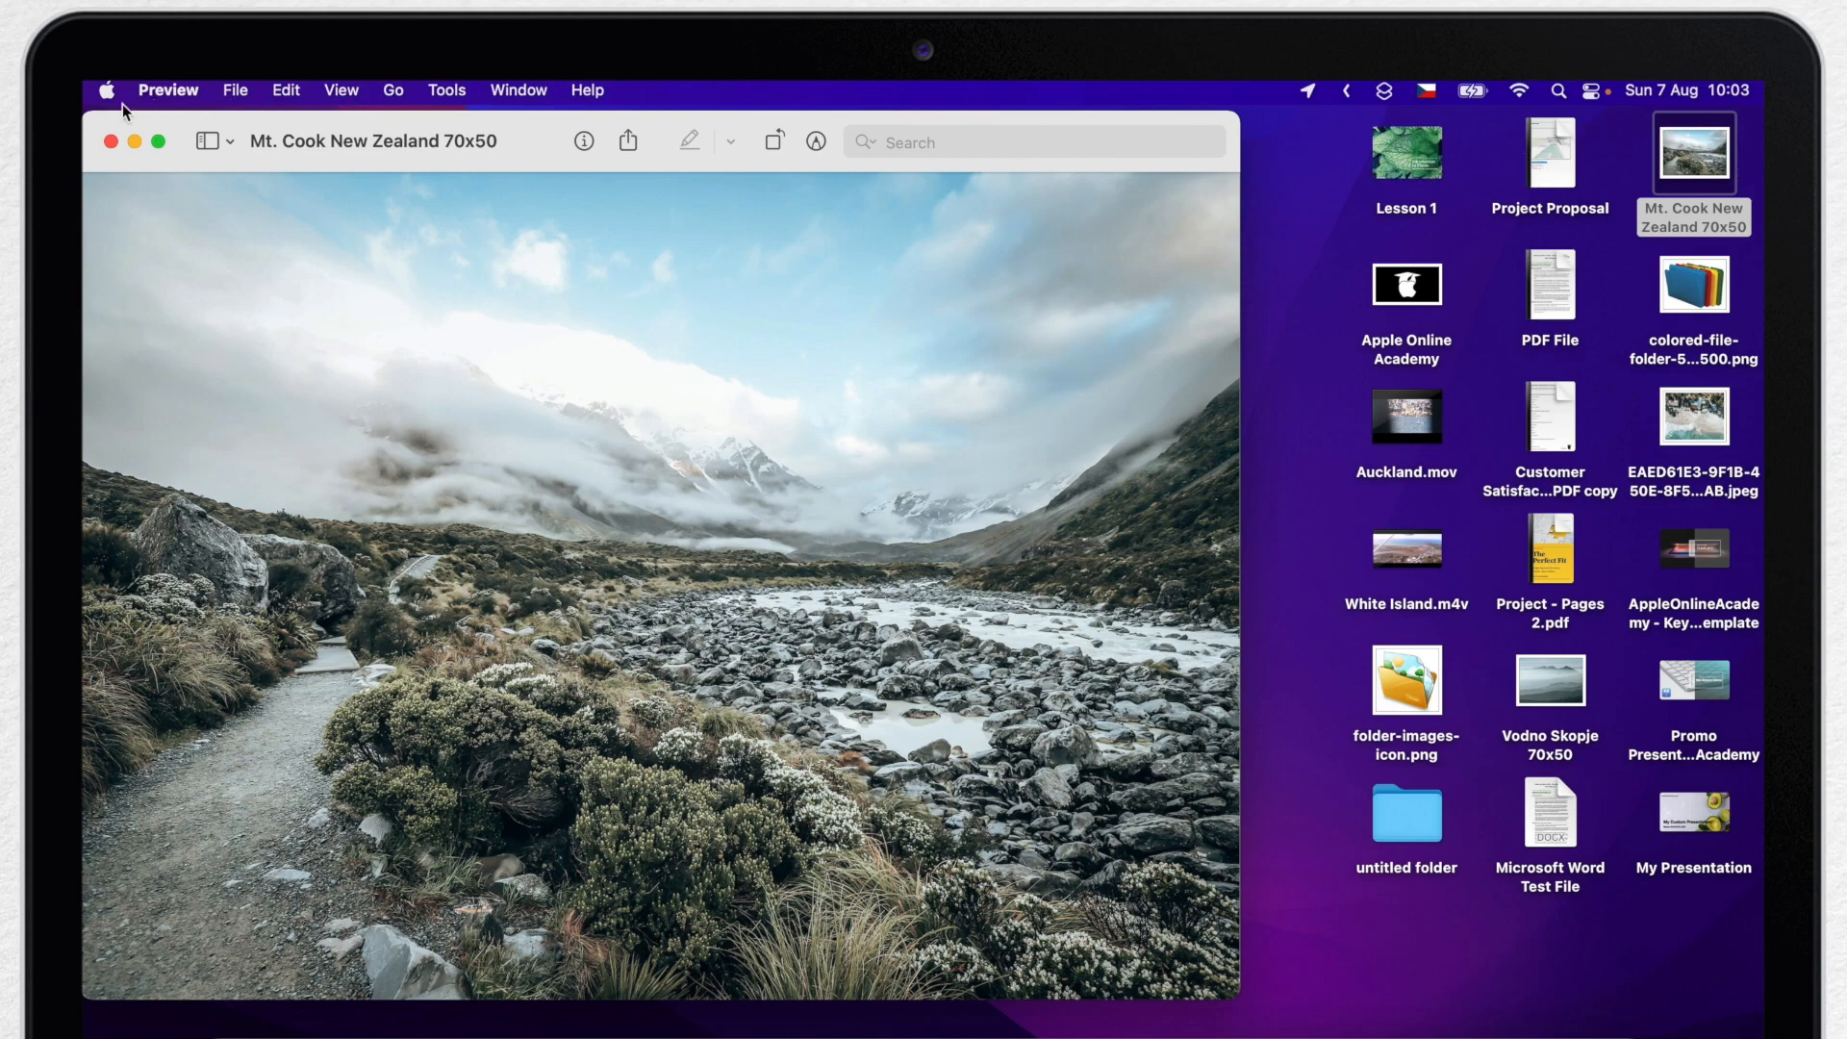
left_click(110, 141)
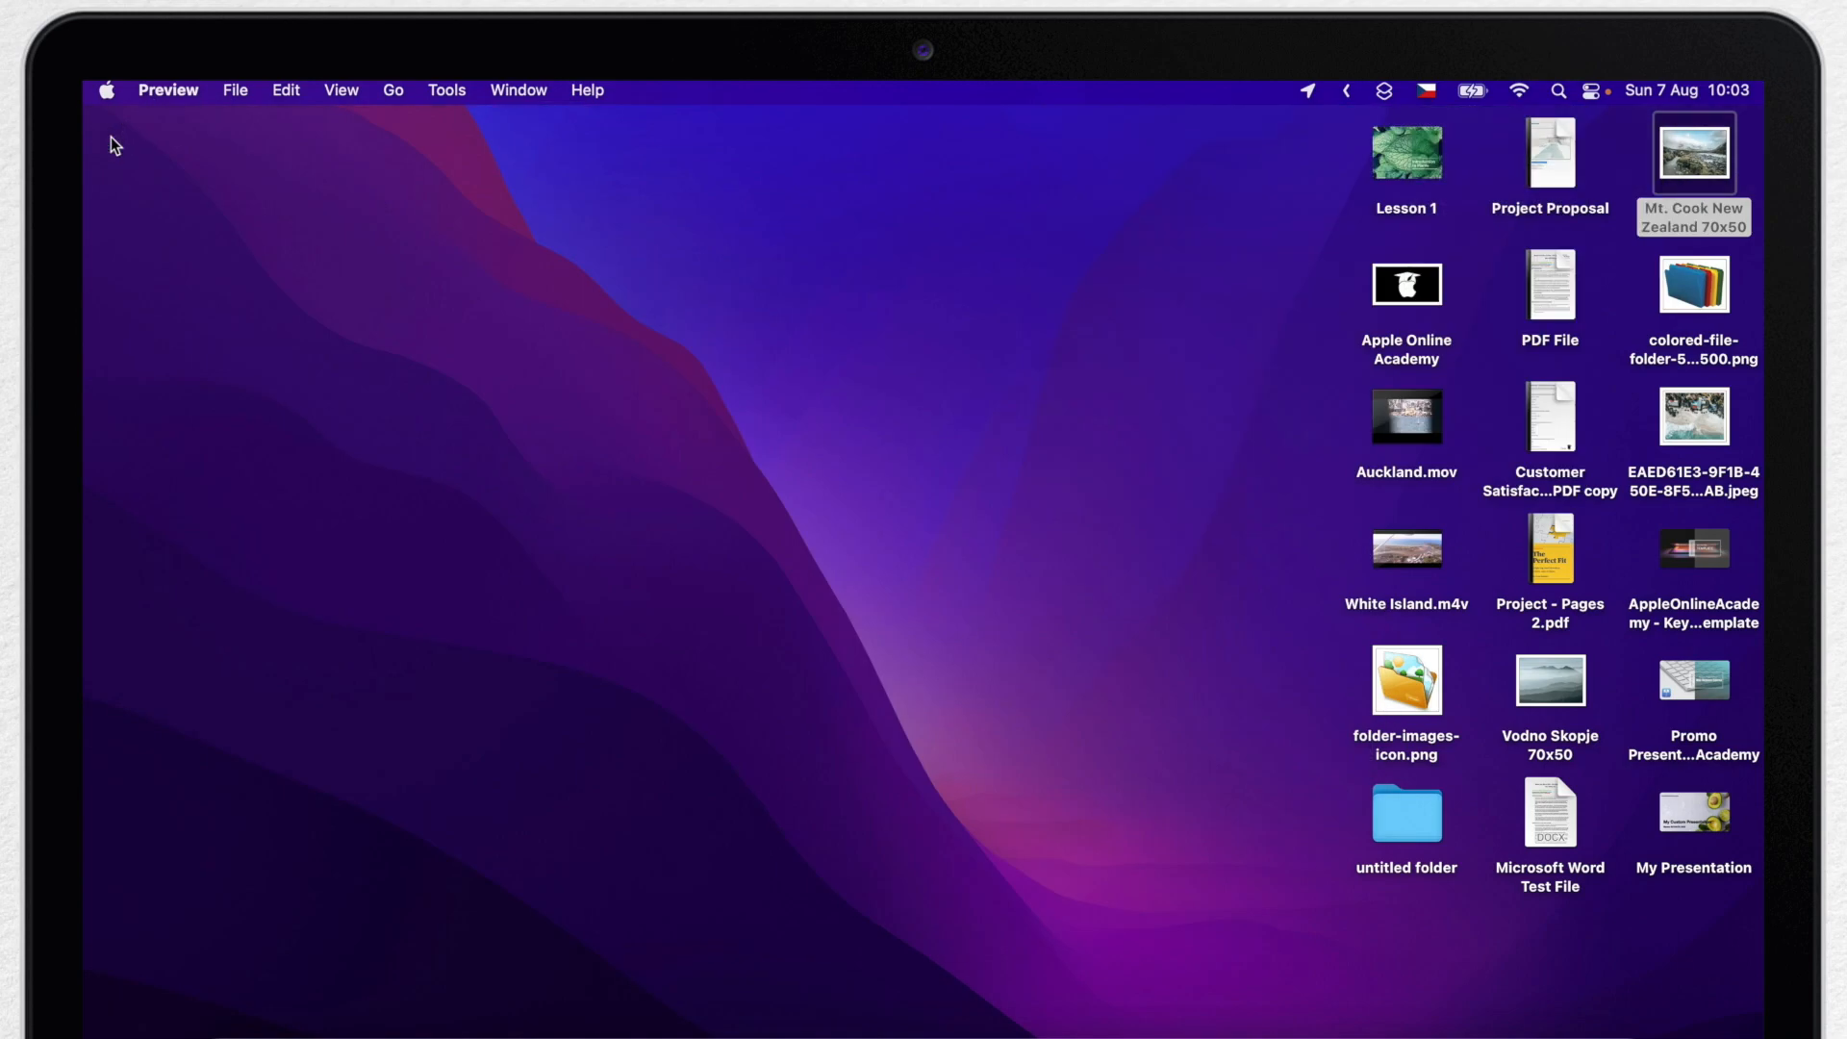
Refocus the desktop, try moving Auckland.mov, and set Sort By to None to restore the free layout
left_click(1120, 550)
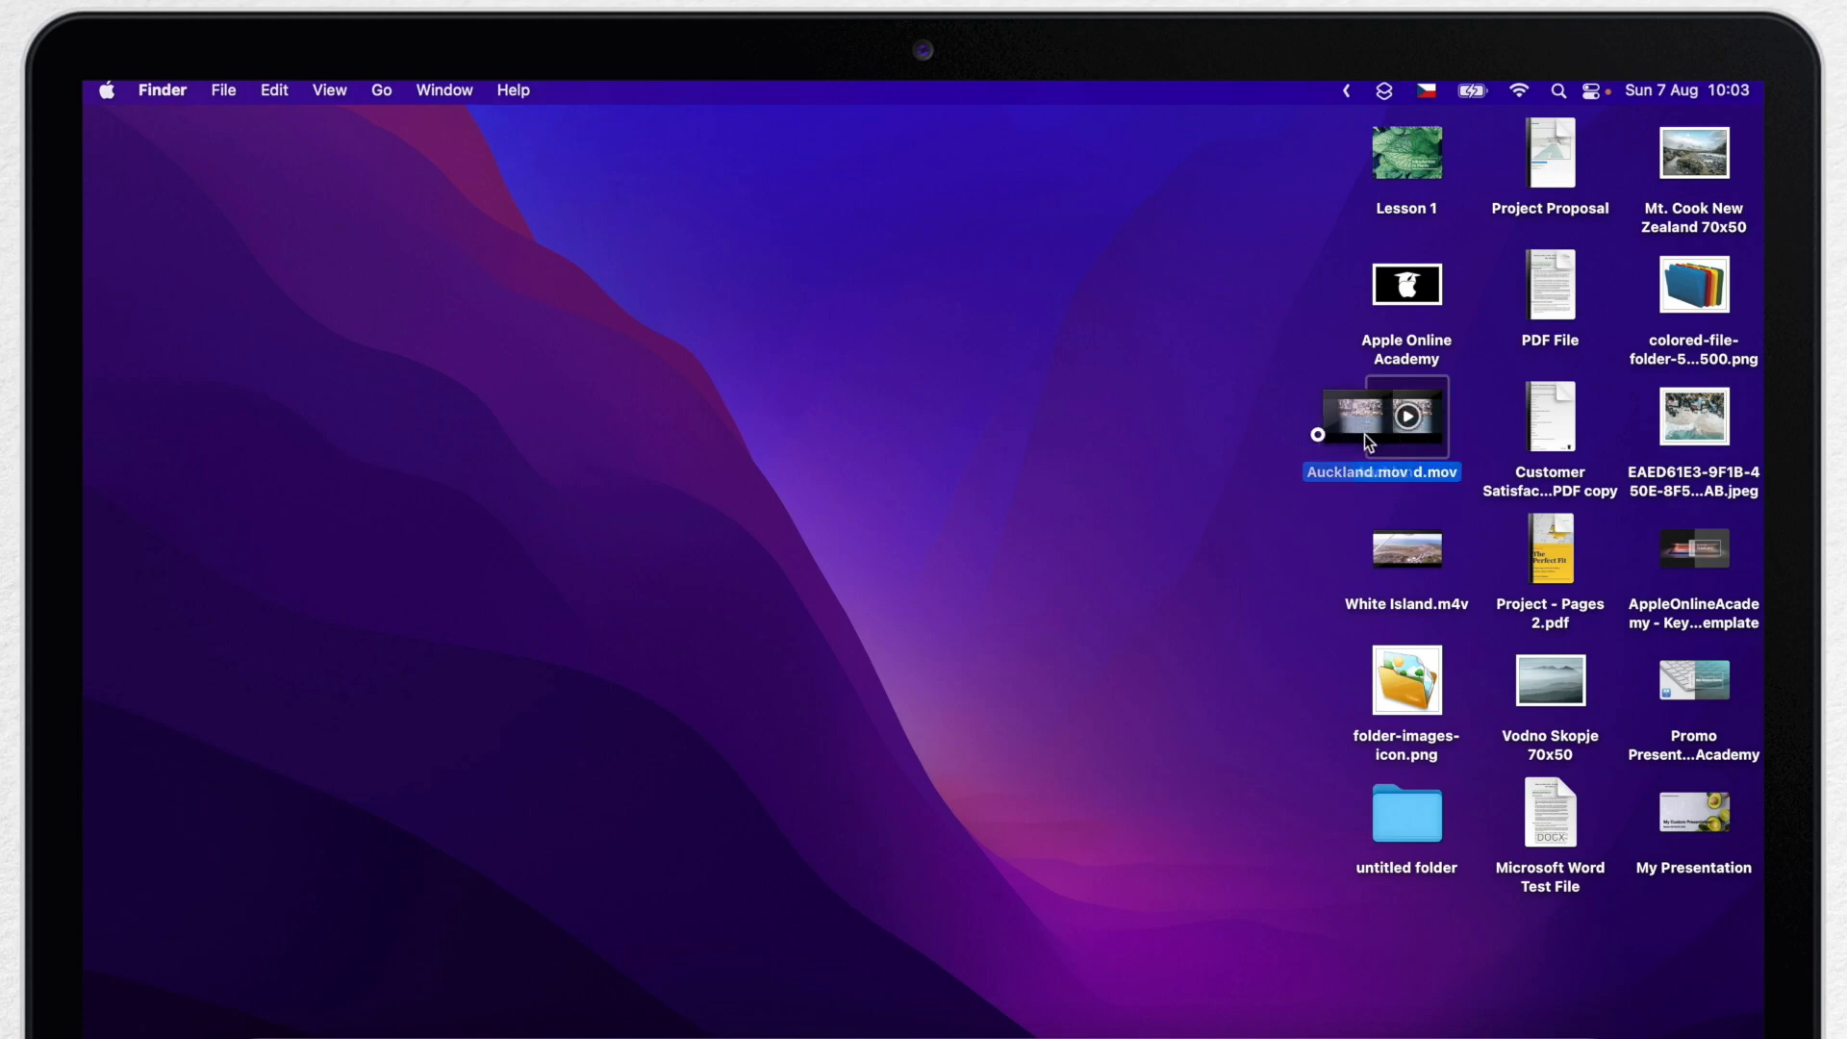
left_click(1550, 416)
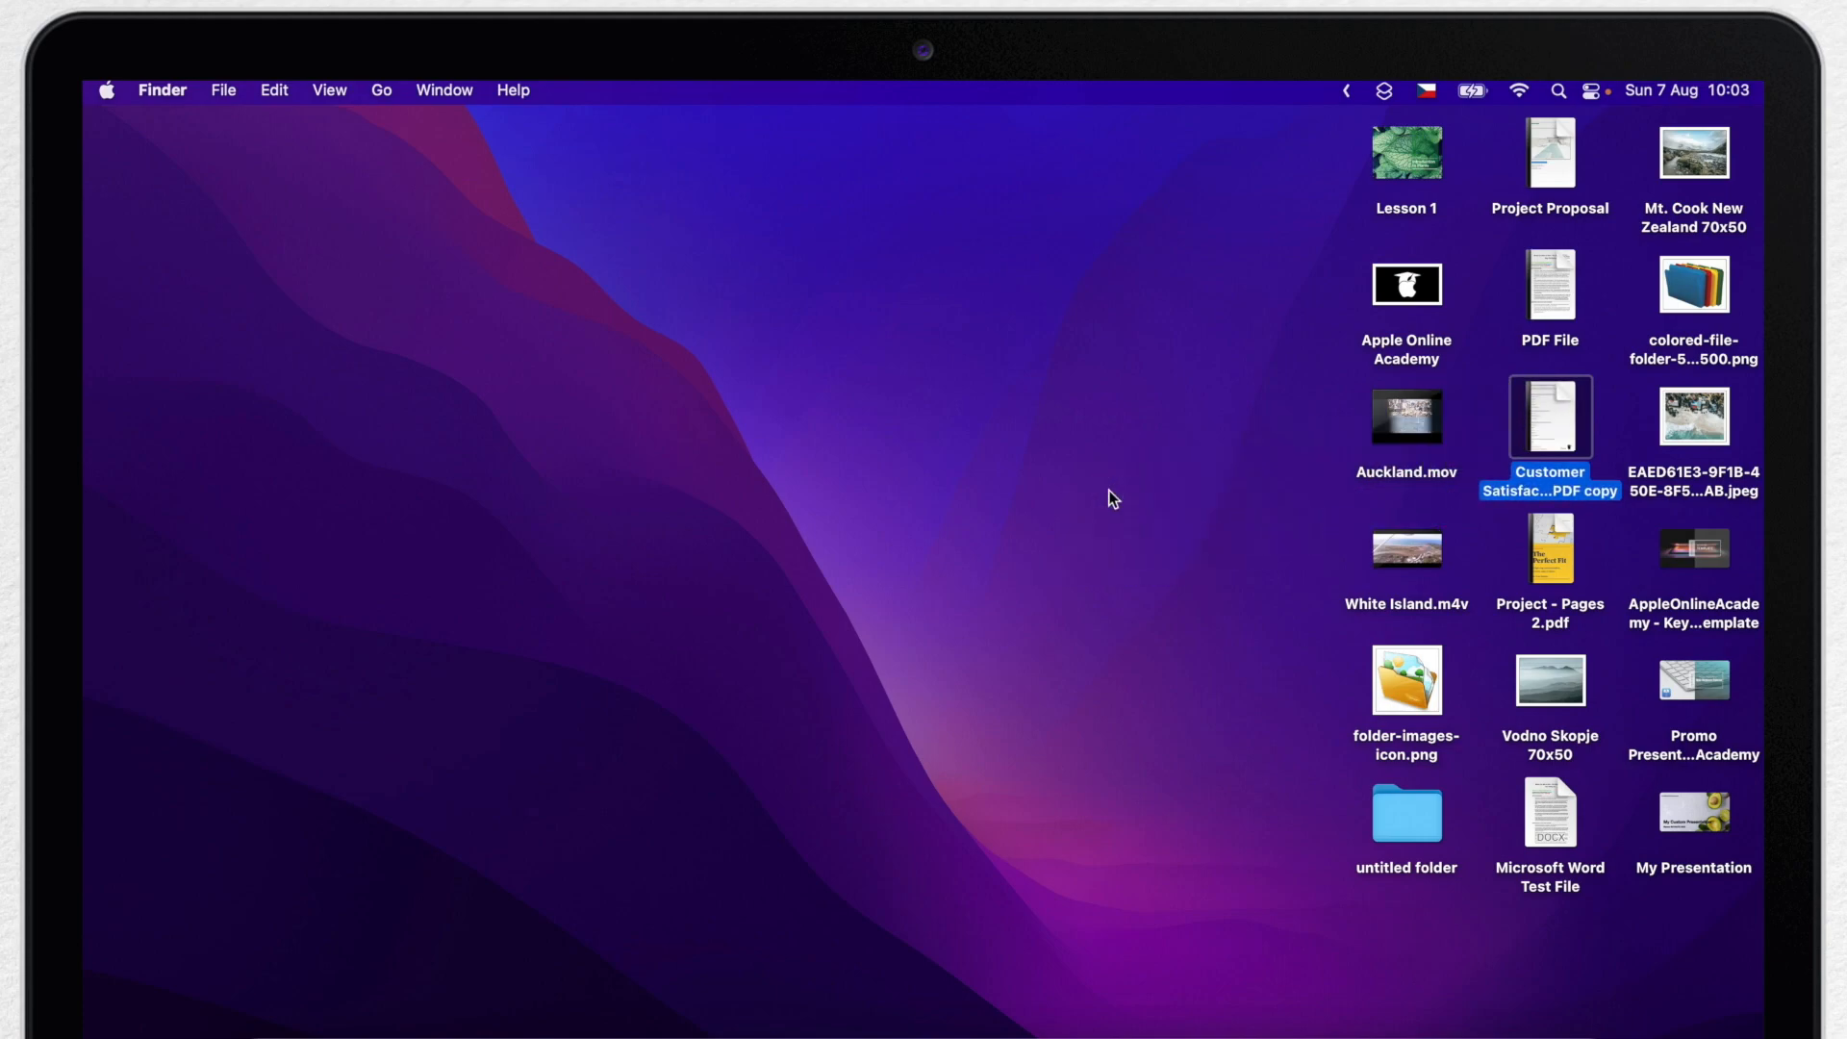
left_click(329, 91)
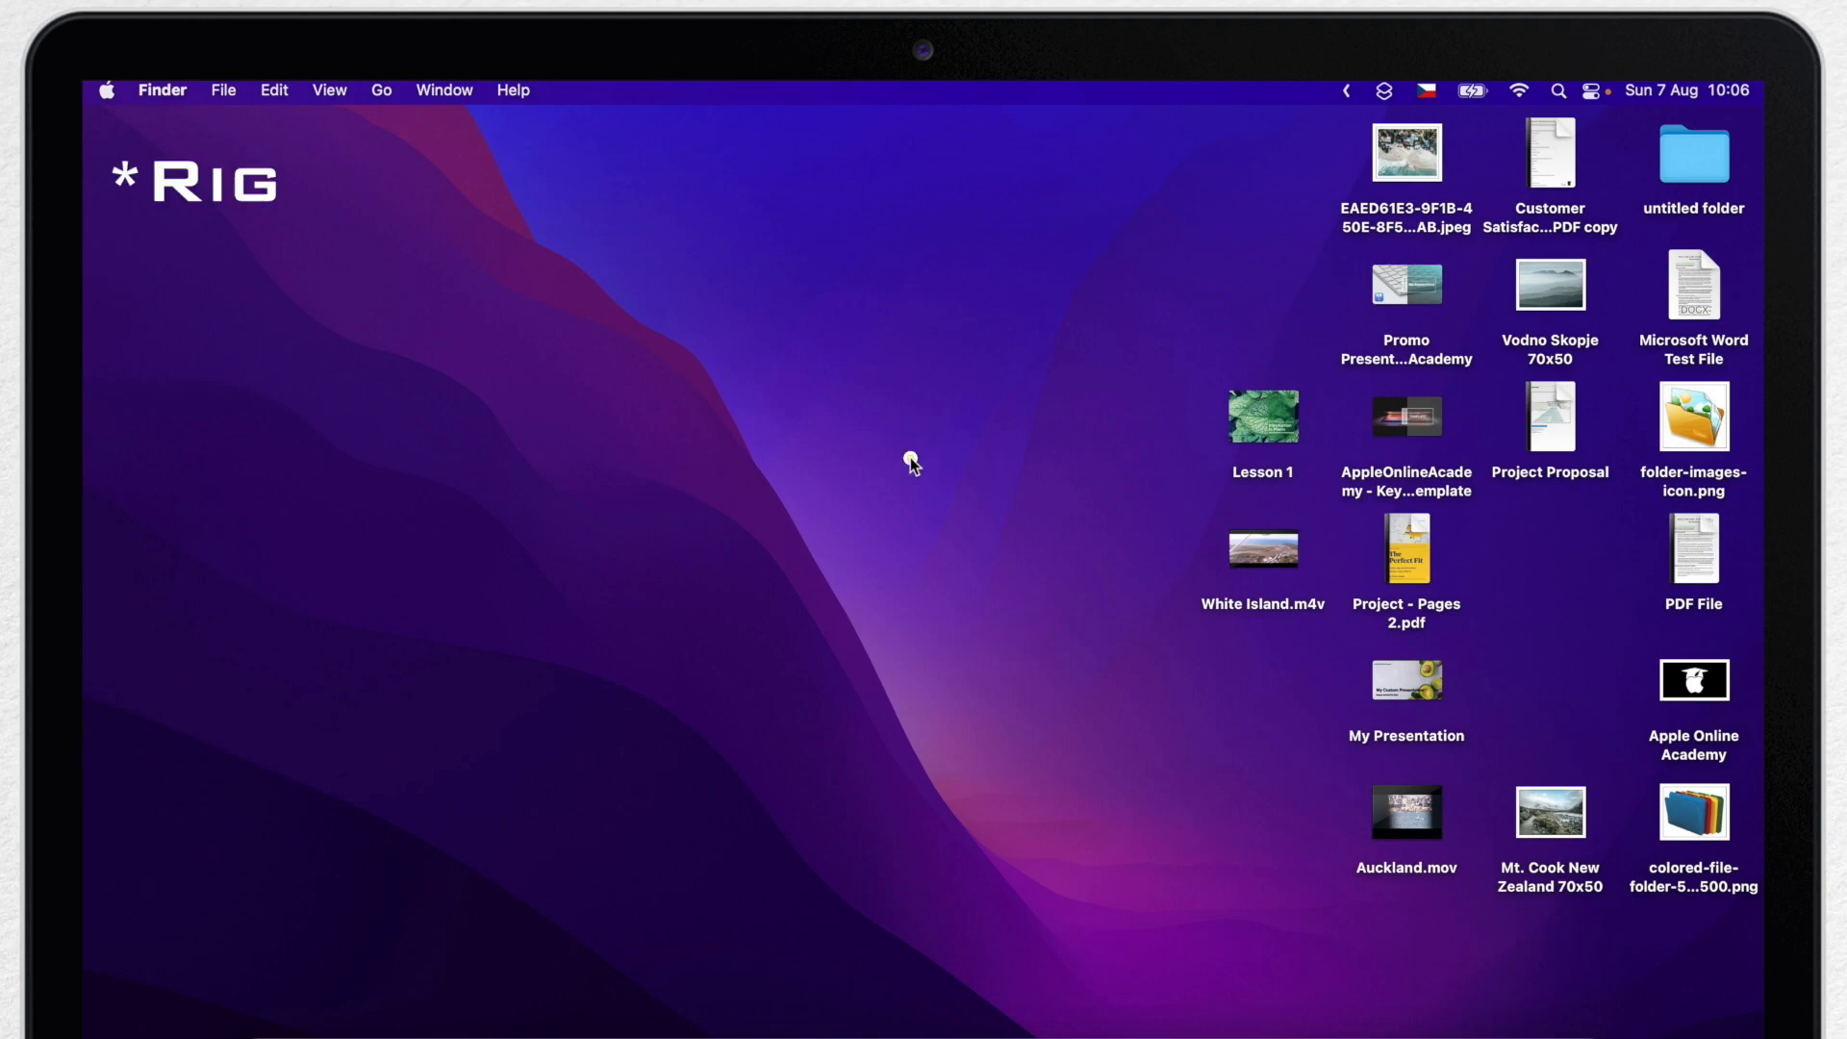
In the desktop's View Options, set icon size to 112×112 and turn on Show item info
right_click(910, 461)
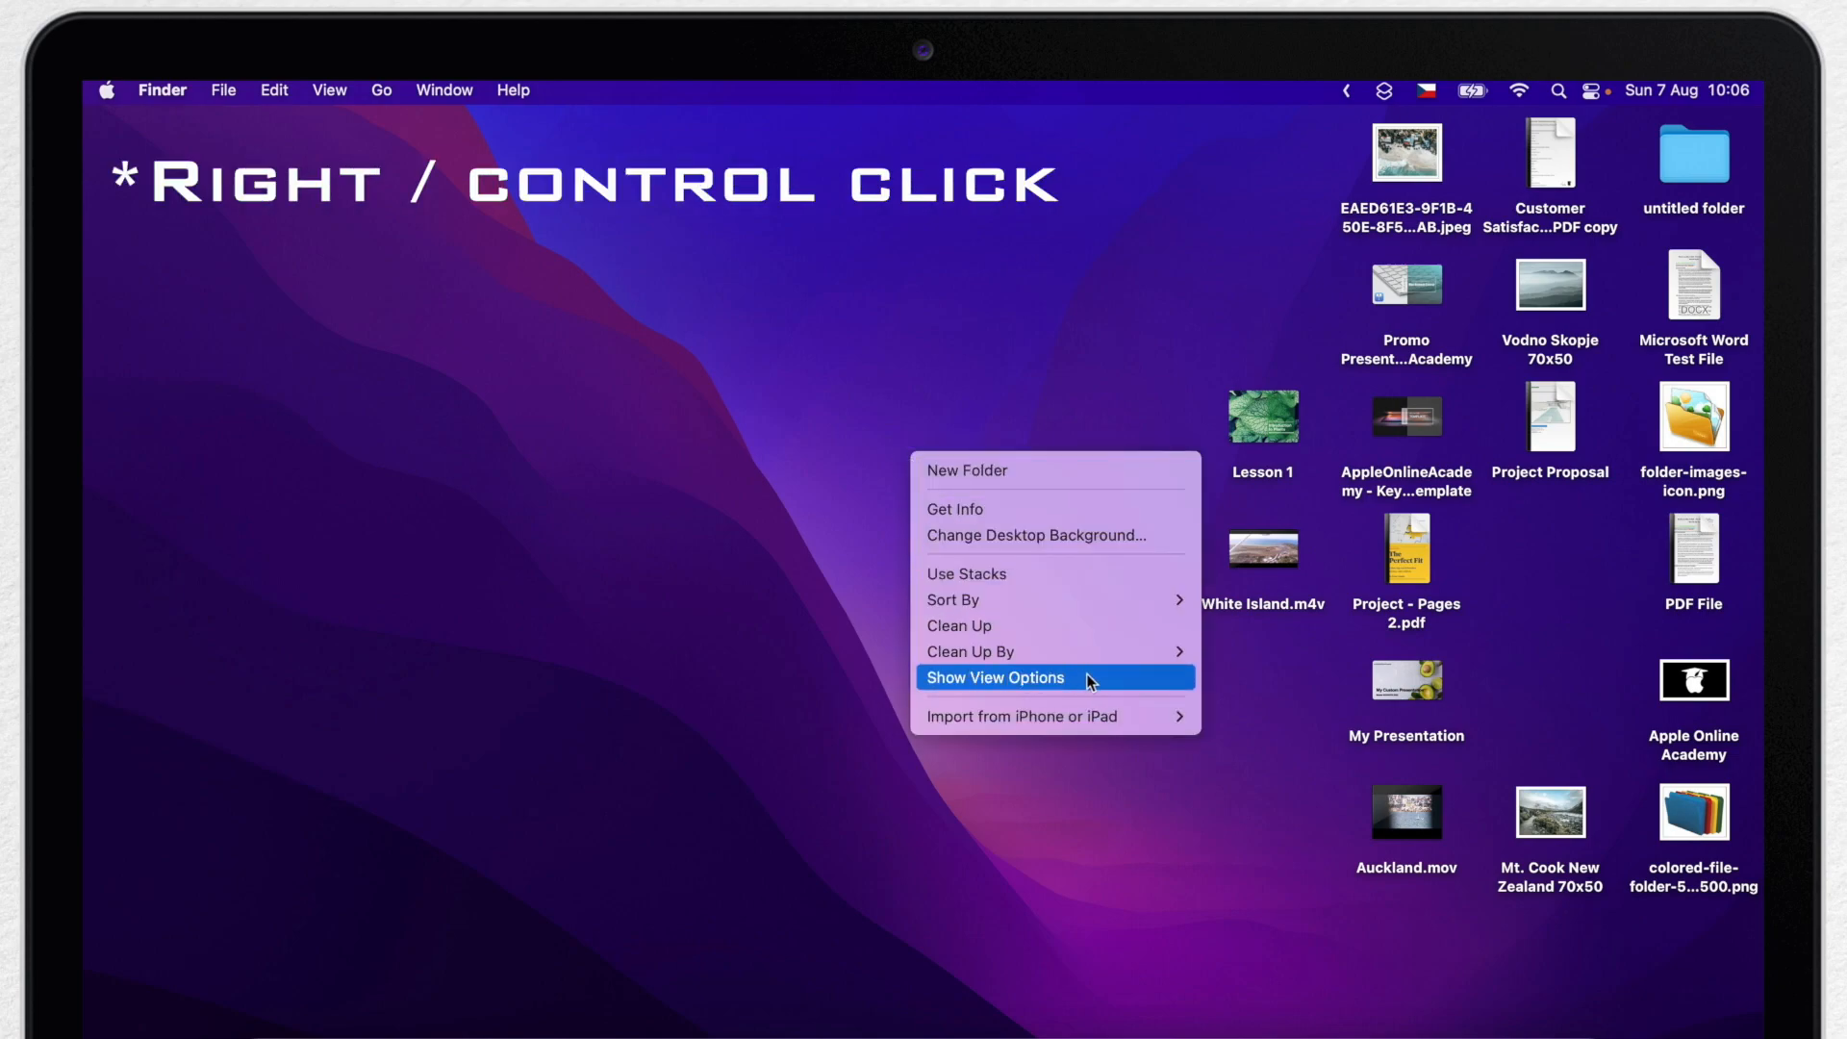
left_click(994, 677)
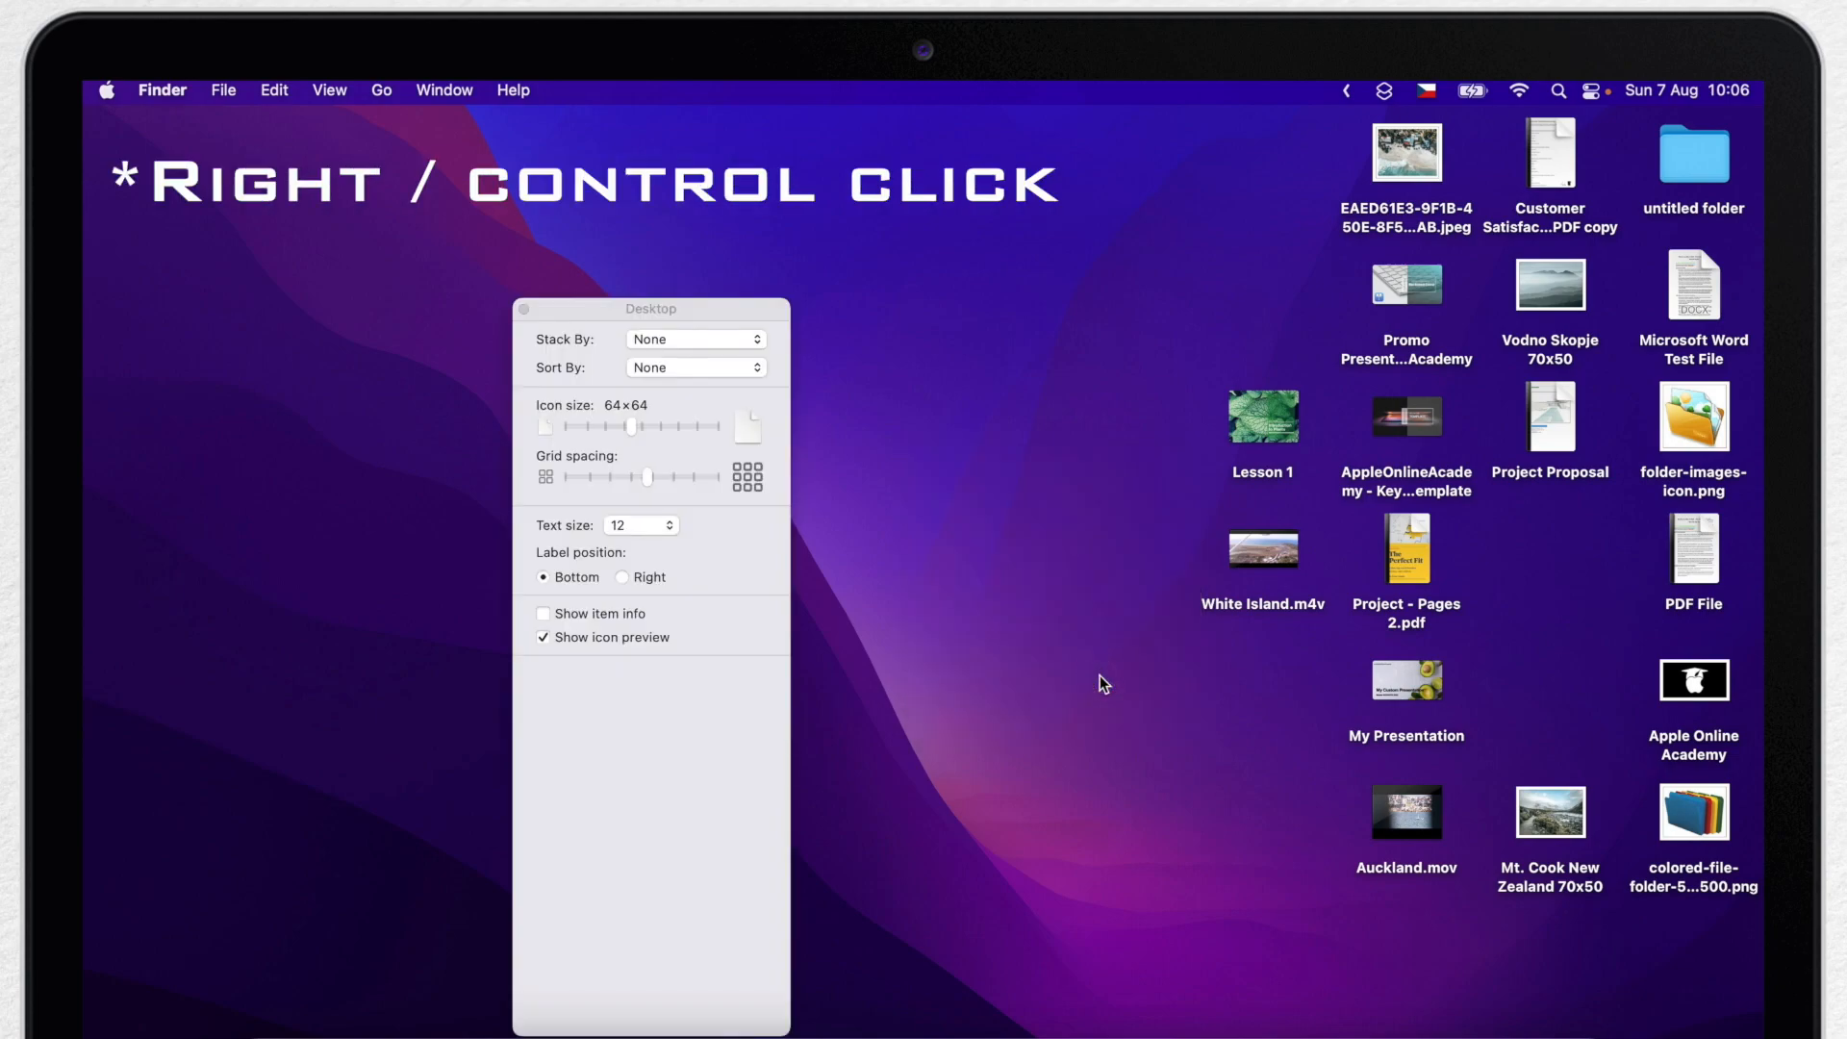
left_click_drag(633, 427, 650, 427)
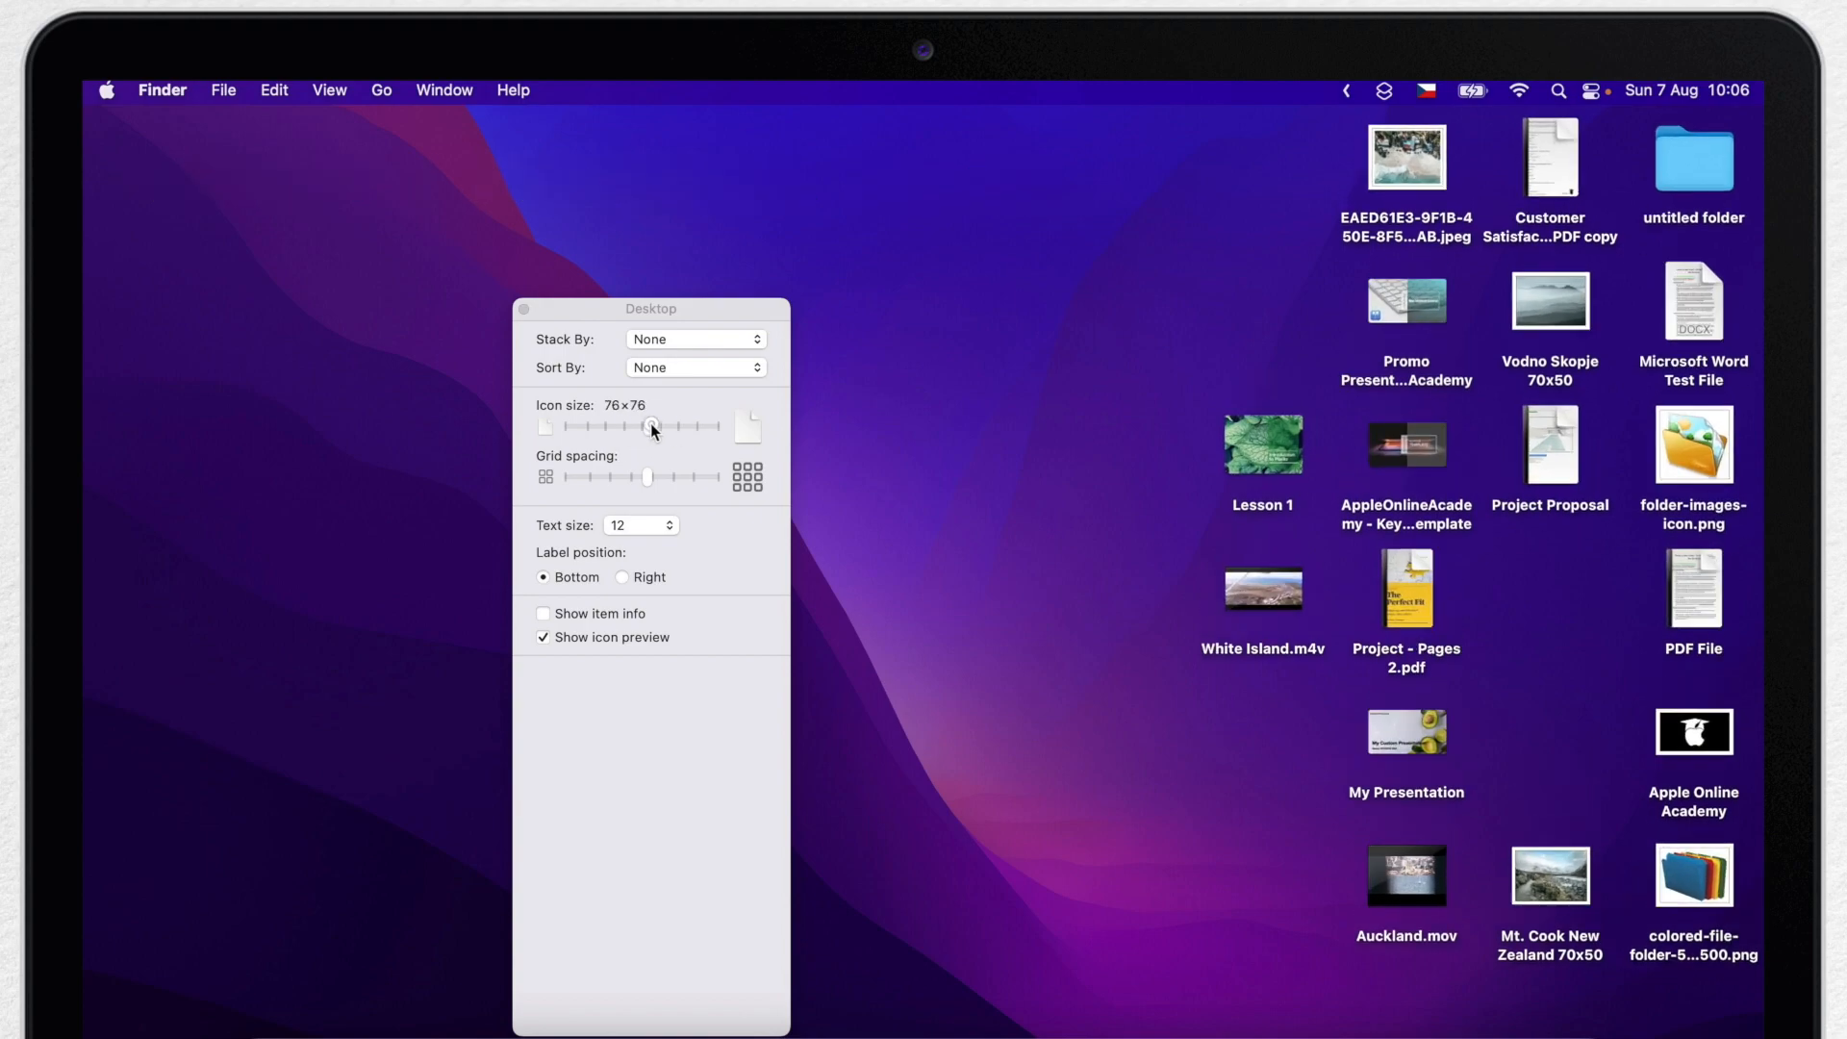
left_click_drag(652, 427, 704, 427)
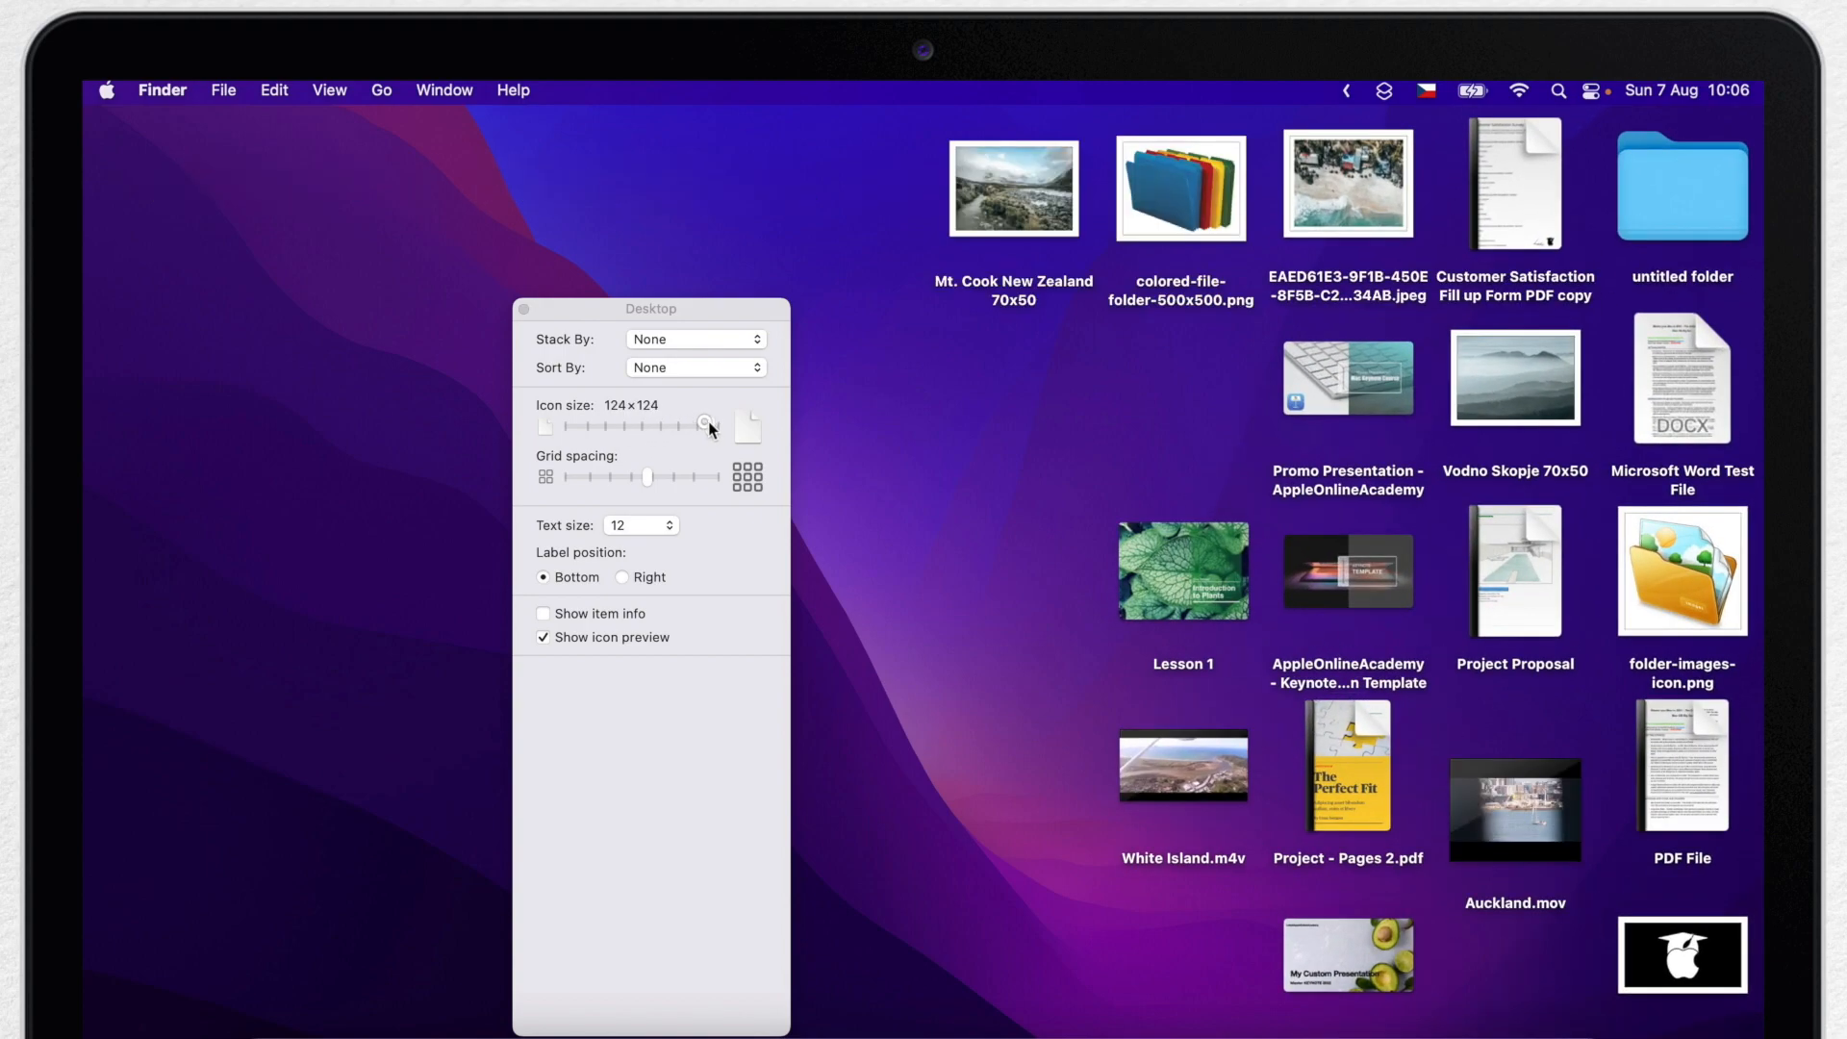
left_click_drag(704, 427, 695, 427)
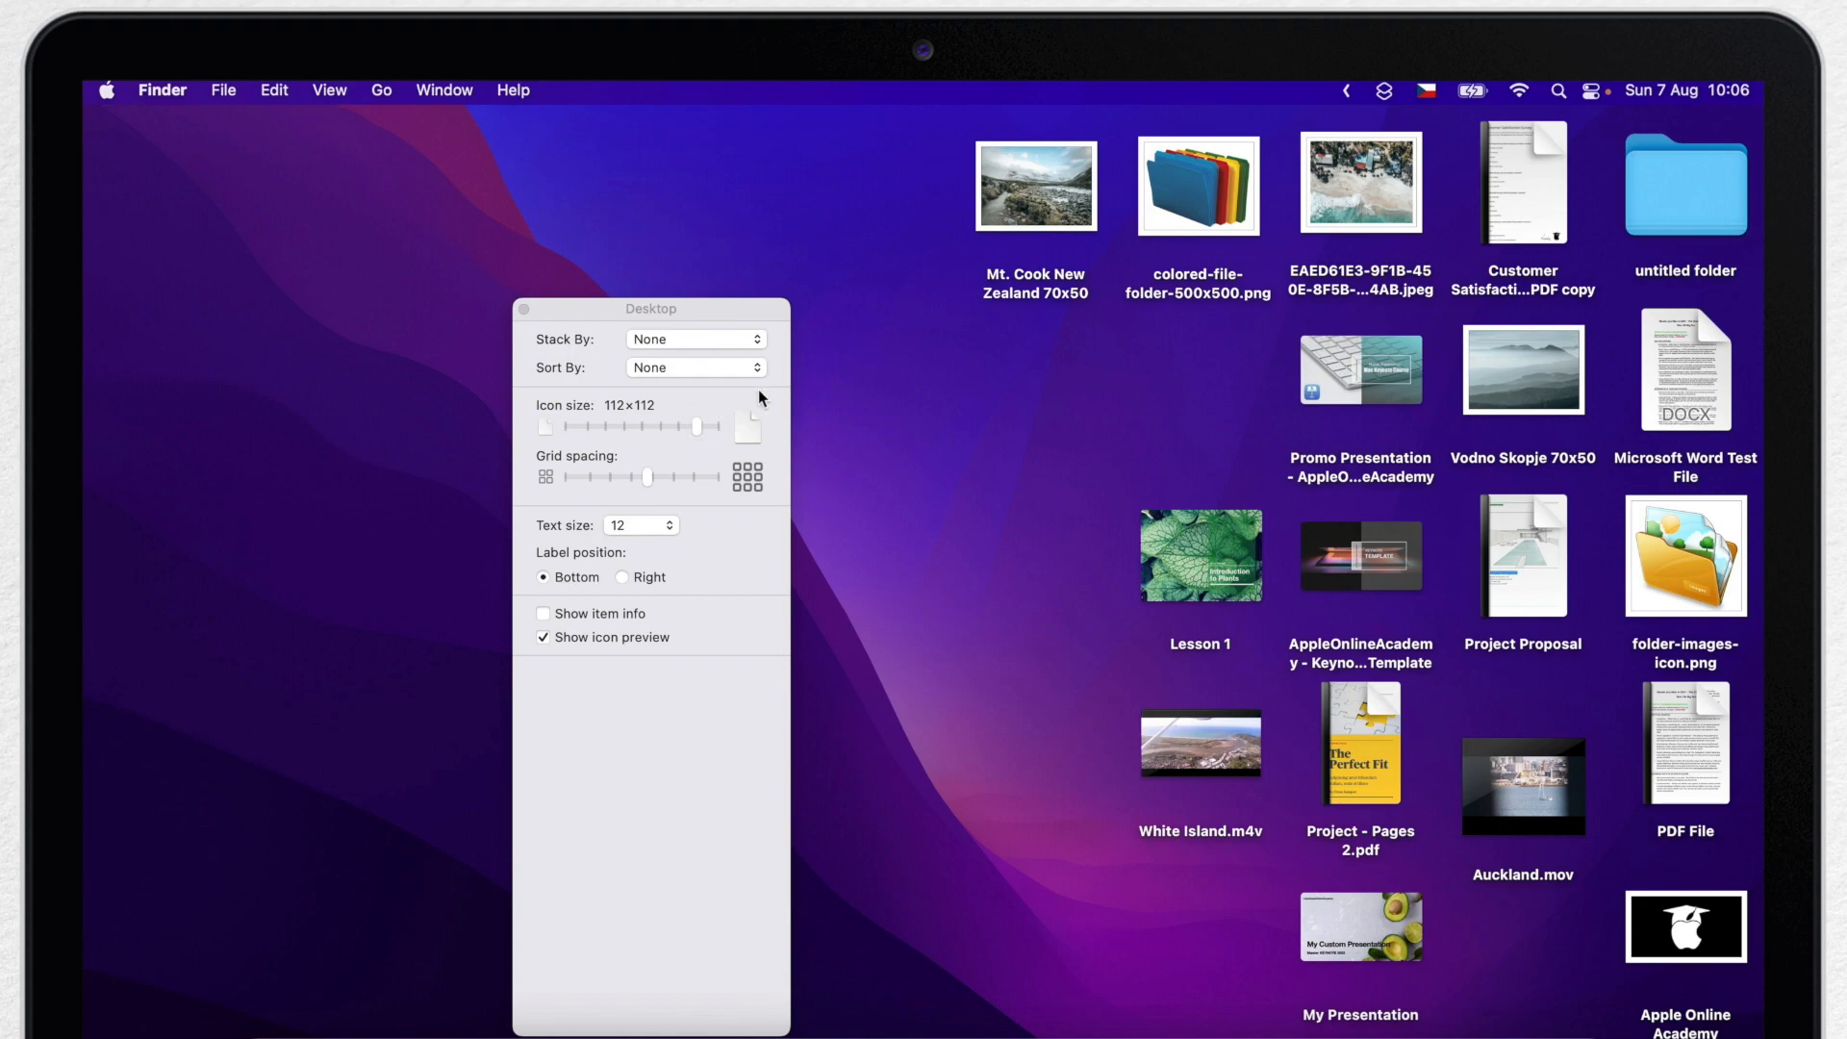
left_click(1360, 184)
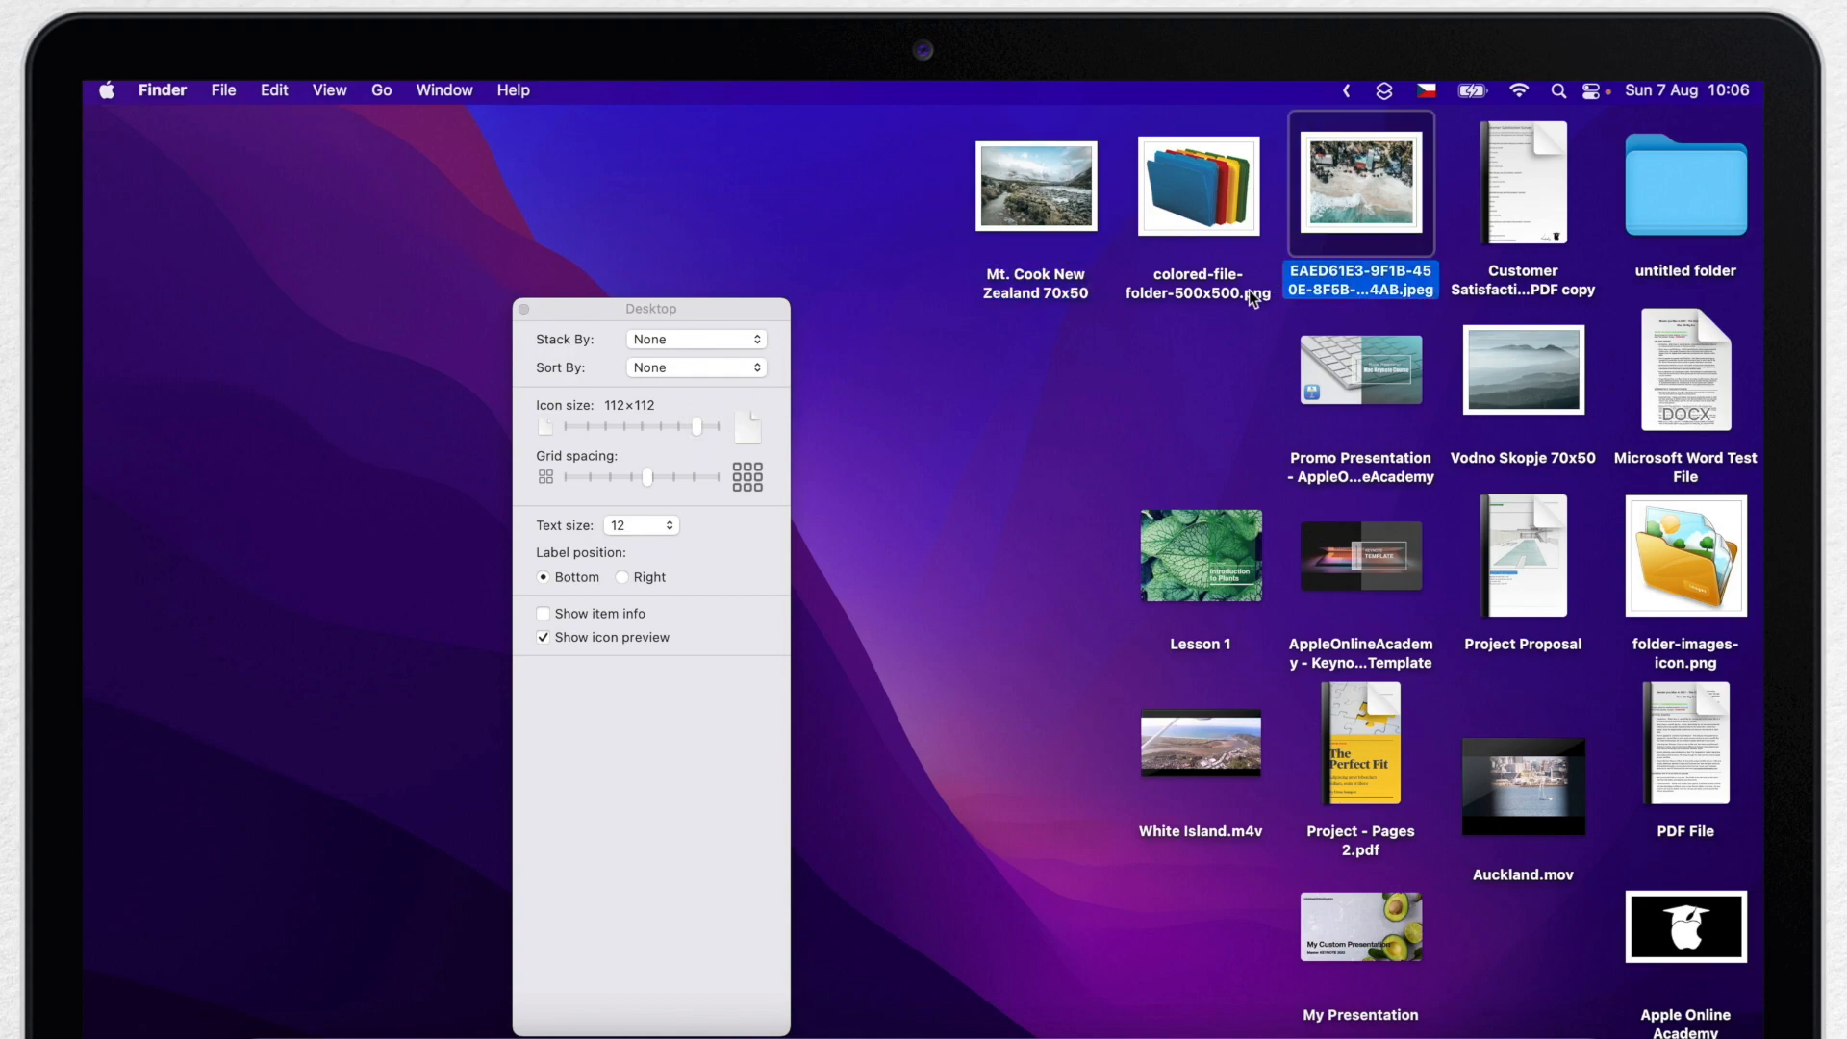
mouse_move(979, 361)
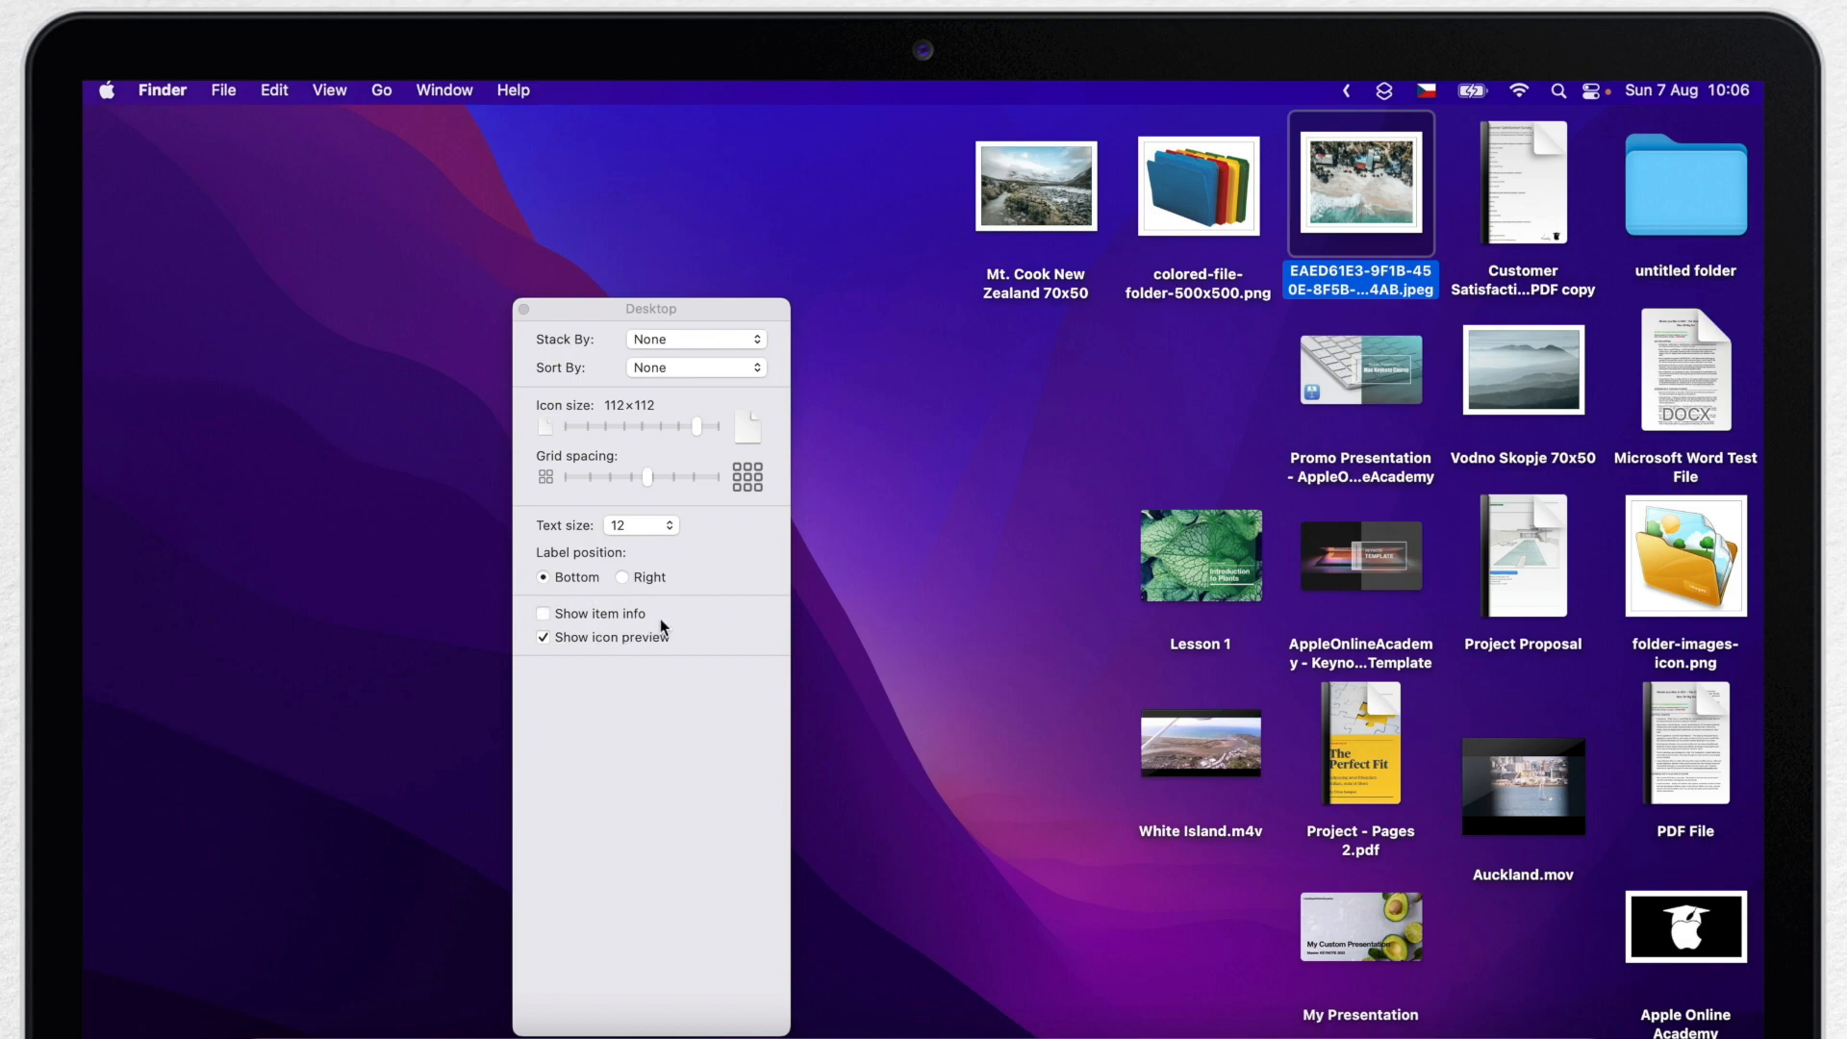
left_click(543, 612)
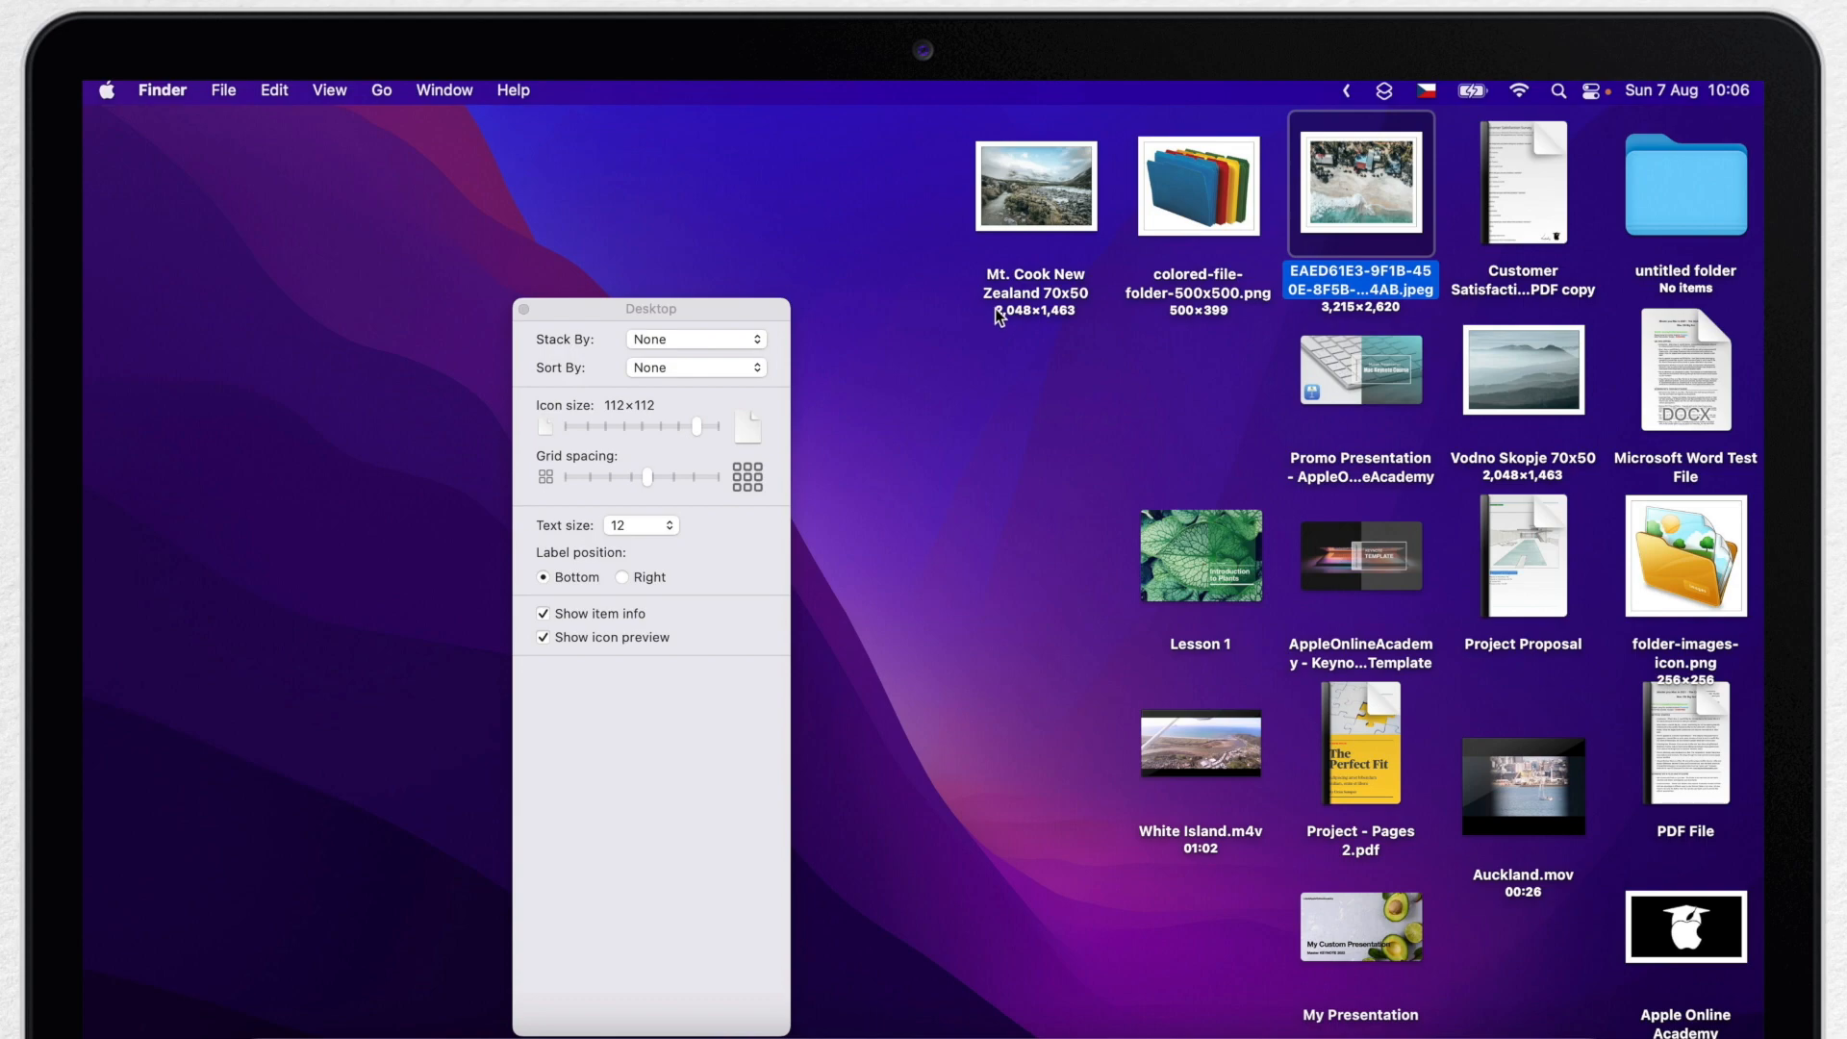
mouse_move(1064, 321)
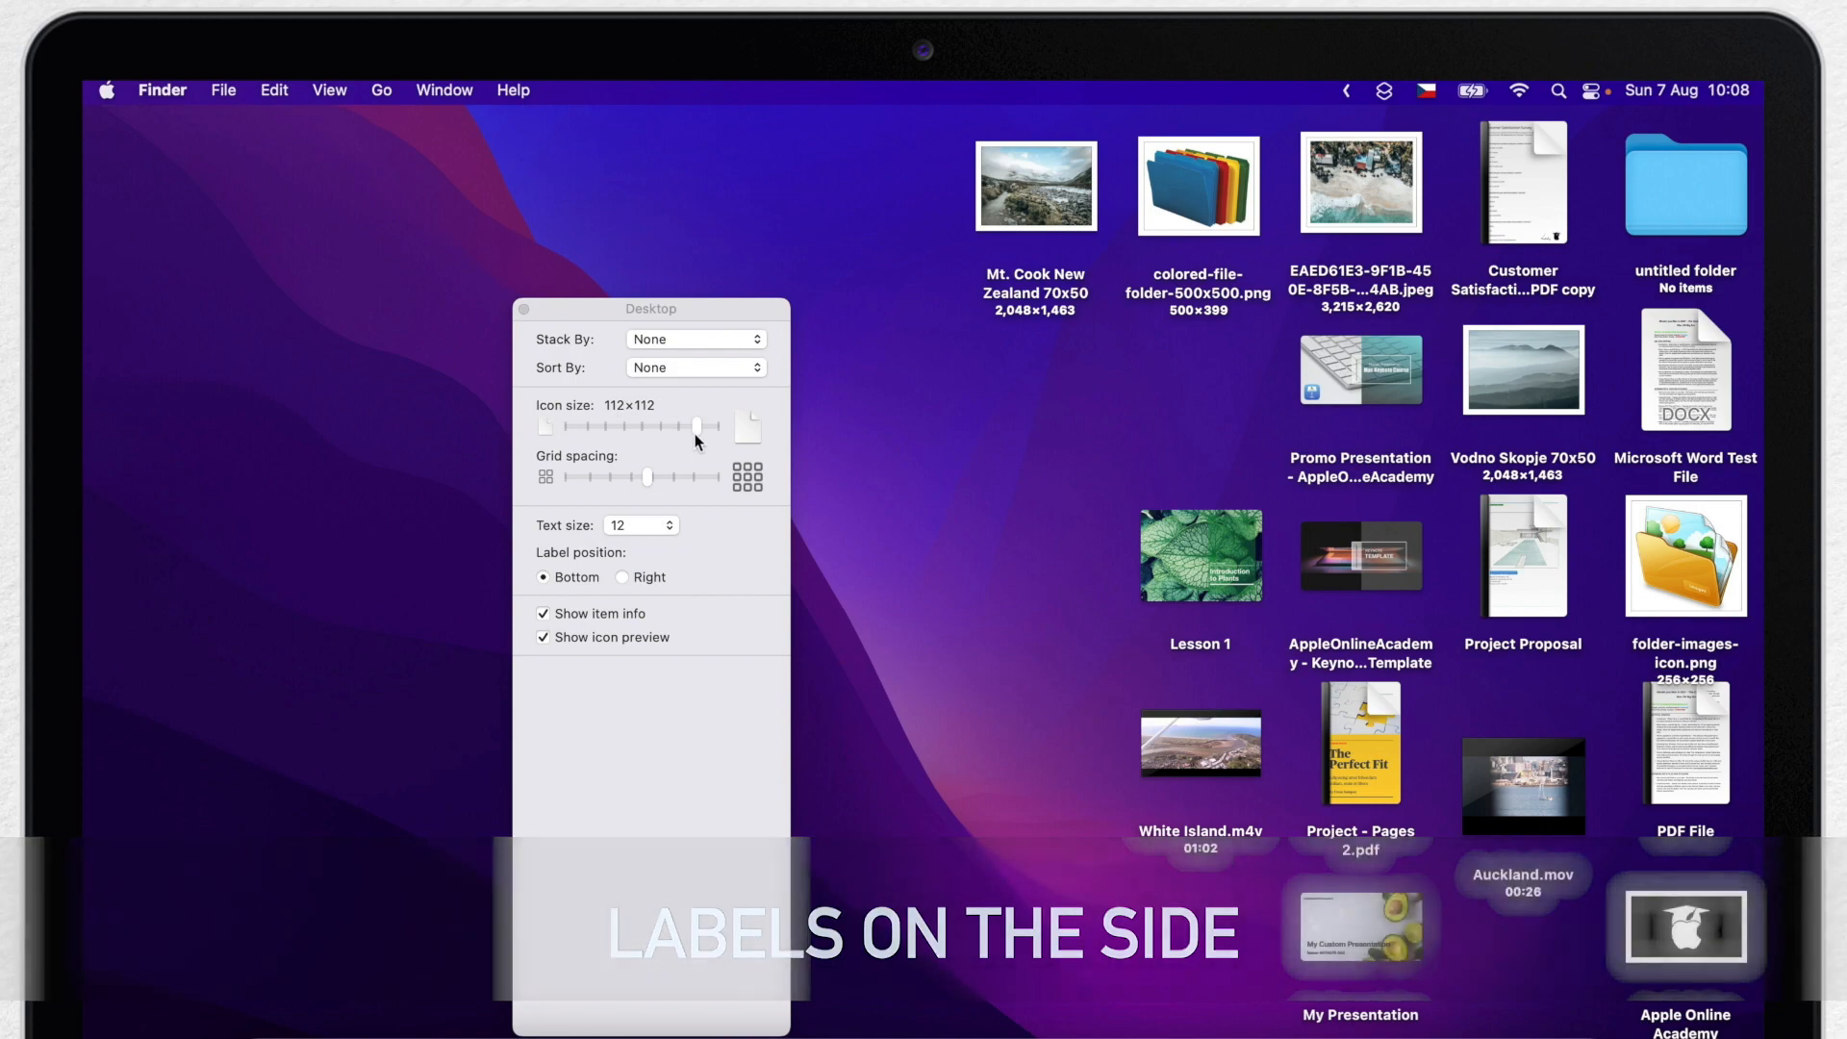
Set desktop icons to 44×44 with text size 15 and labels positioned to the right
left_click_drag(695, 427, 604, 427)
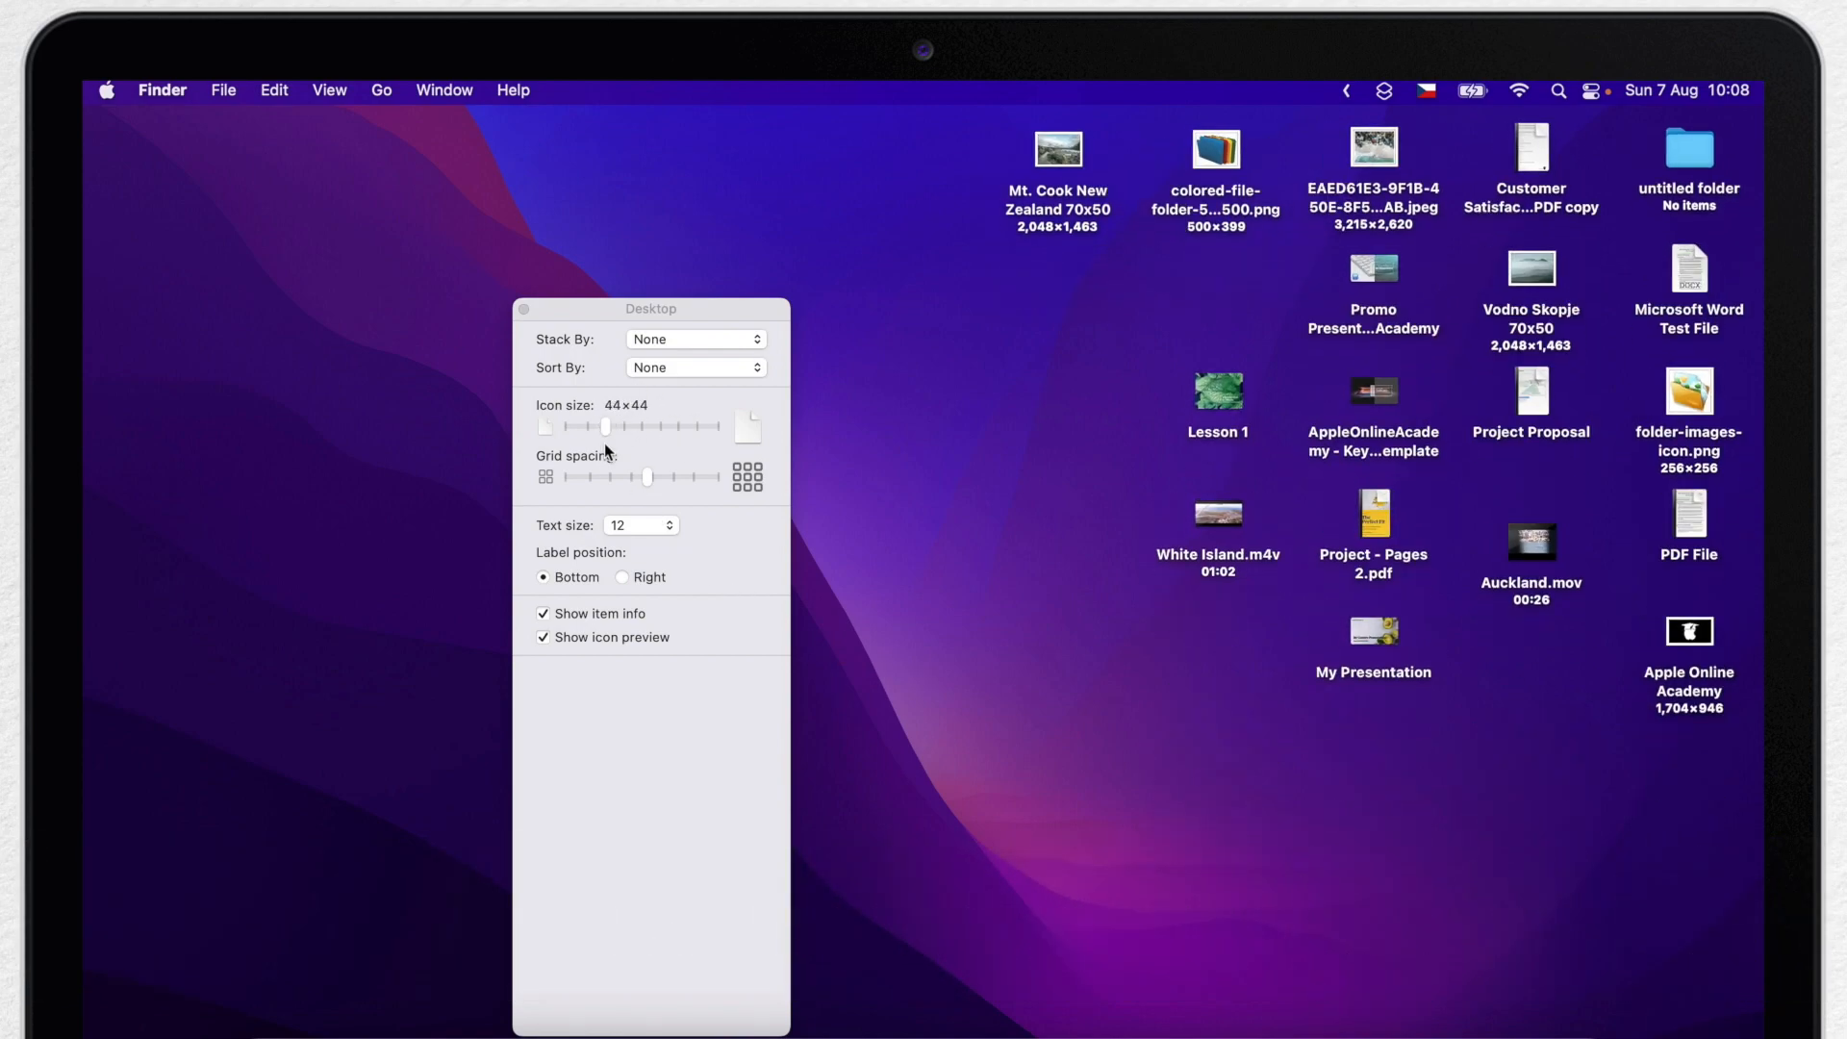
left_click(639, 523)
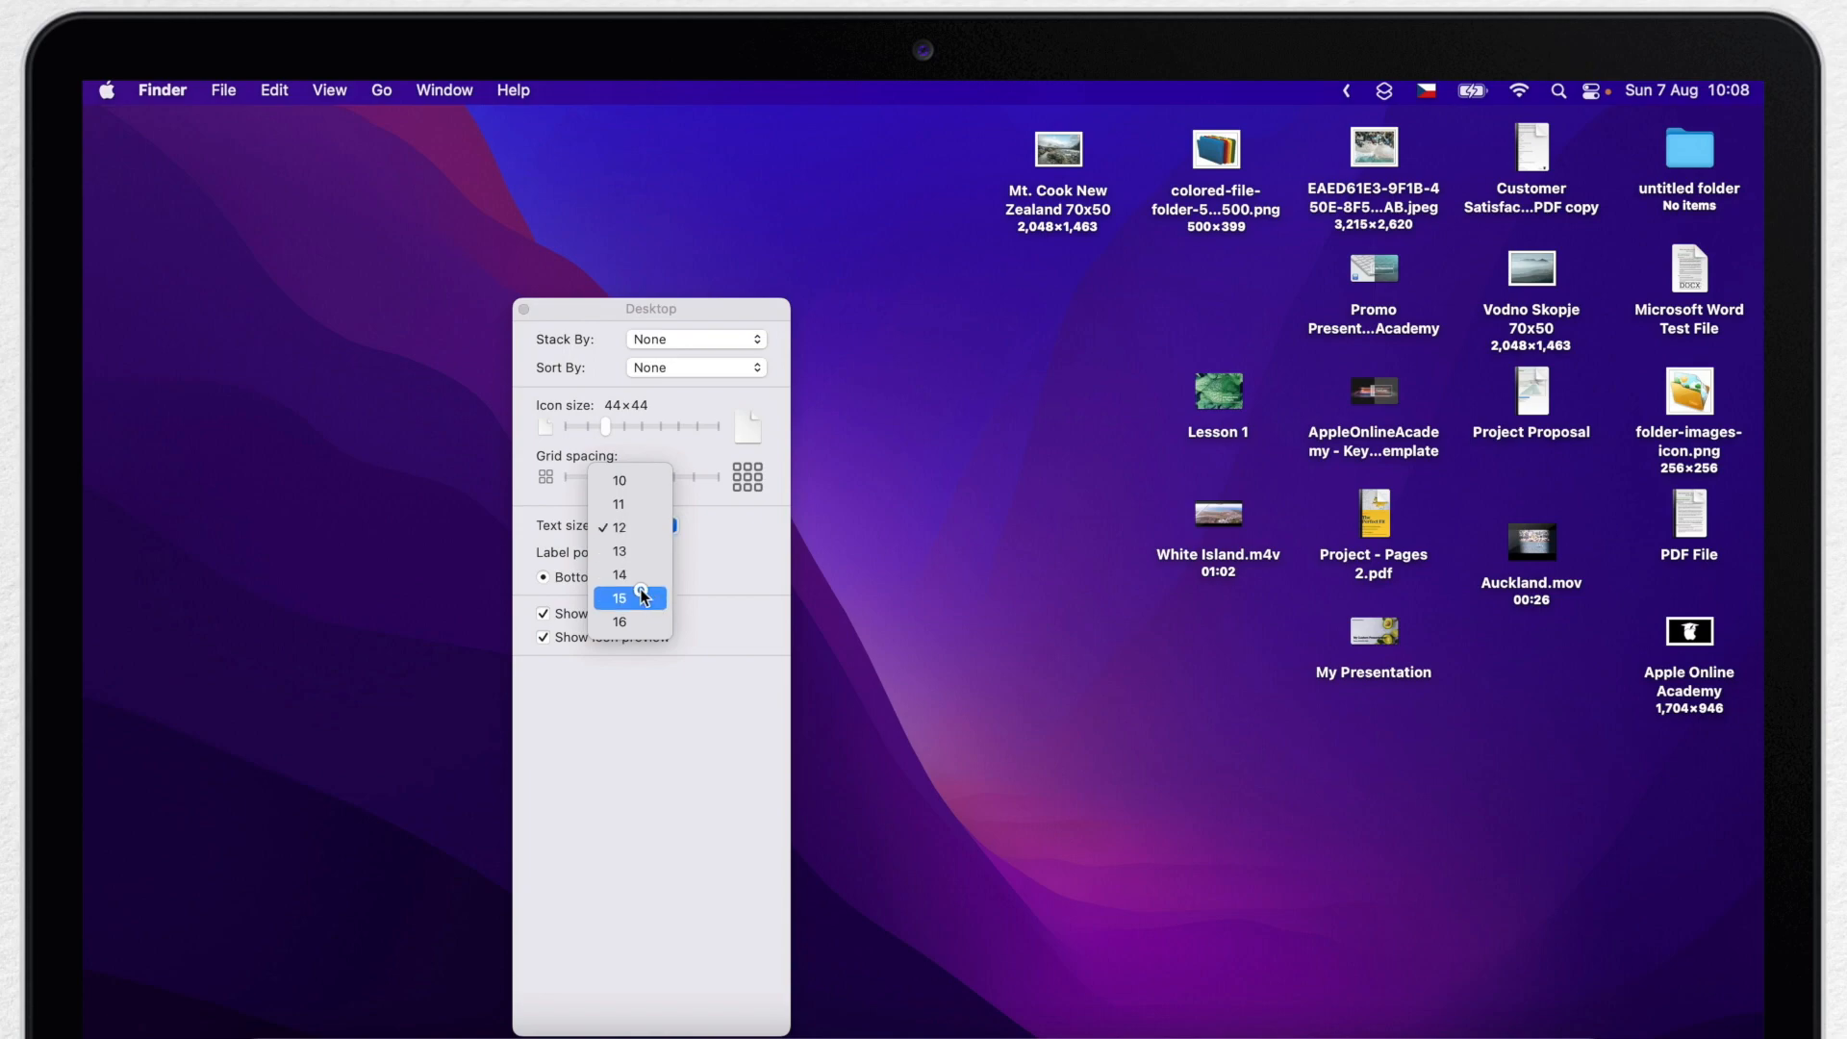
left_click(617, 596)
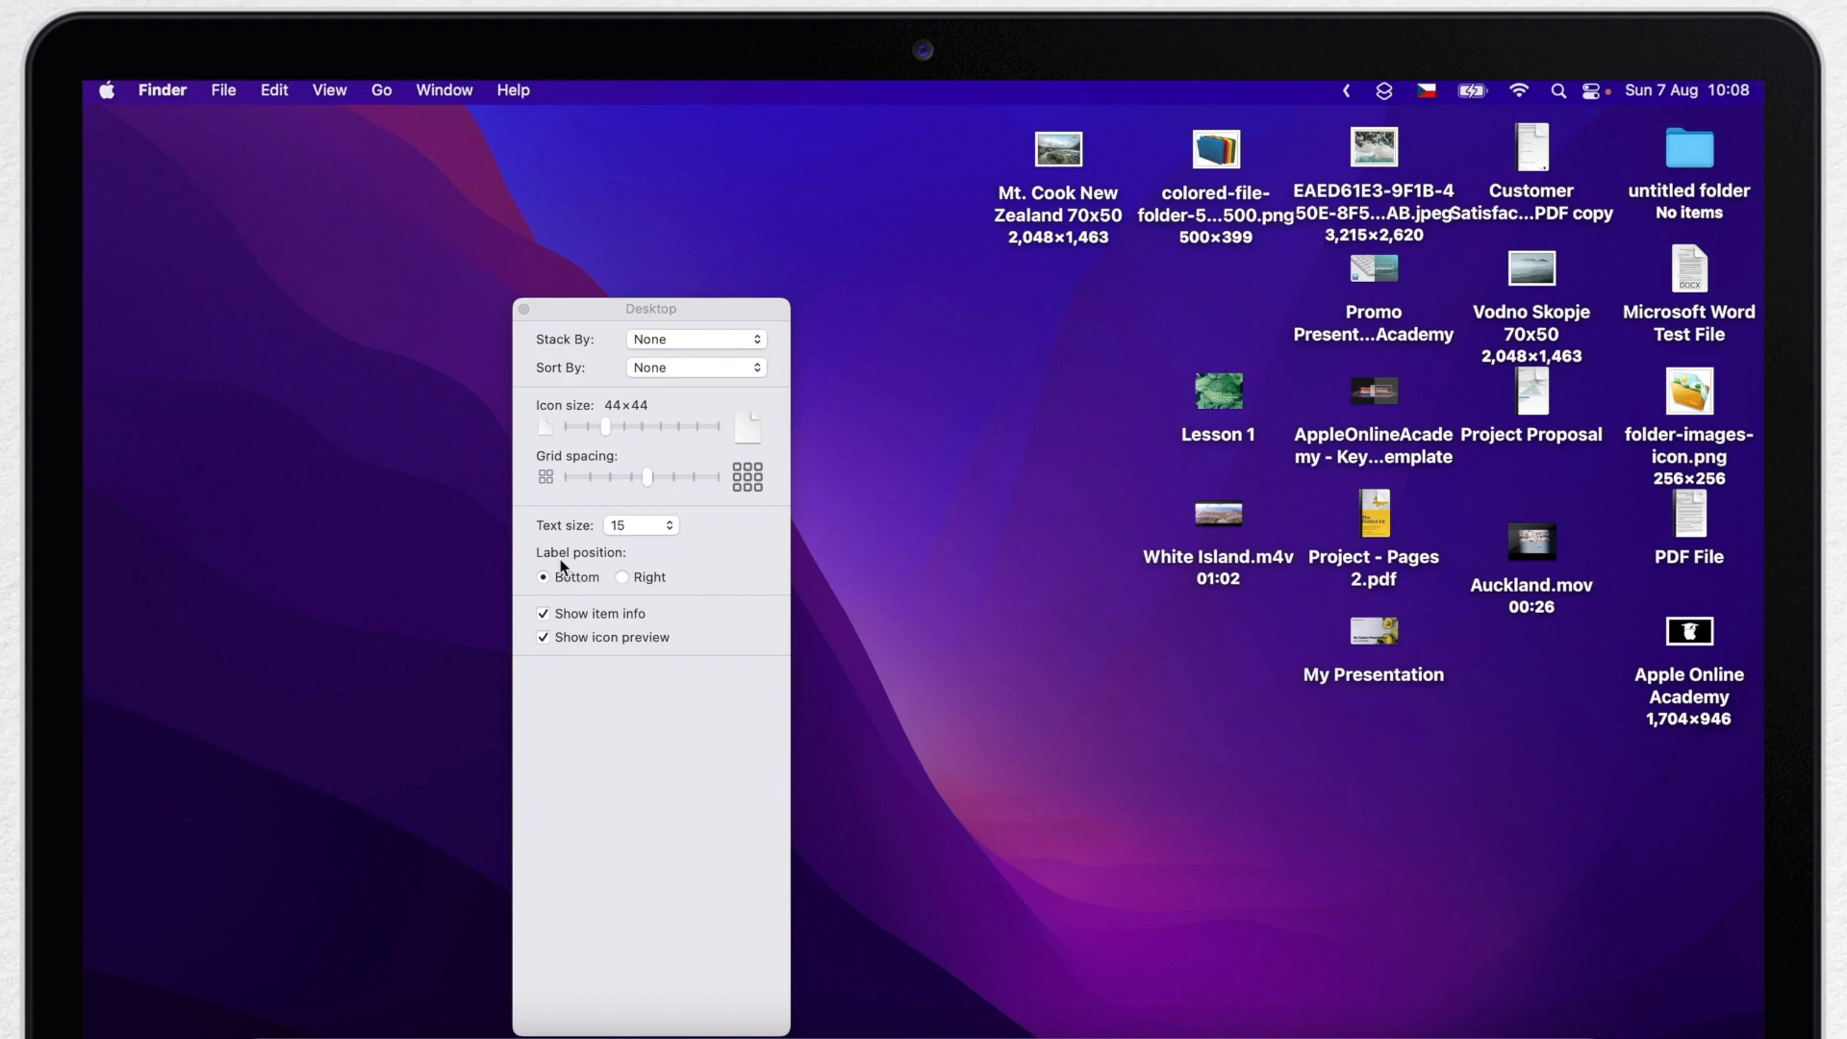
left_click(621, 577)
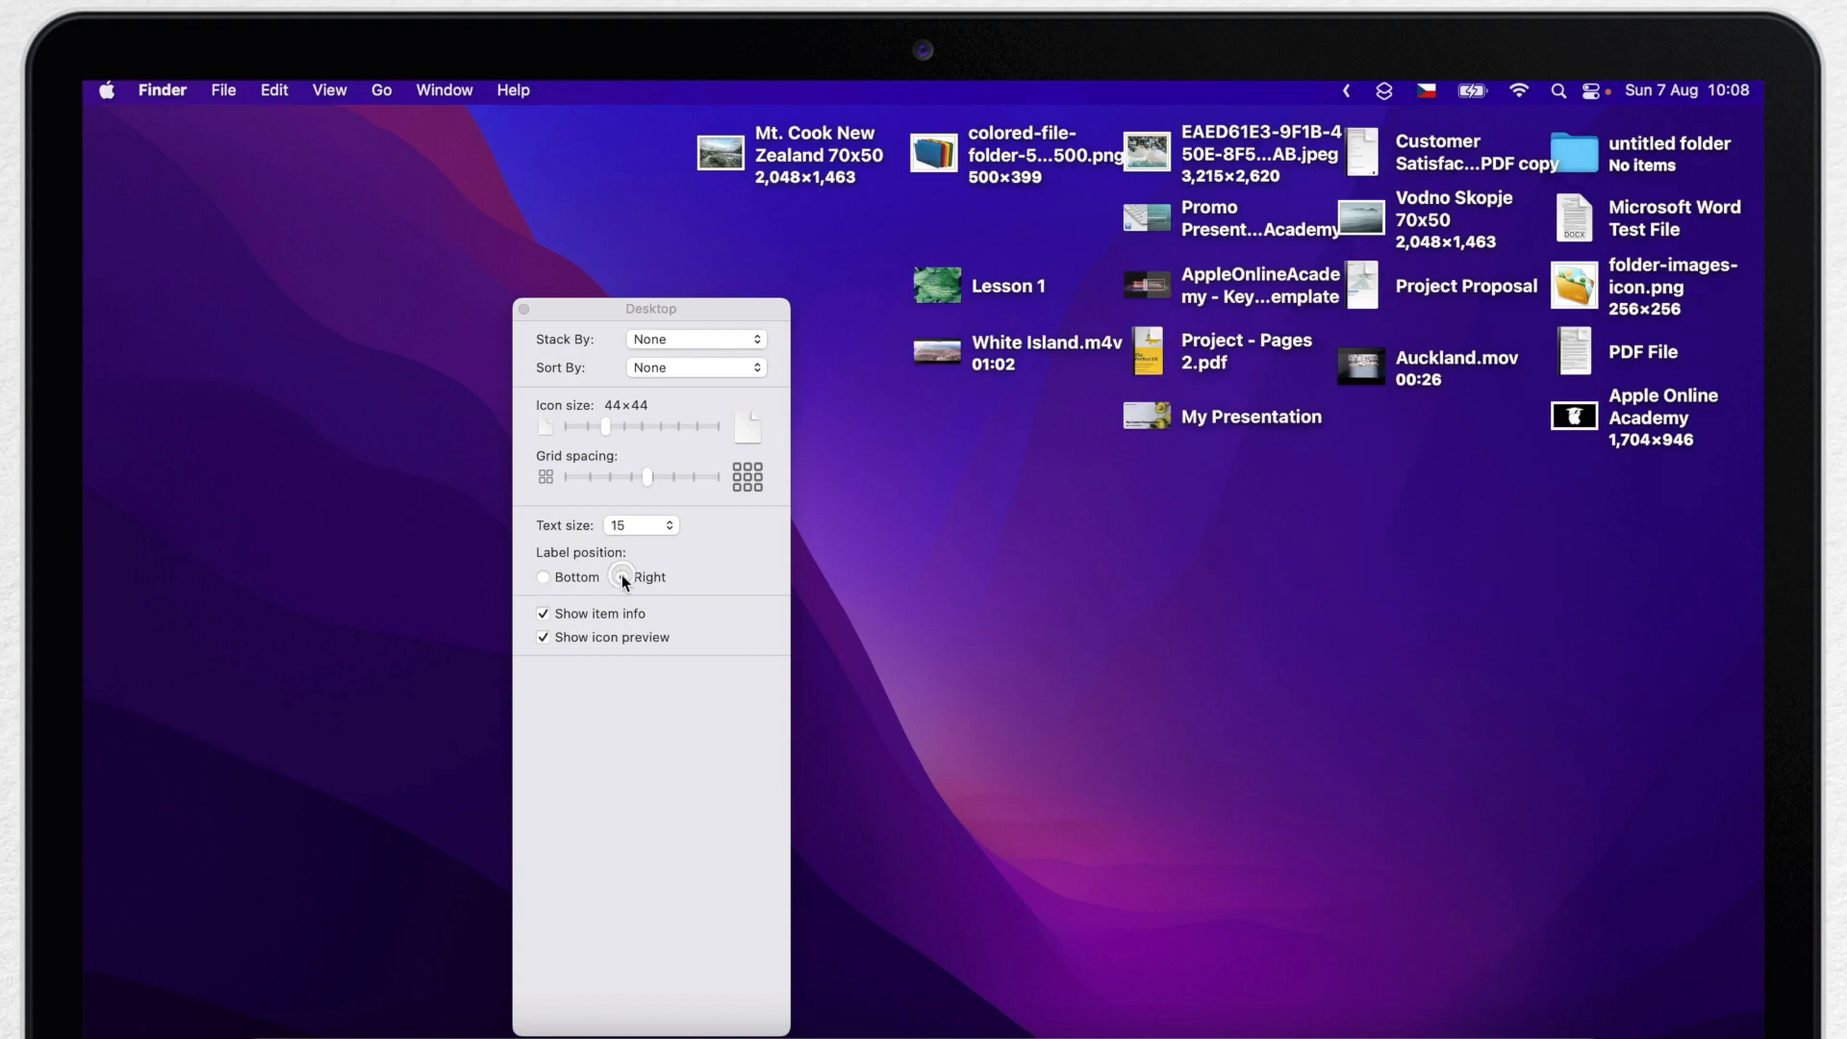
left_click(621, 577)
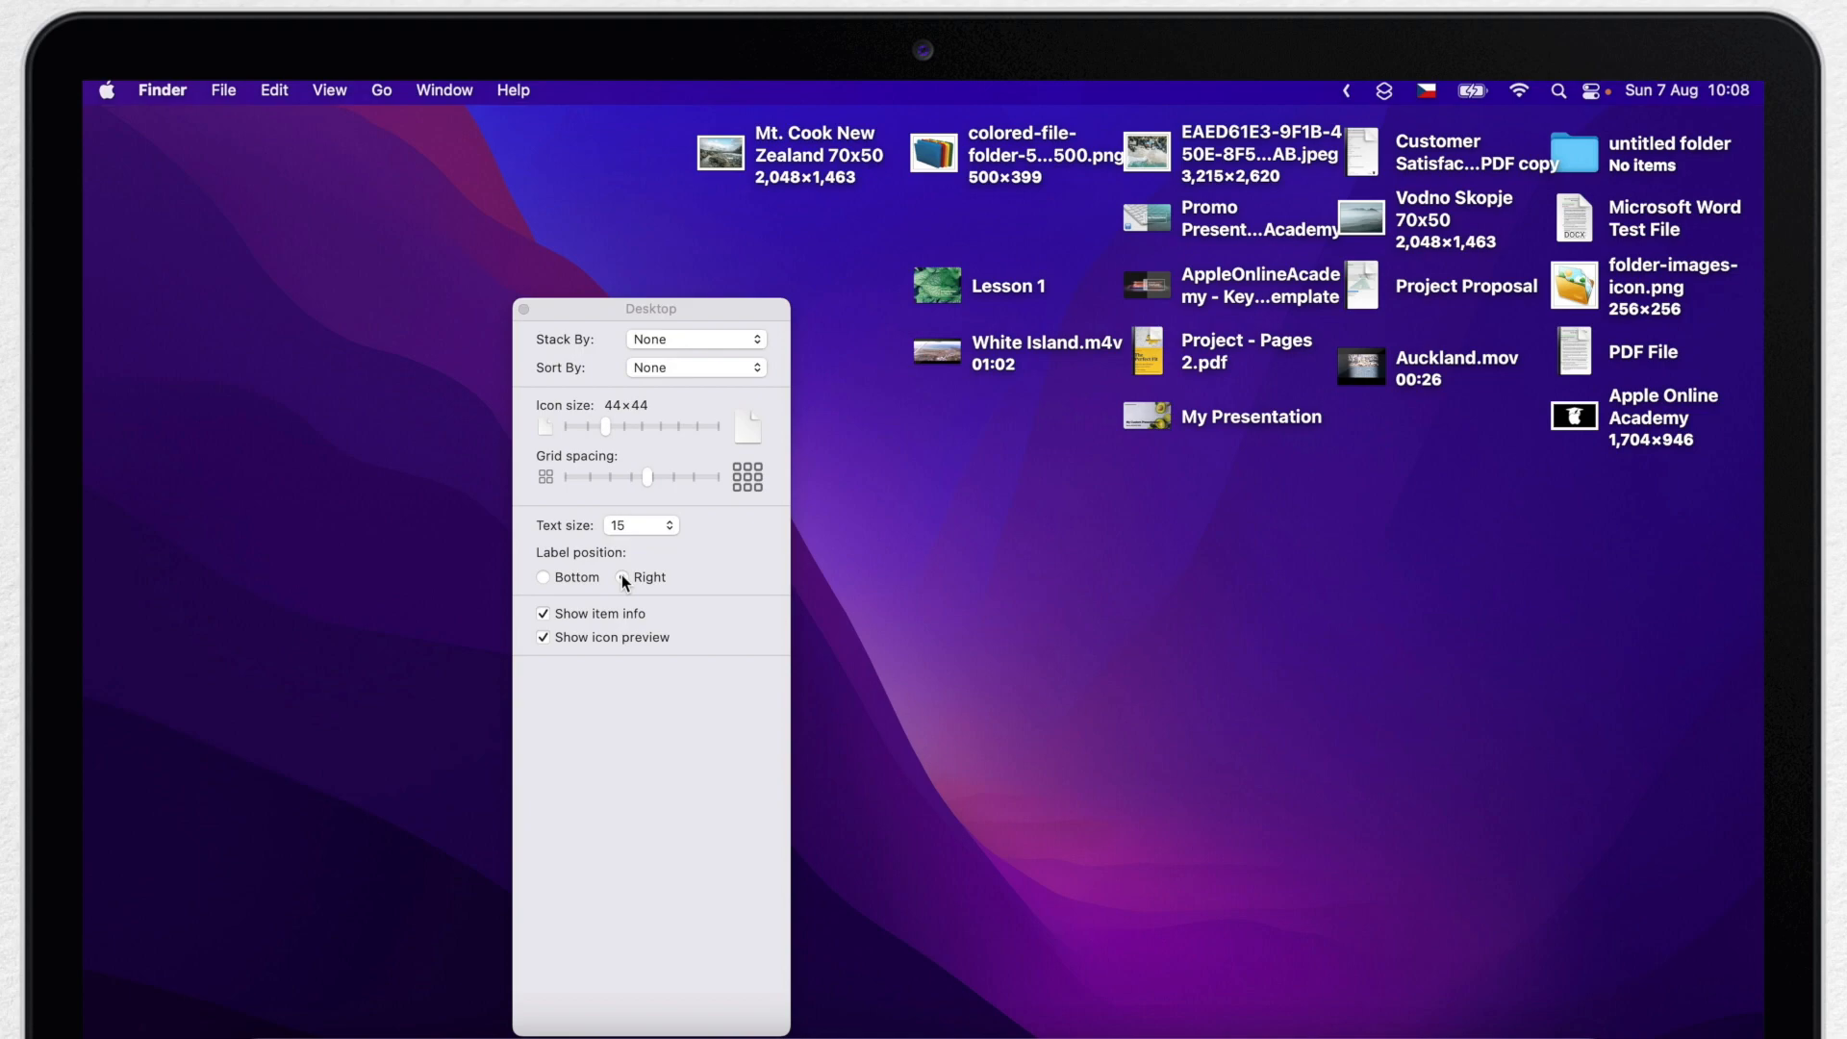
left_click(621, 577)
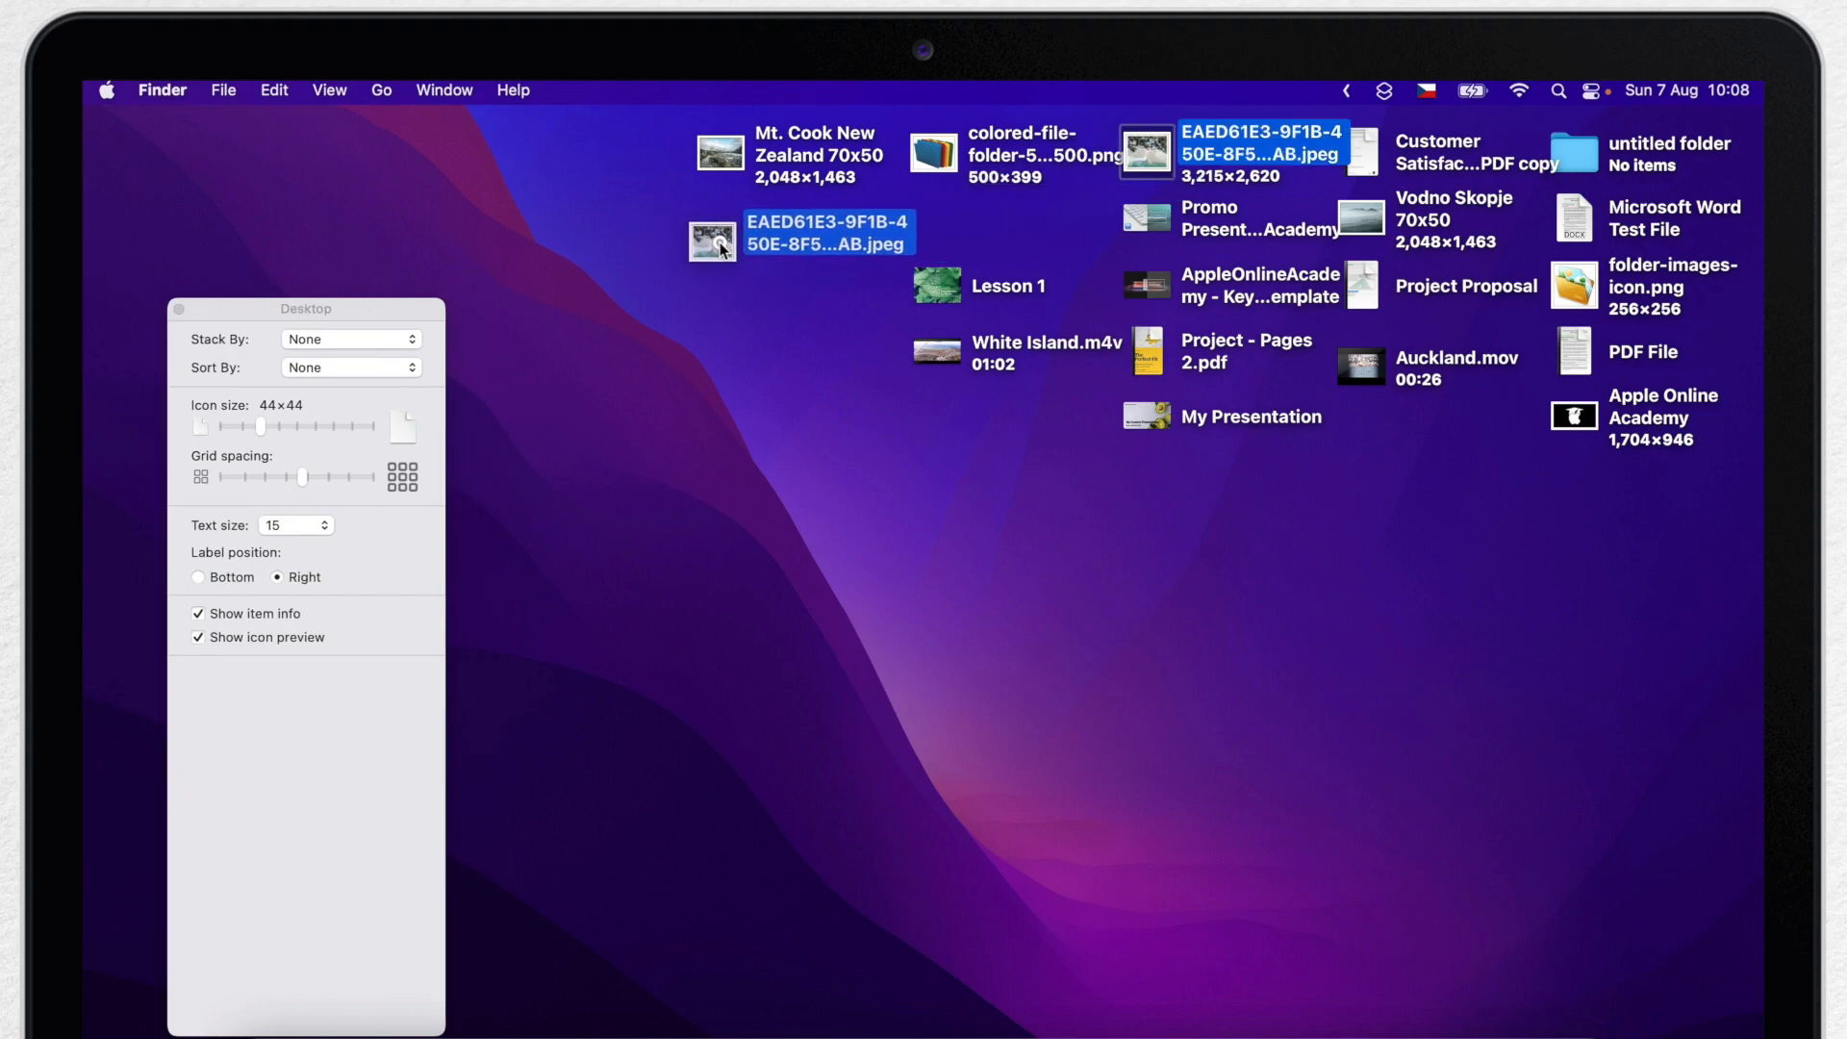
Arrange the three photos in a left column and put the Promo presentation below White Island.m4v
left_click(712, 240)
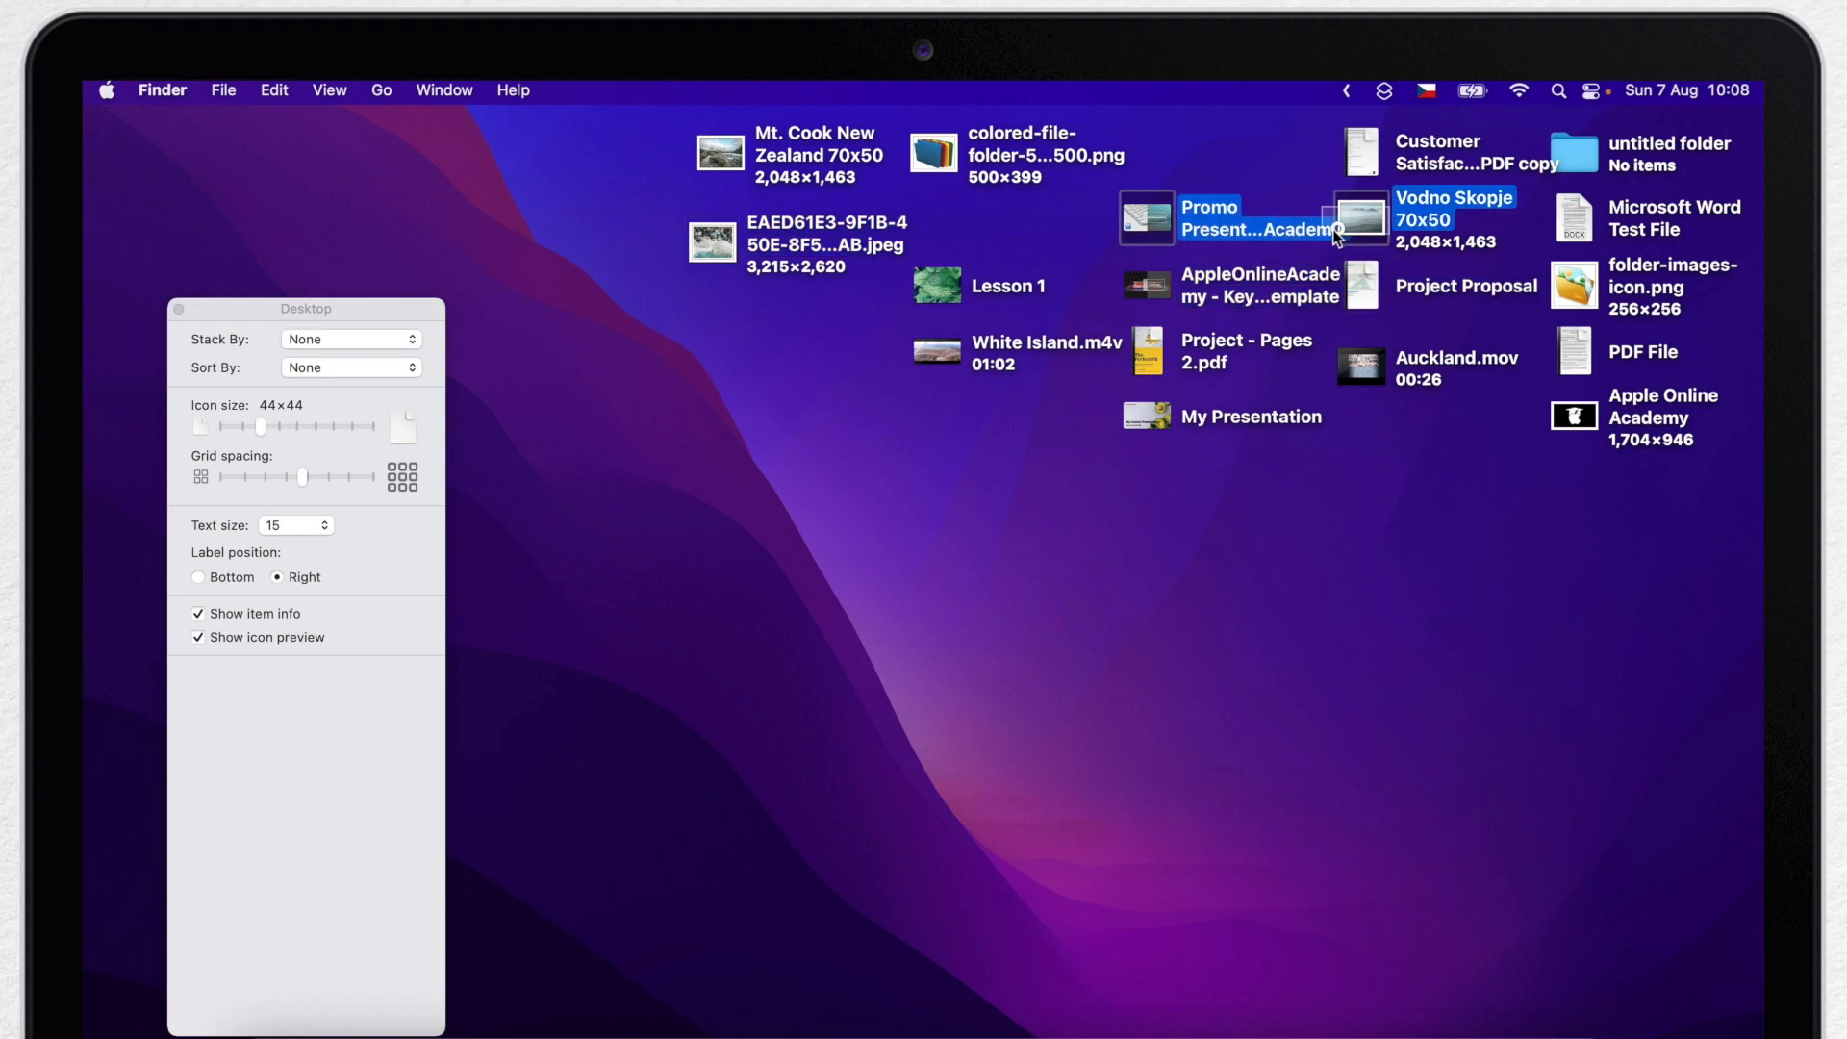
left_click(1356, 218)
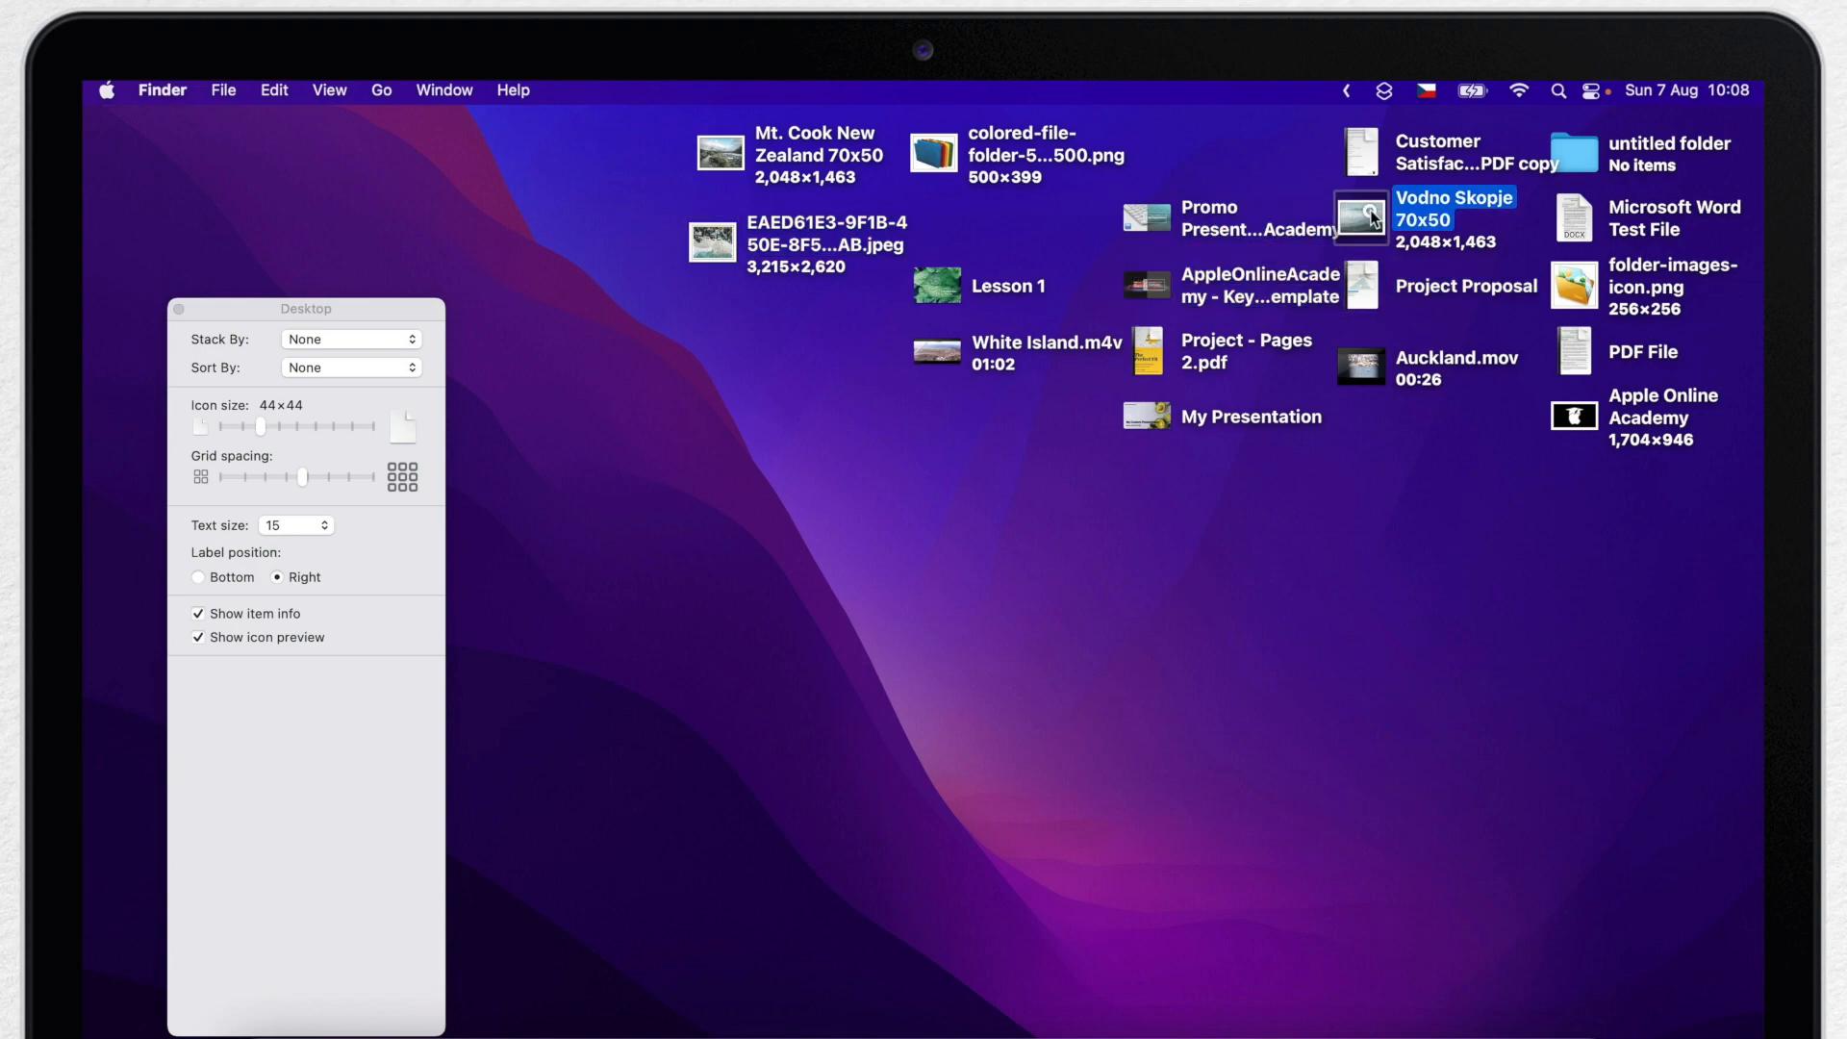
left_click_drag(1358, 218, 710, 339)
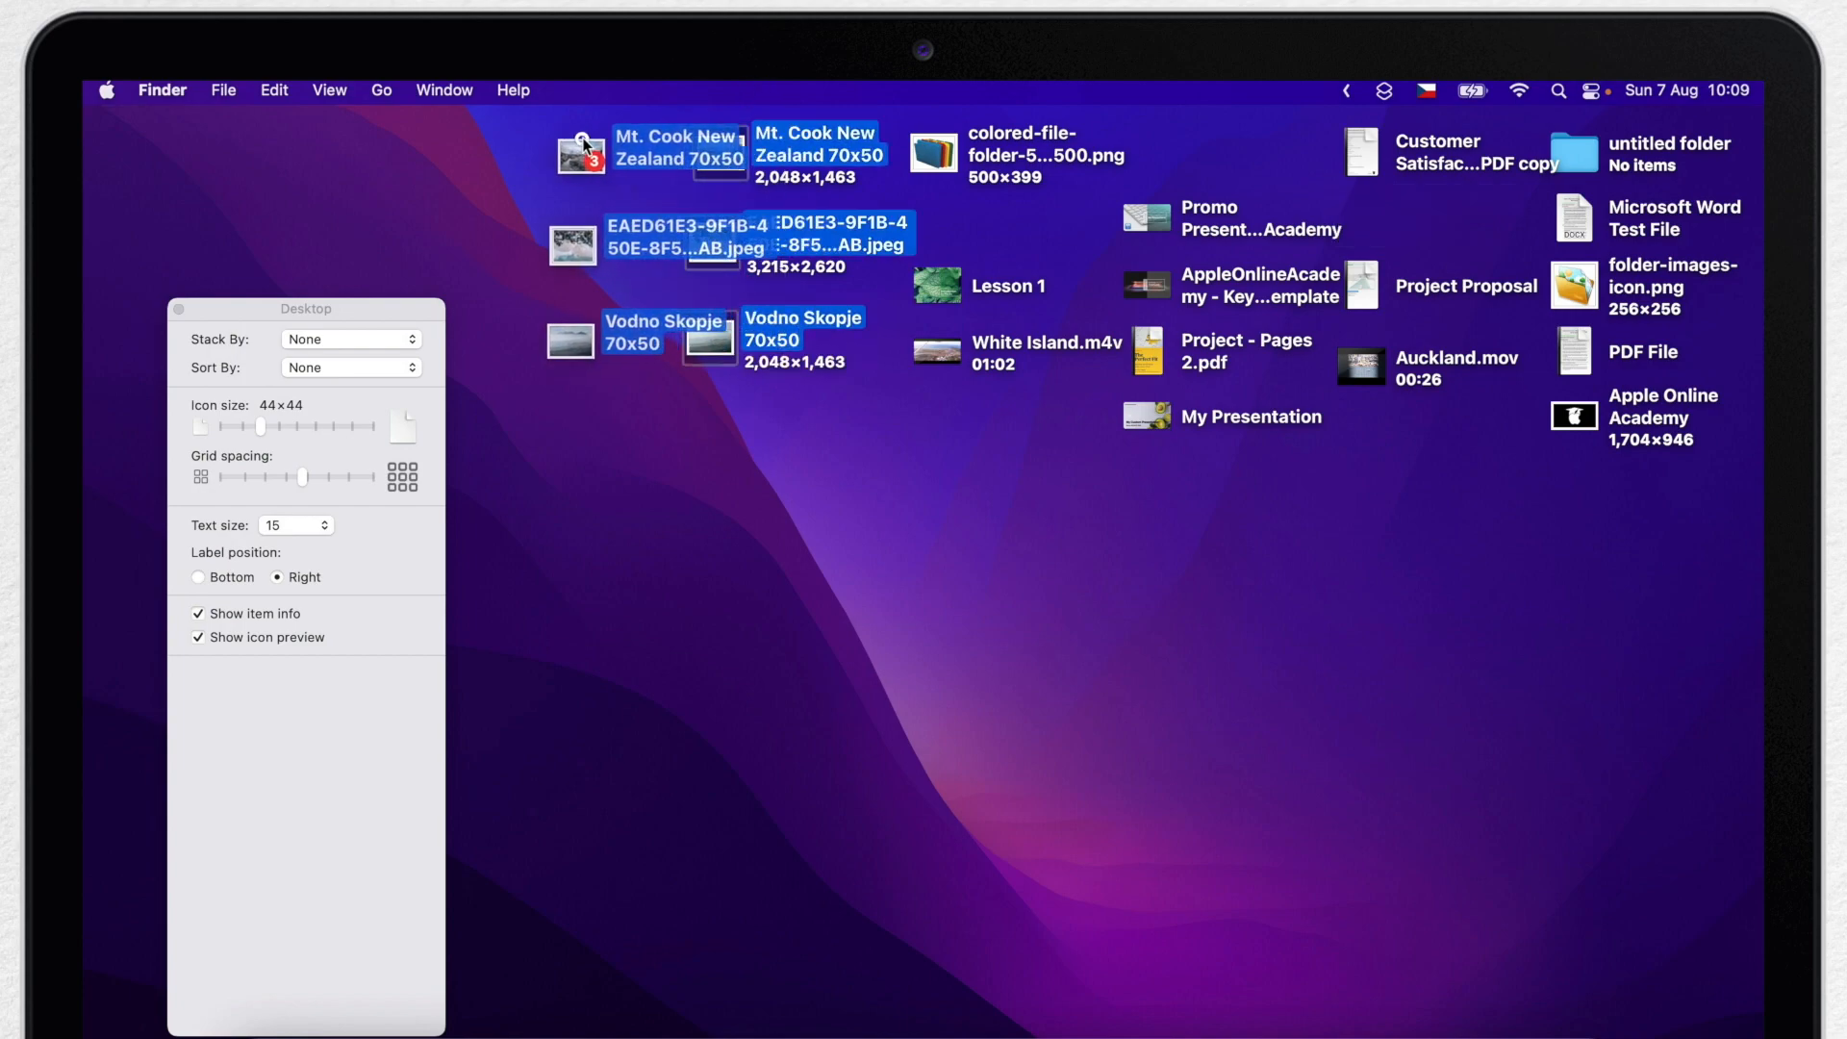
left_click(1215, 496)
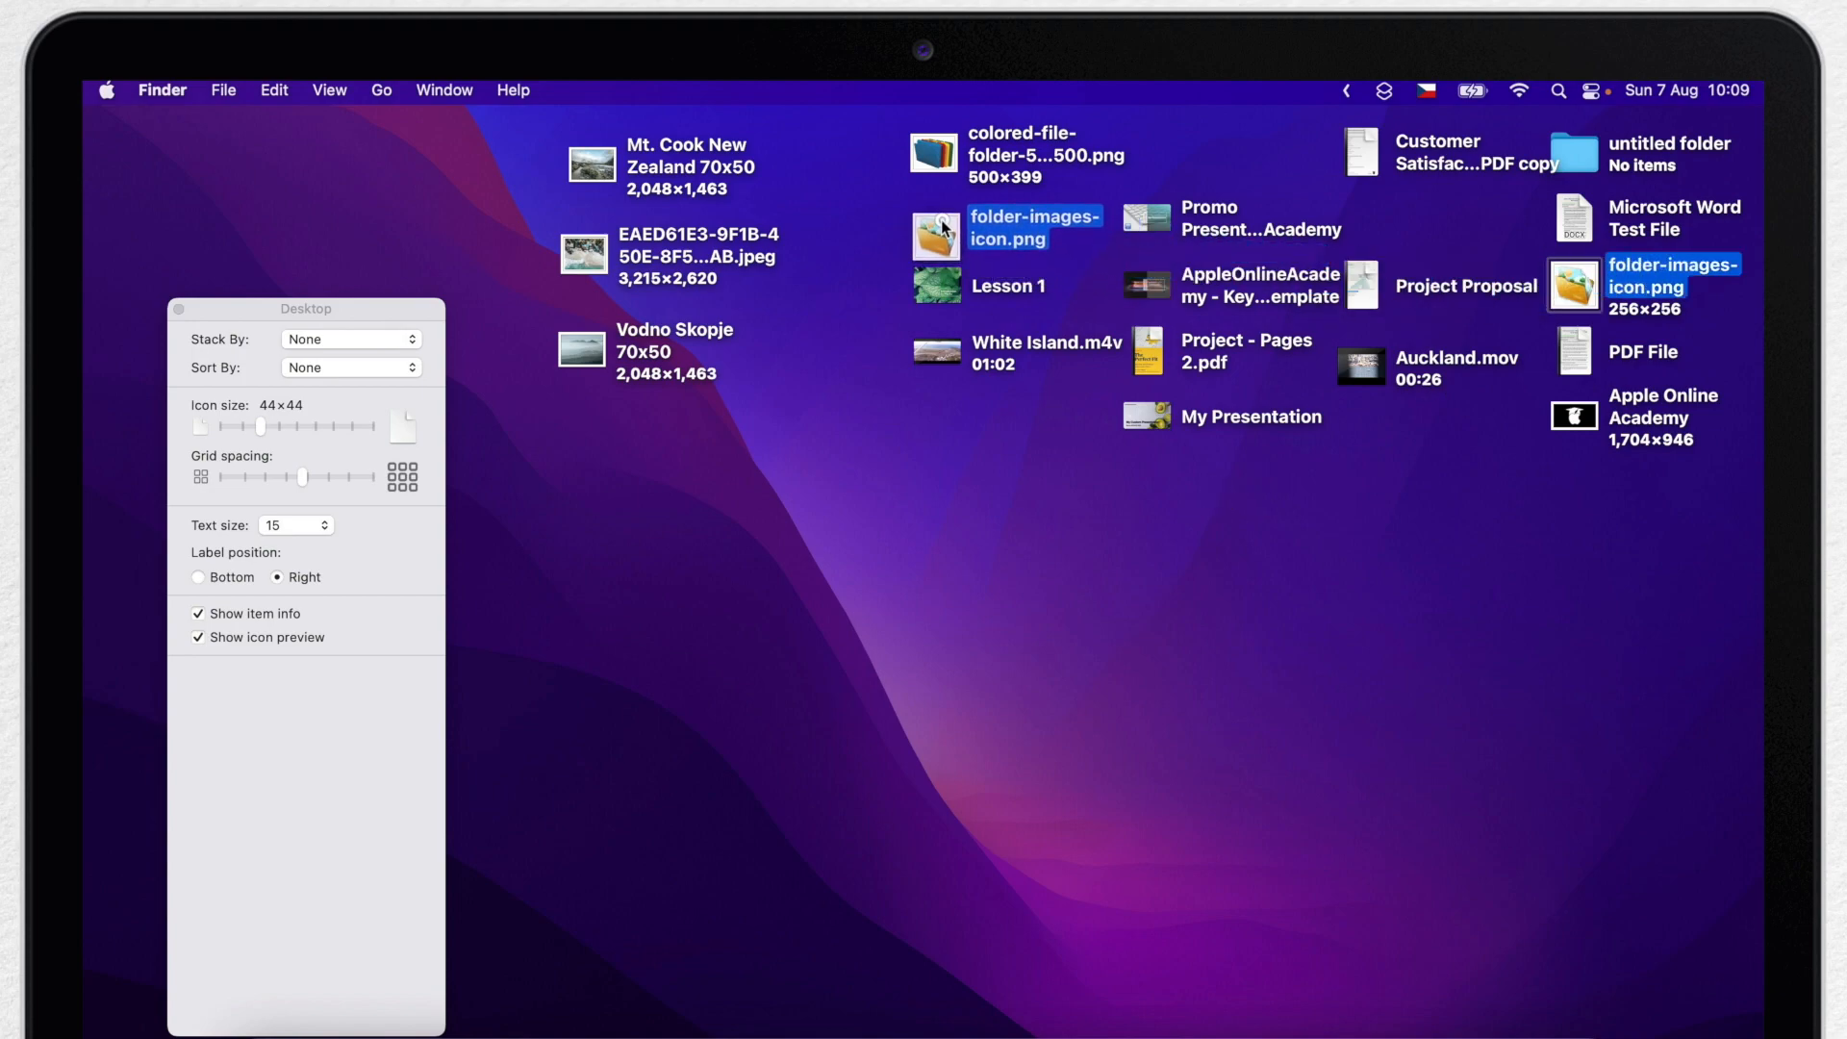
left_click(1142, 217)
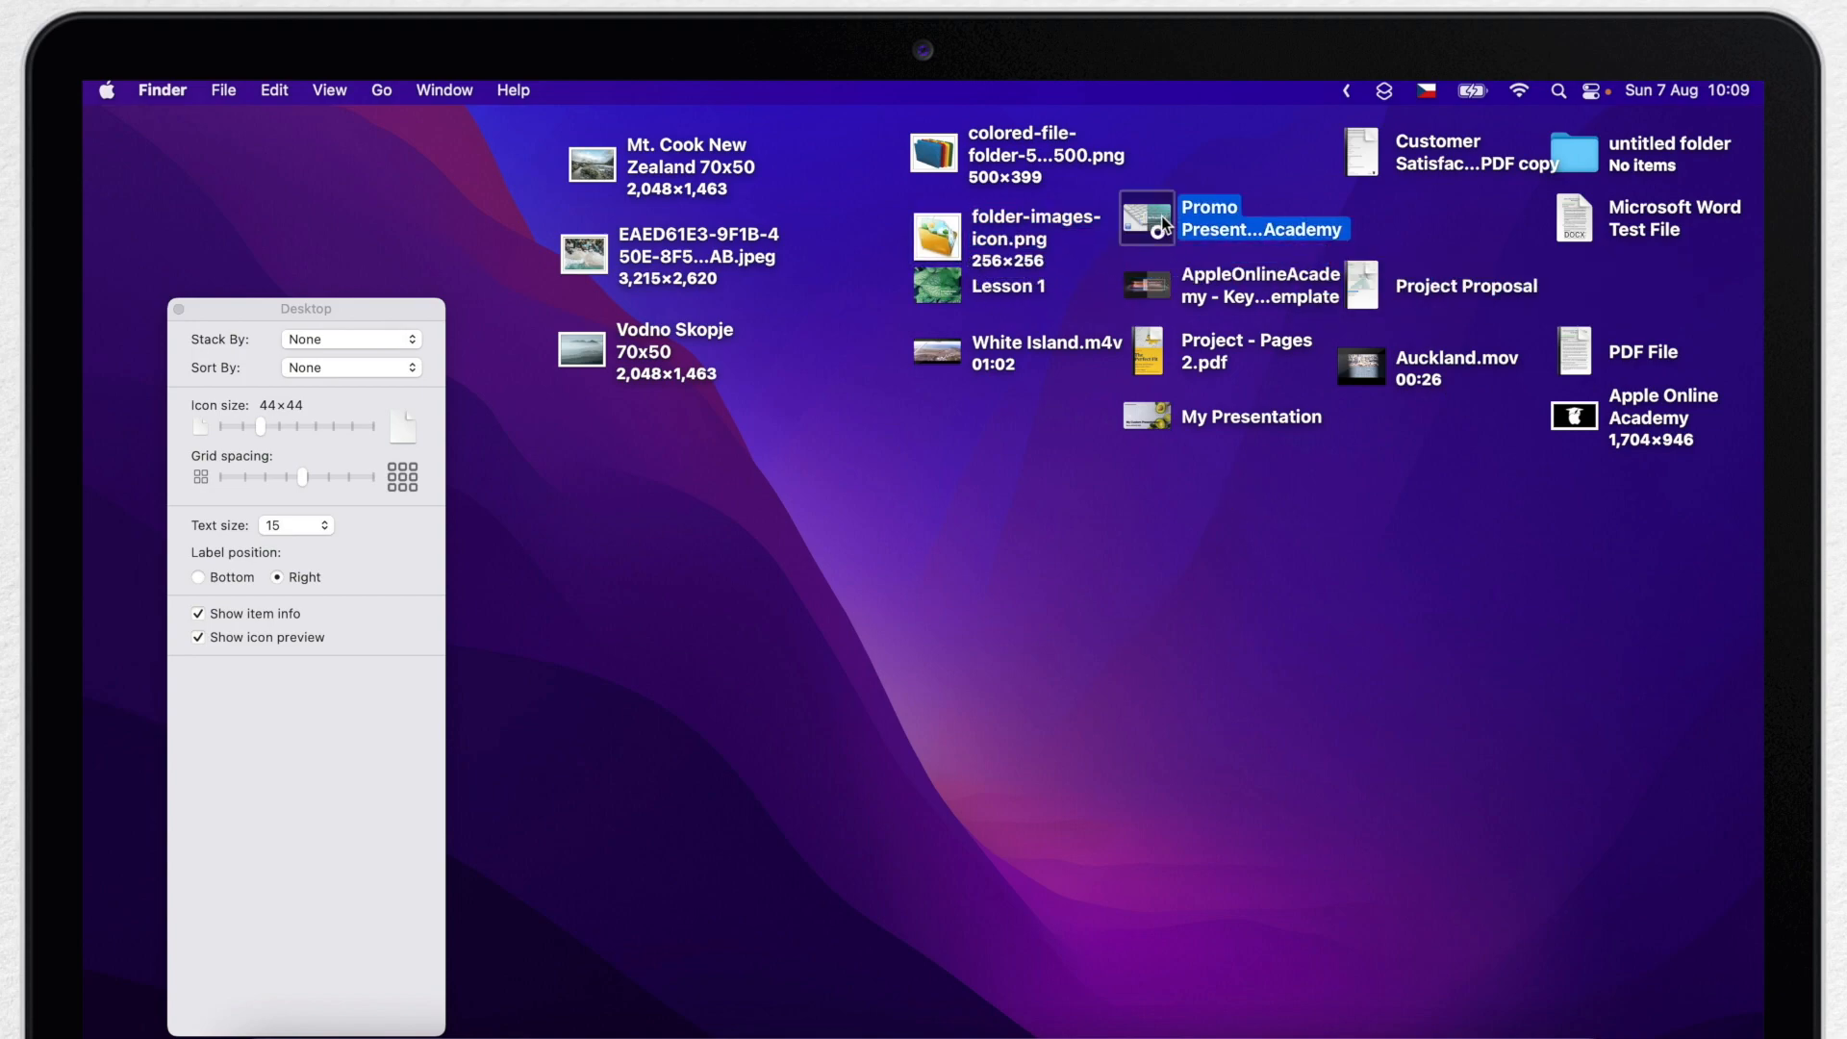
left_click_drag(1143, 217, 898, 437)
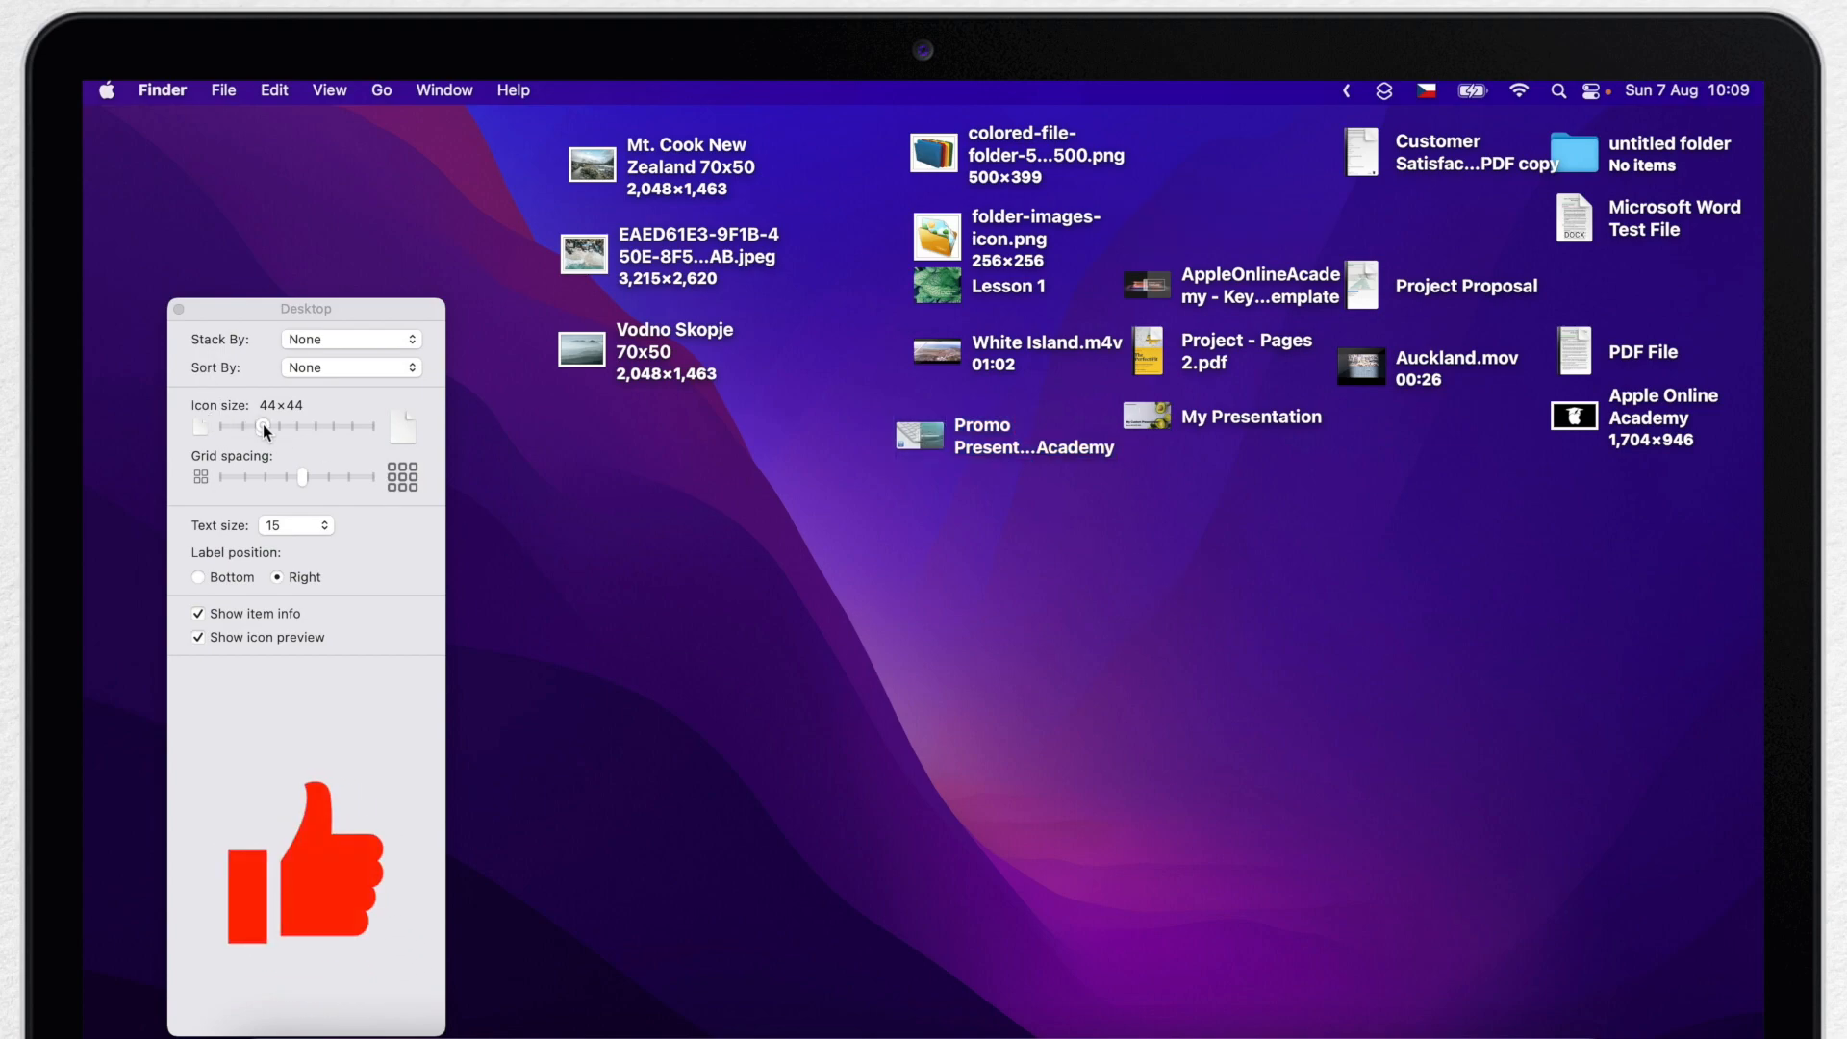
Set desktop icons to 64×64 with size-12 labels positioned at the bottom
left_click_drag(262, 425, 293, 425)
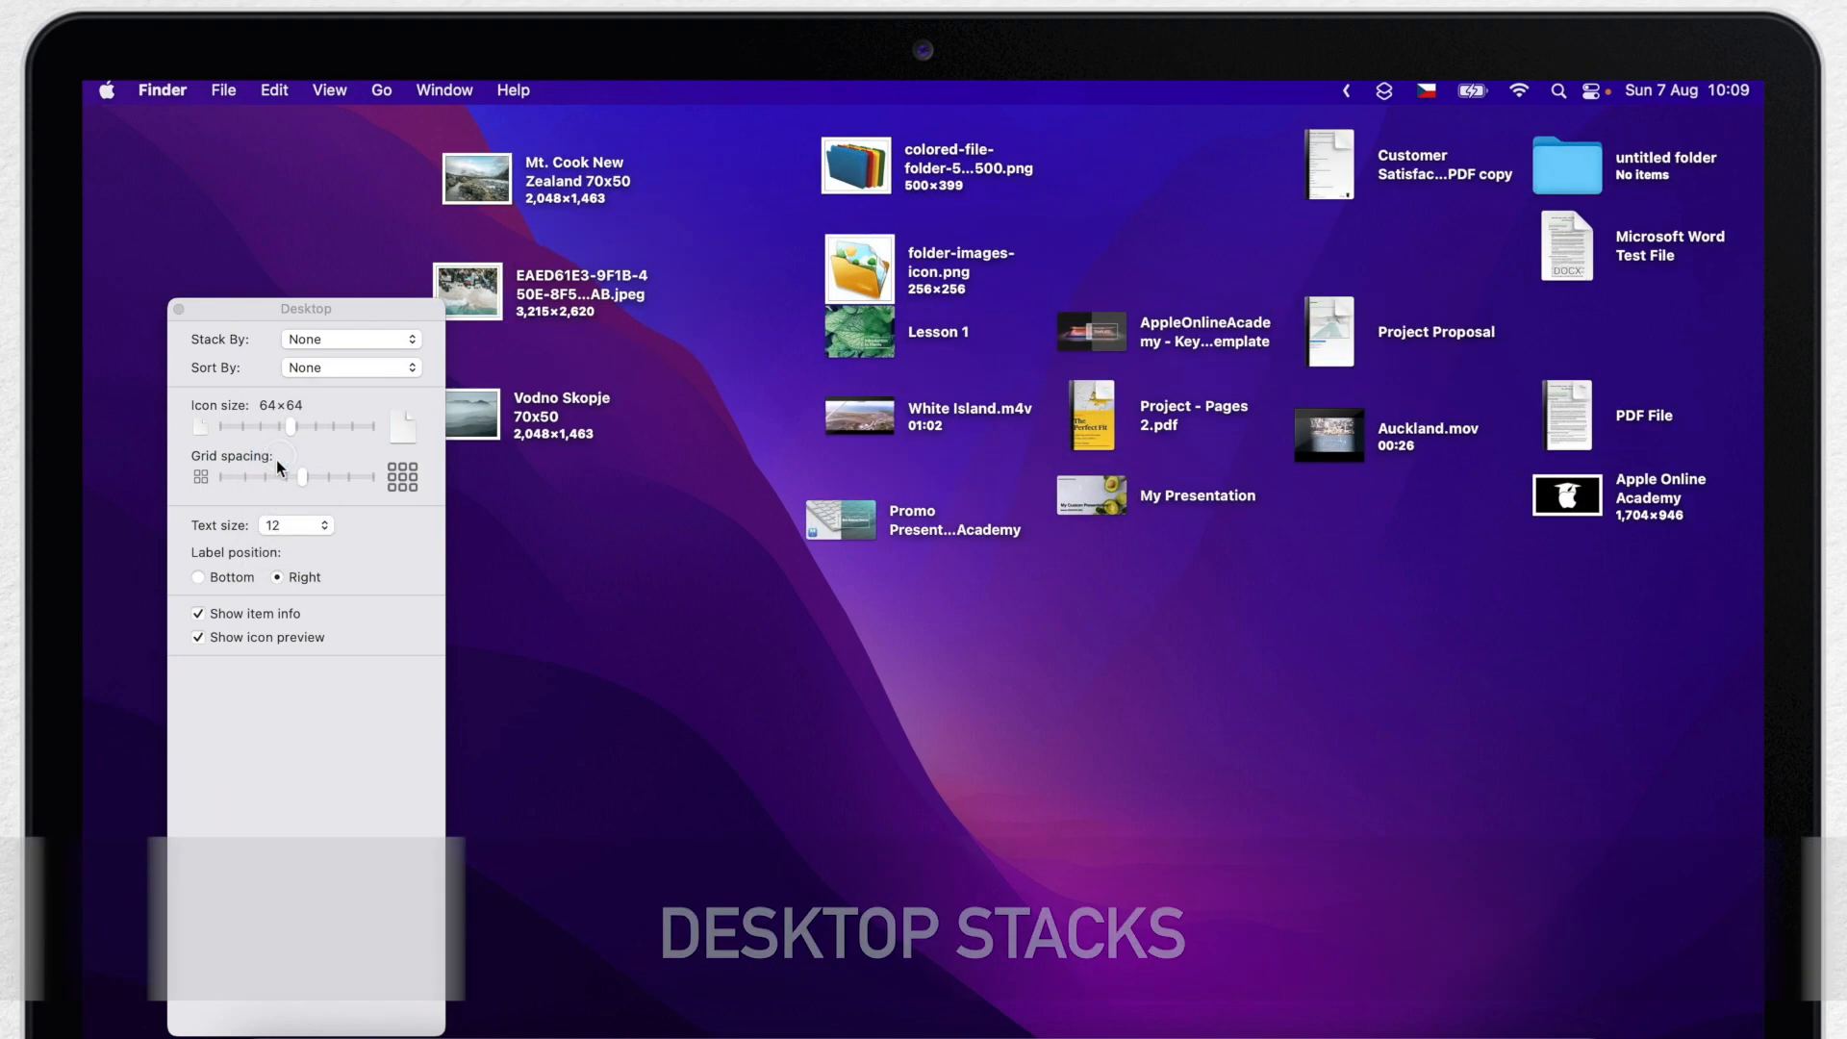
left_click(198, 577)
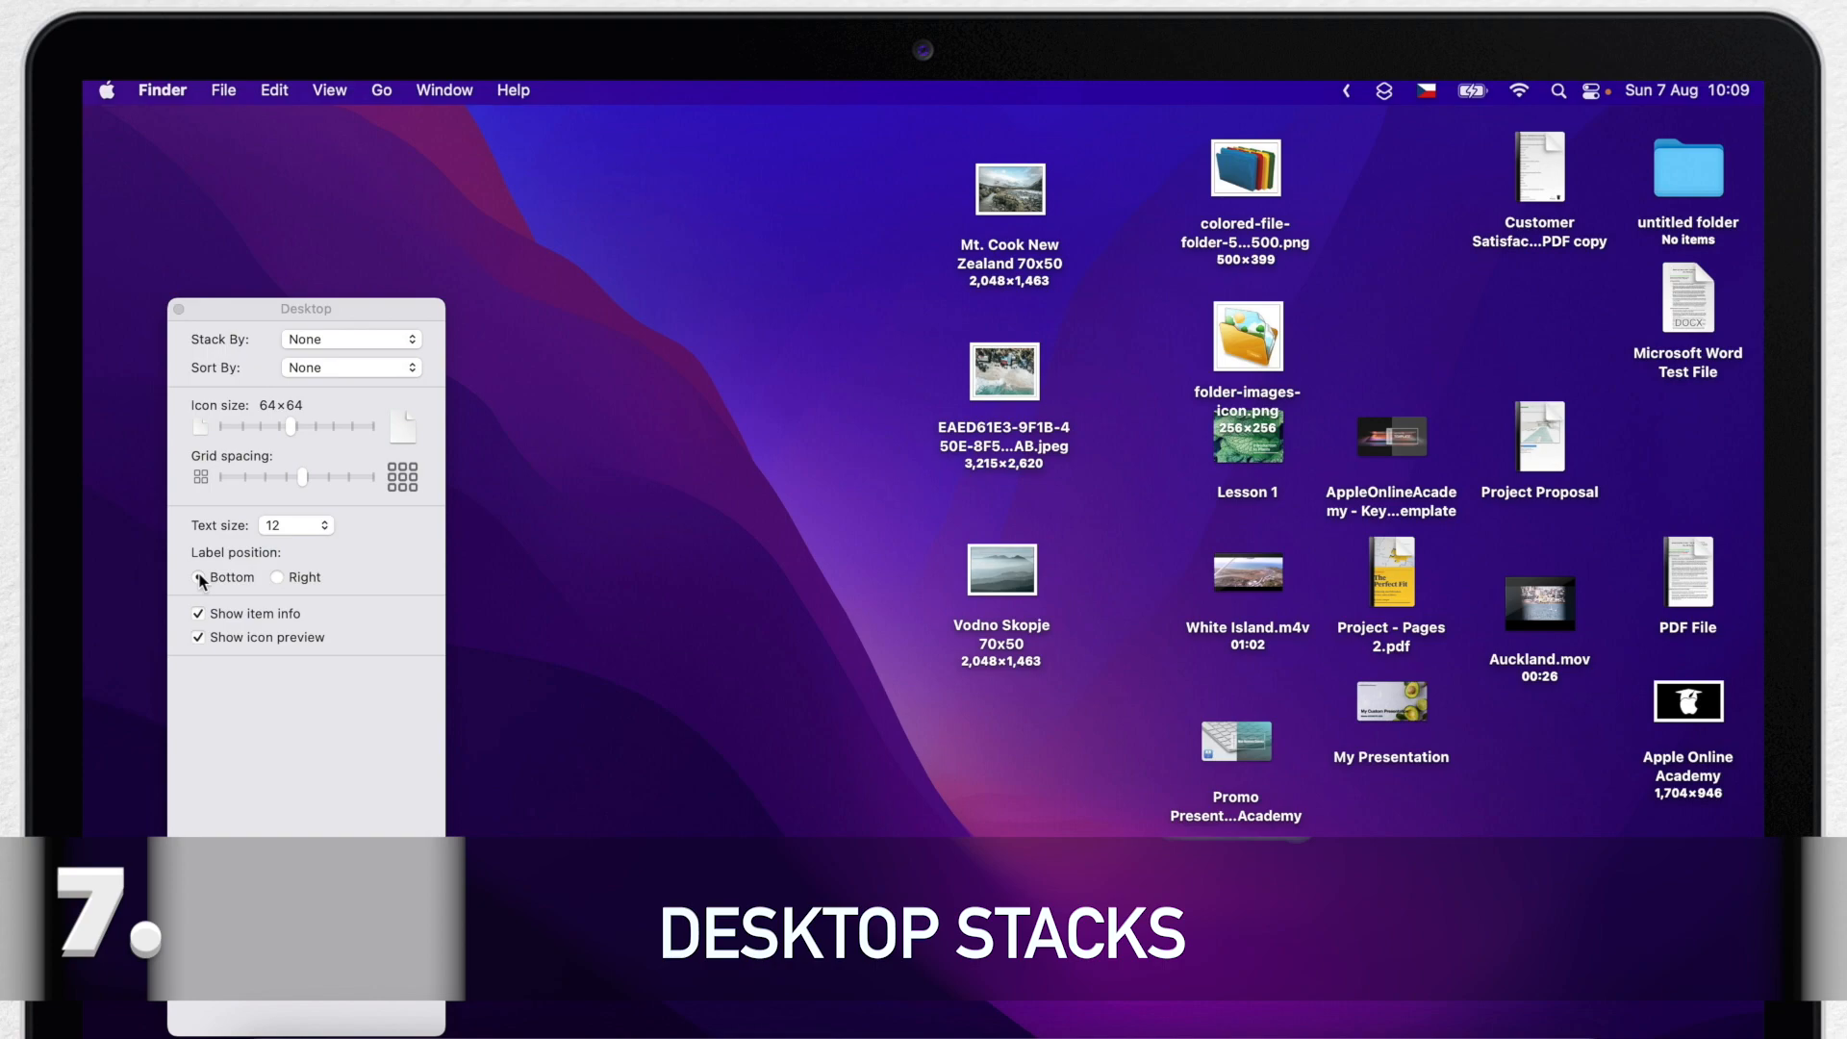
mouse_move(175, 340)
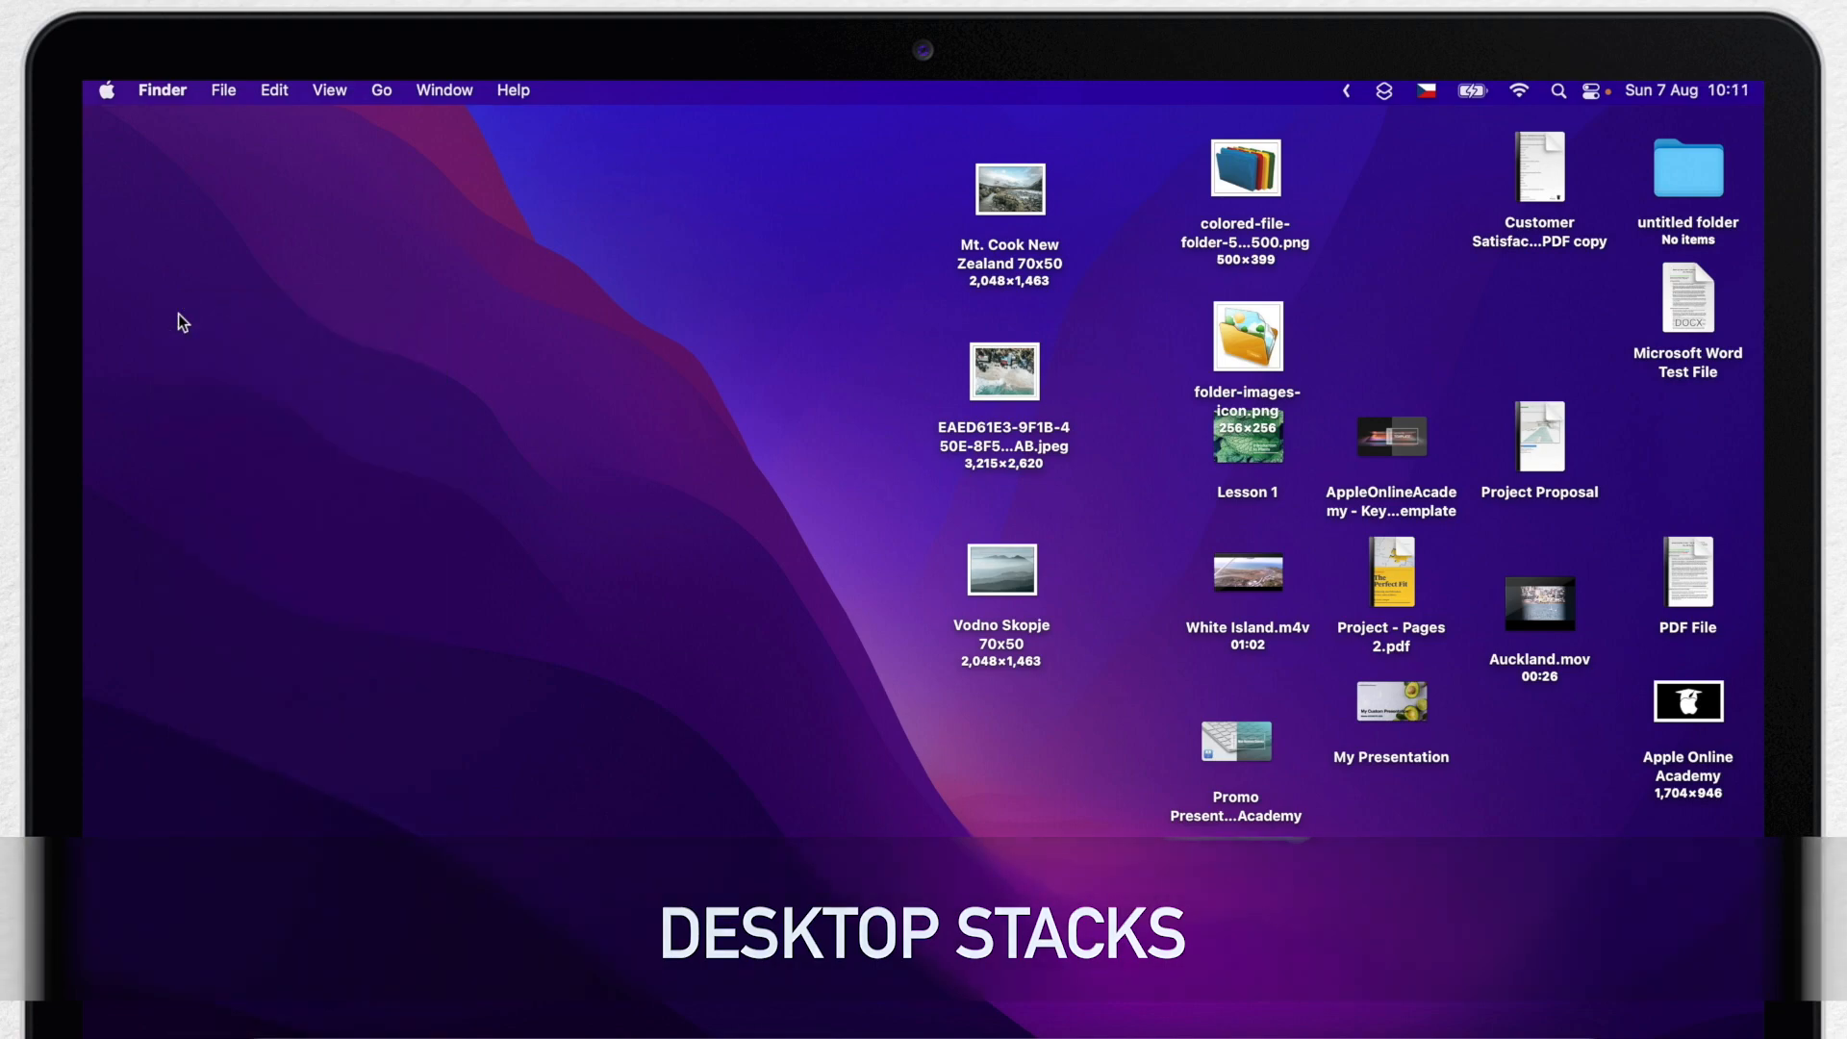
Group desktop files into stacks by kind: Documents, Images, PDF Documents, Movies, Presentations
left_click(329, 90)
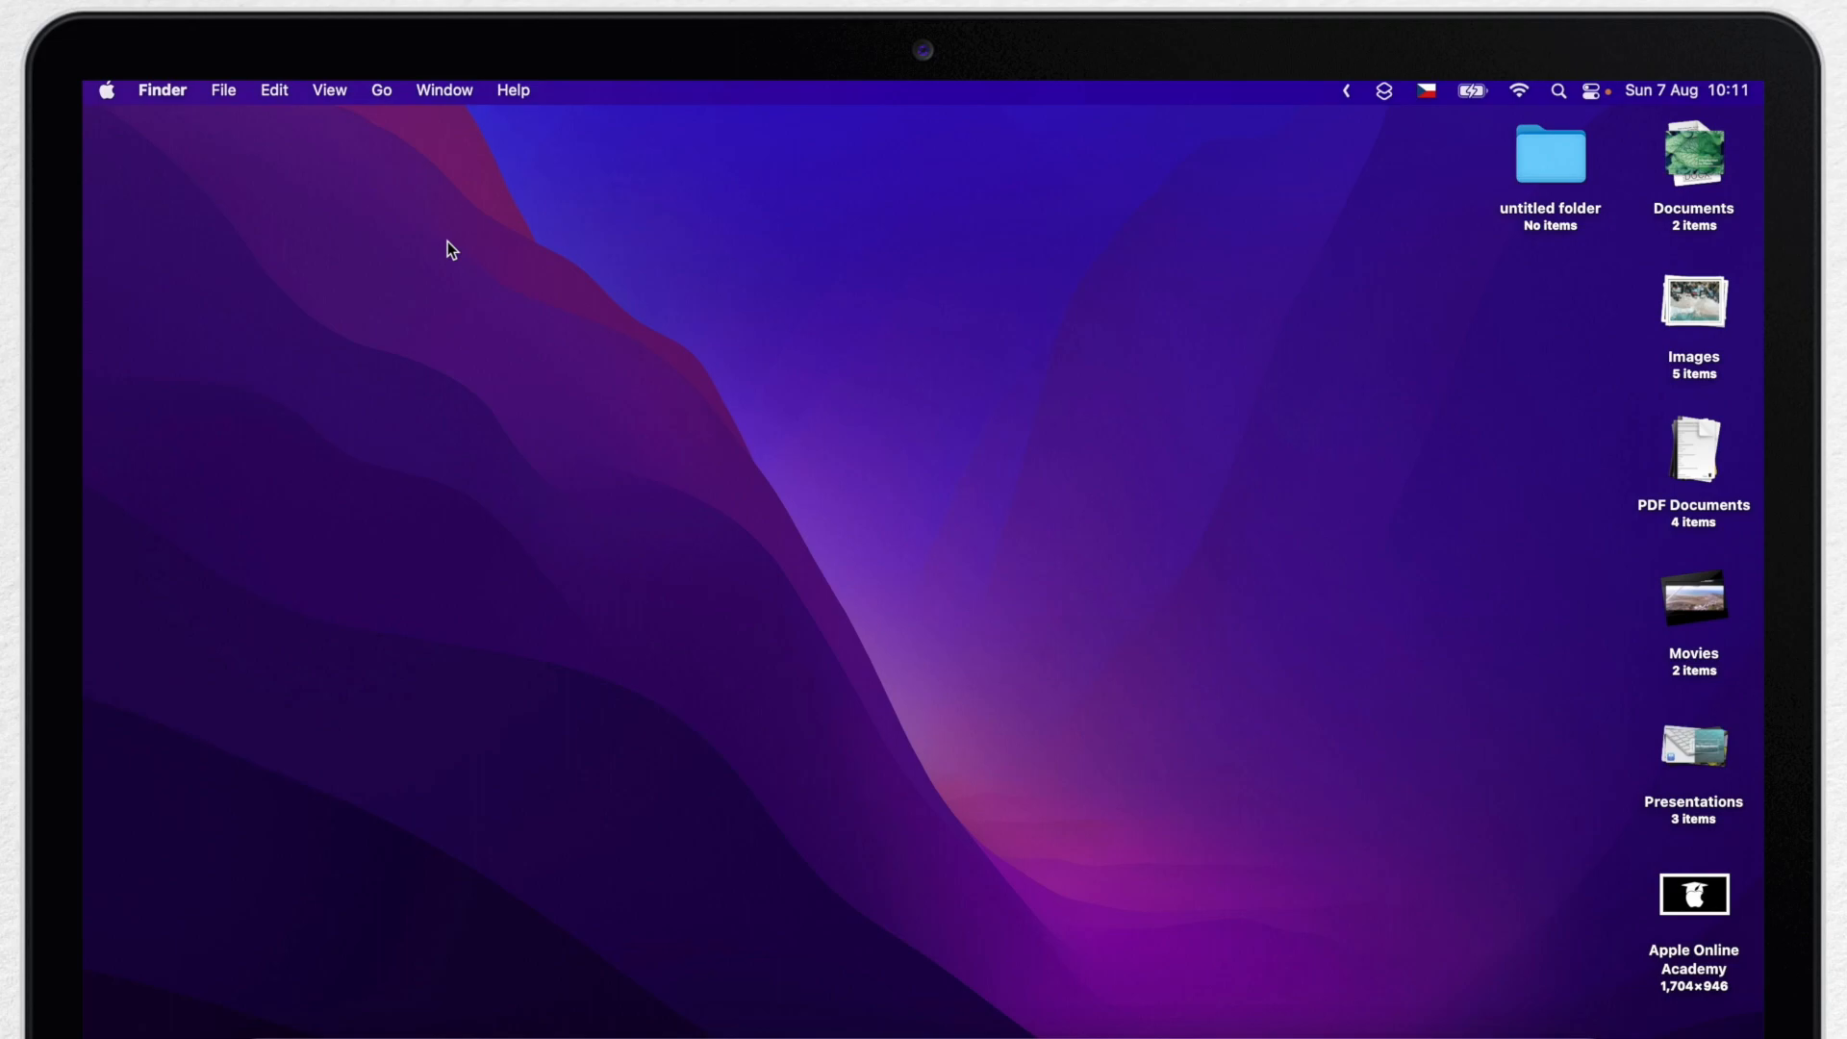
mouse_move(1635, 275)
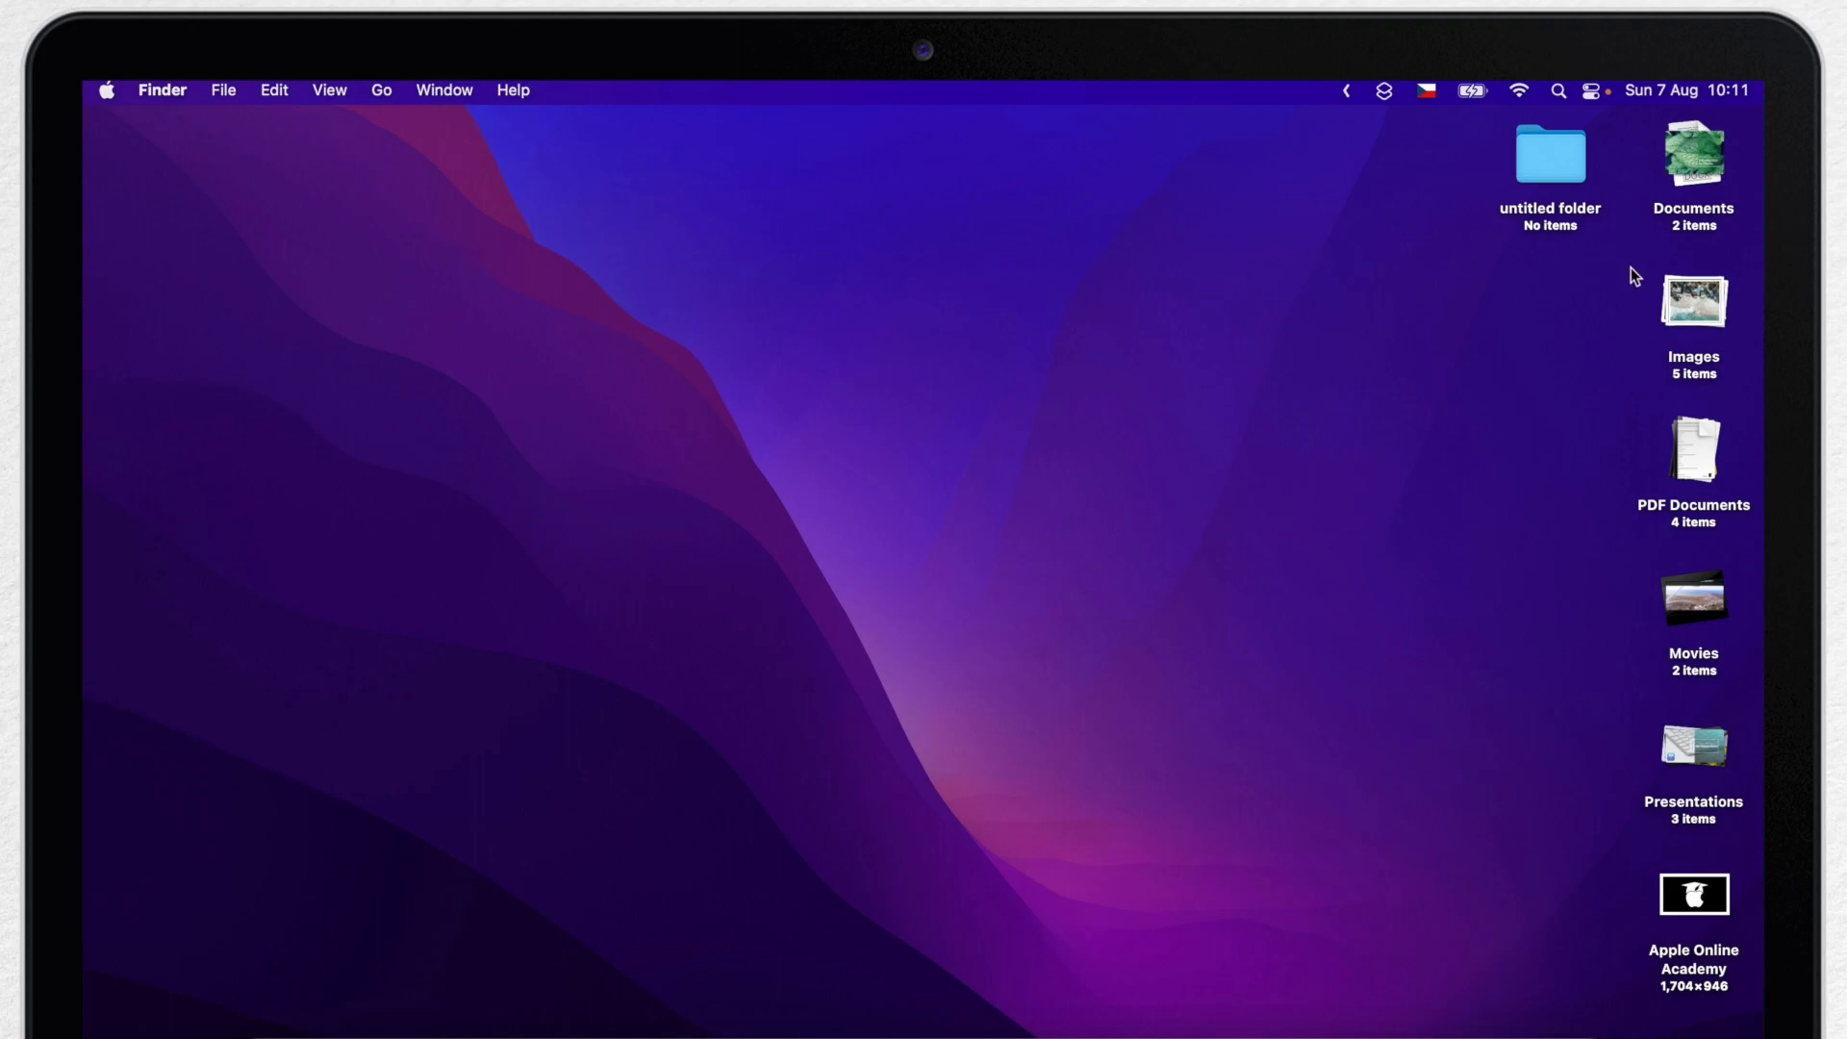
mouse_move(1753, 342)
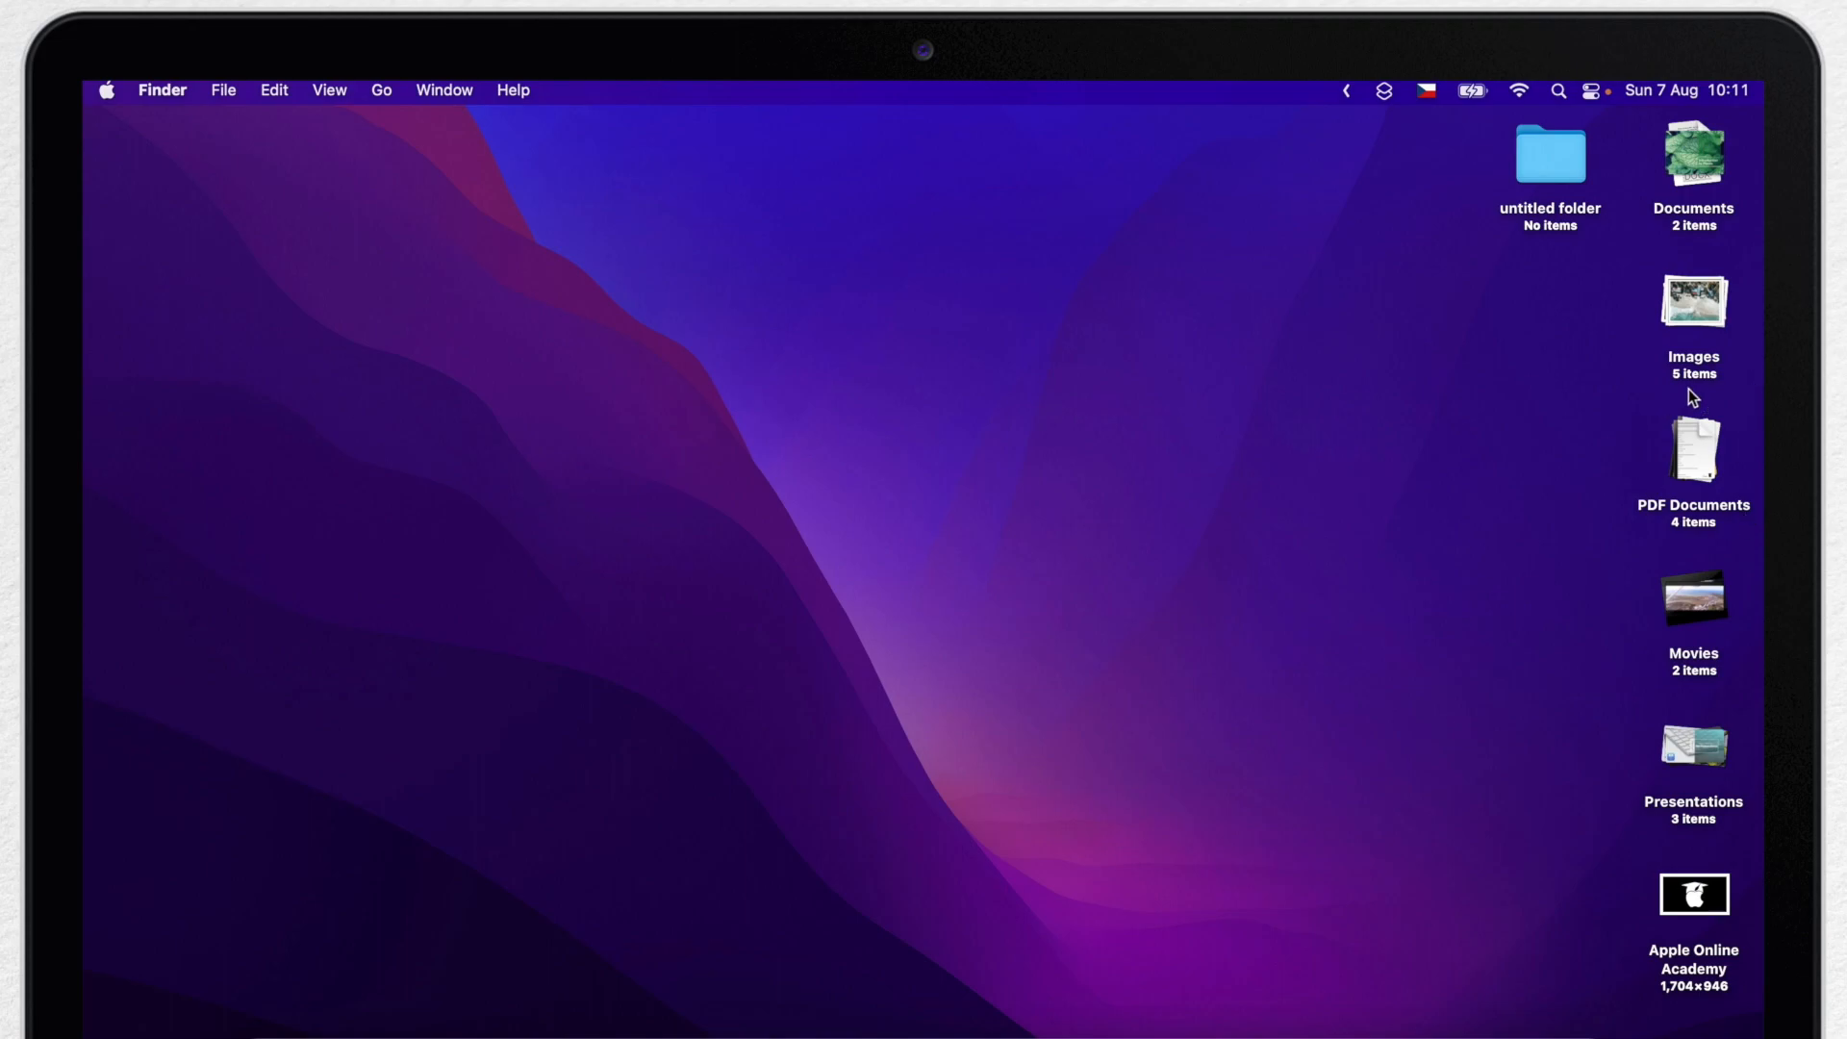
mouse_move(1687, 489)
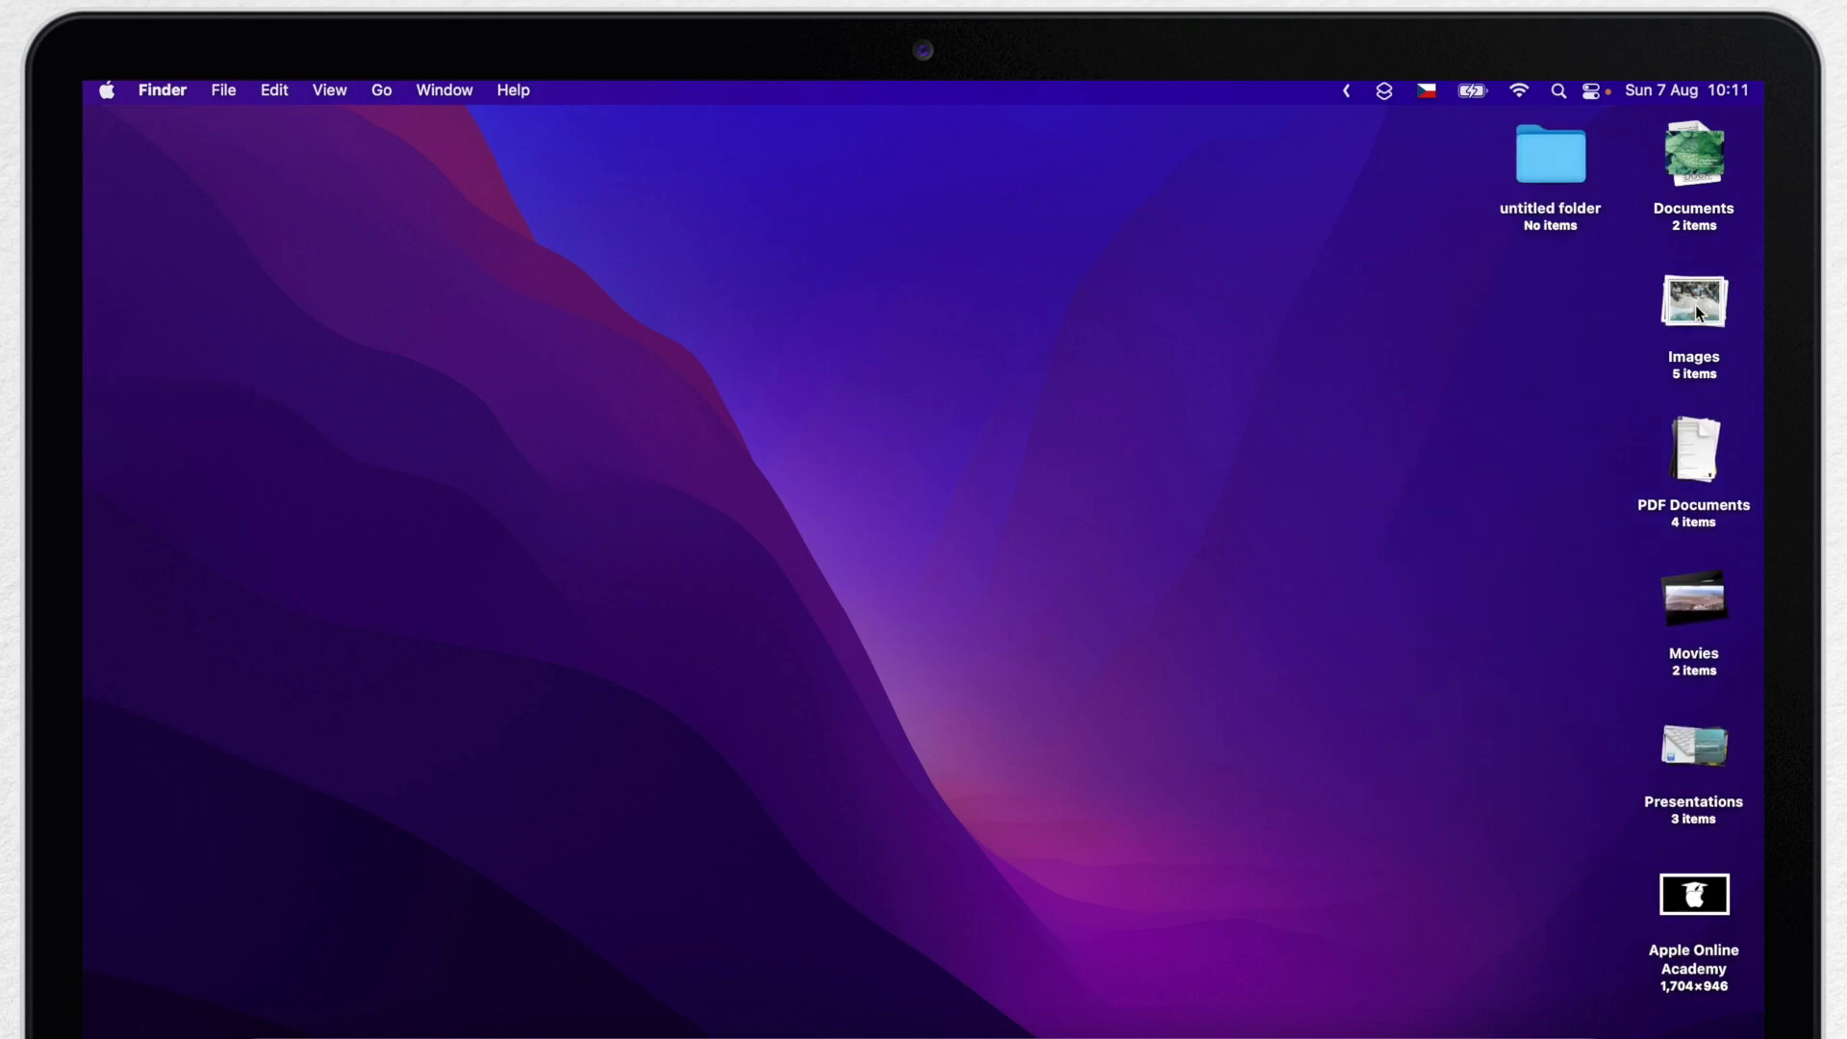
mouse_move(642, 460)
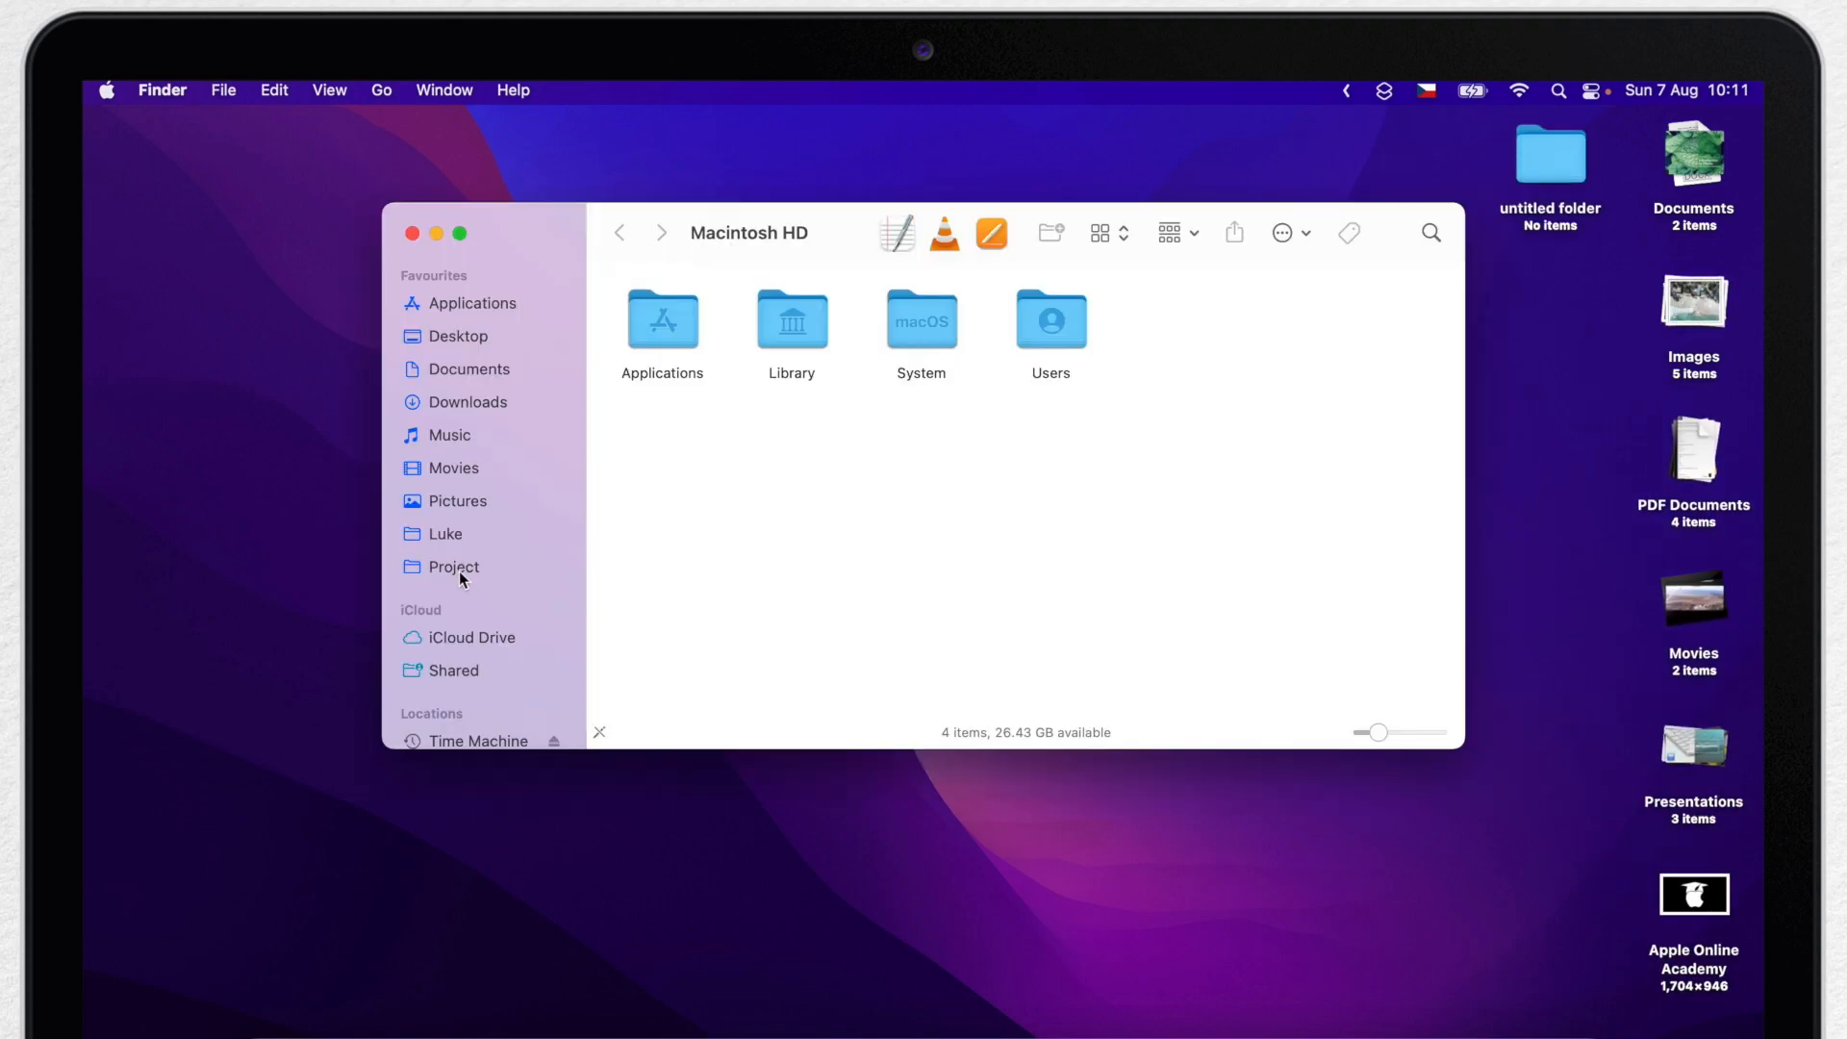
Move a photo from Project's My Media Folder onto the desktop Images stack, making 6 items
left_click(450, 565)
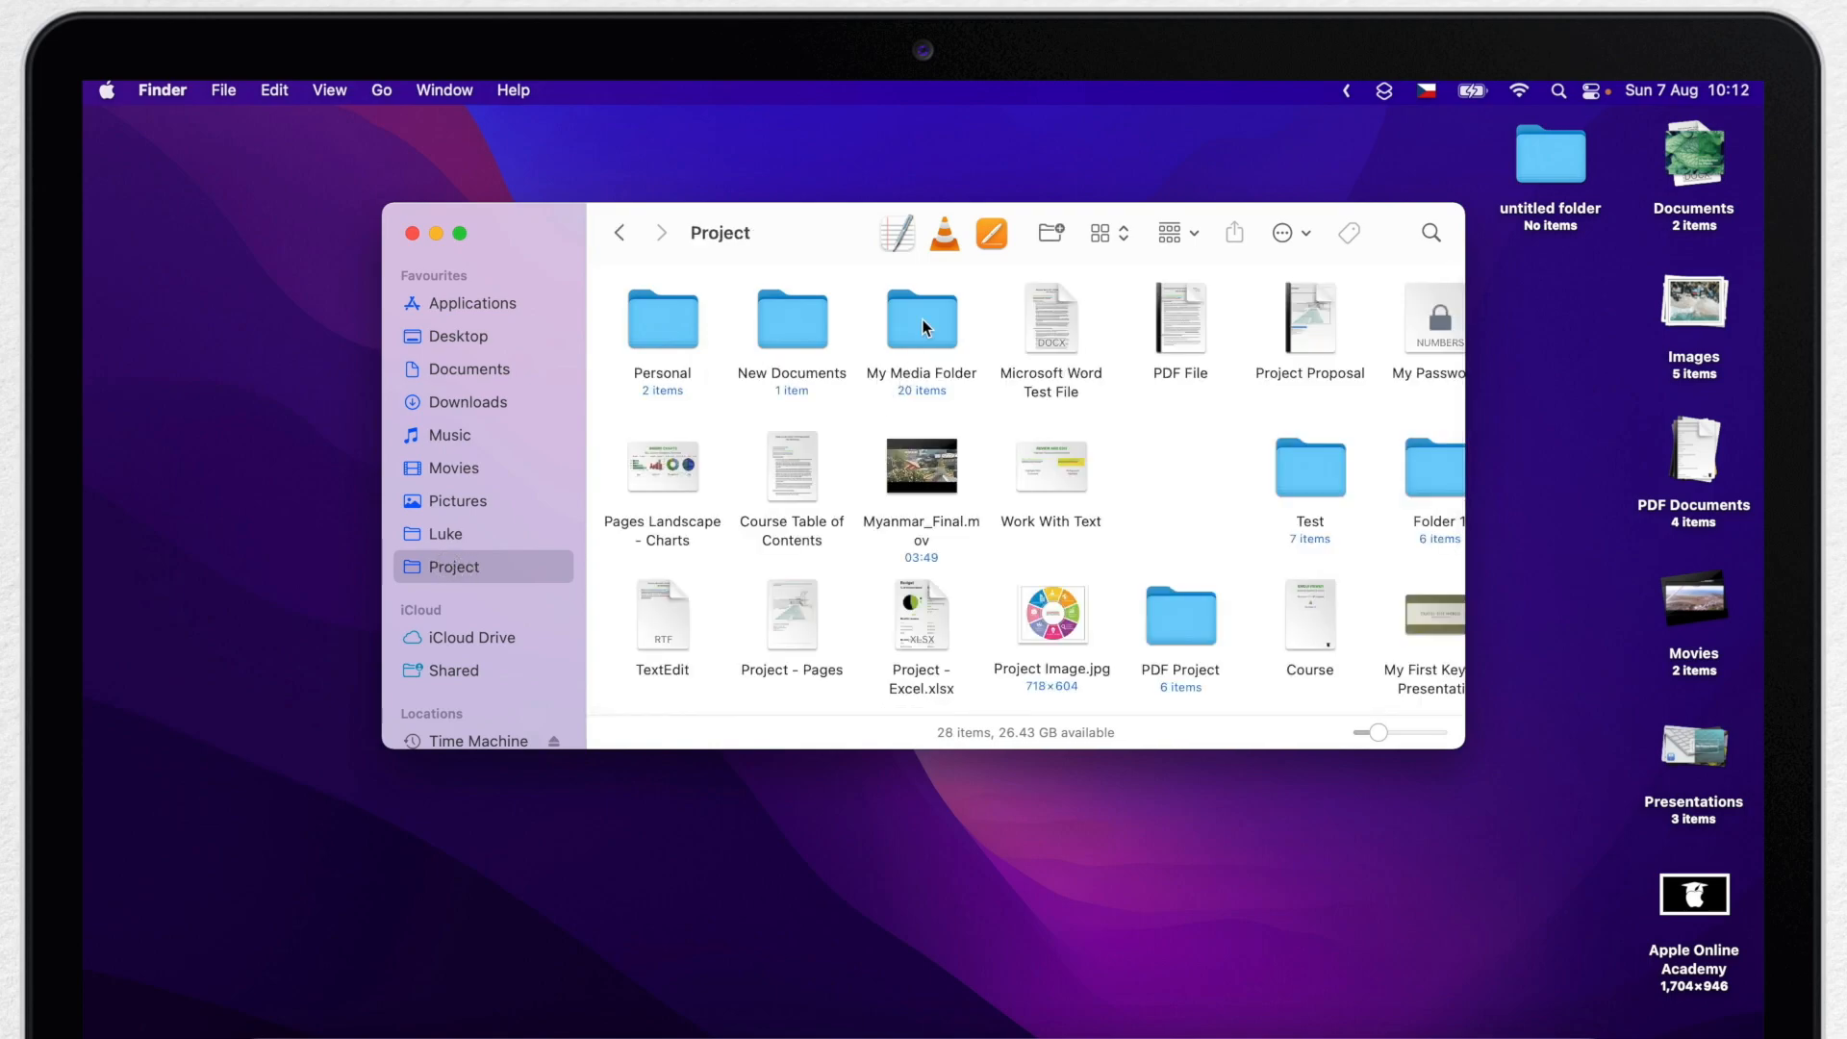
double_click(922, 317)
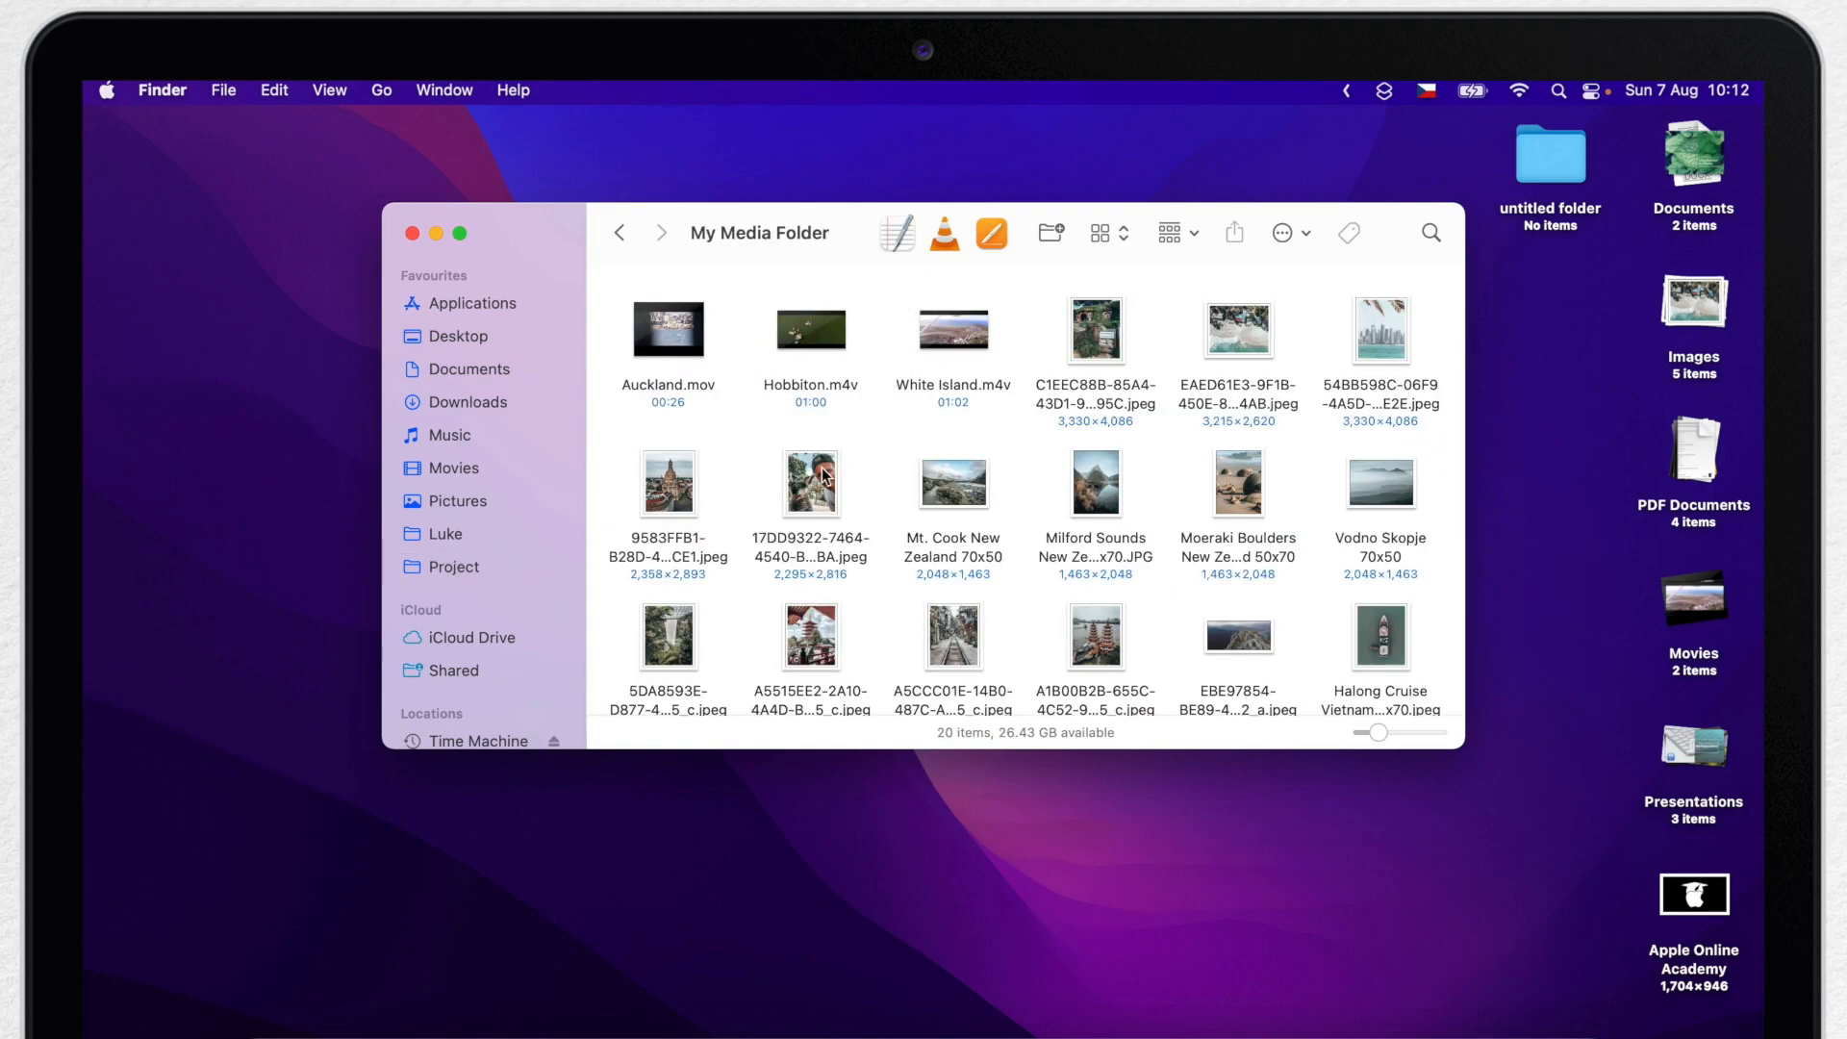
left_click_drag(810, 483, 1541, 706)
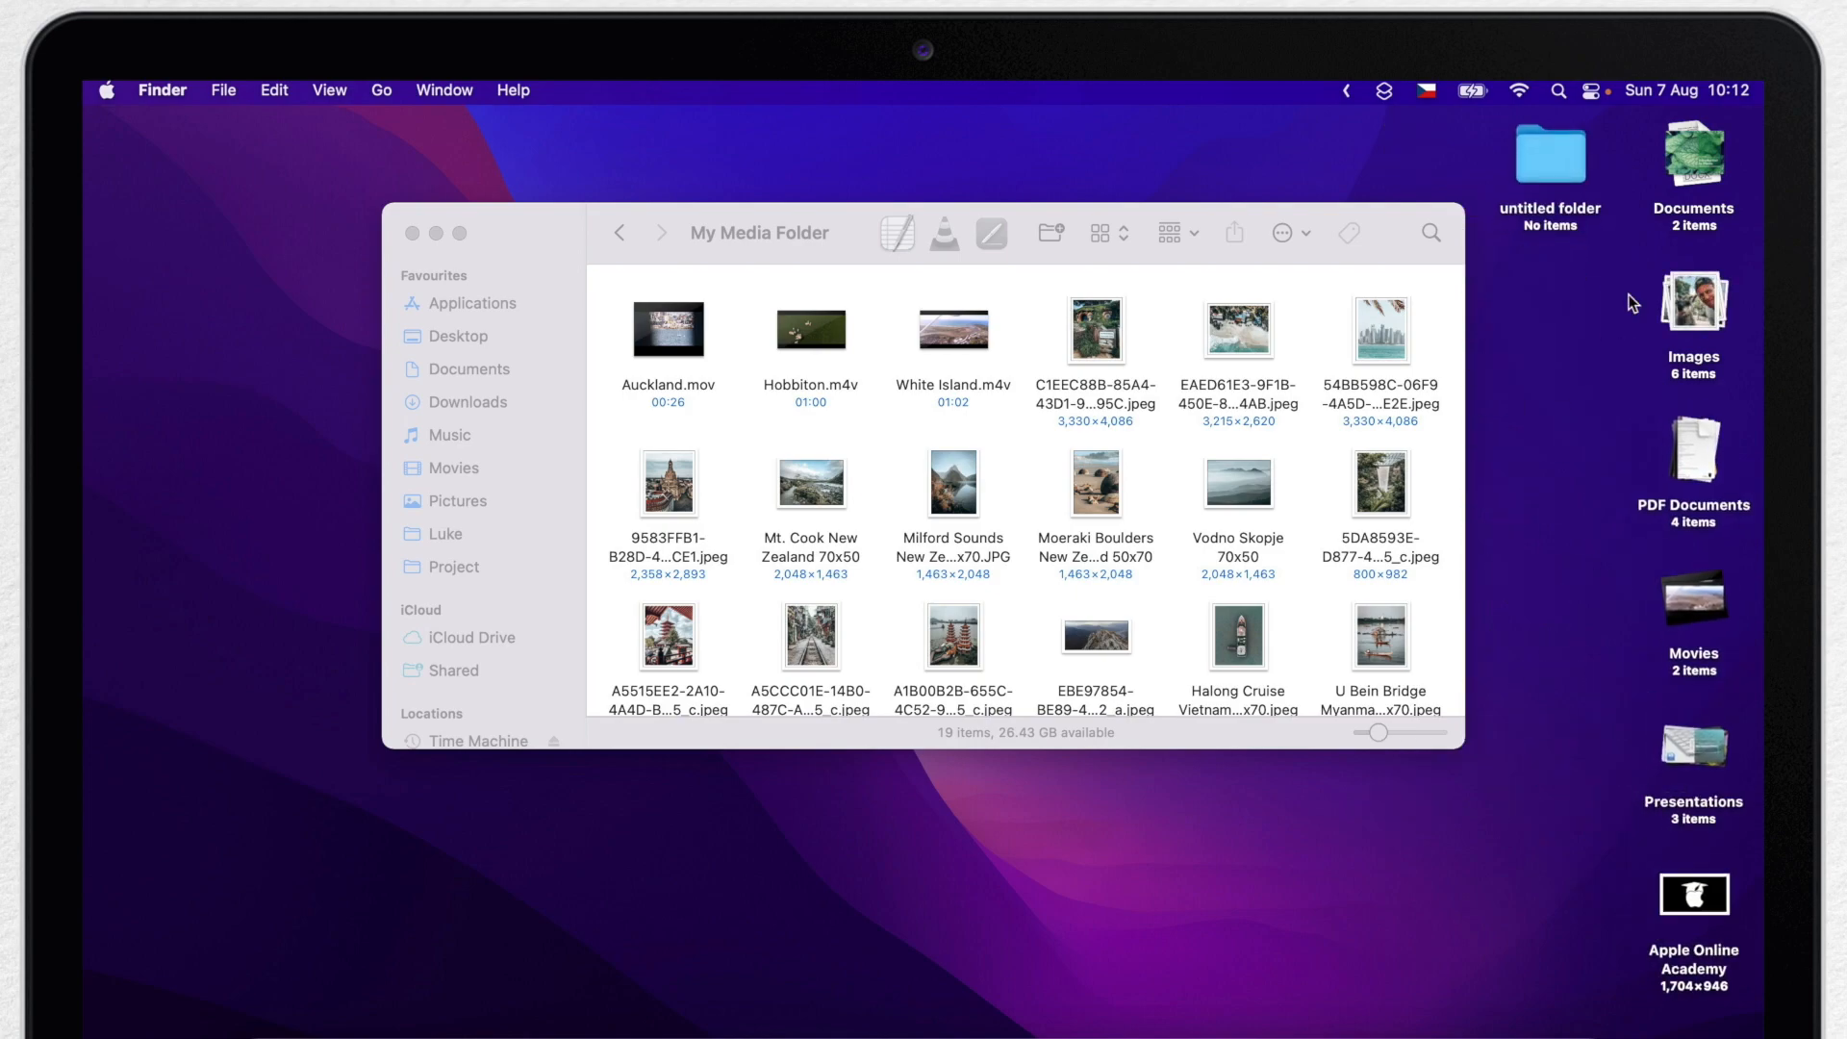
left_click(412, 233)
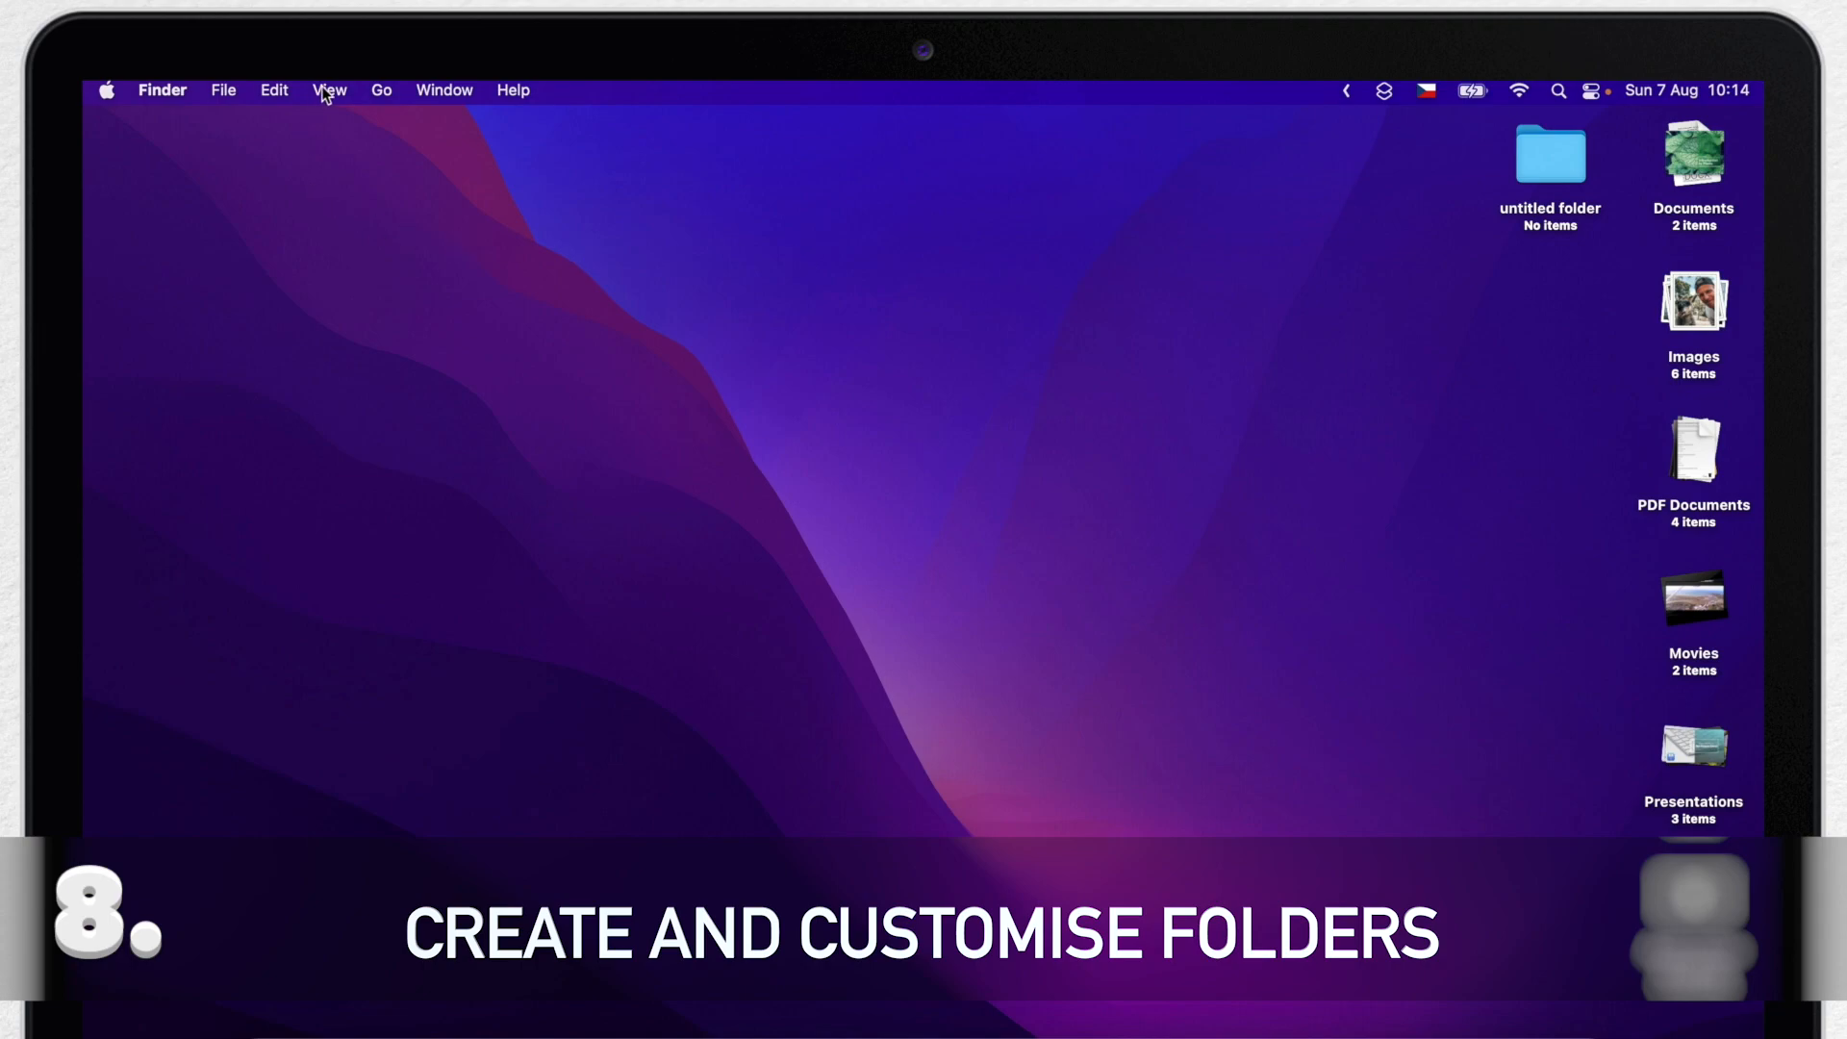
Turn off desktop stacks and create two new empty folders on the desktop's left side
left_click(329, 91)
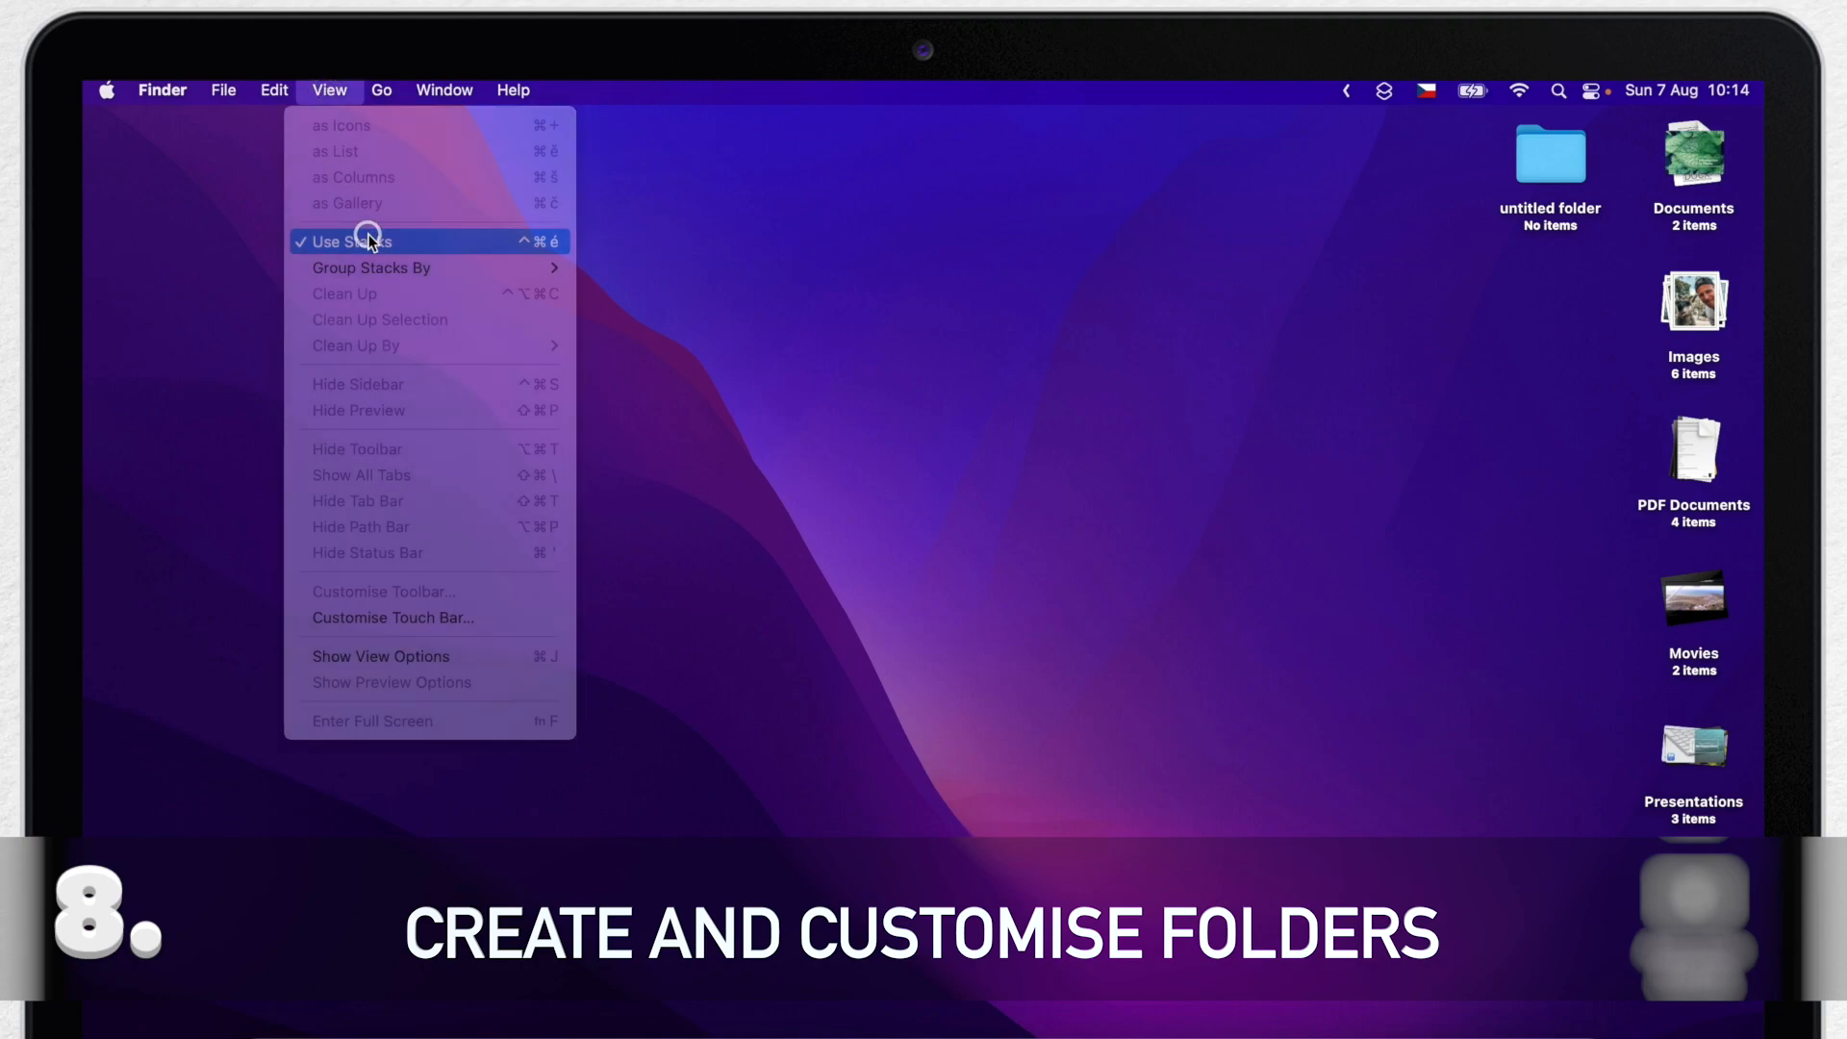
left_click(346, 242)
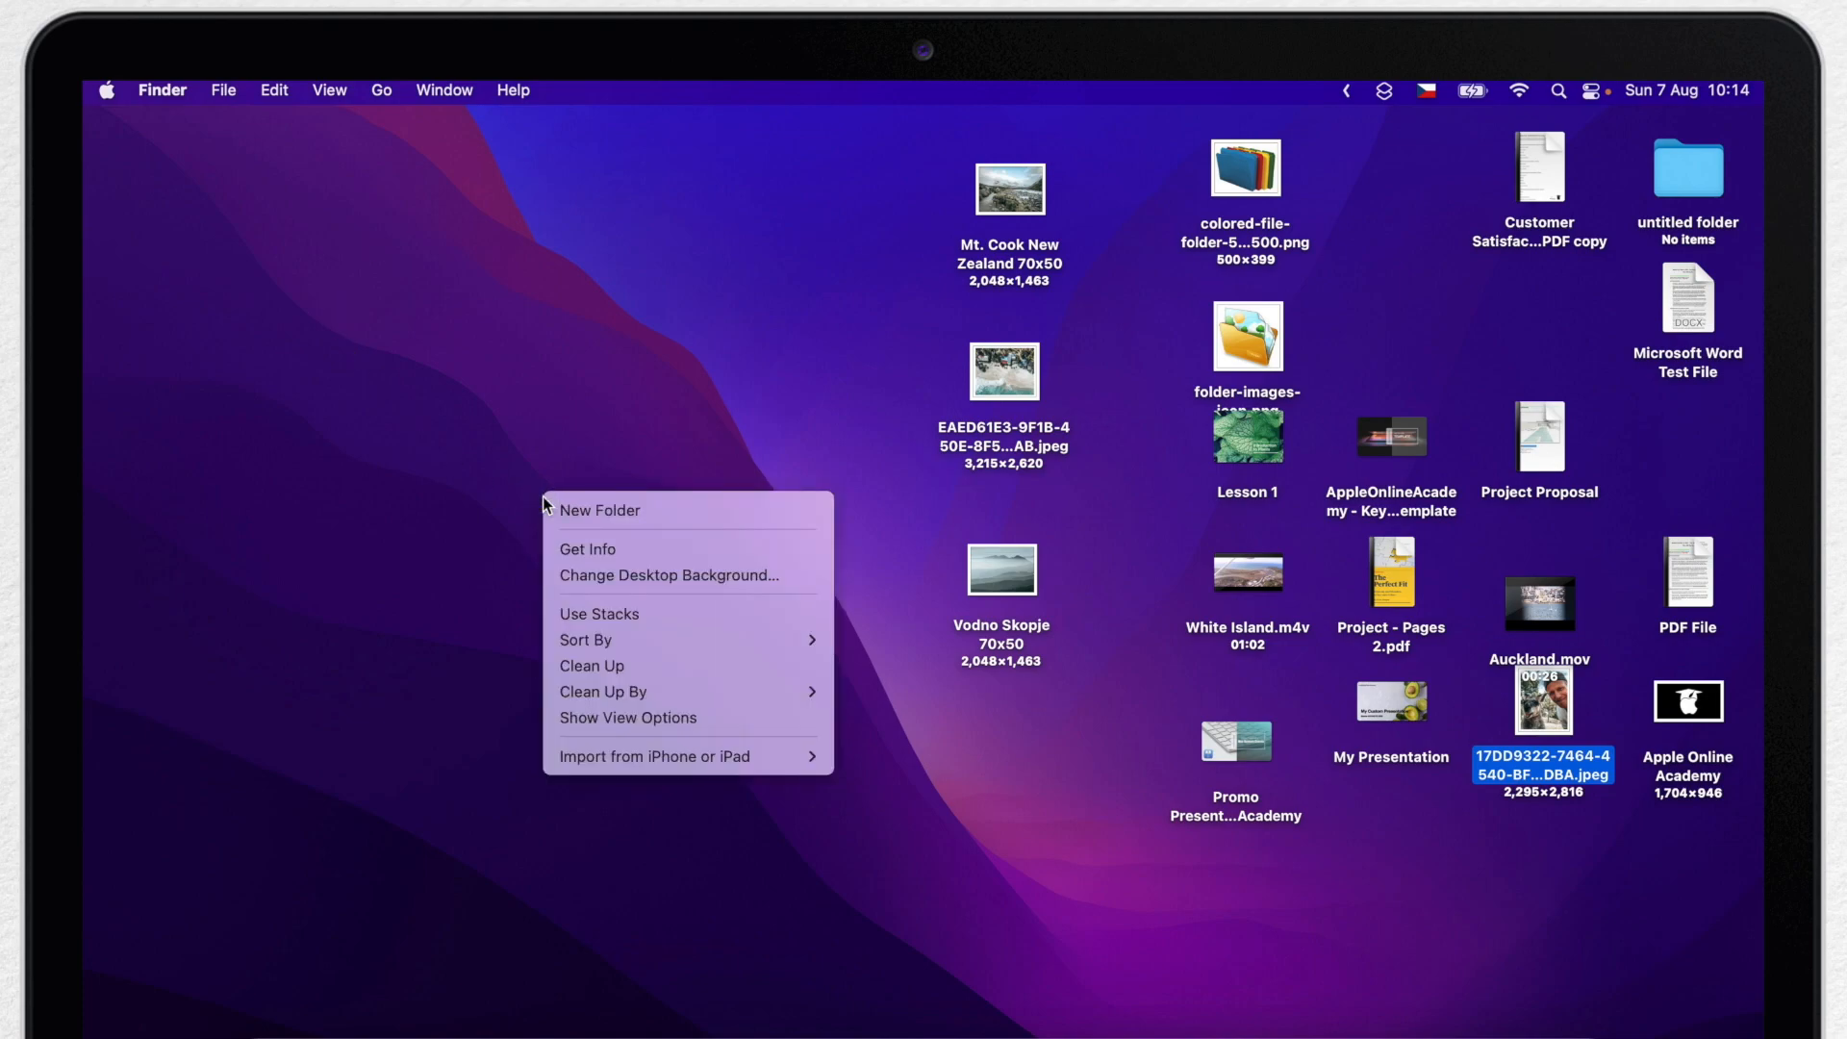
left_click(598, 510)
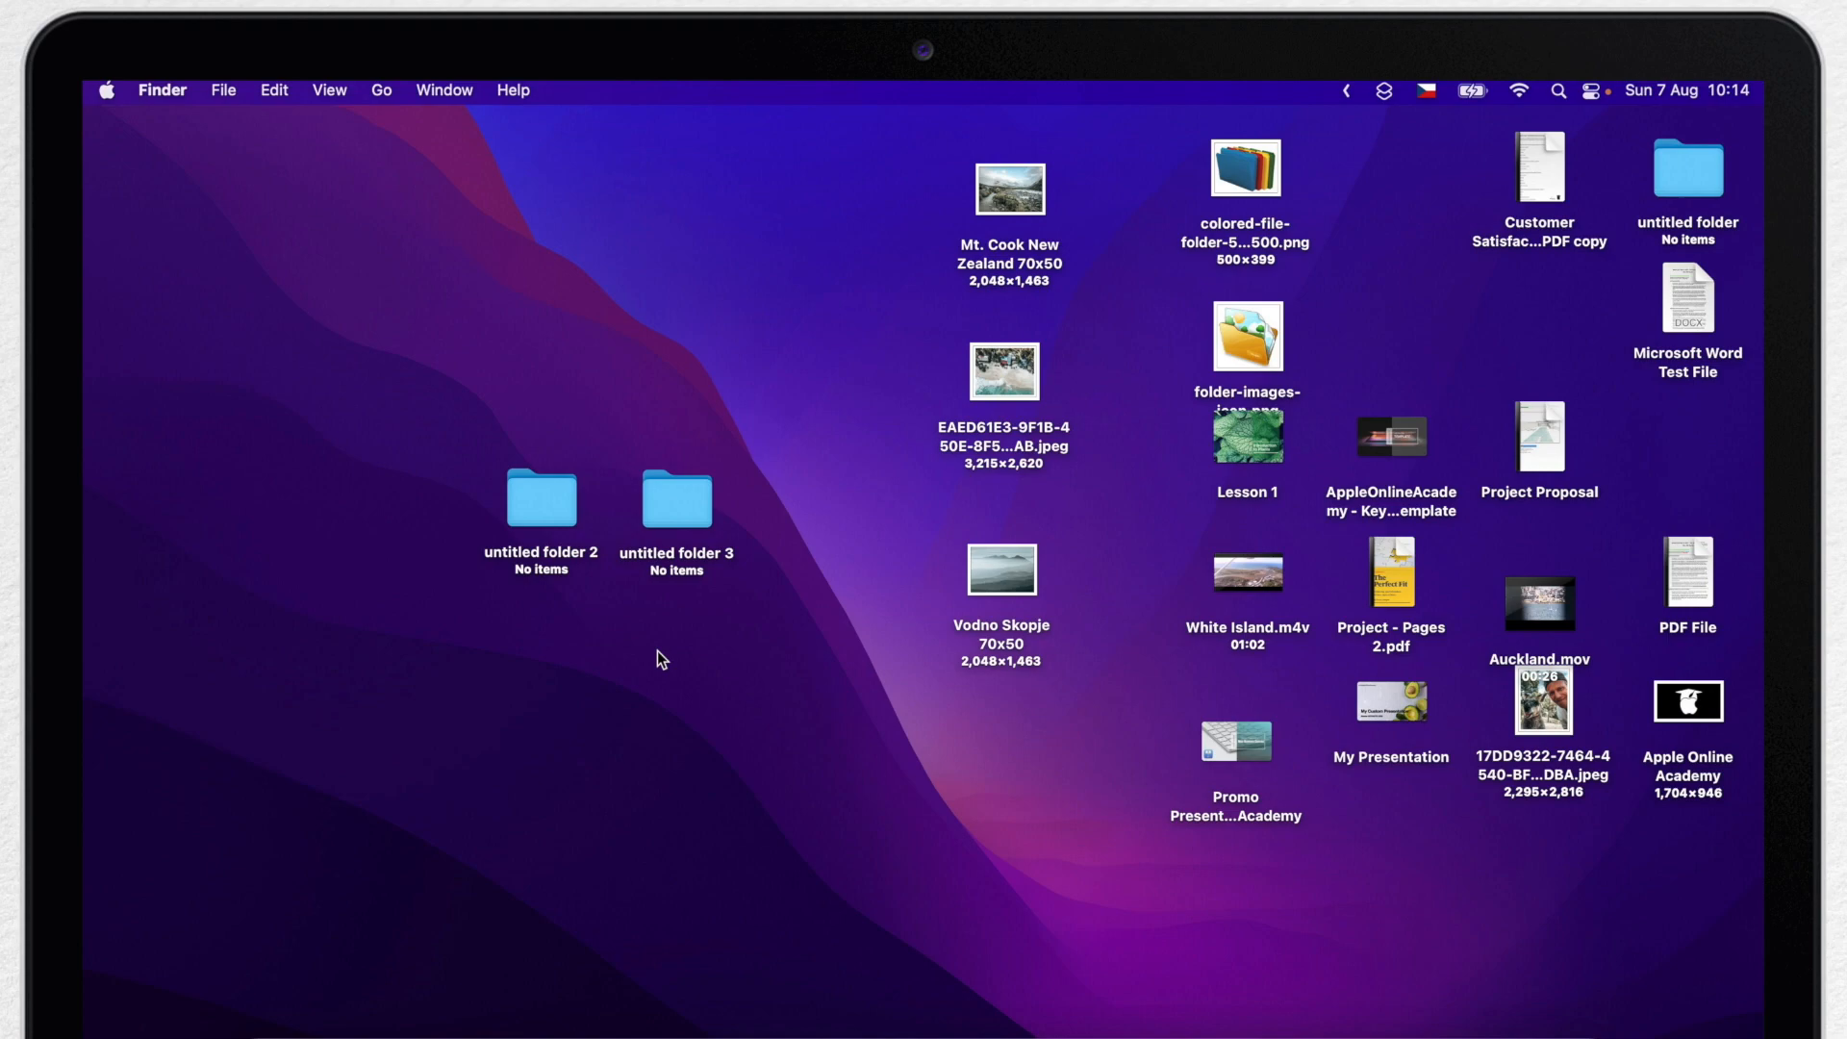
Give untitled folder 2 the copied folder-images picture as its custom icon via Get Info
left_click(540, 497)
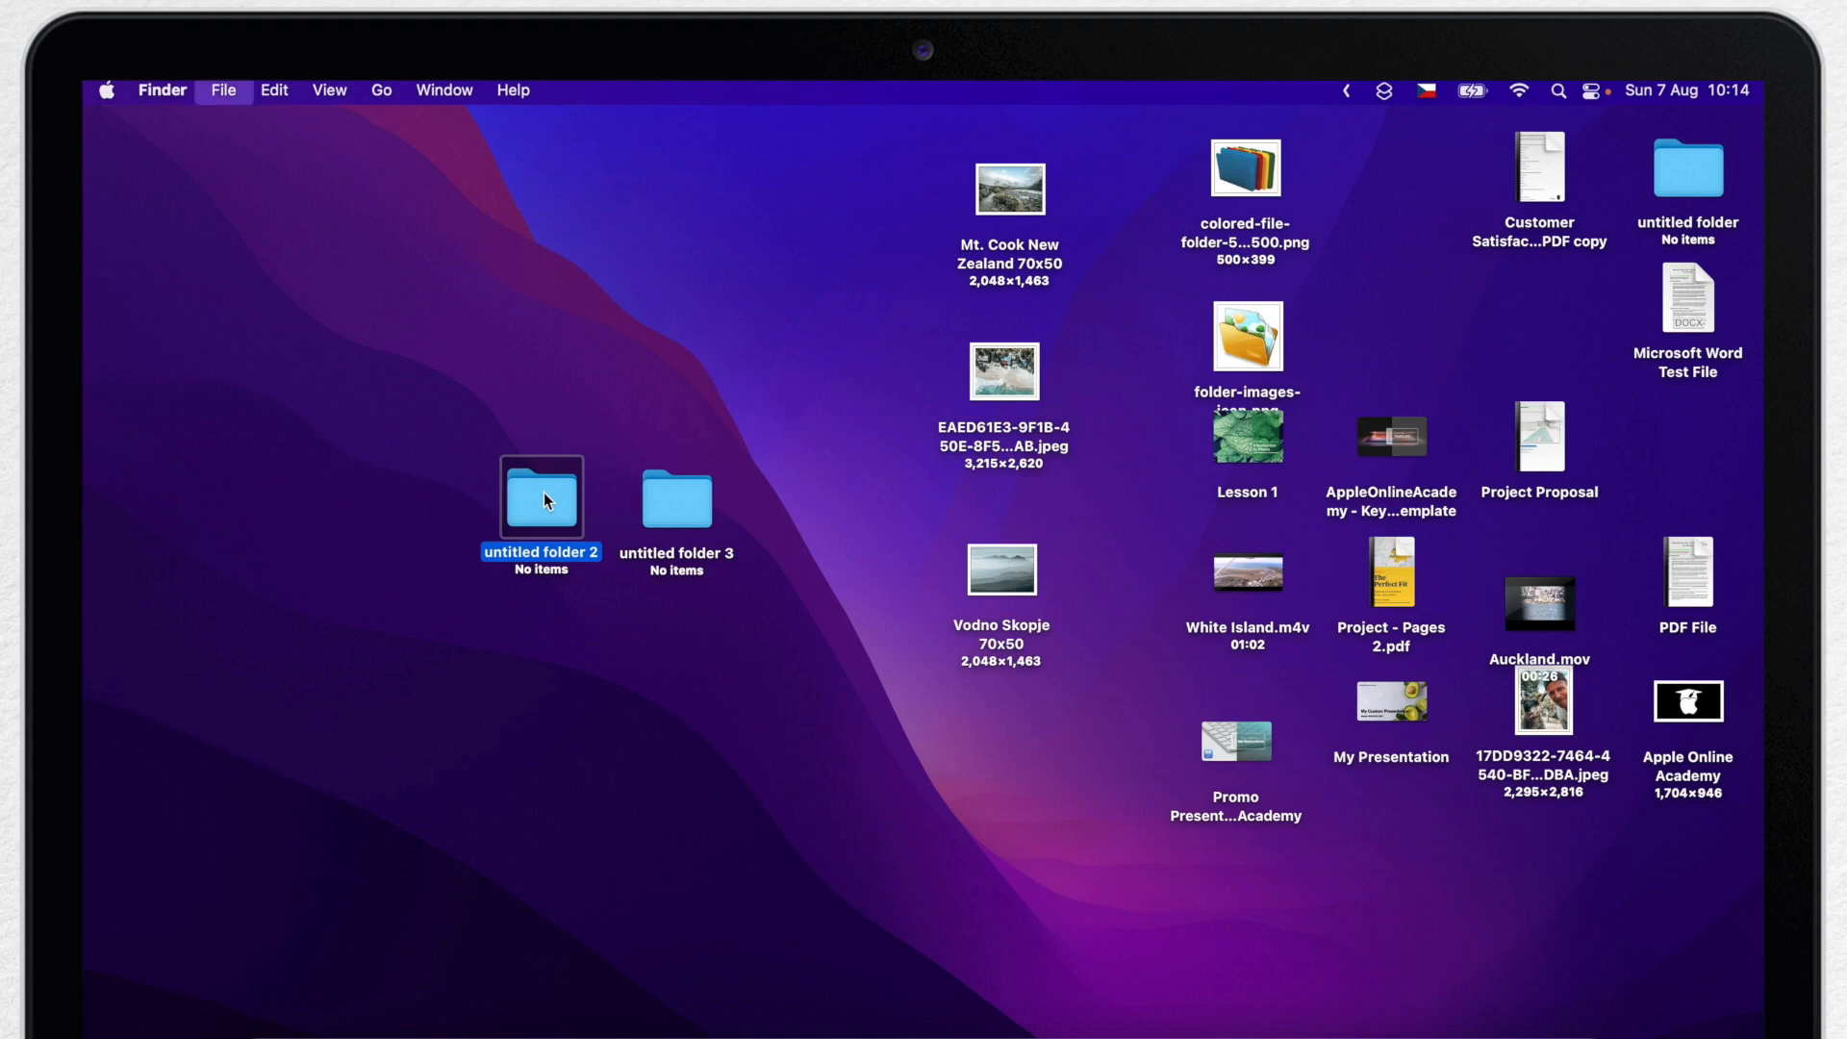
left_click(221, 90)
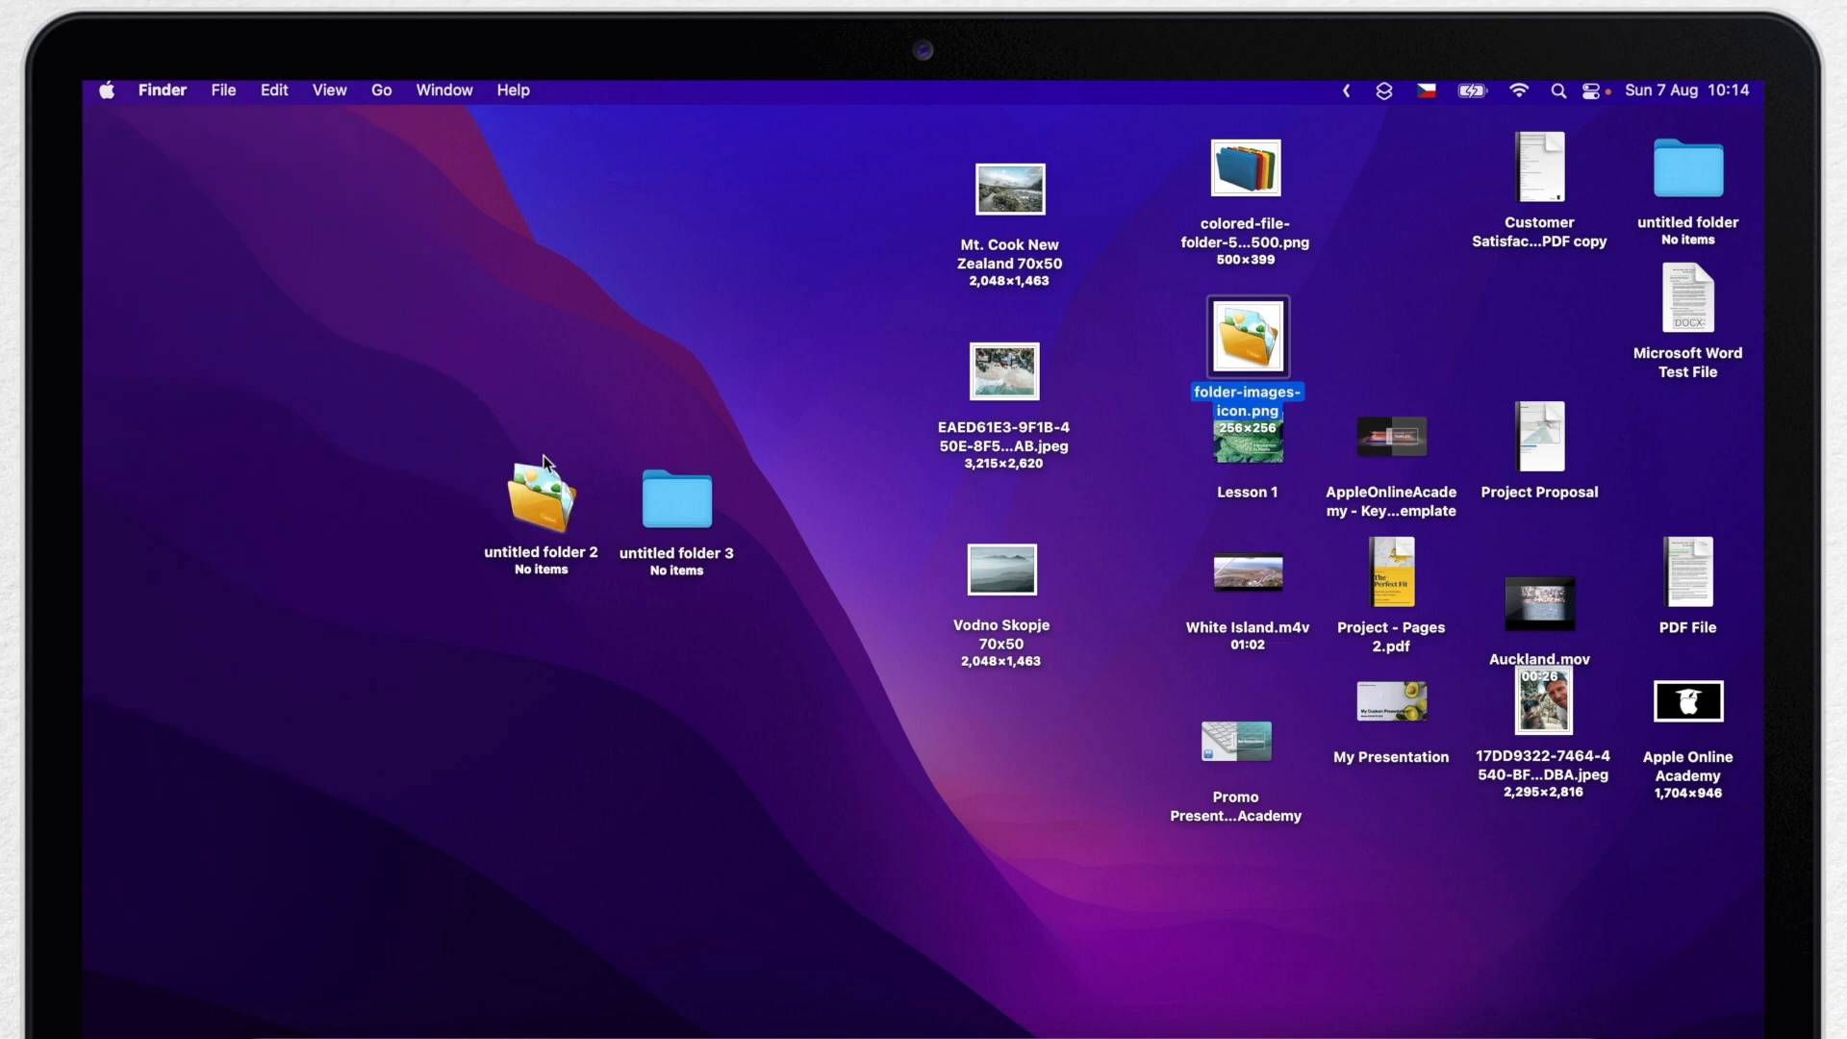
Rename untitled folder 3 to Documents
left_click(675, 499)
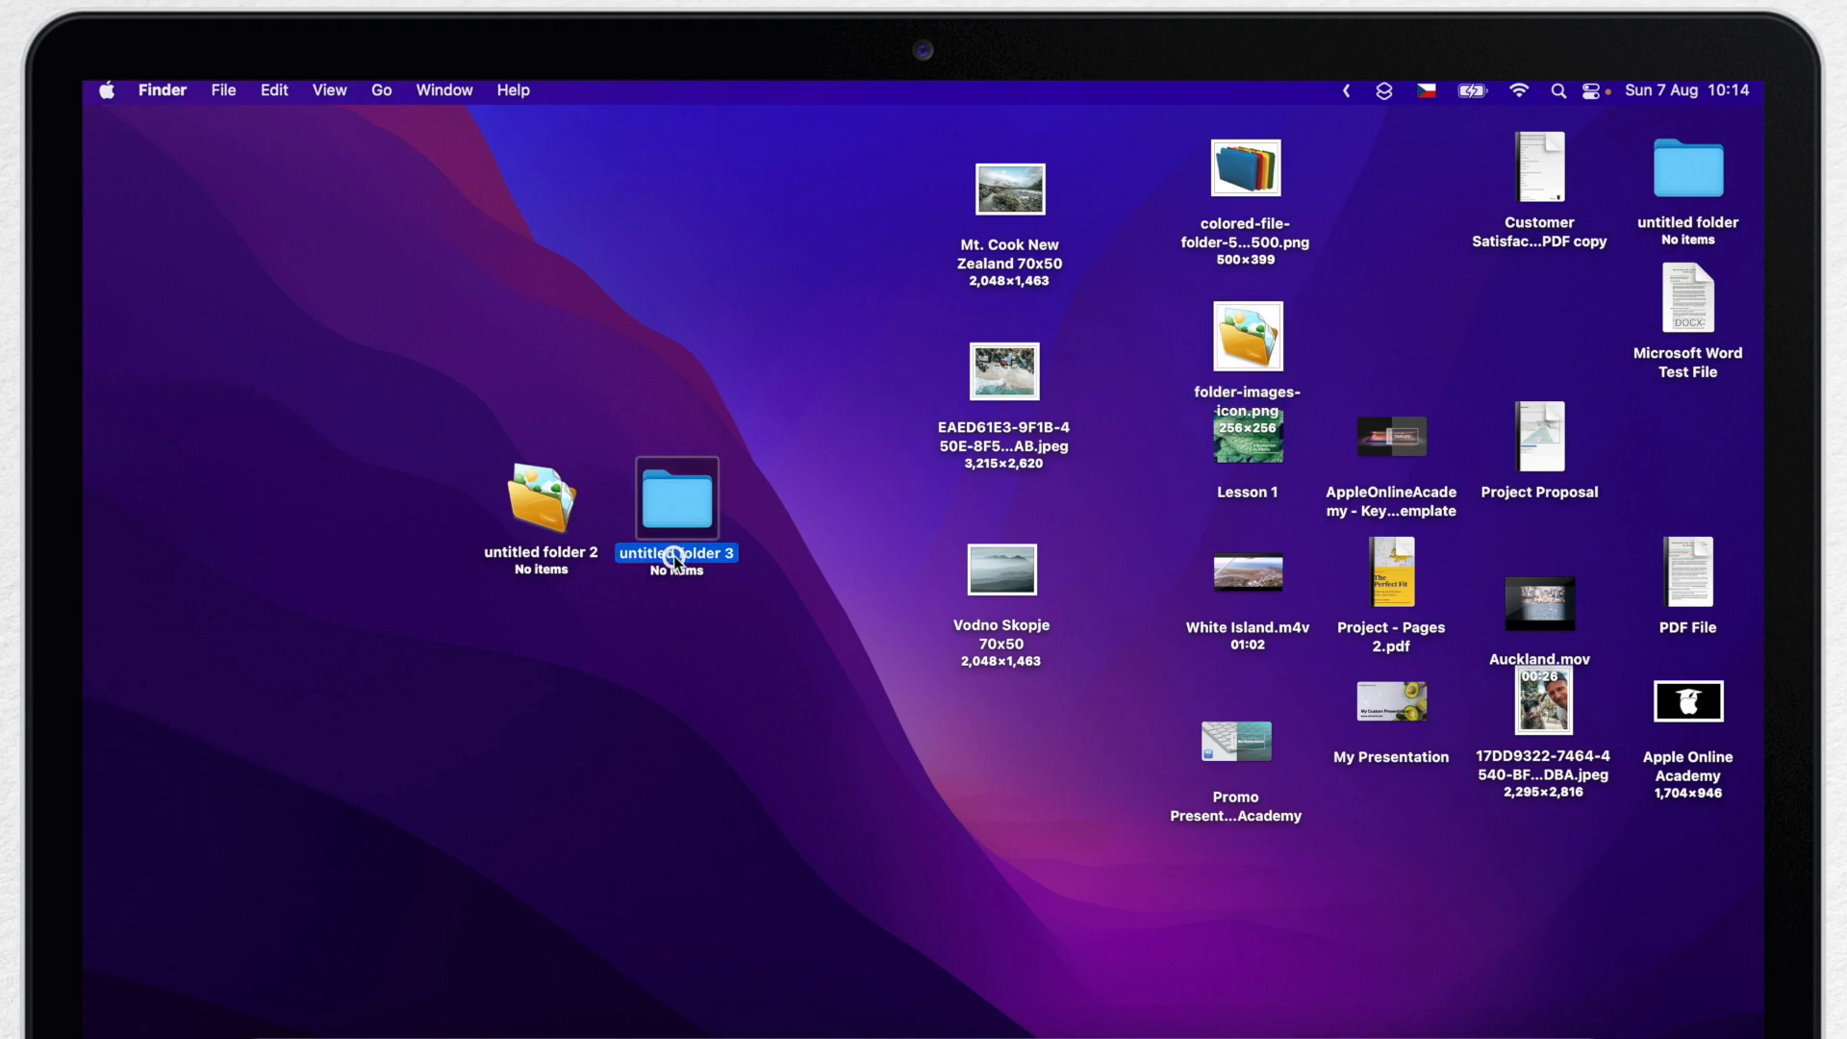
type("Do")
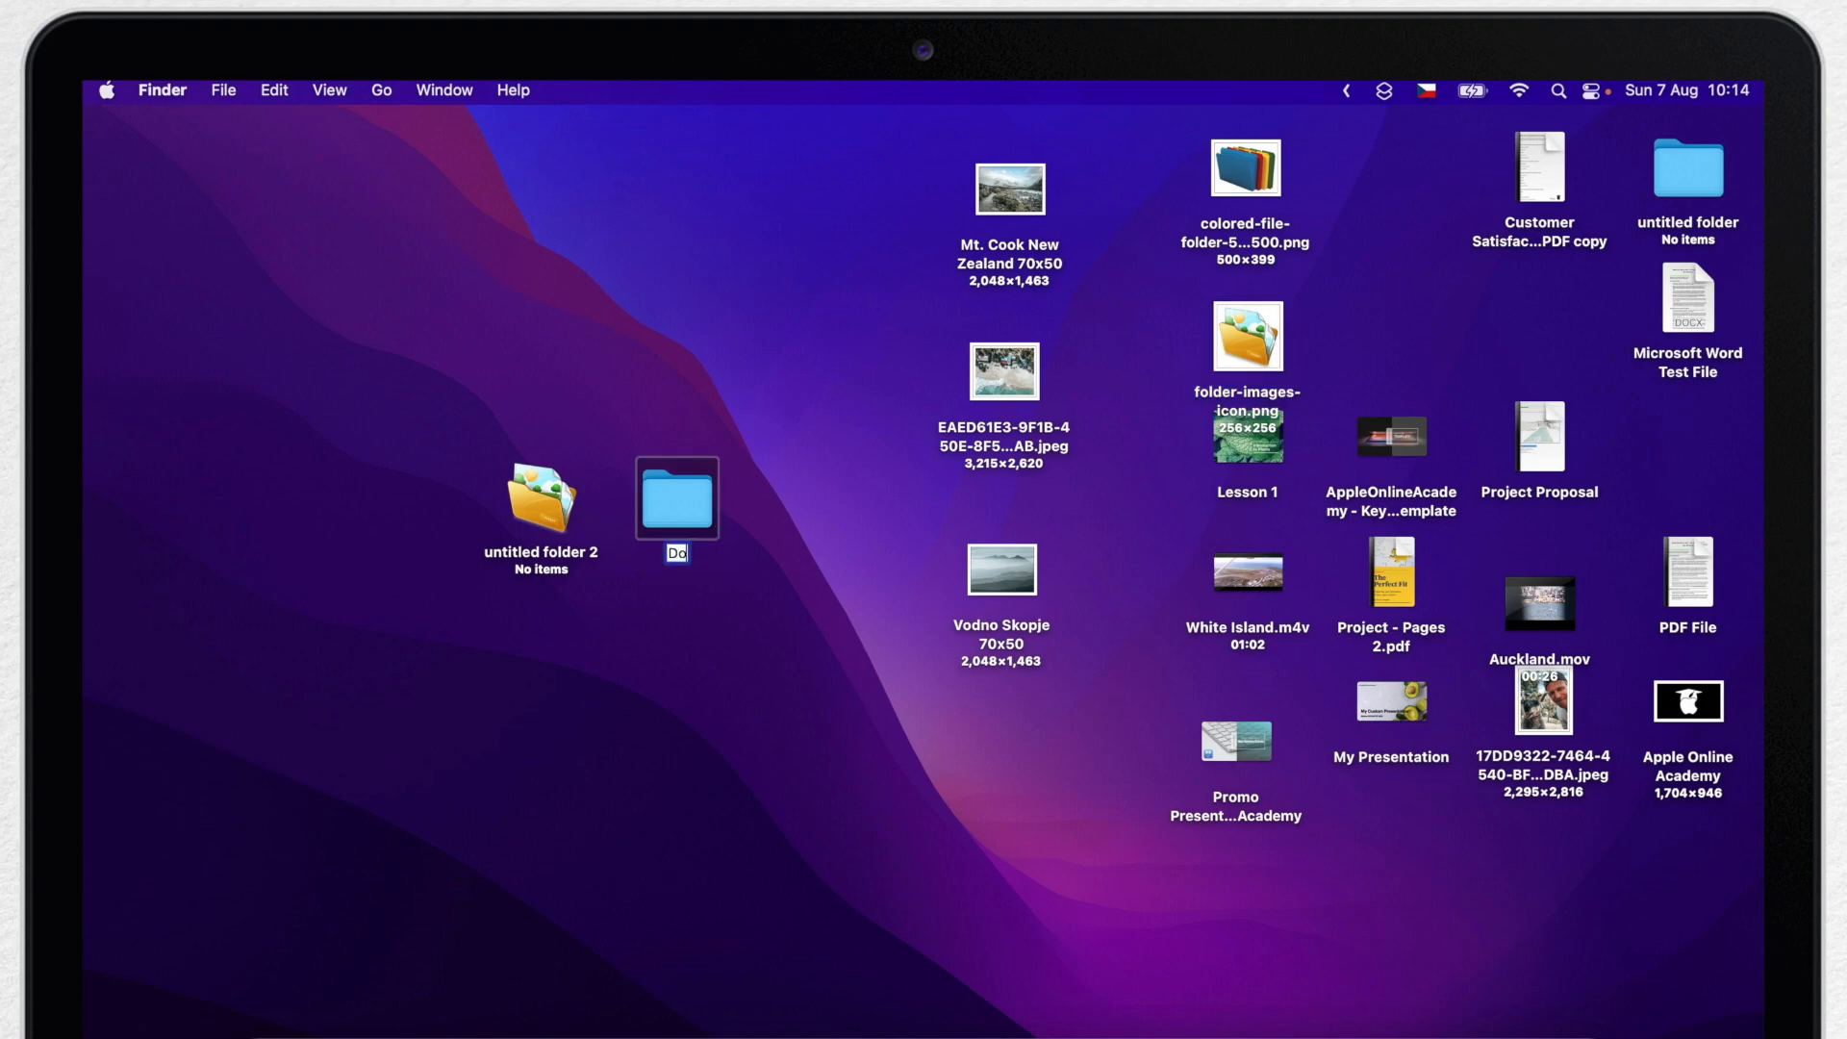
type("Documents")
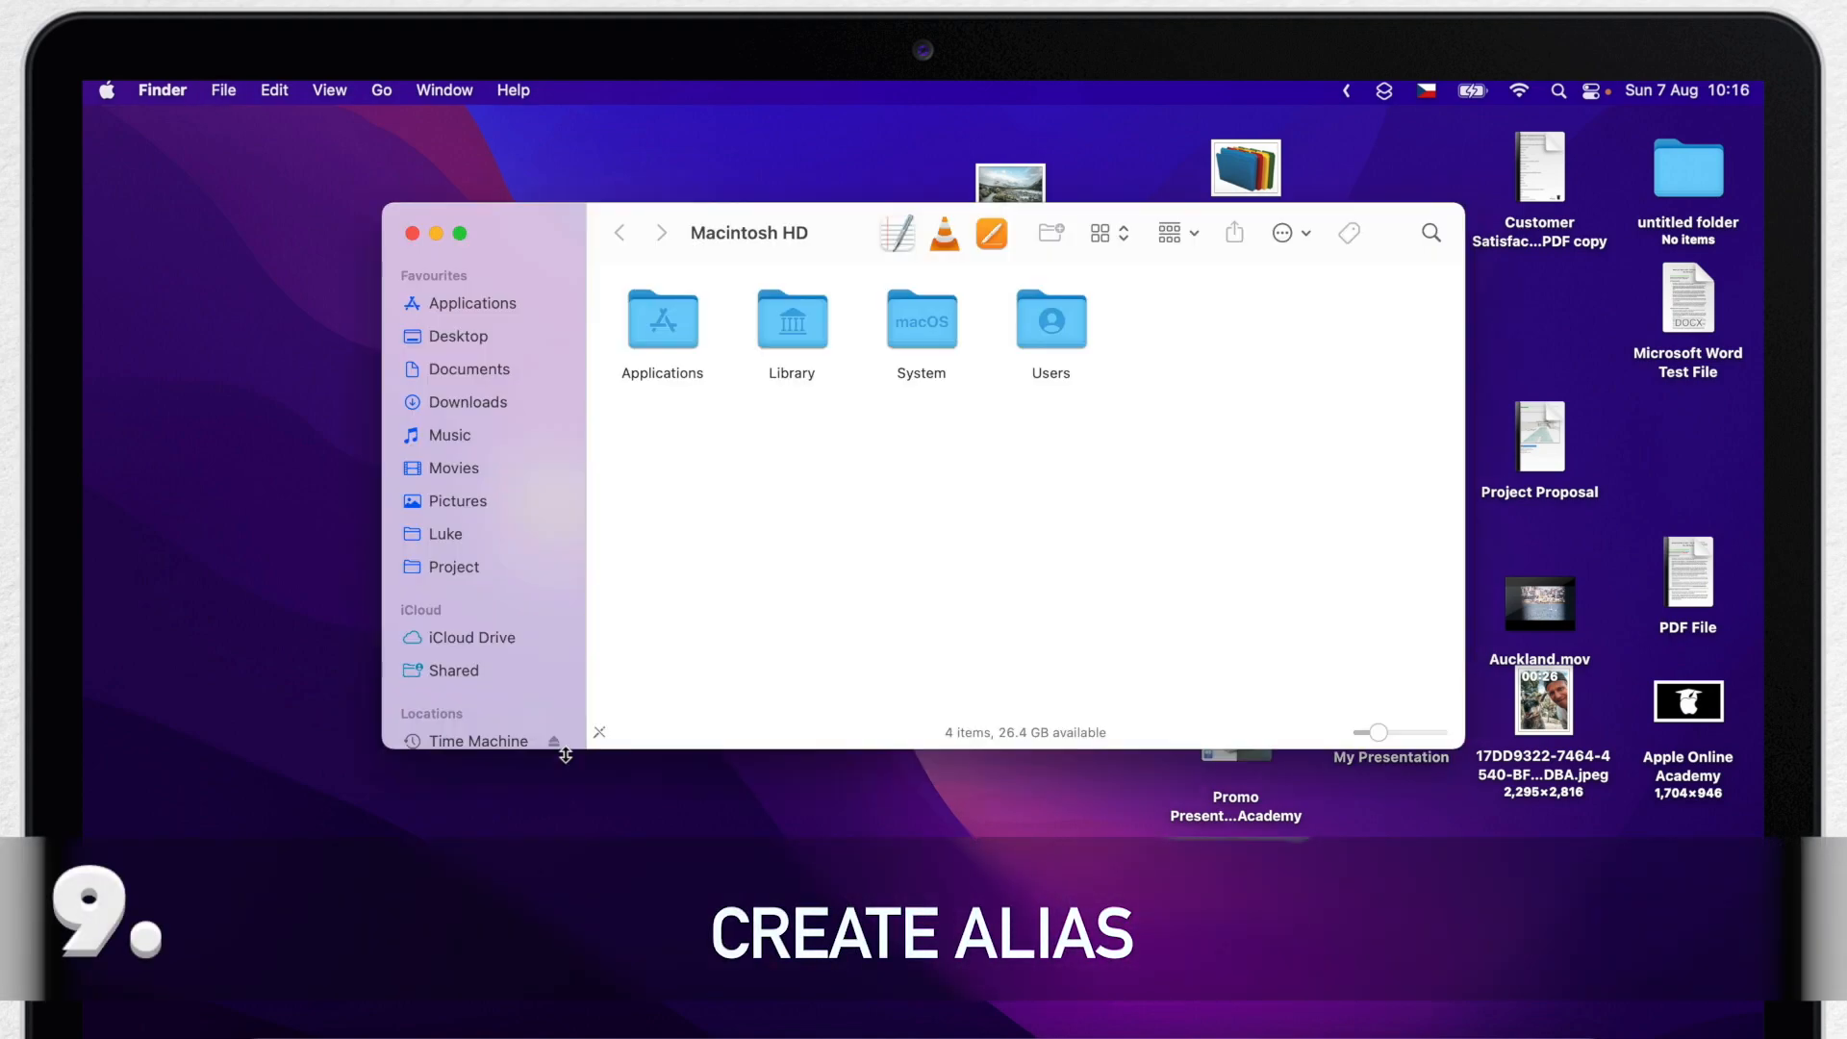
Make a desktop alias of Course Table of Contents from the Project folder
left_click(452, 566)
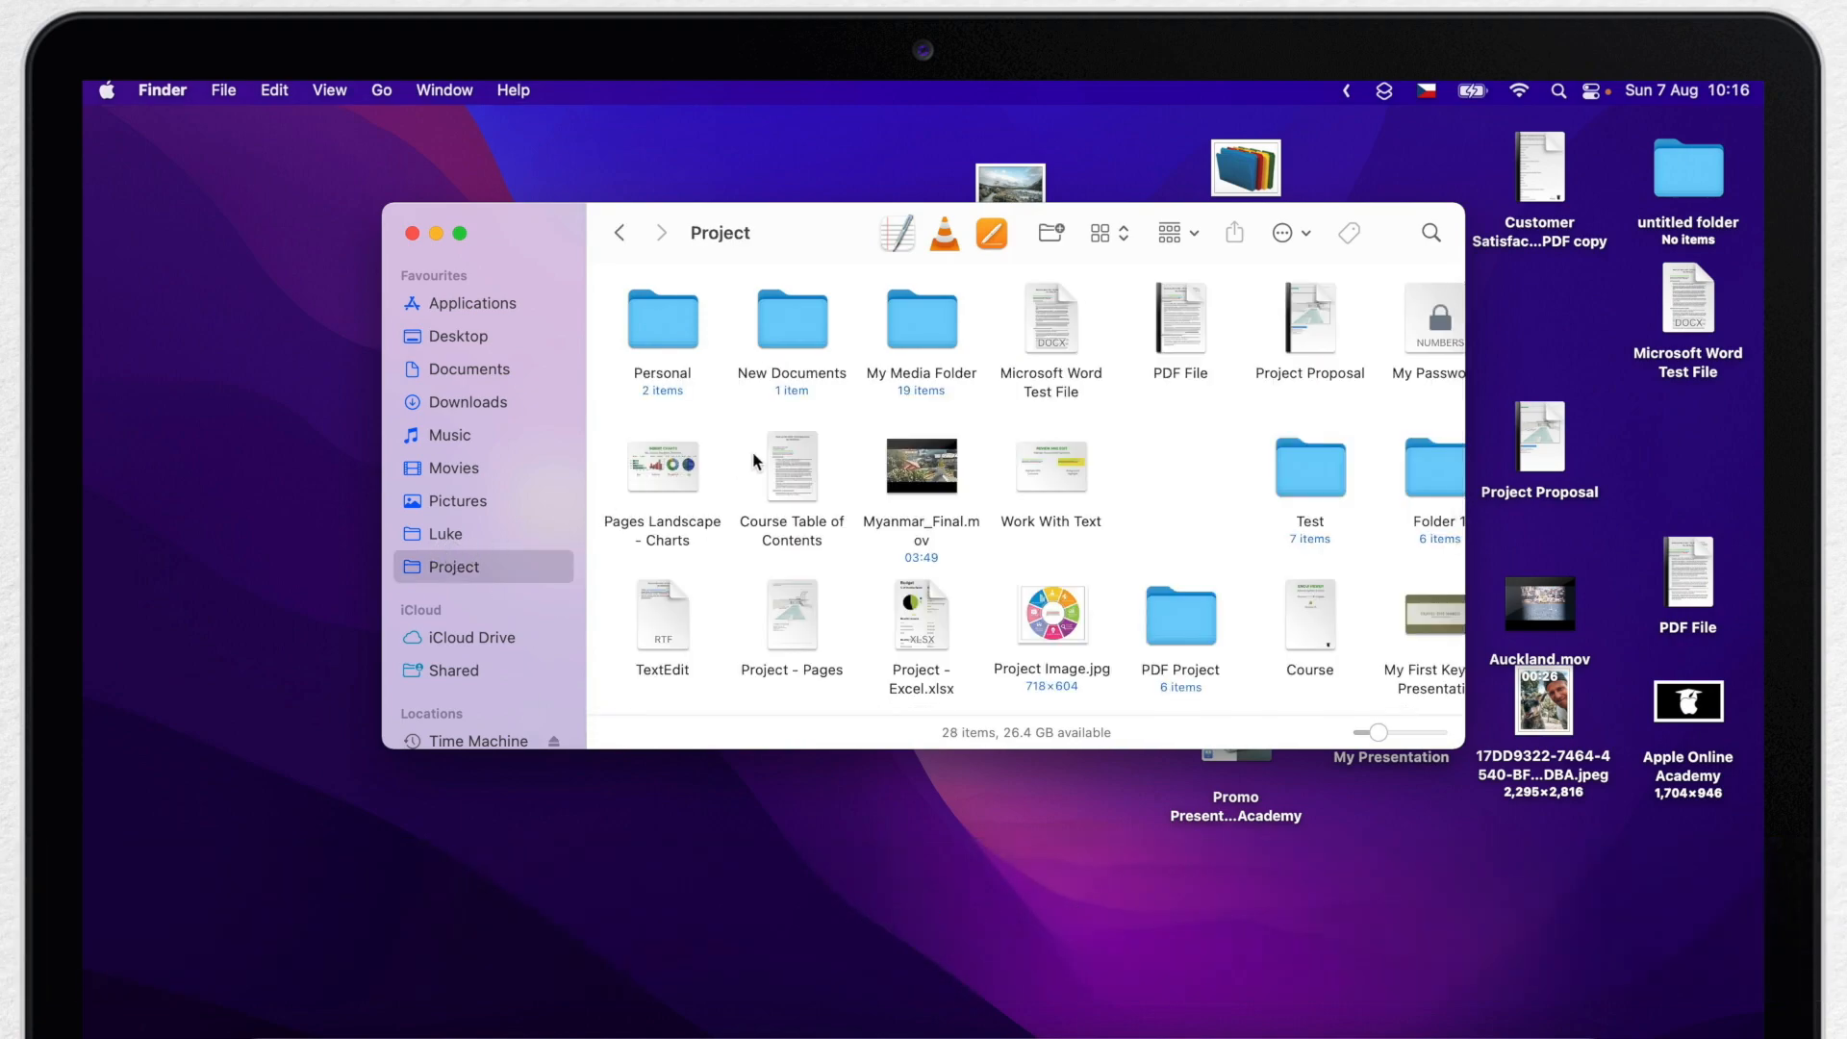
left_click(791, 467)
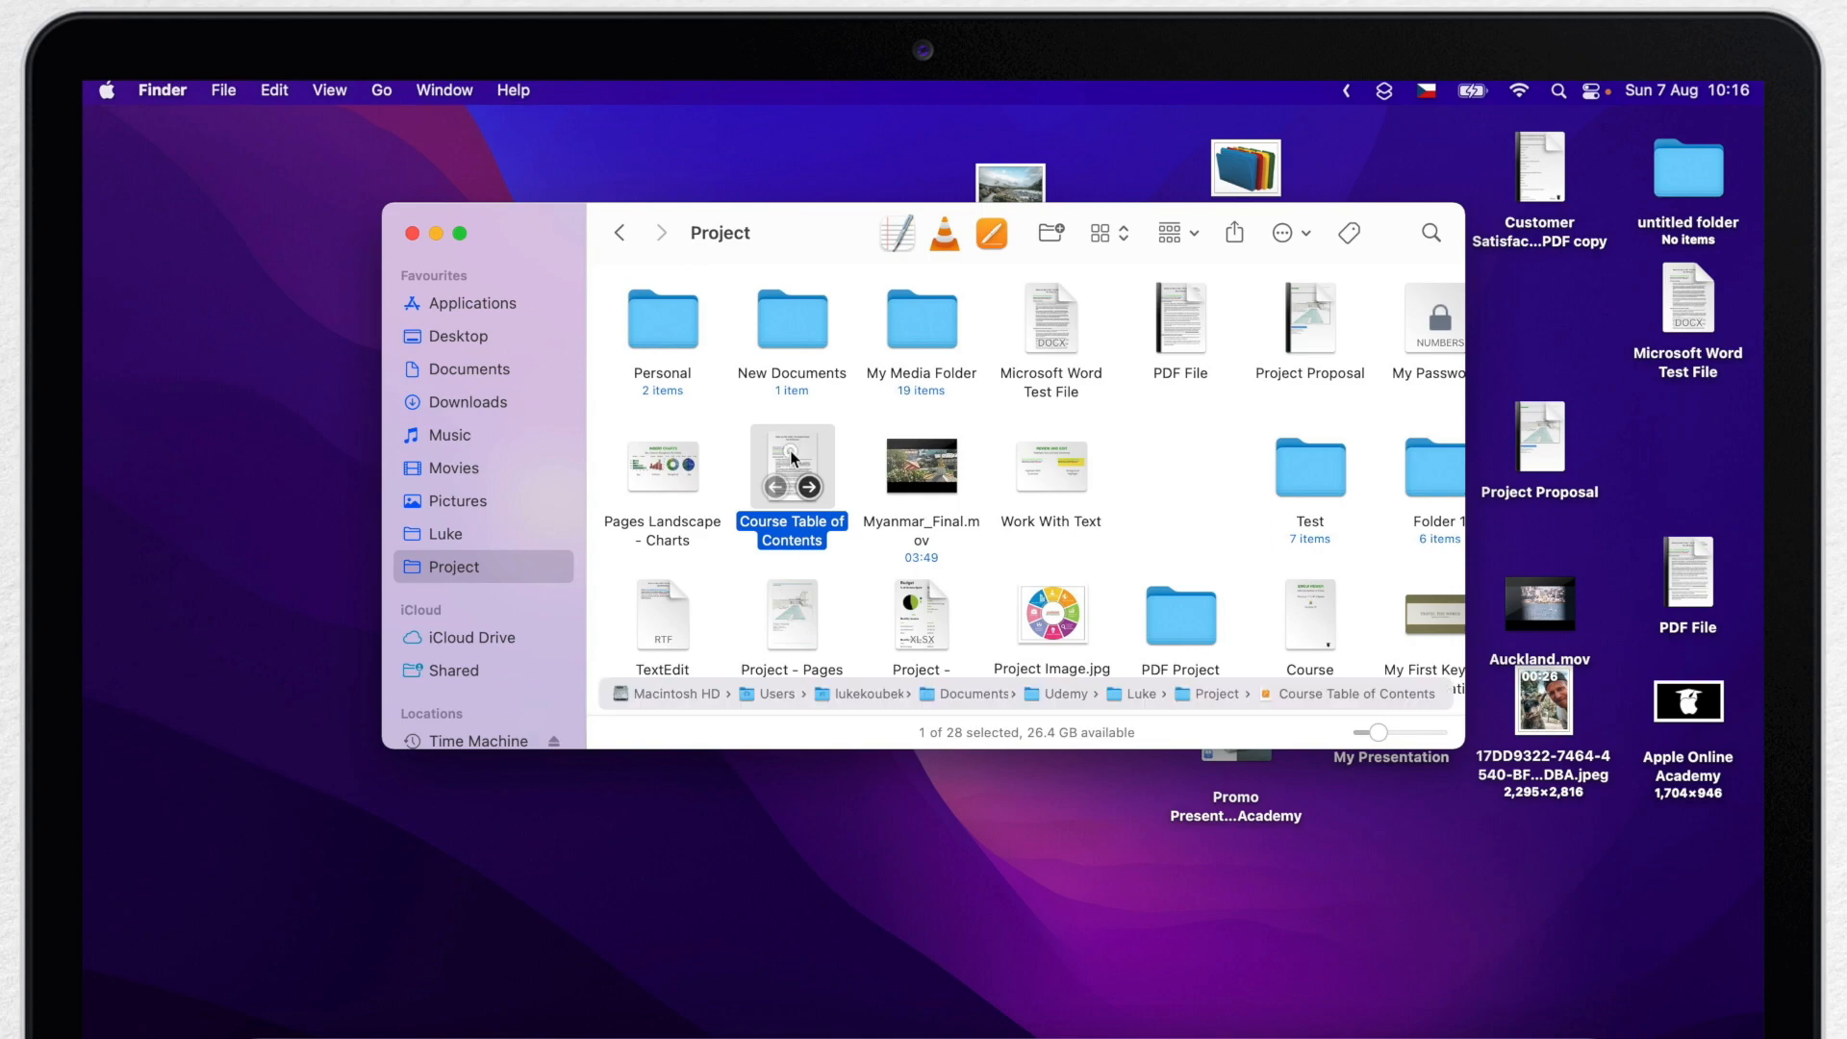
left_click_drag(791, 470, 776, 833)
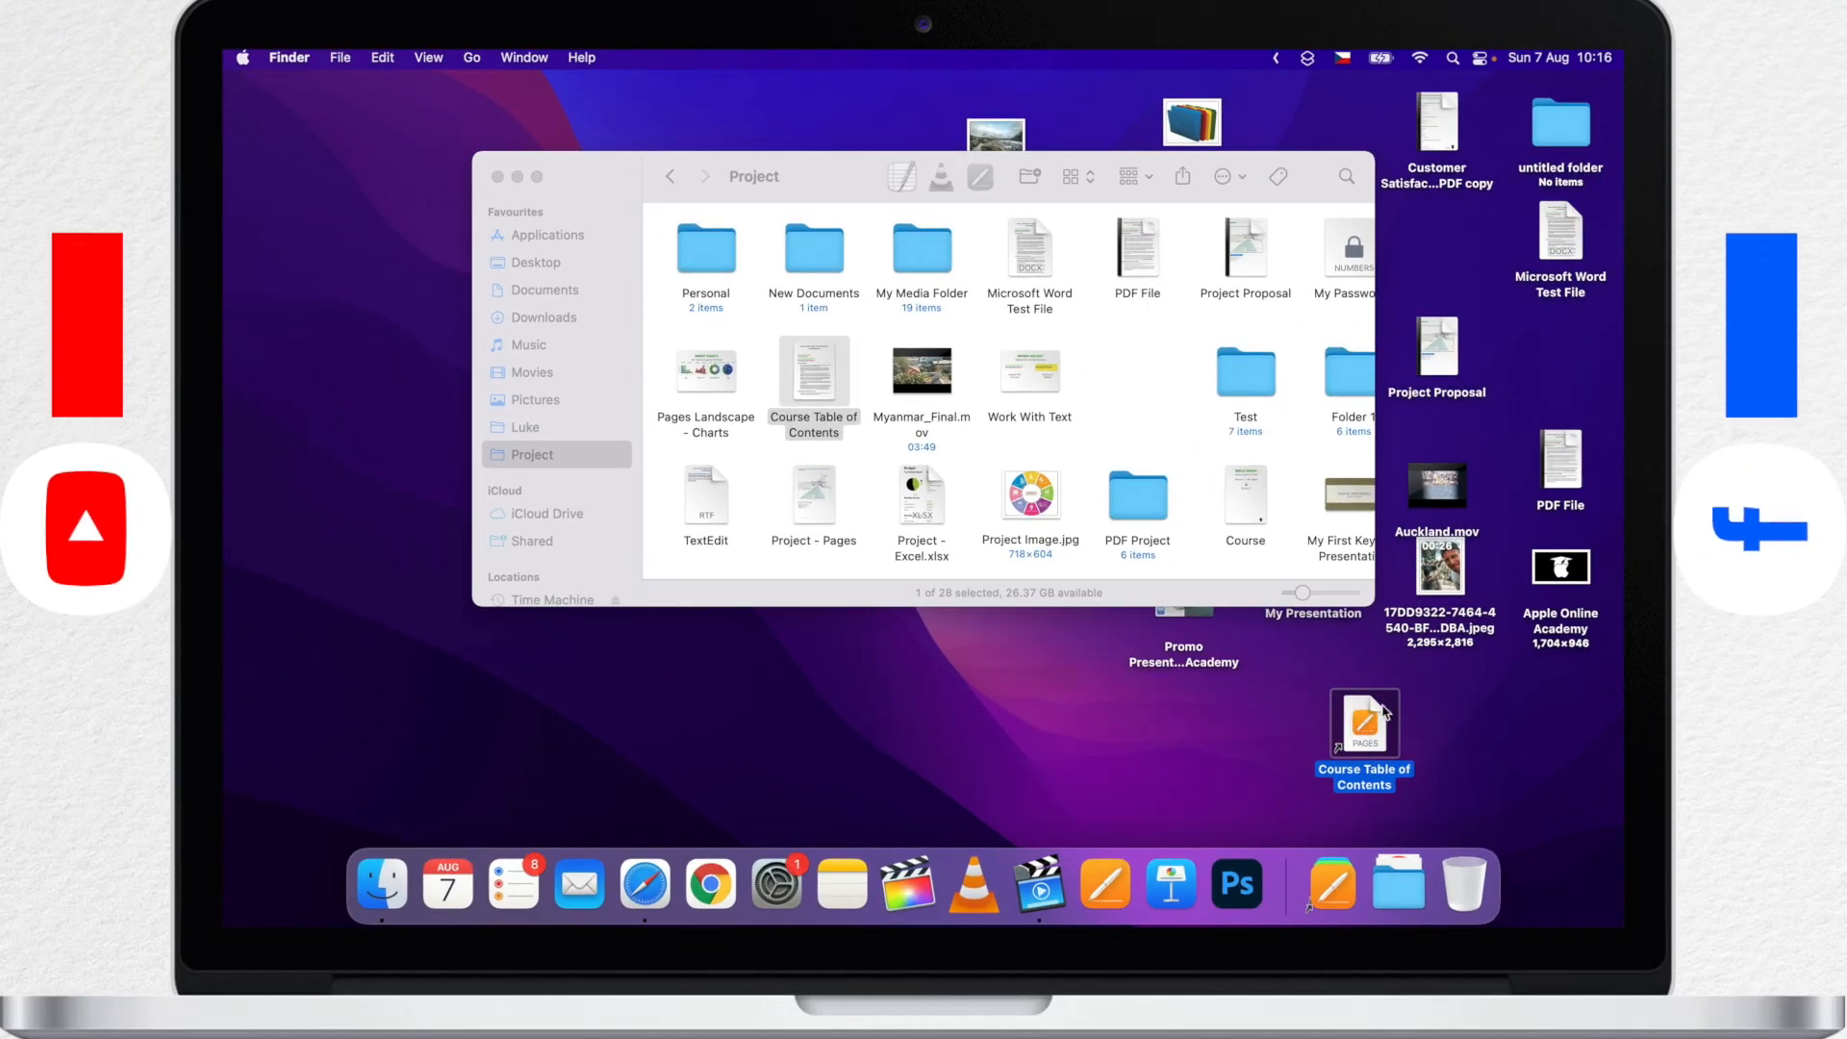
Discard the Course Table of Contents alias into the Trash
left_click_drag(1362, 725, 1465, 855)
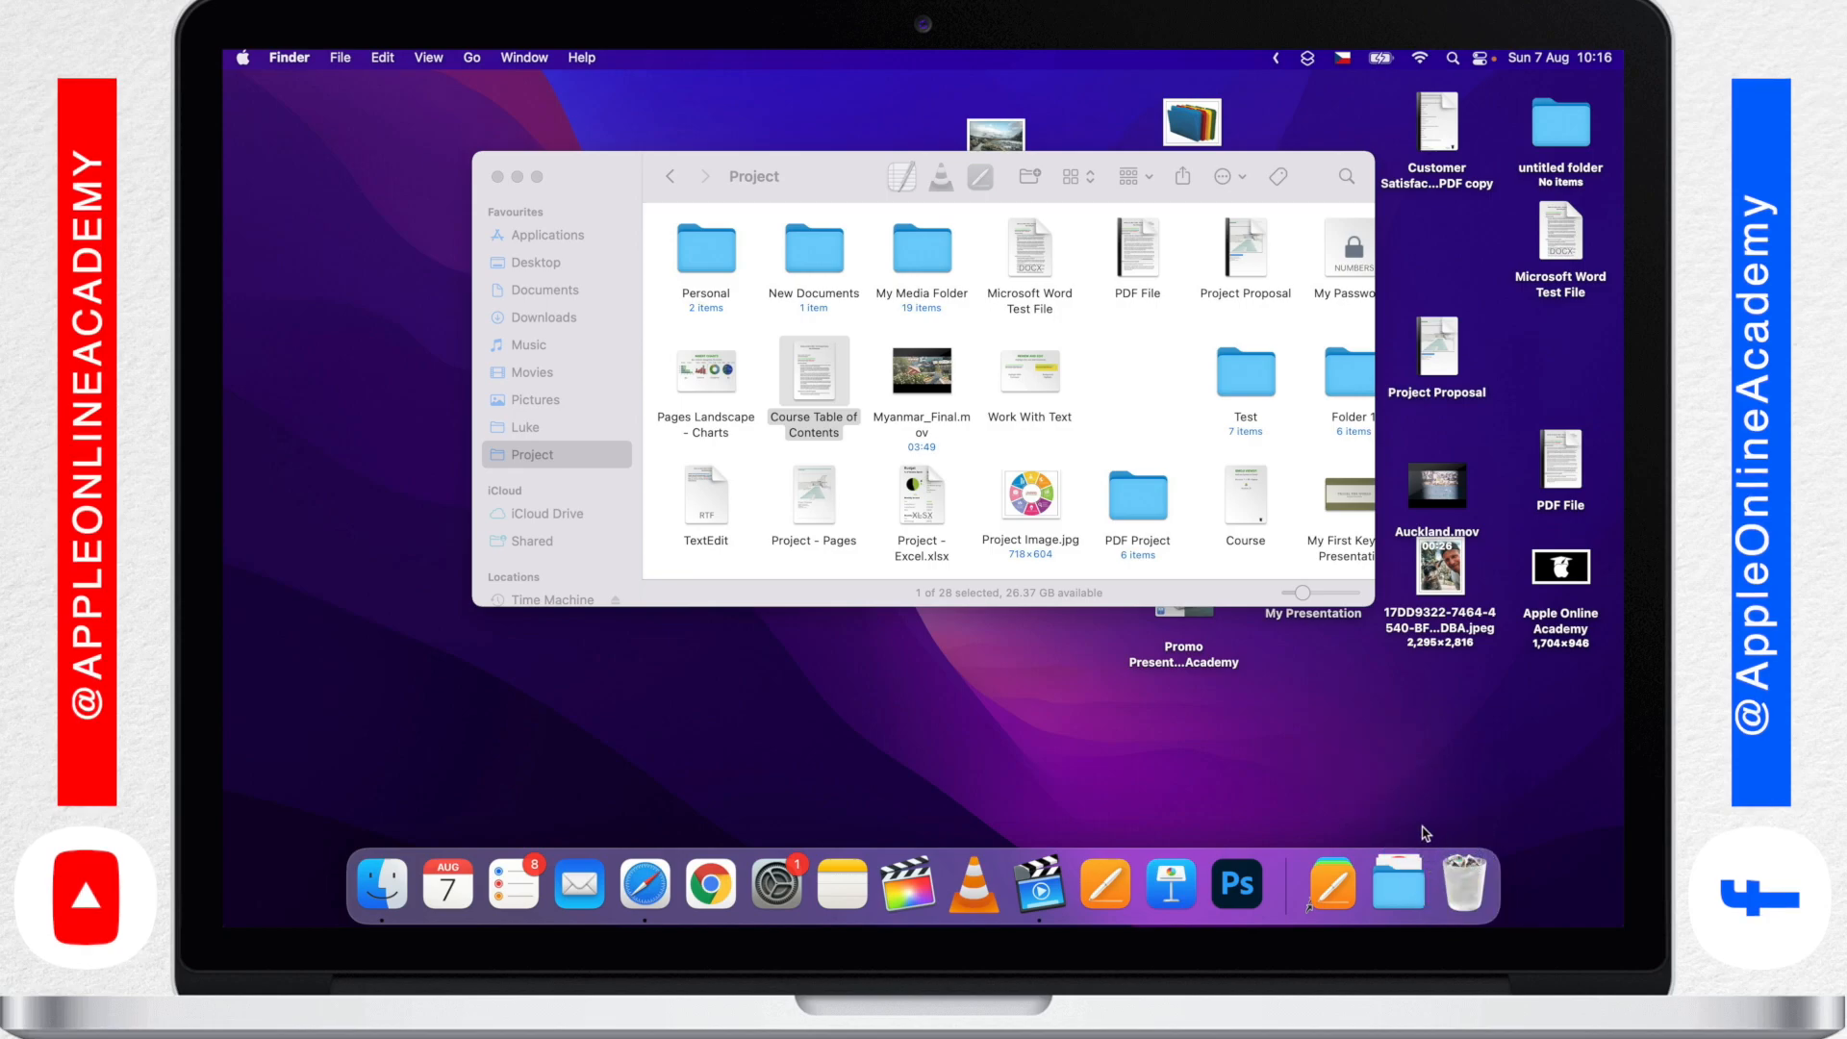
left_click(1324, 773)
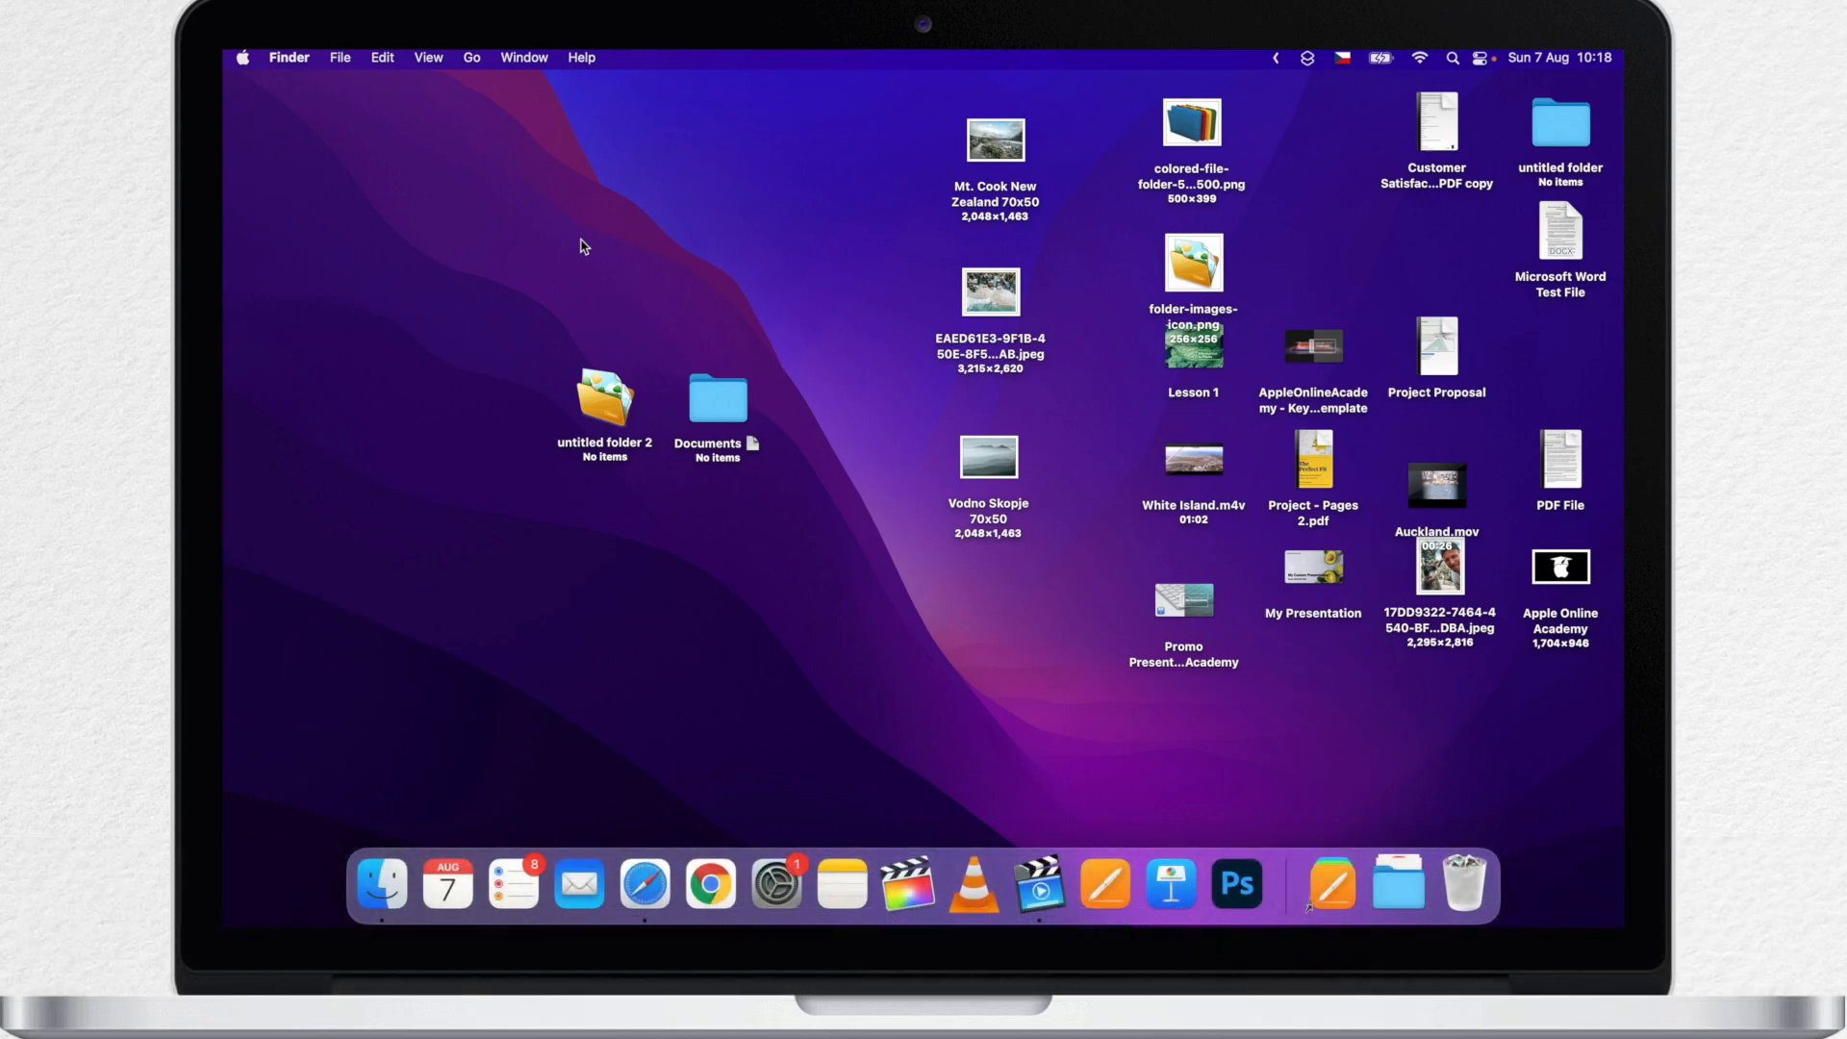
mouse_move(494, 178)
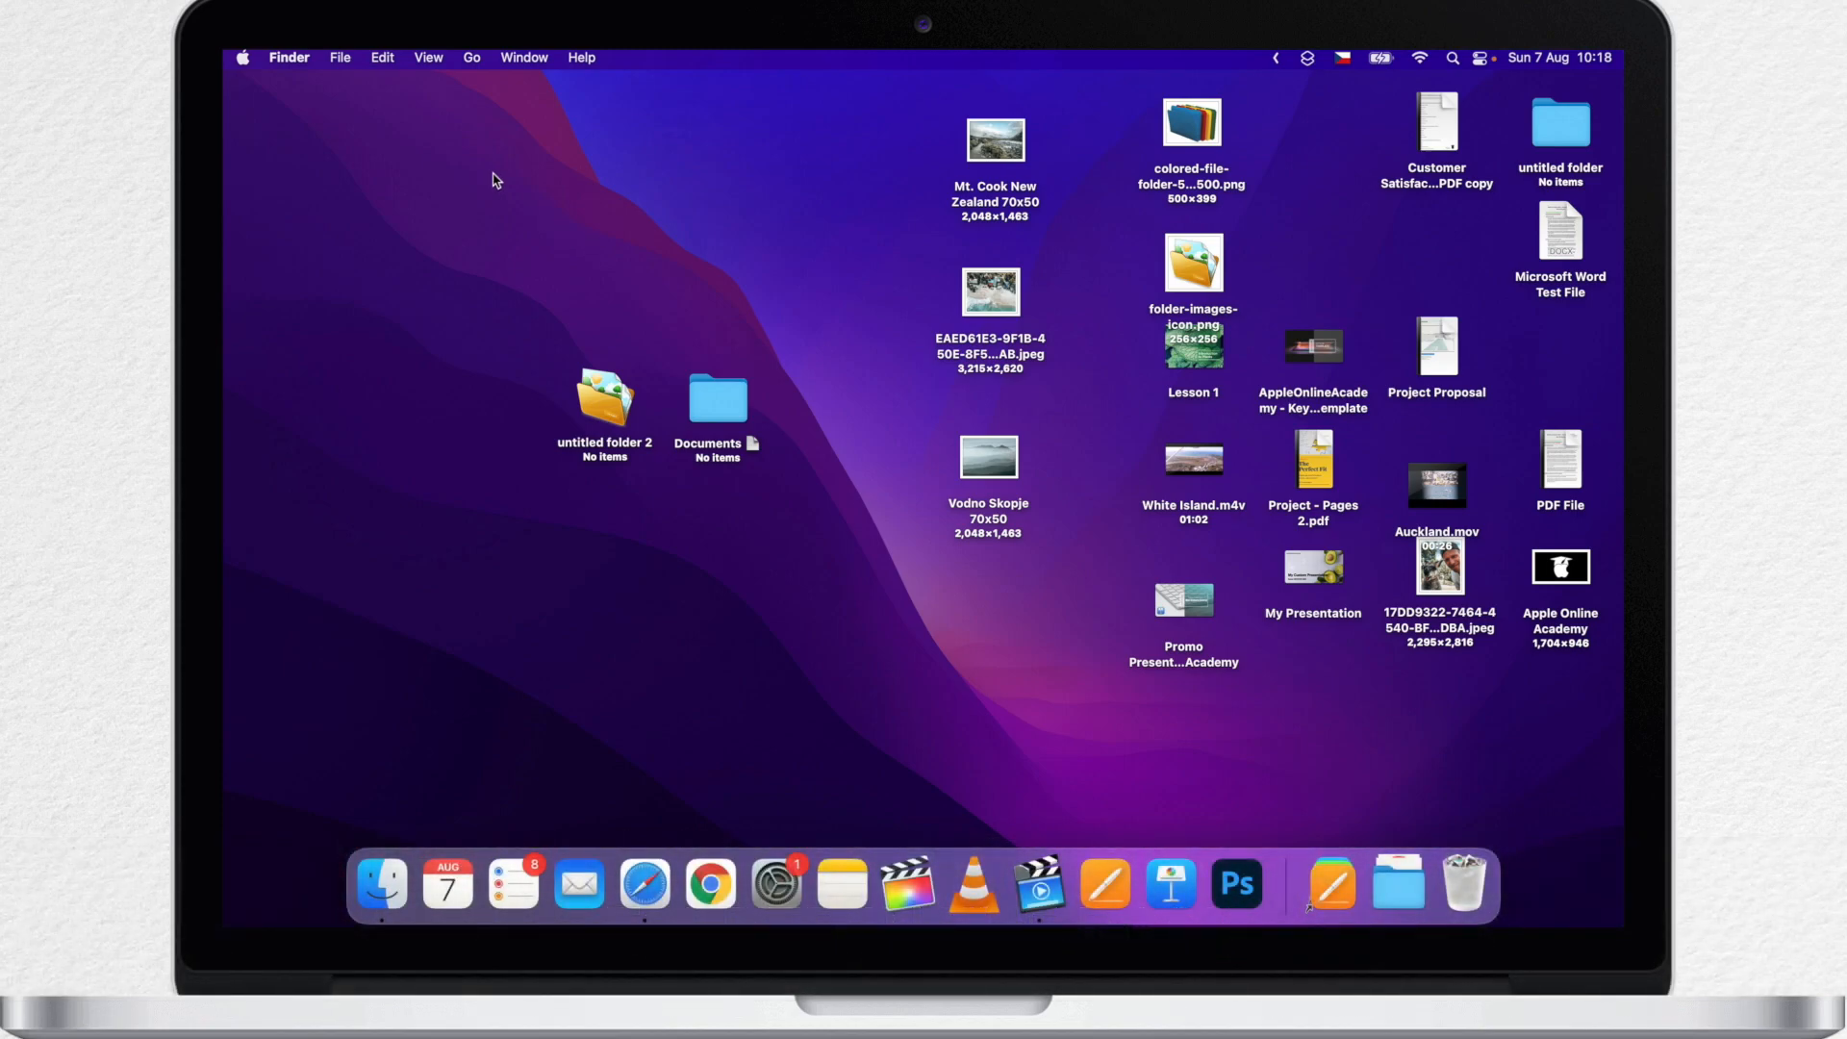
Move the empty untitled folder near the desktop bottom and rename it Temporary
left_click_drag(1561, 123, 1370, 727)
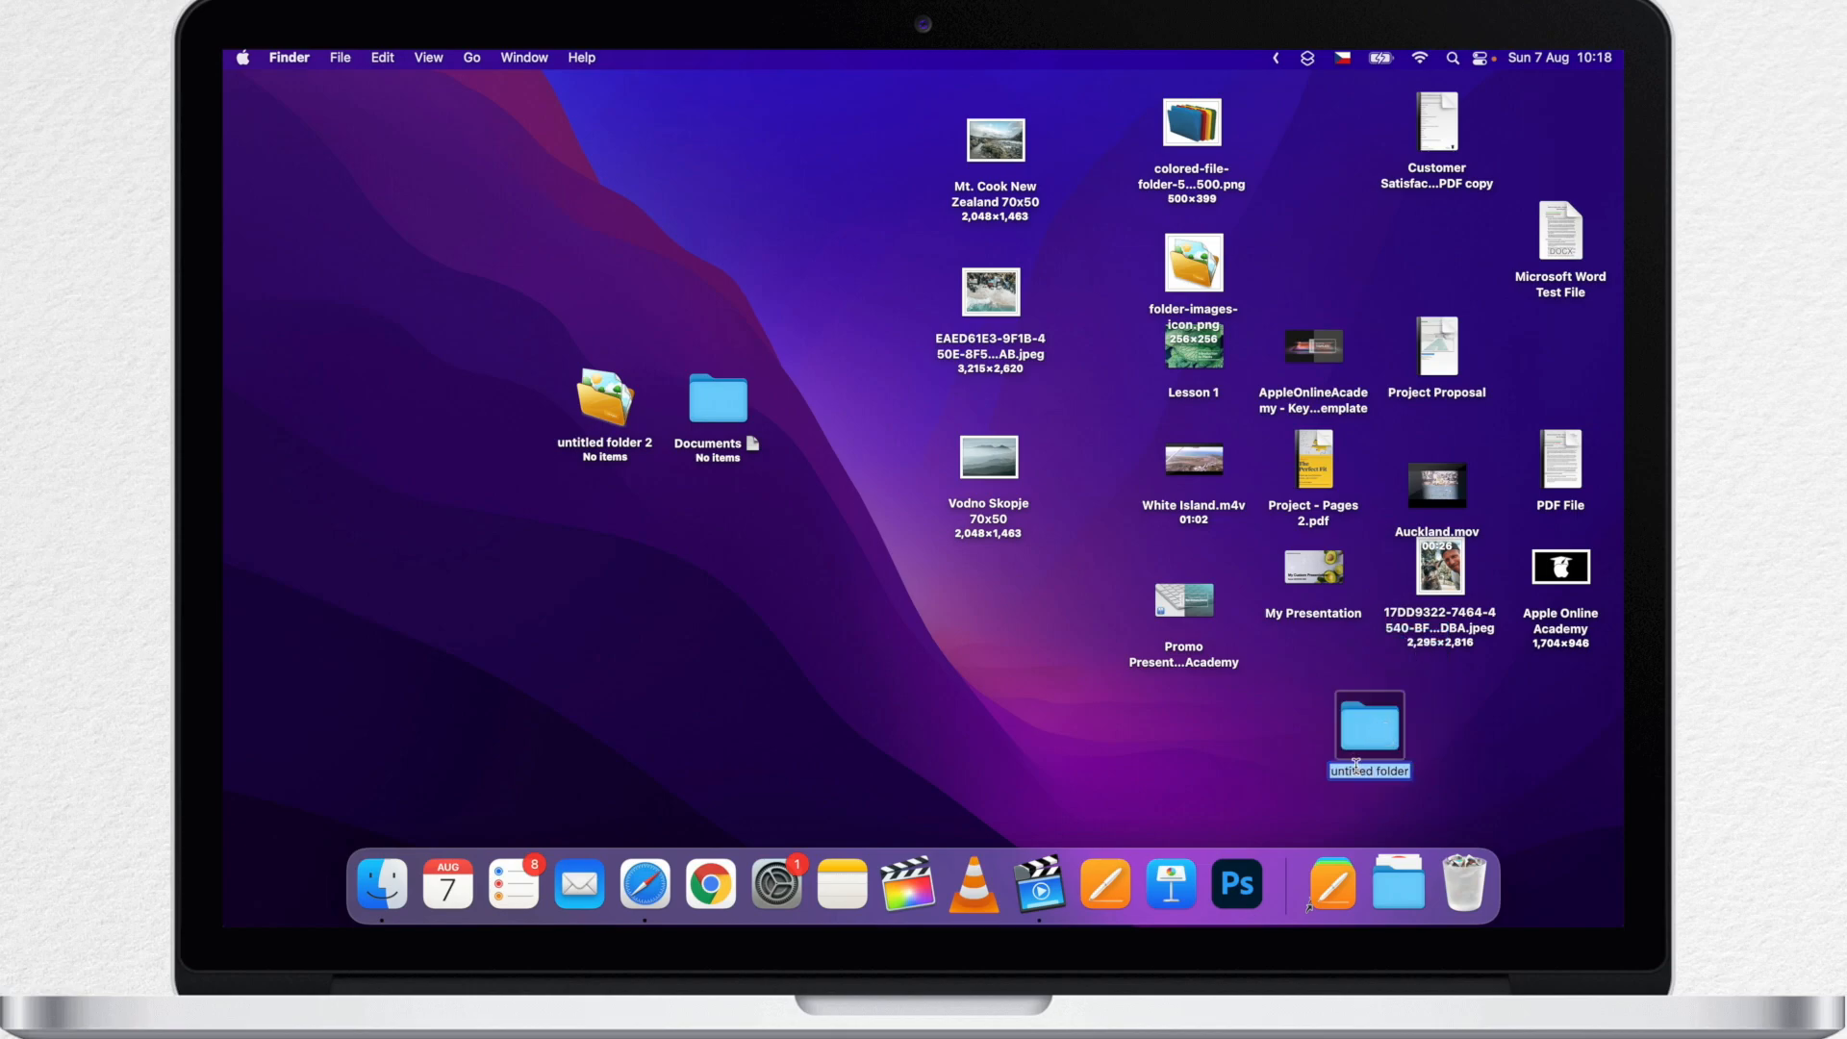
type("Tempora")
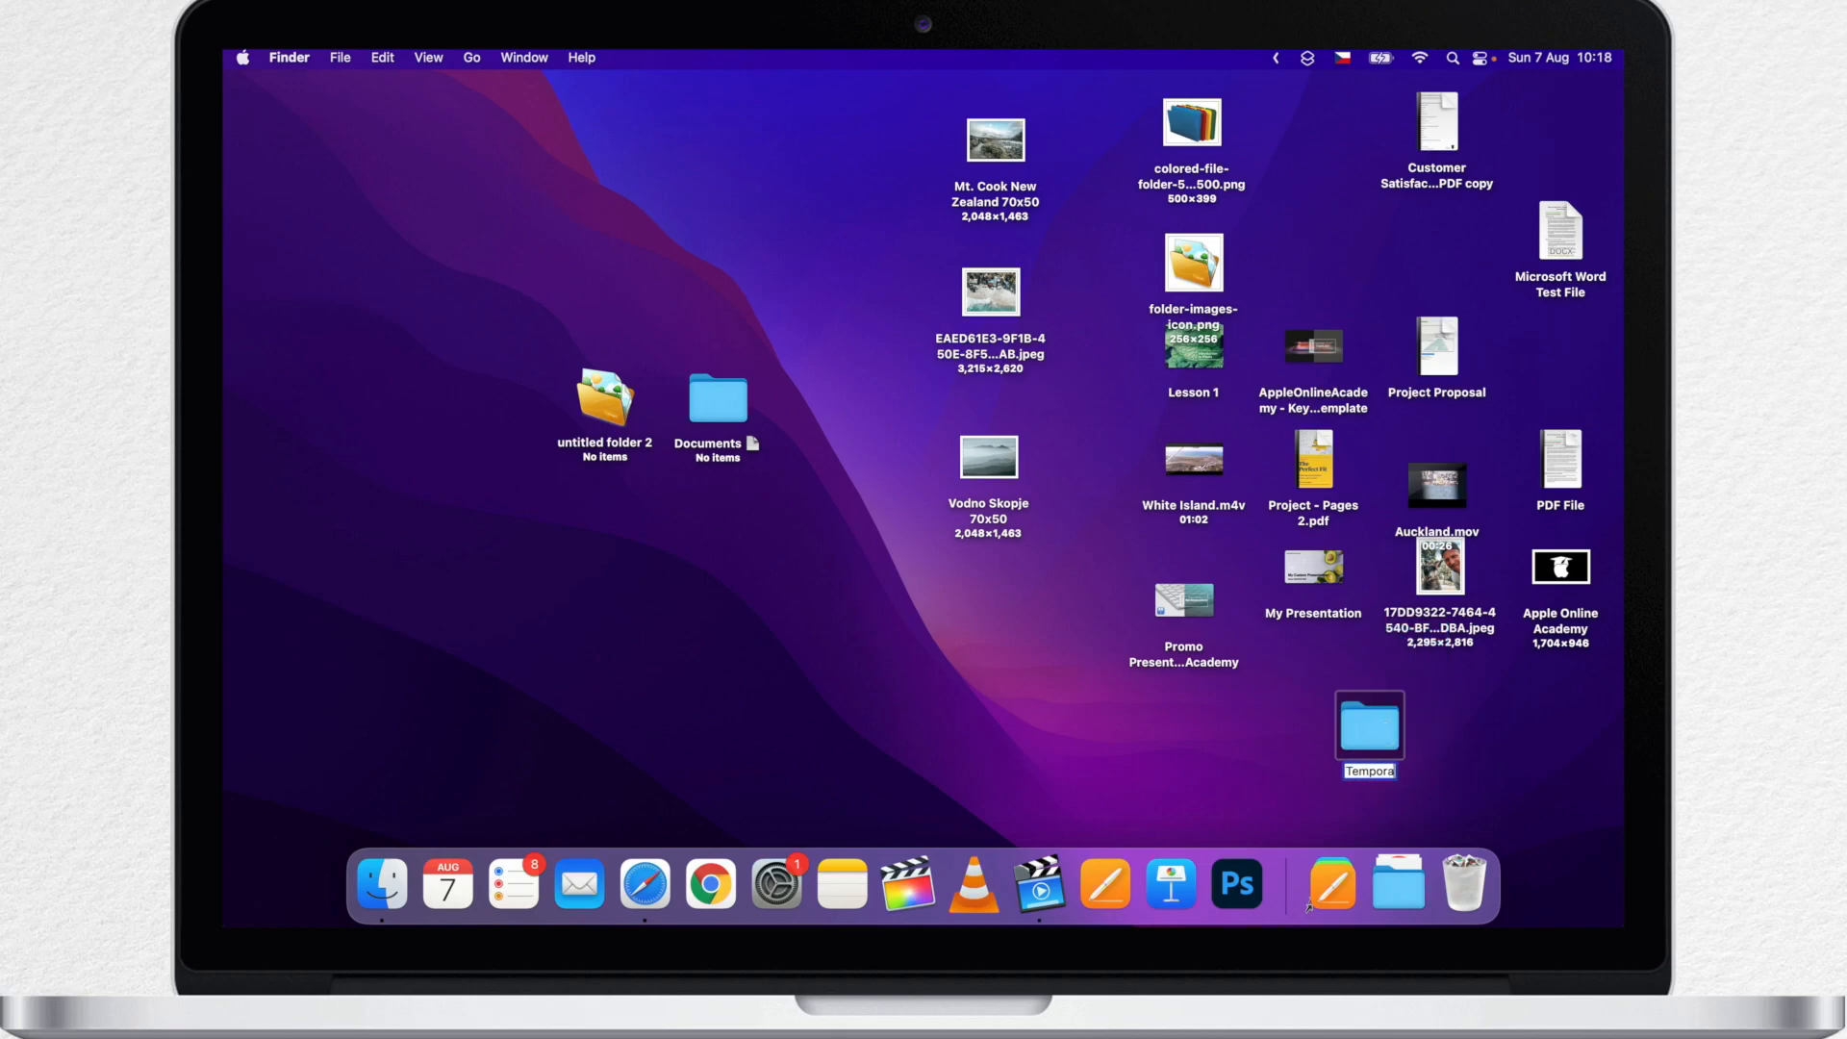
left_click(1252, 771)
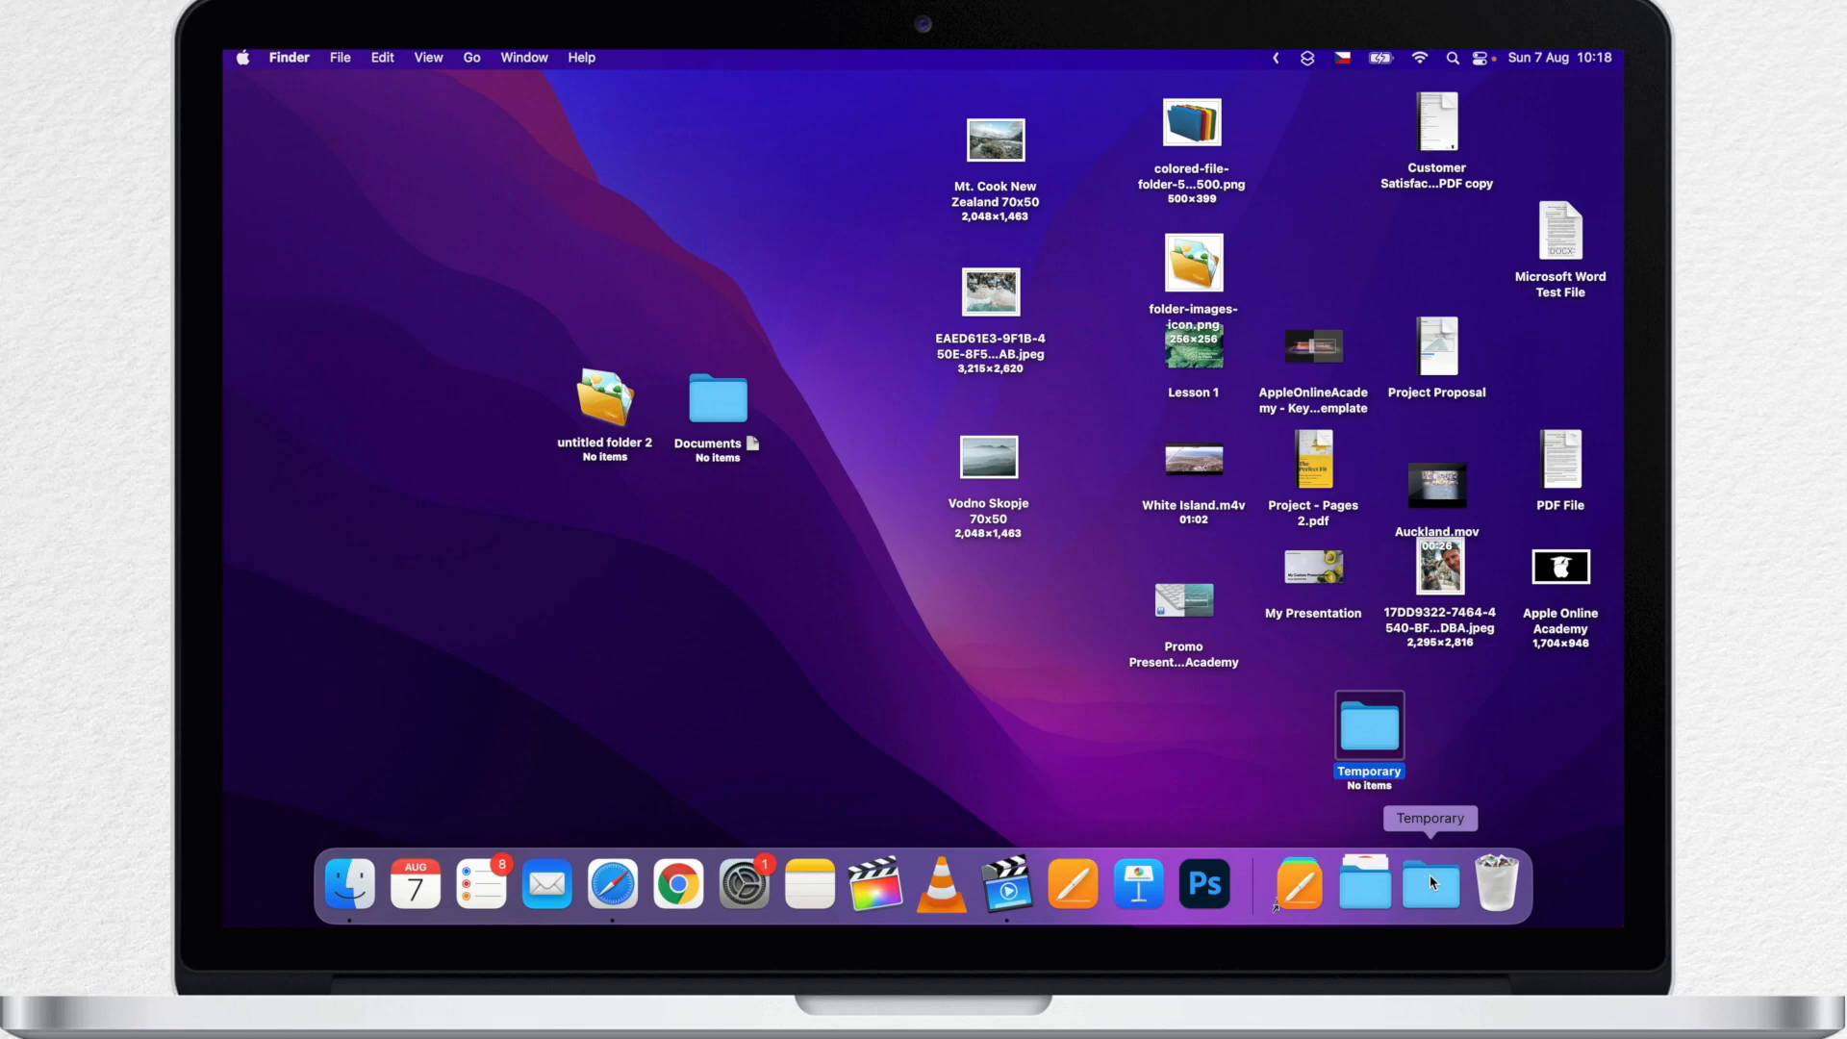
Display the Temporary item in the Dock as a folder instead of a stack
right_click(1430, 883)
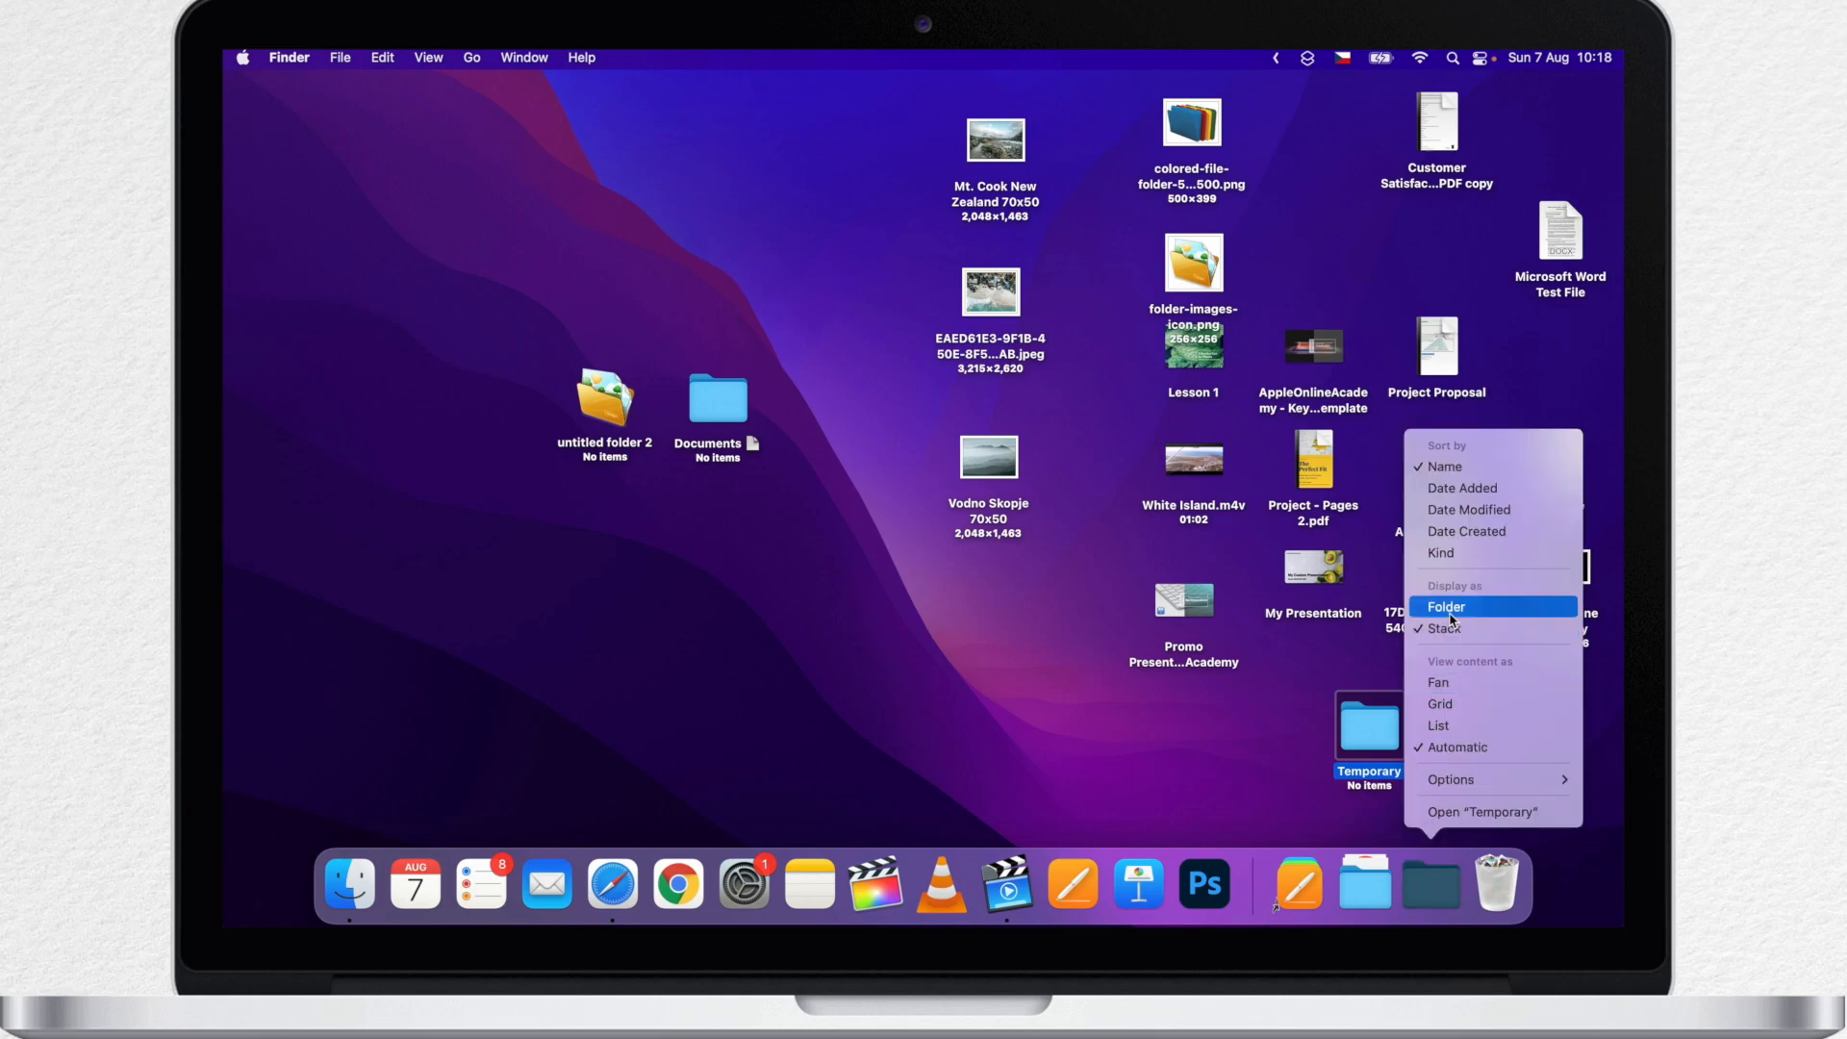
left_click(1445, 606)
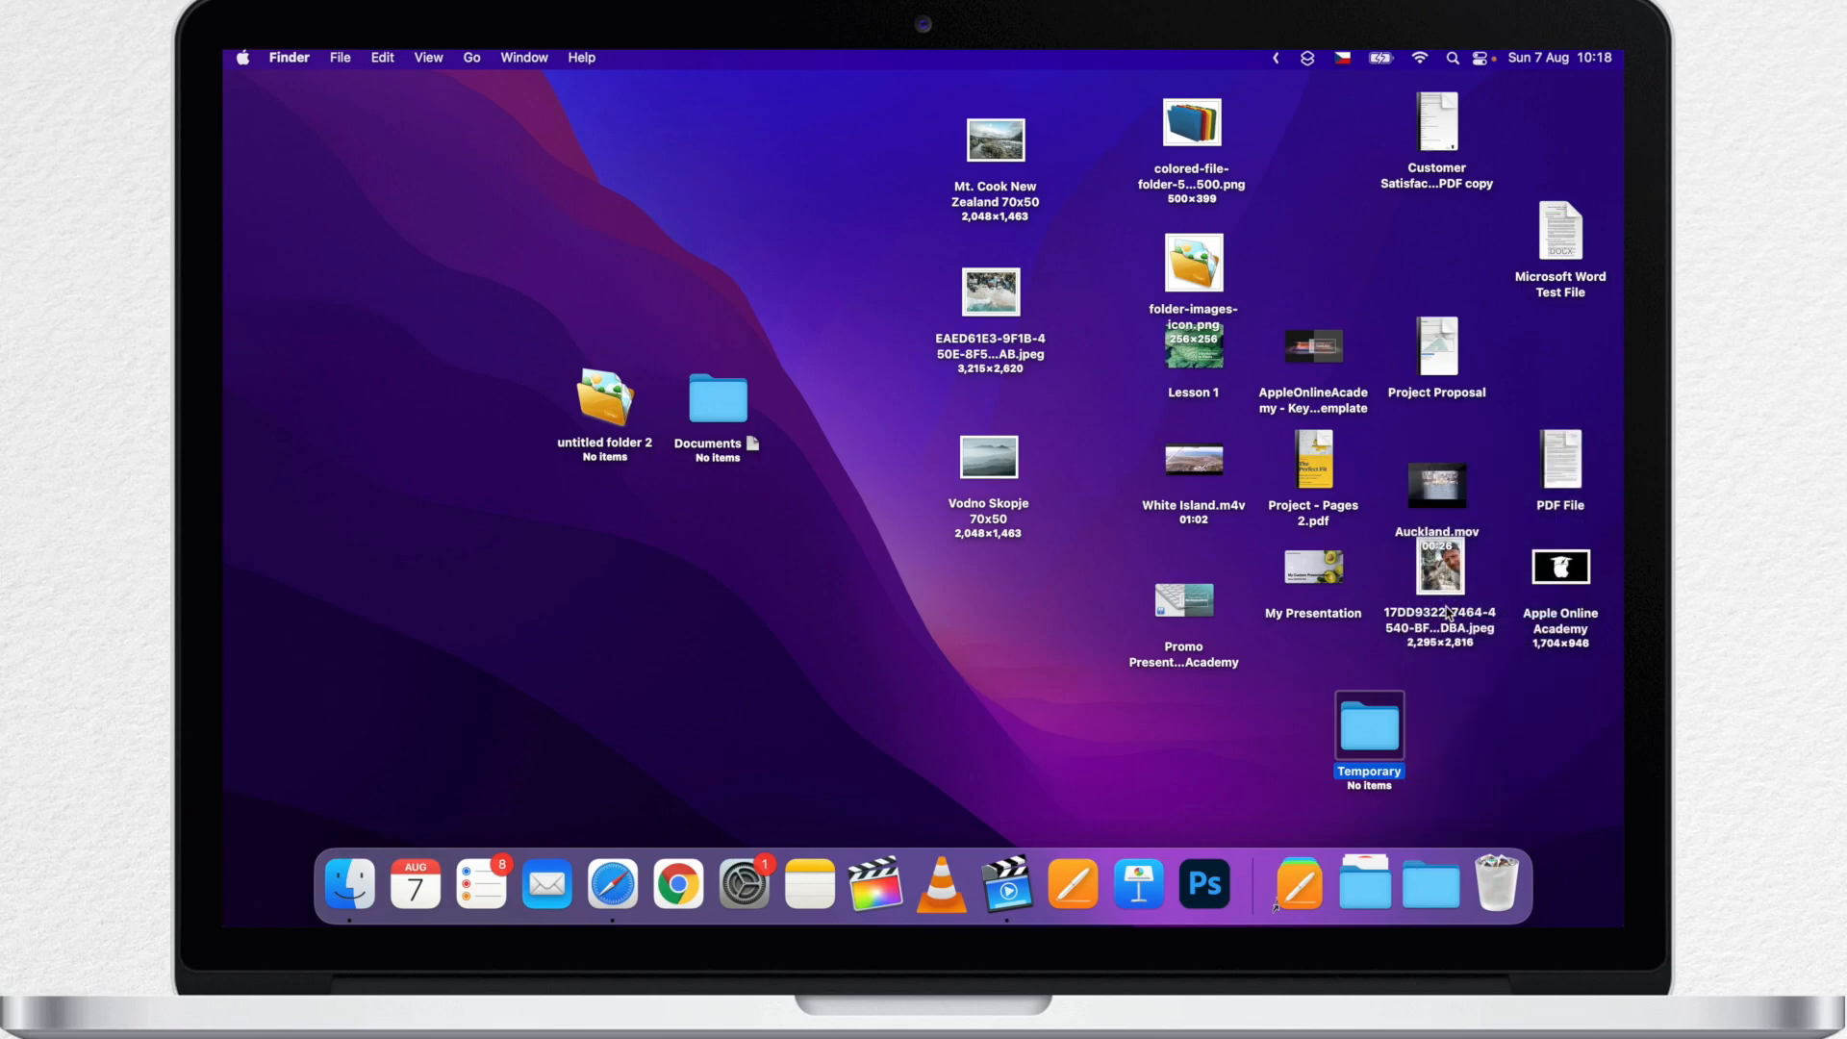
left_click(1477, 713)
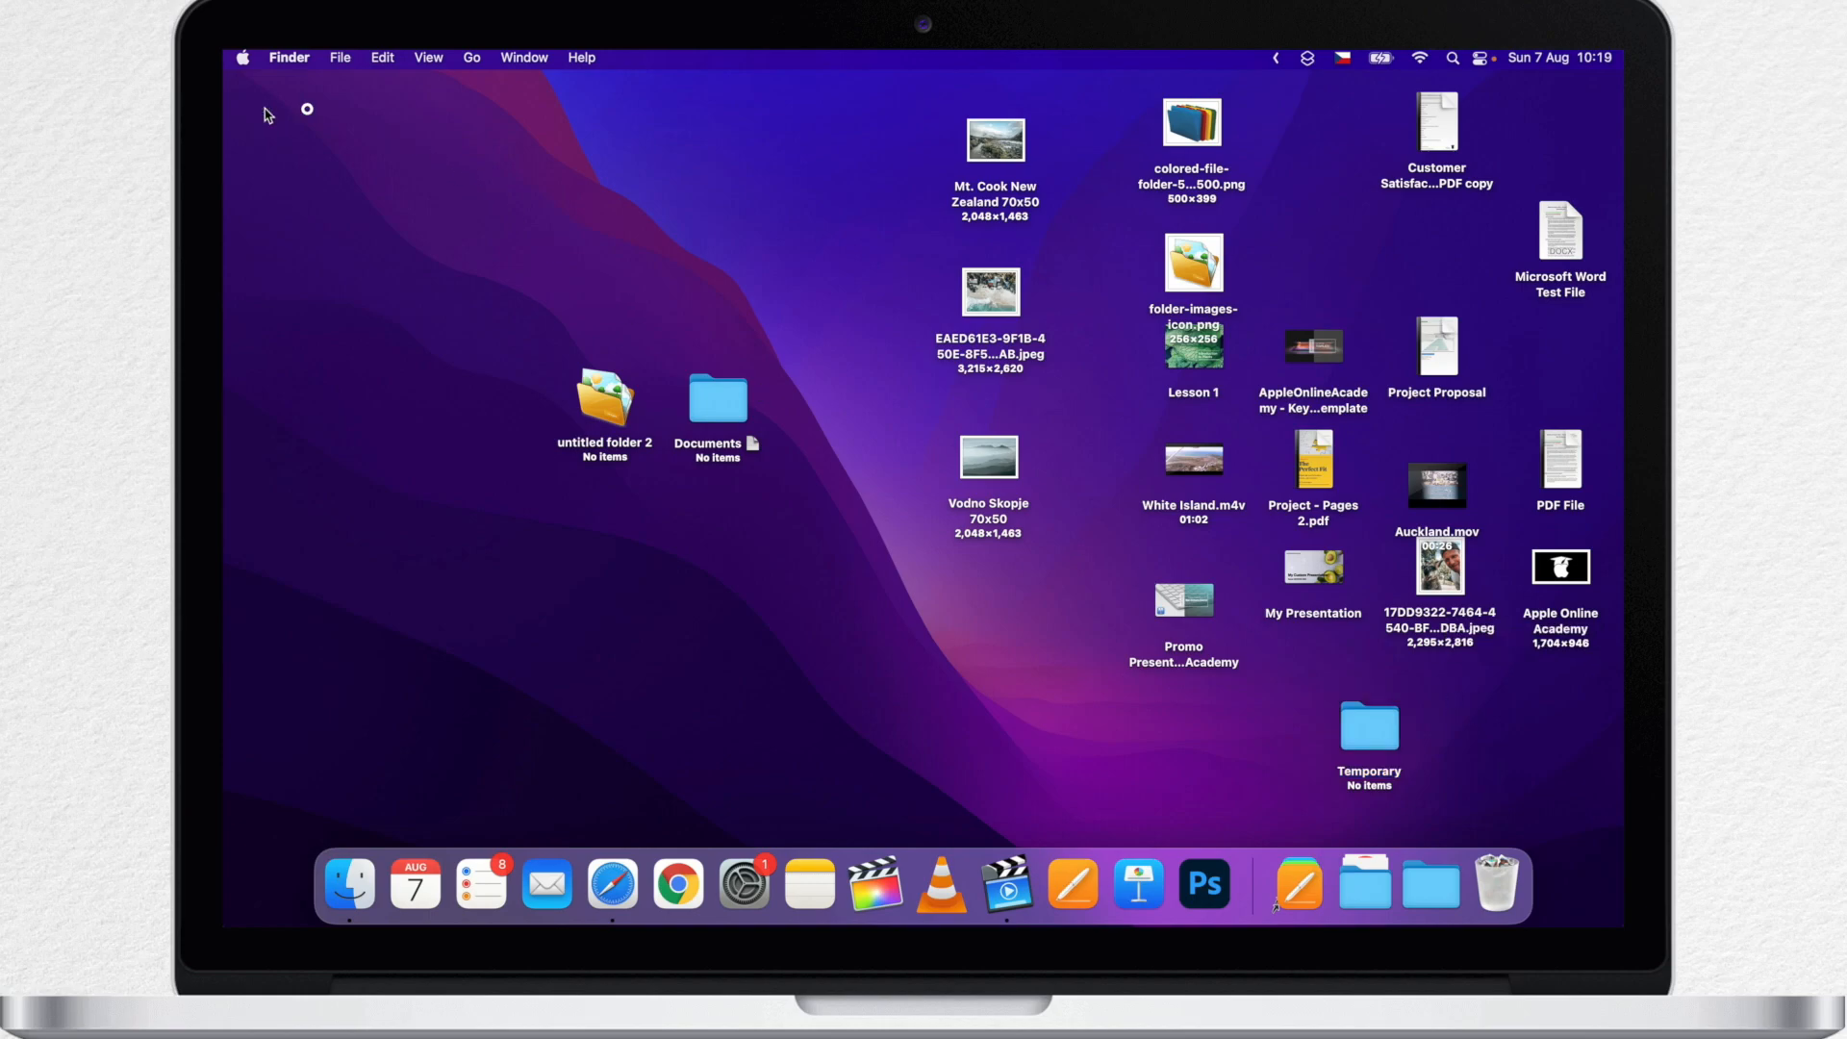
Move every desktop item into the Dock's Temporary folder, leaving the desktop empty
key("cmd+a")
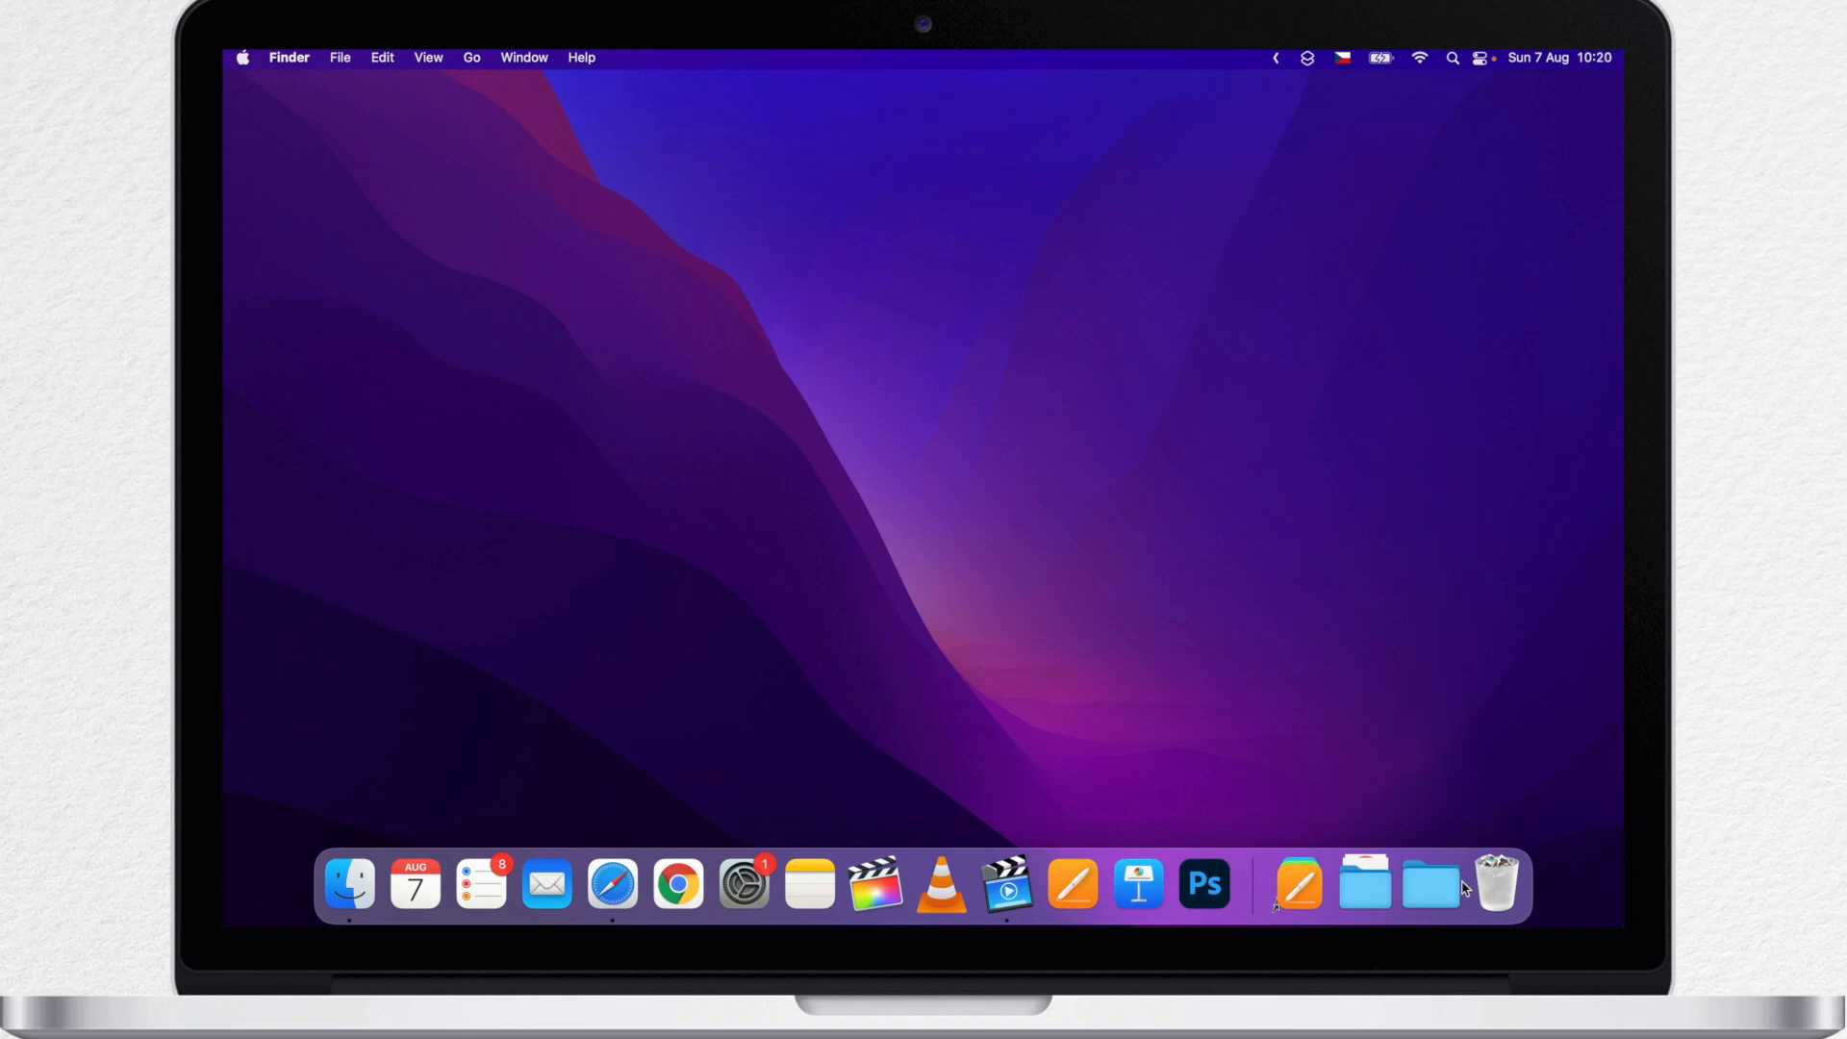
left_click(1429, 885)
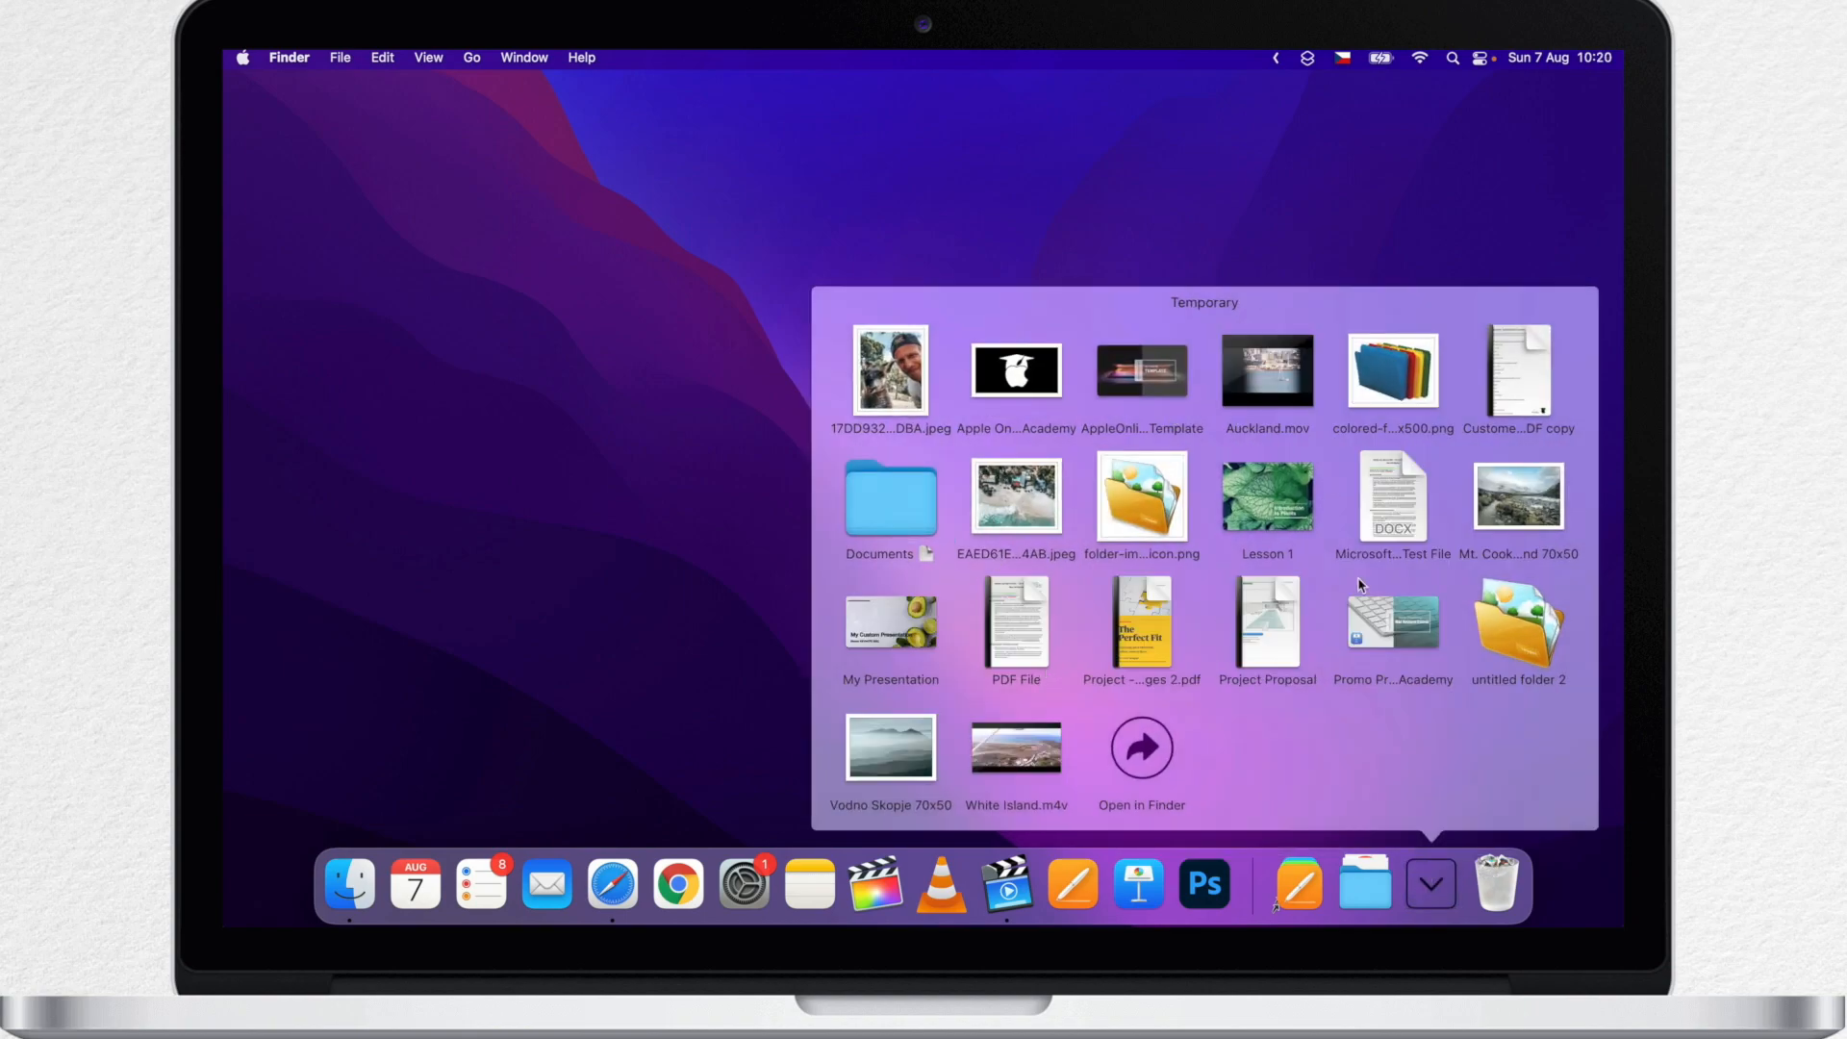
left_click(1429, 883)
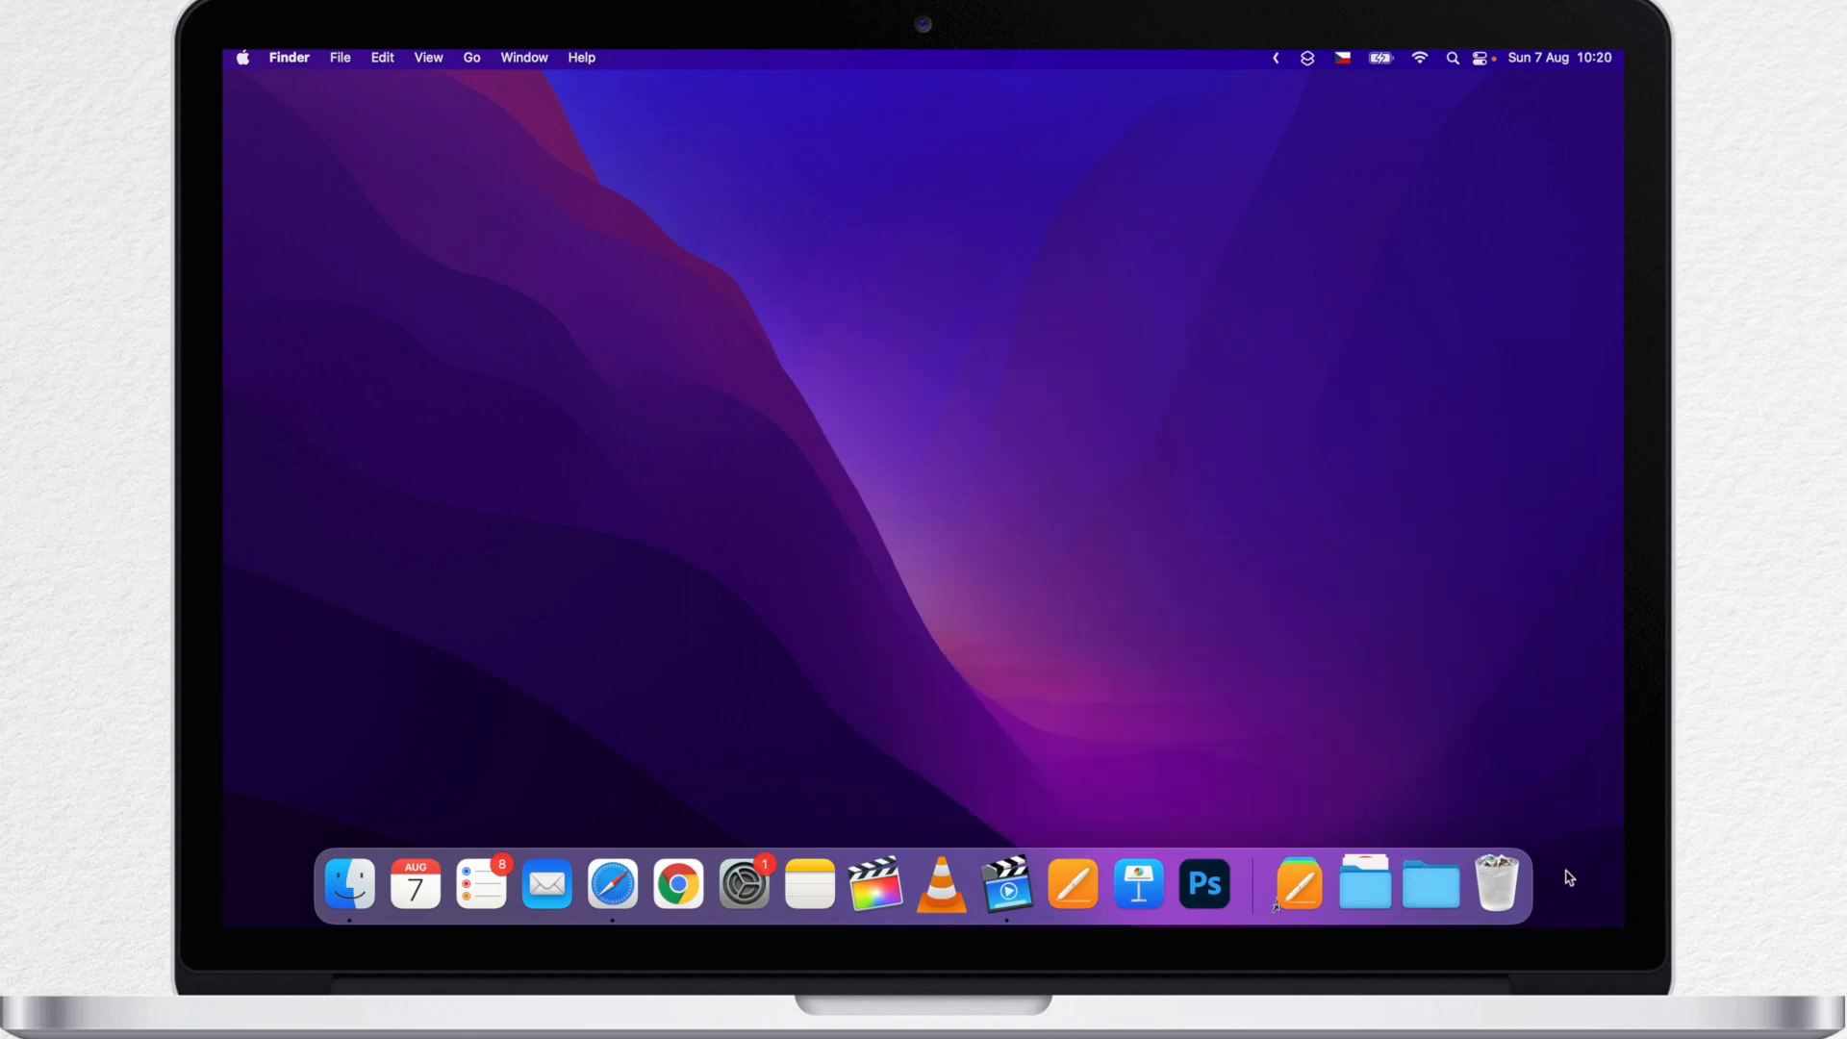